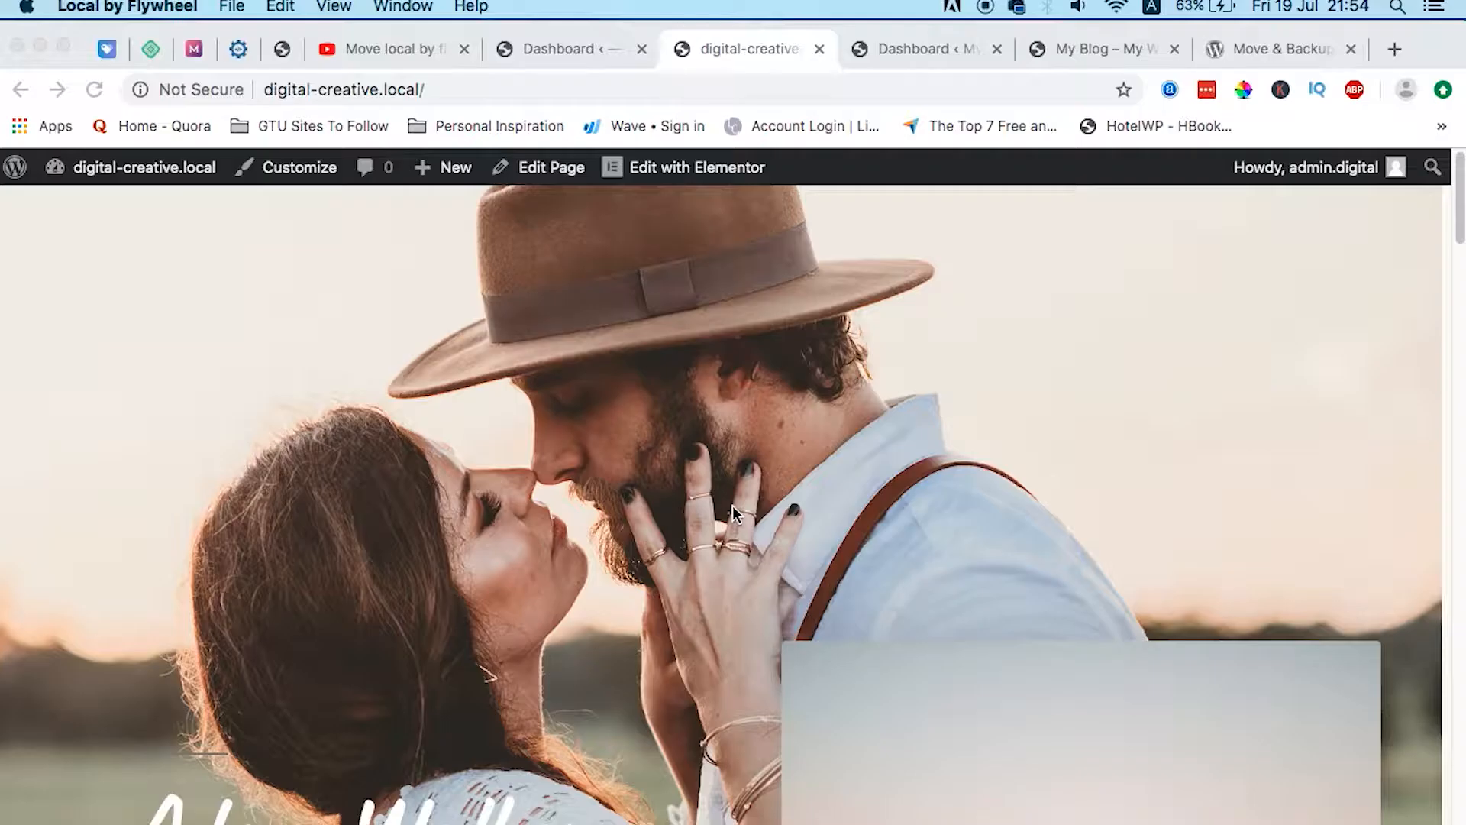
- Scroll through the digital-creative.local wedding photography homepage
{"action": "scroll", "scroll_direction": "down", "scroll_amount": 3}
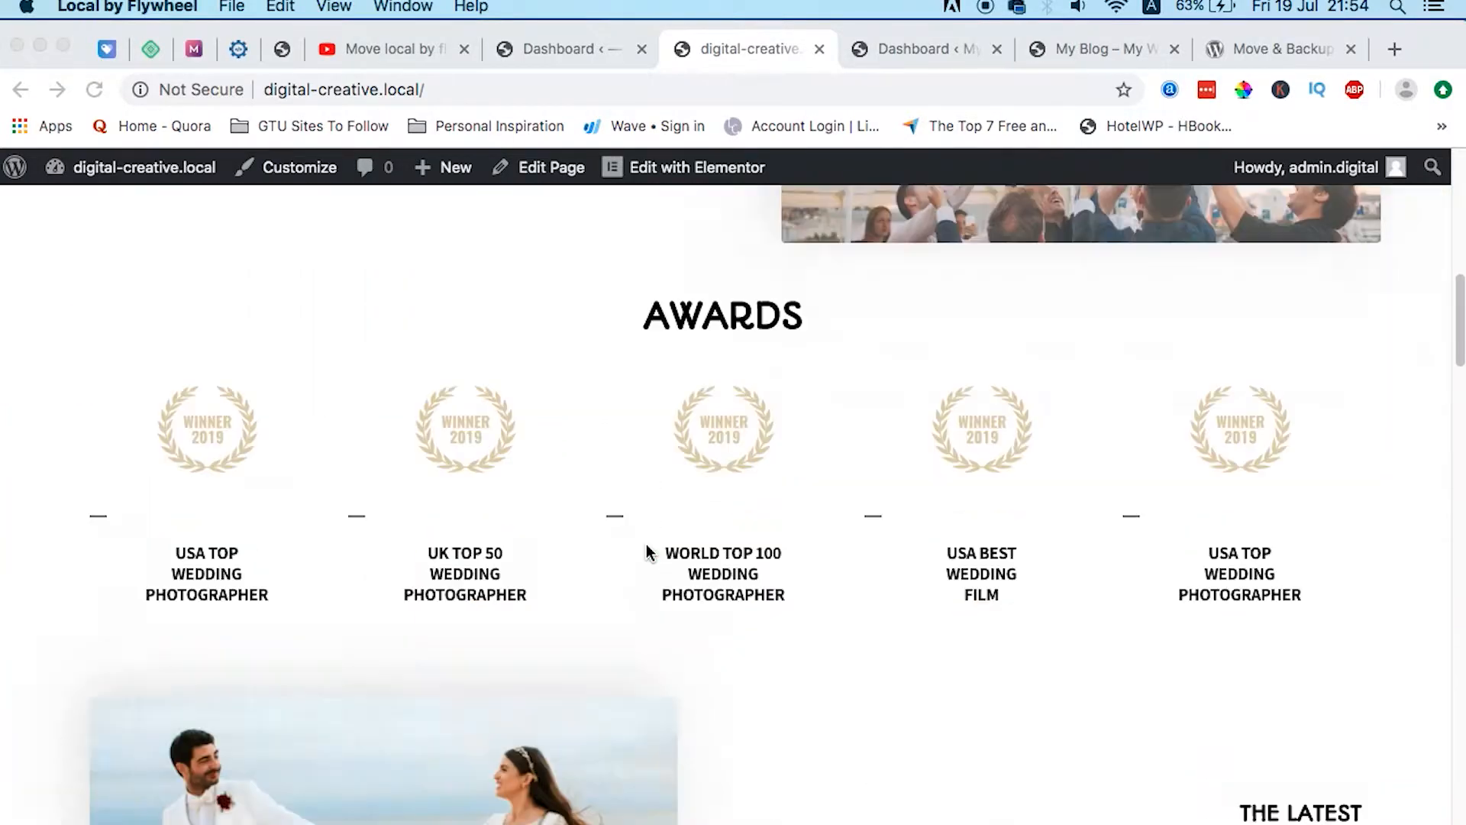
{"action": "scroll", "scroll_direction": "down", "scroll_amount": 3}
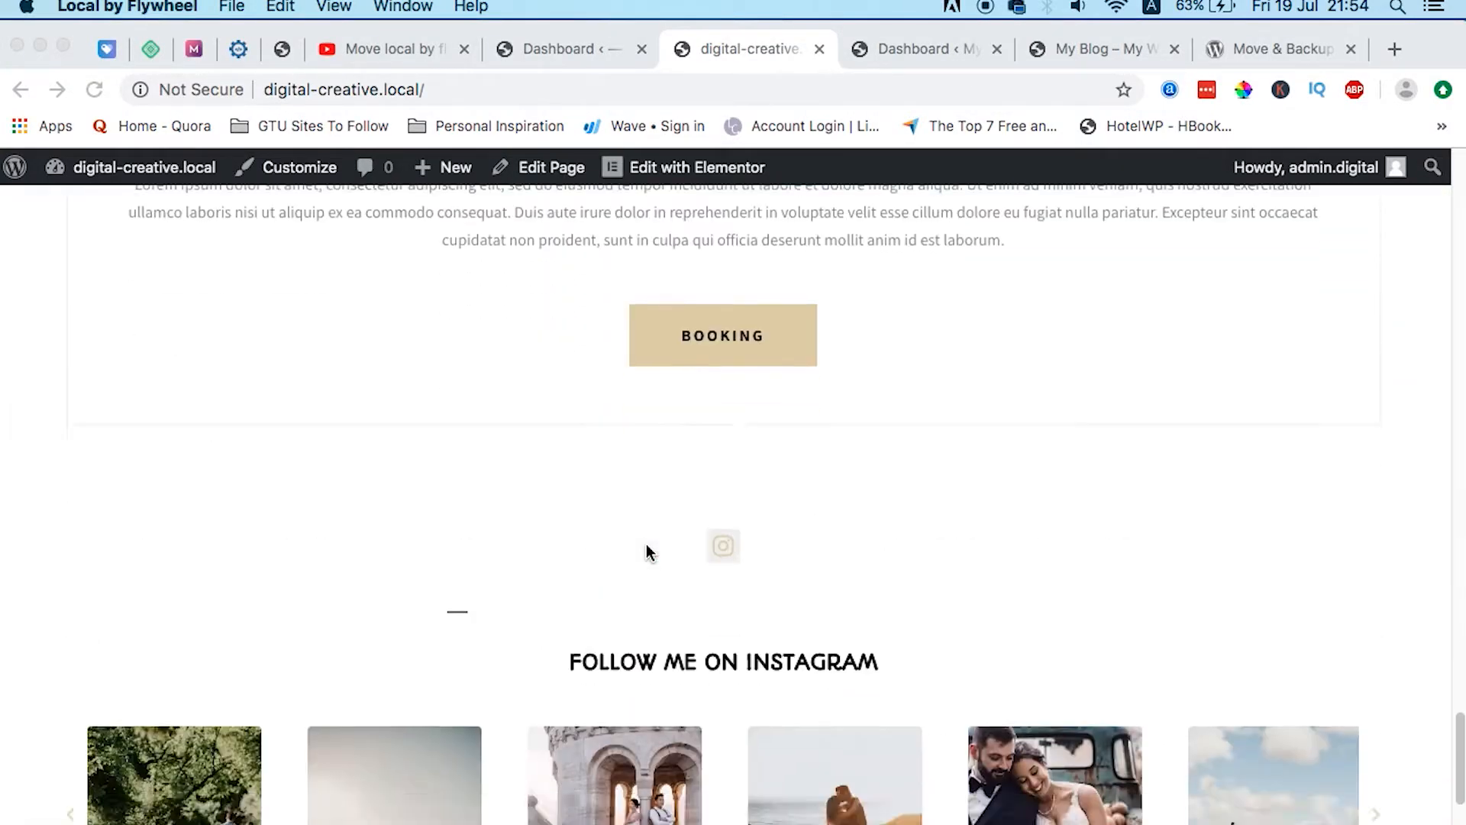
{"action": "scroll", "scroll_direction": "up", "scroll_amount": 3}
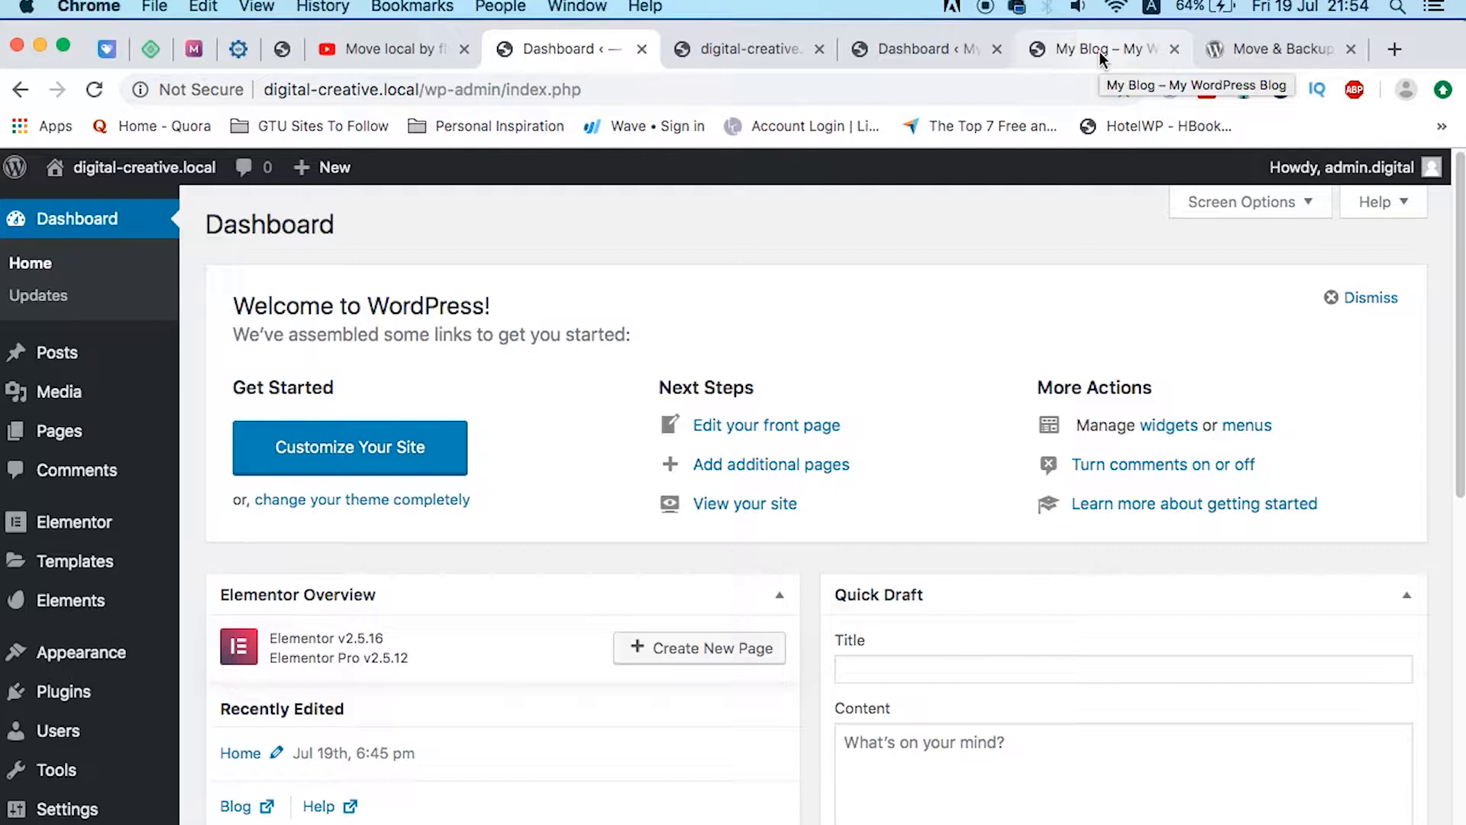
- Compare the digitalcreative.design blog's Hello world! content with the local wedding site
{"action": "left_click", "coordinate": [1103, 49]}
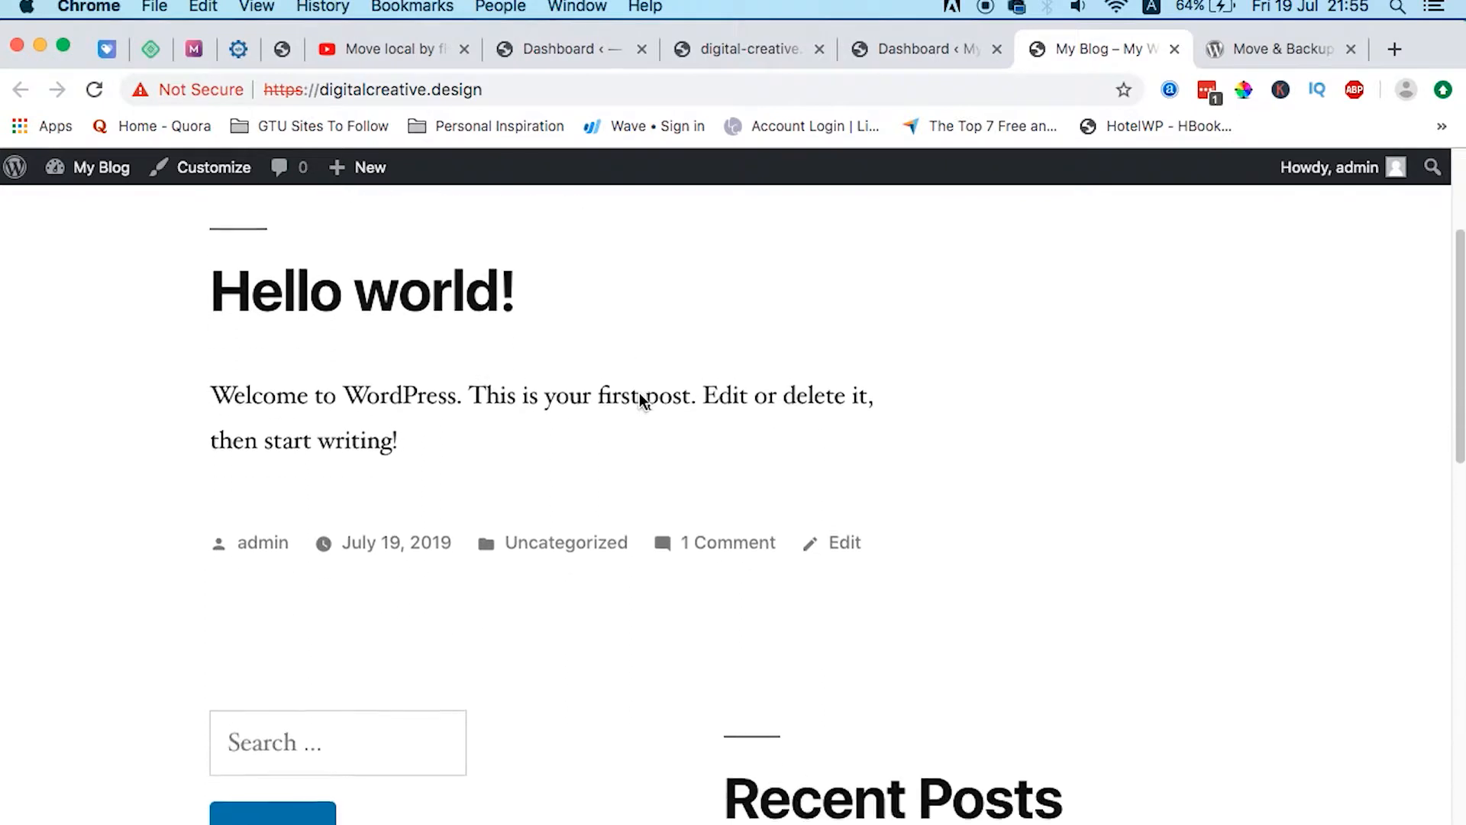
{"action": "scroll", "scroll_direction": "down", "scroll_amount": 3}
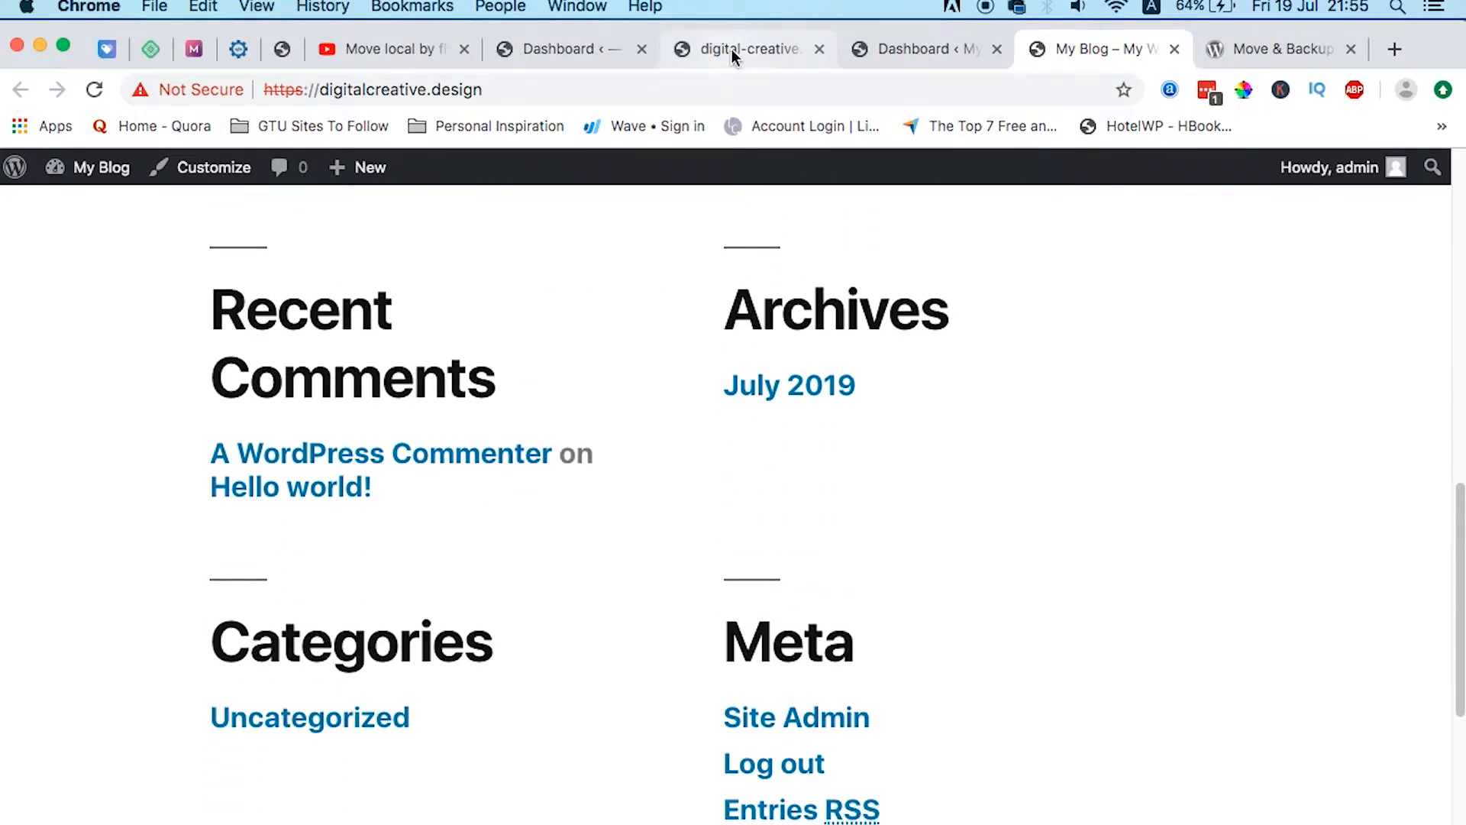
{"action": "left_click", "coordinate": [746, 49]}
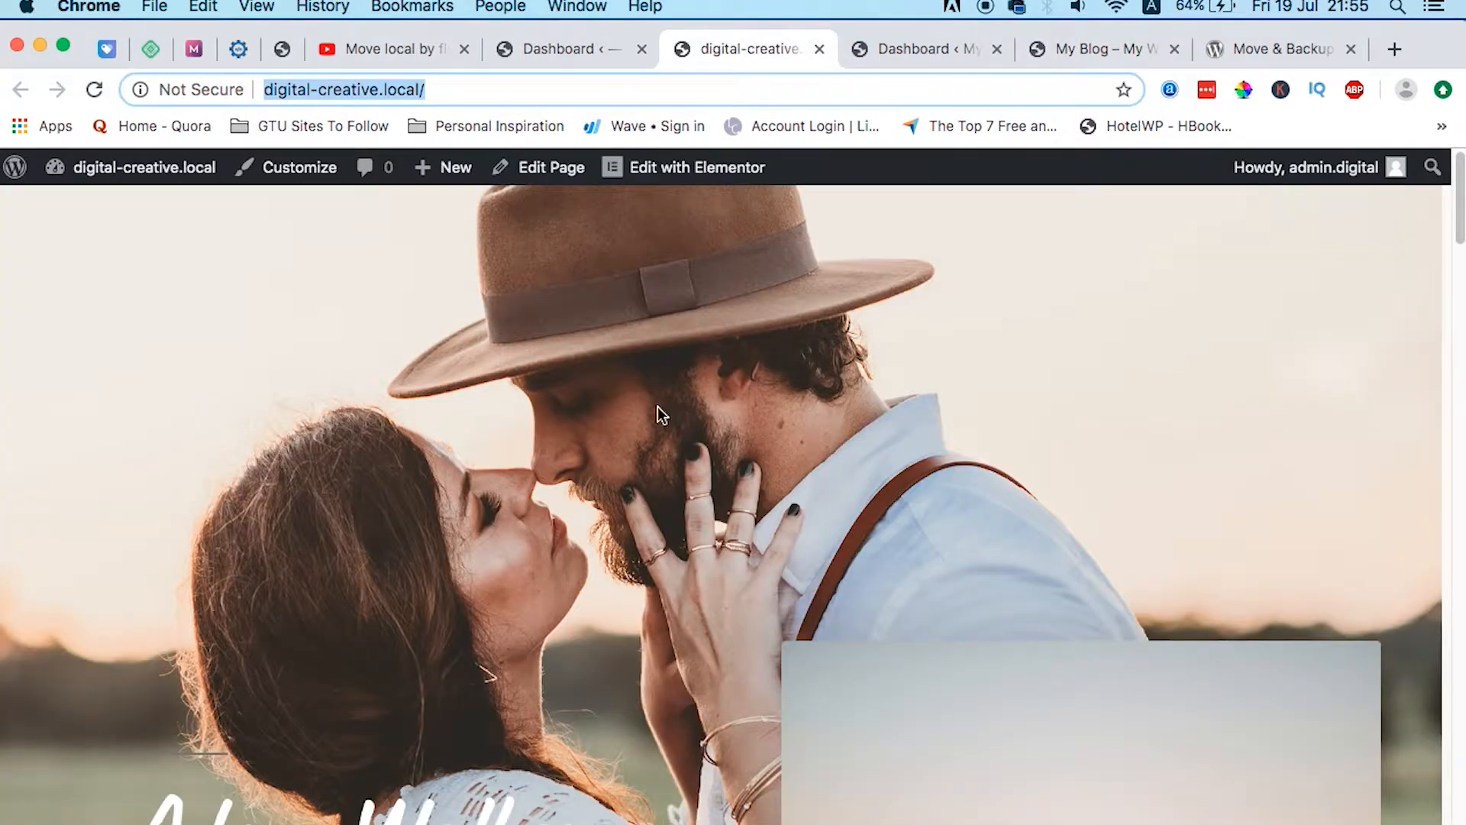
{"action": "left_click", "coordinate": [1103, 49]}
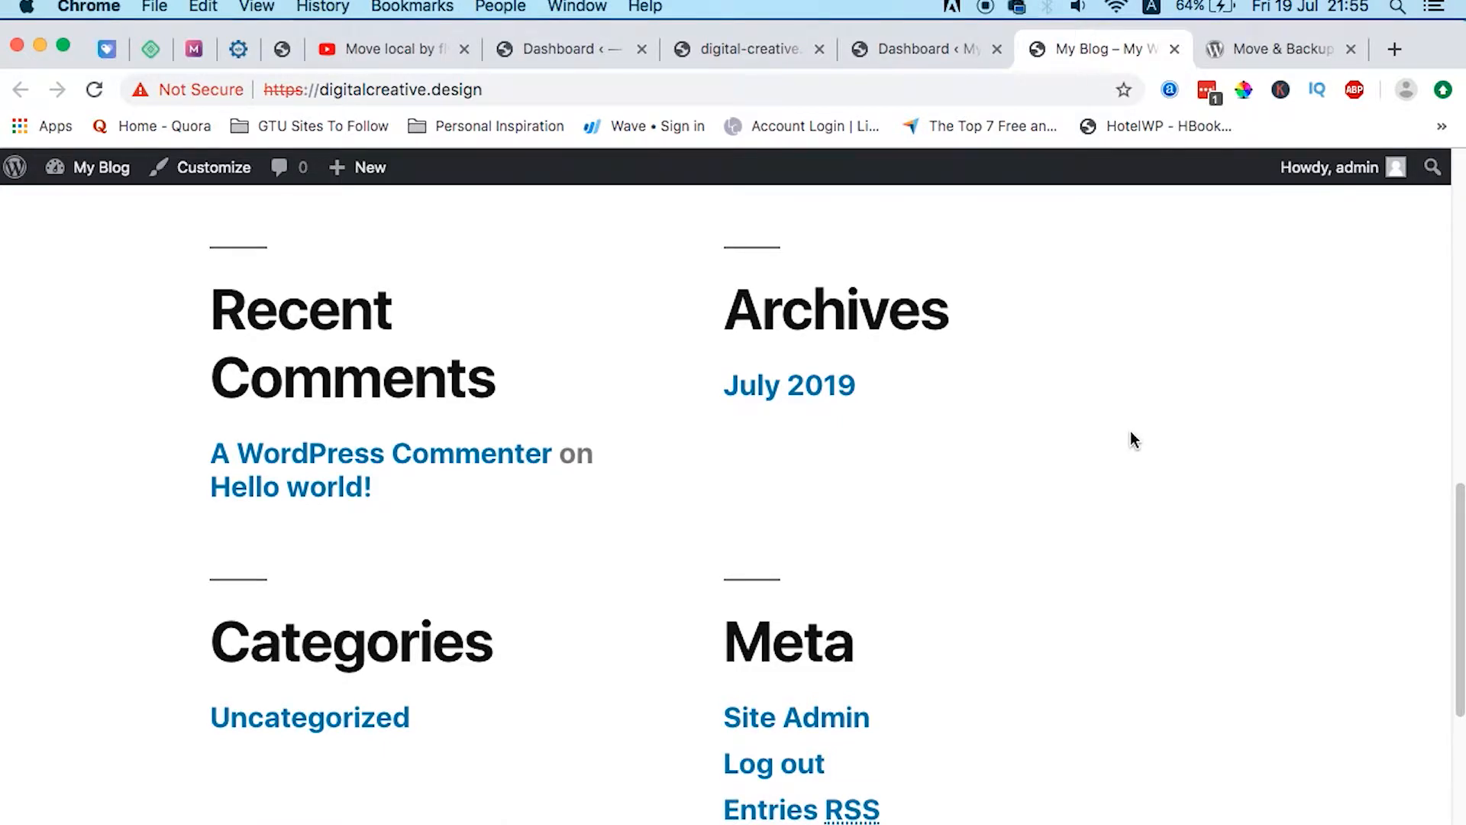
{"action": "mouse_move", "coordinate": [938, 459]}
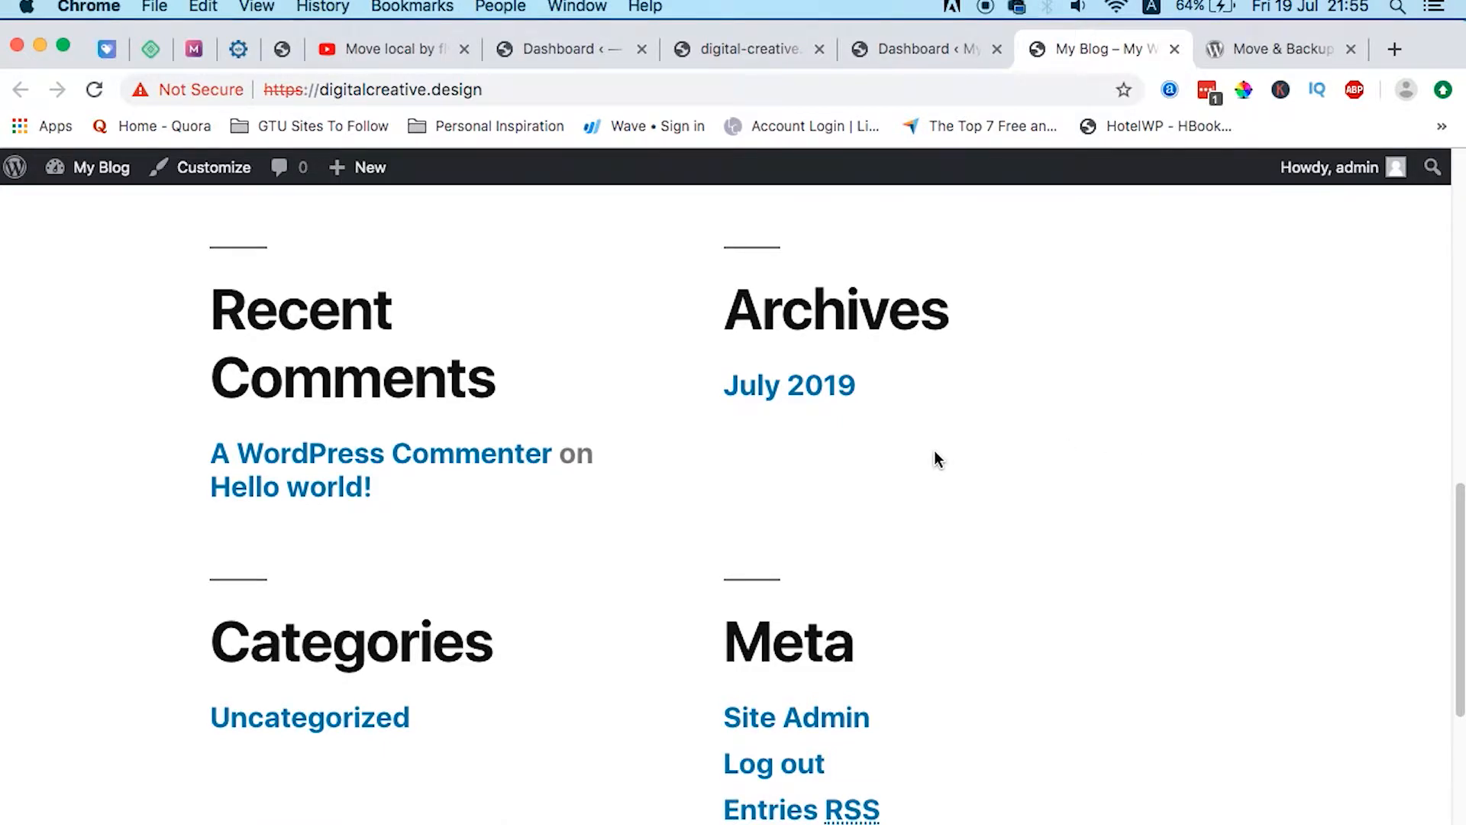
{"action": "scroll", "scroll_direction": "up", "scroll_amount": 3}
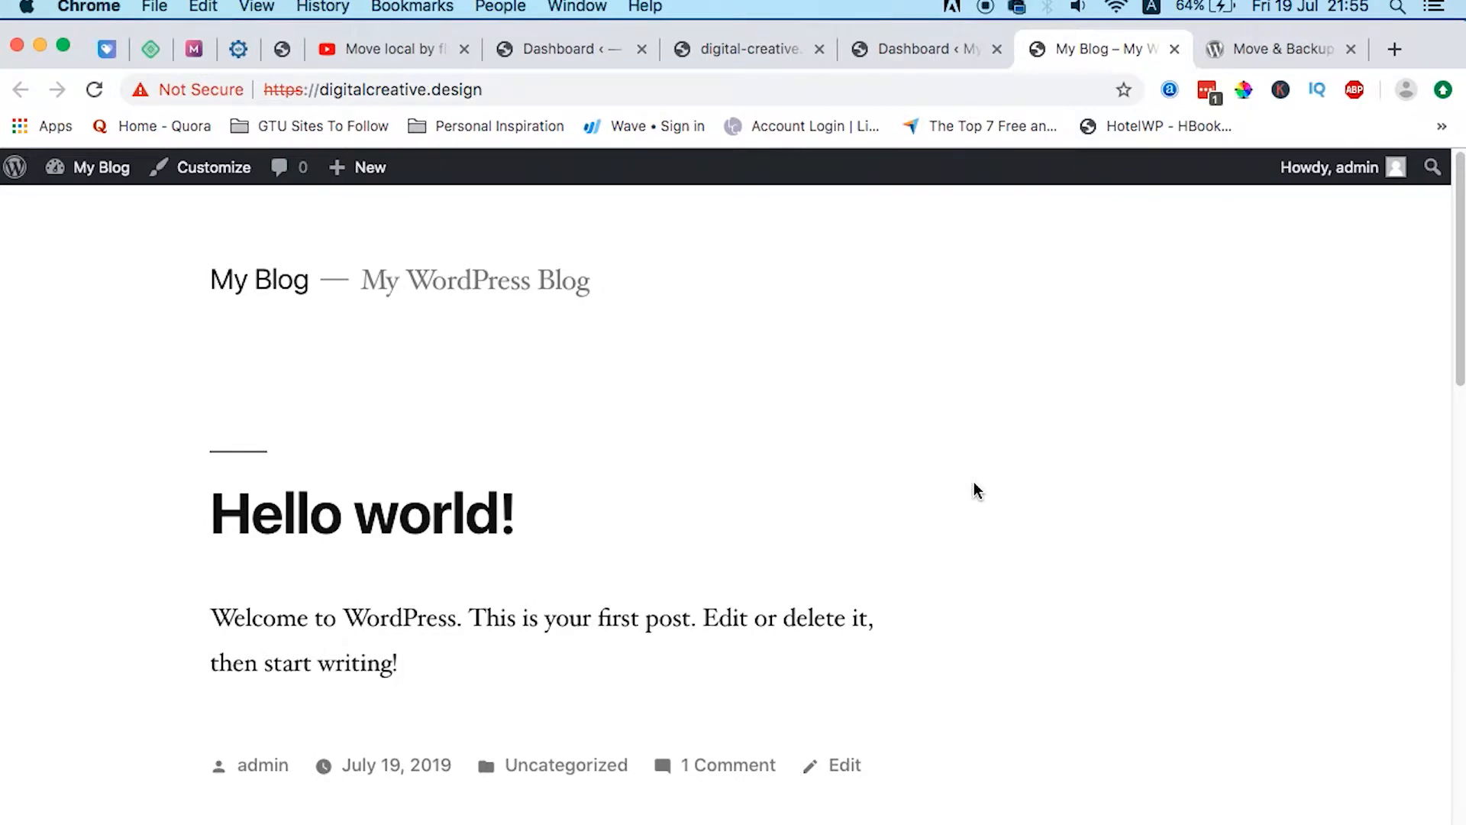
{"action": "mouse_move", "coordinate": [1007, 479]}
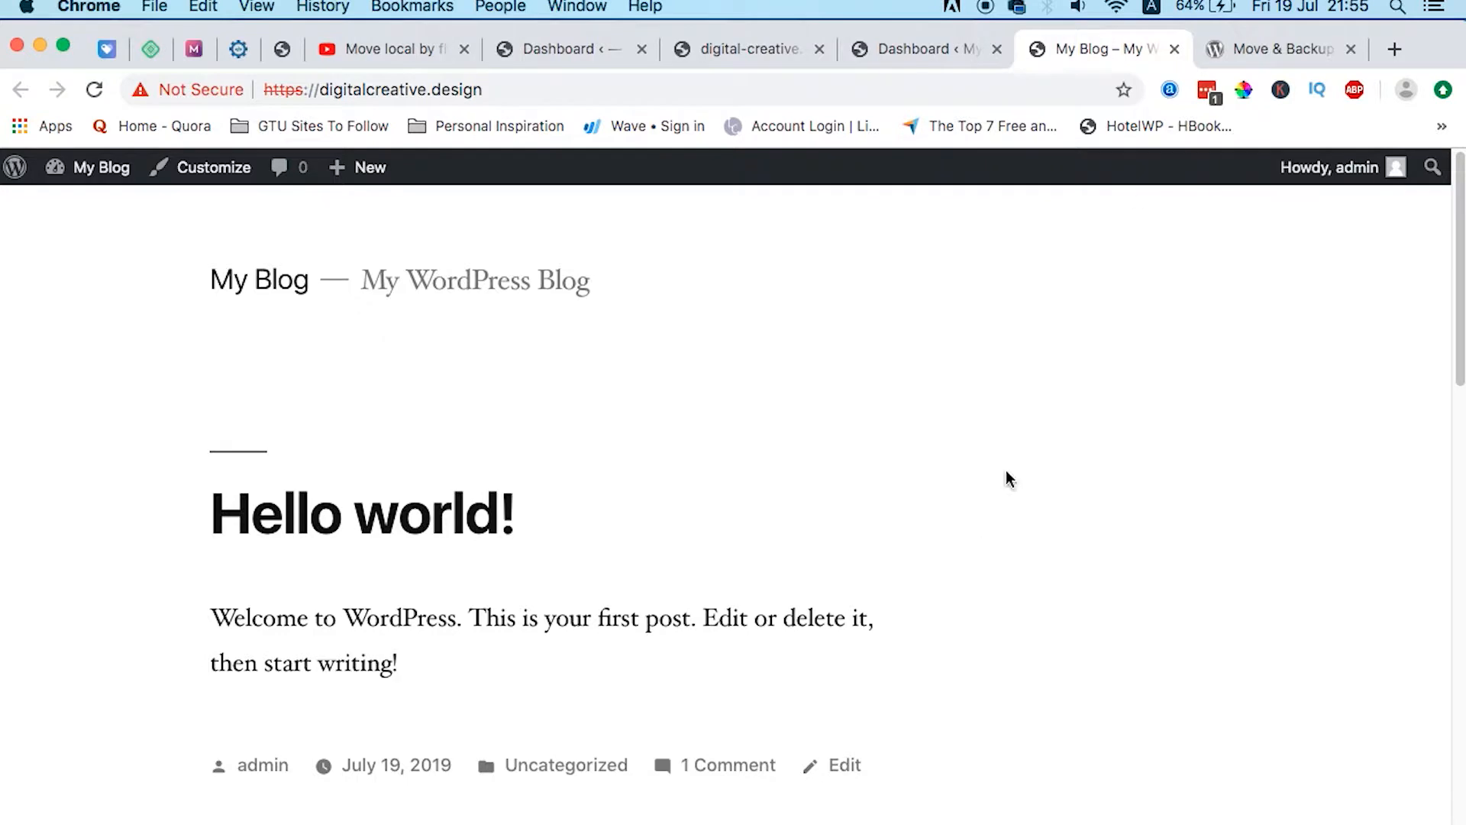
{"action": "mouse_move", "coordinate": [946, 447]}
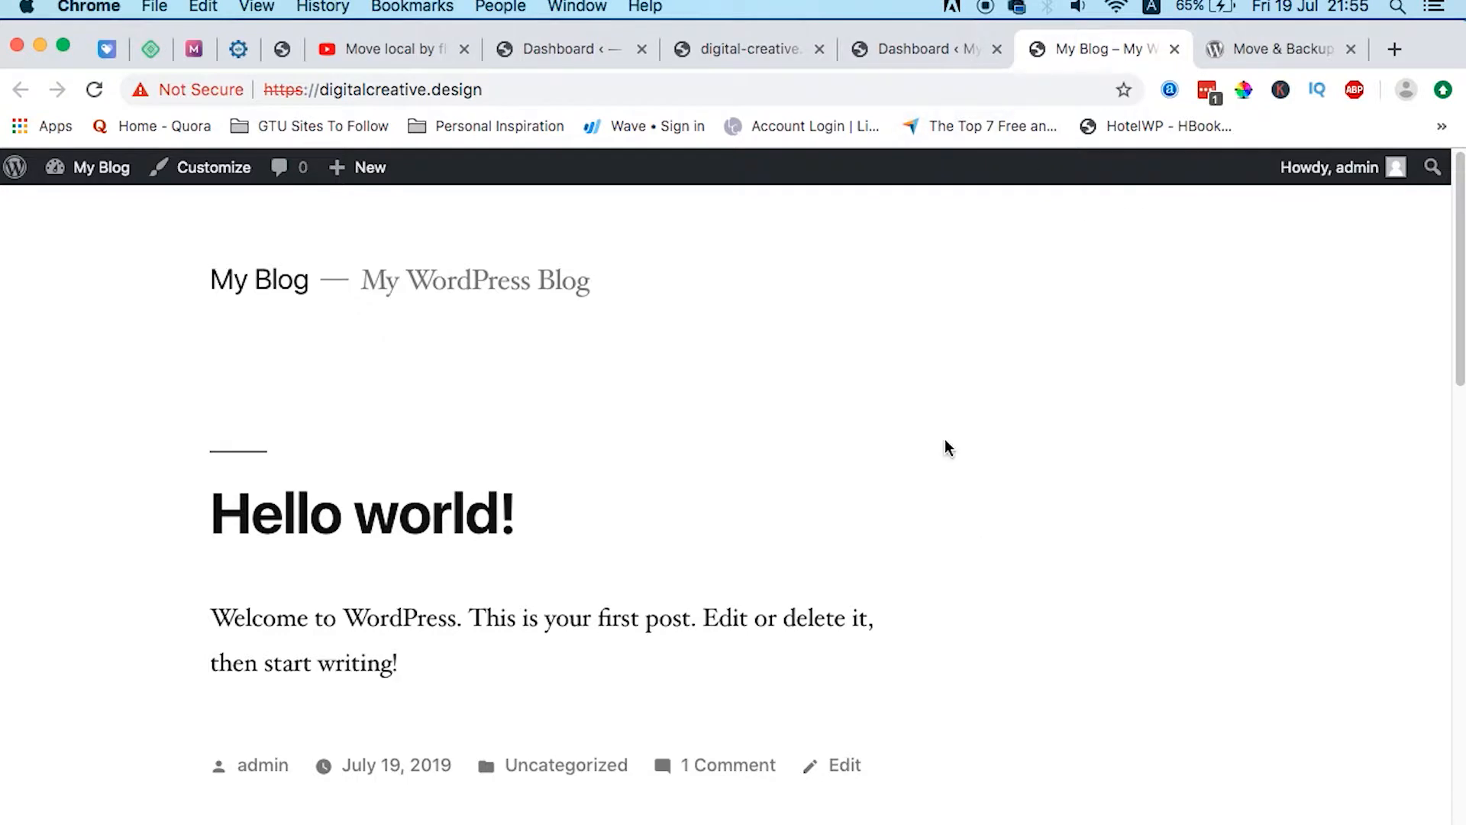
{"action": "mouse_move", "coordinate": [966, 394]}
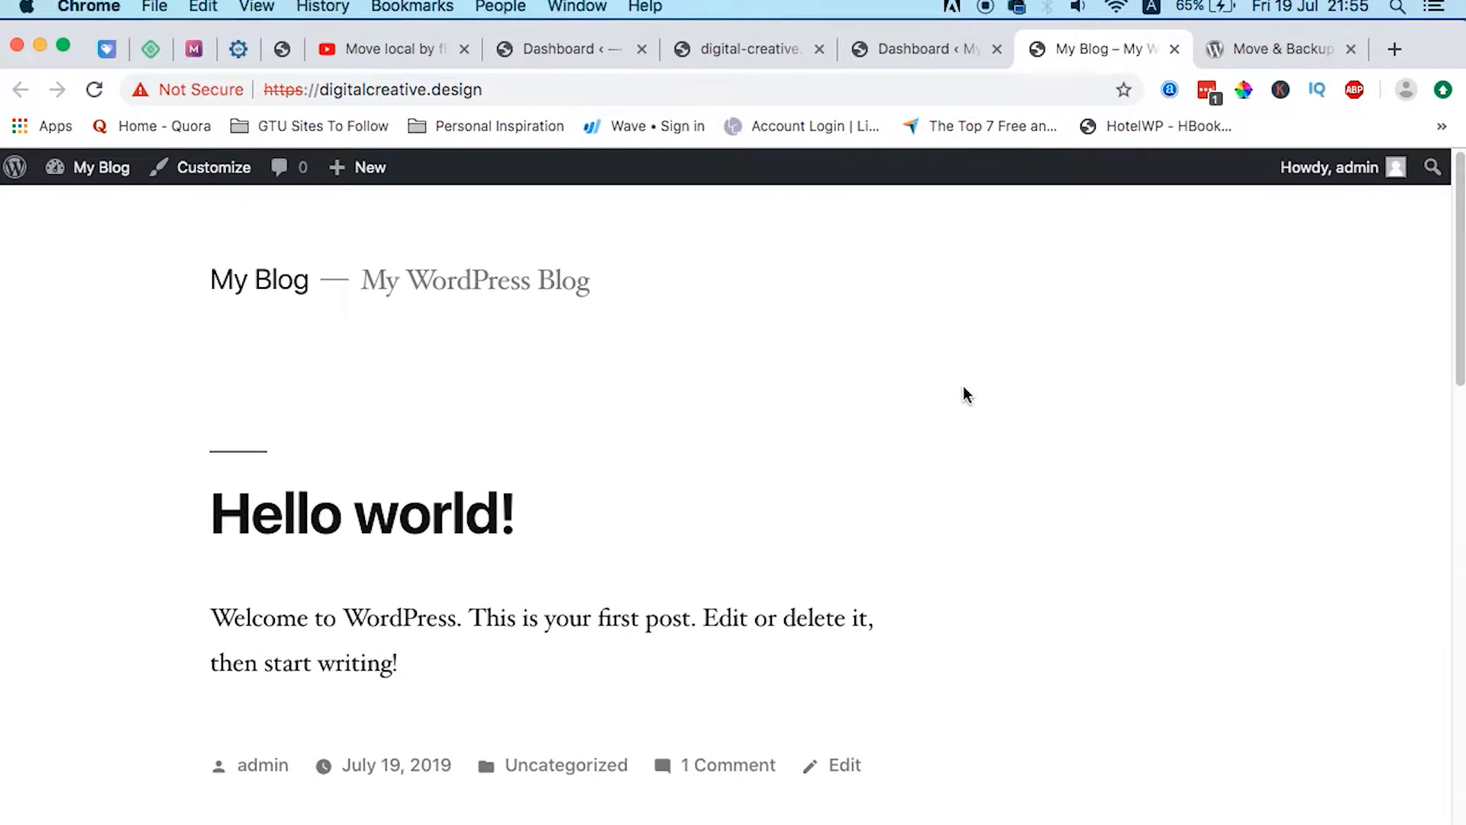
{"action": "scroll", "scroll_direction": "down", "scroll_amount": 3}
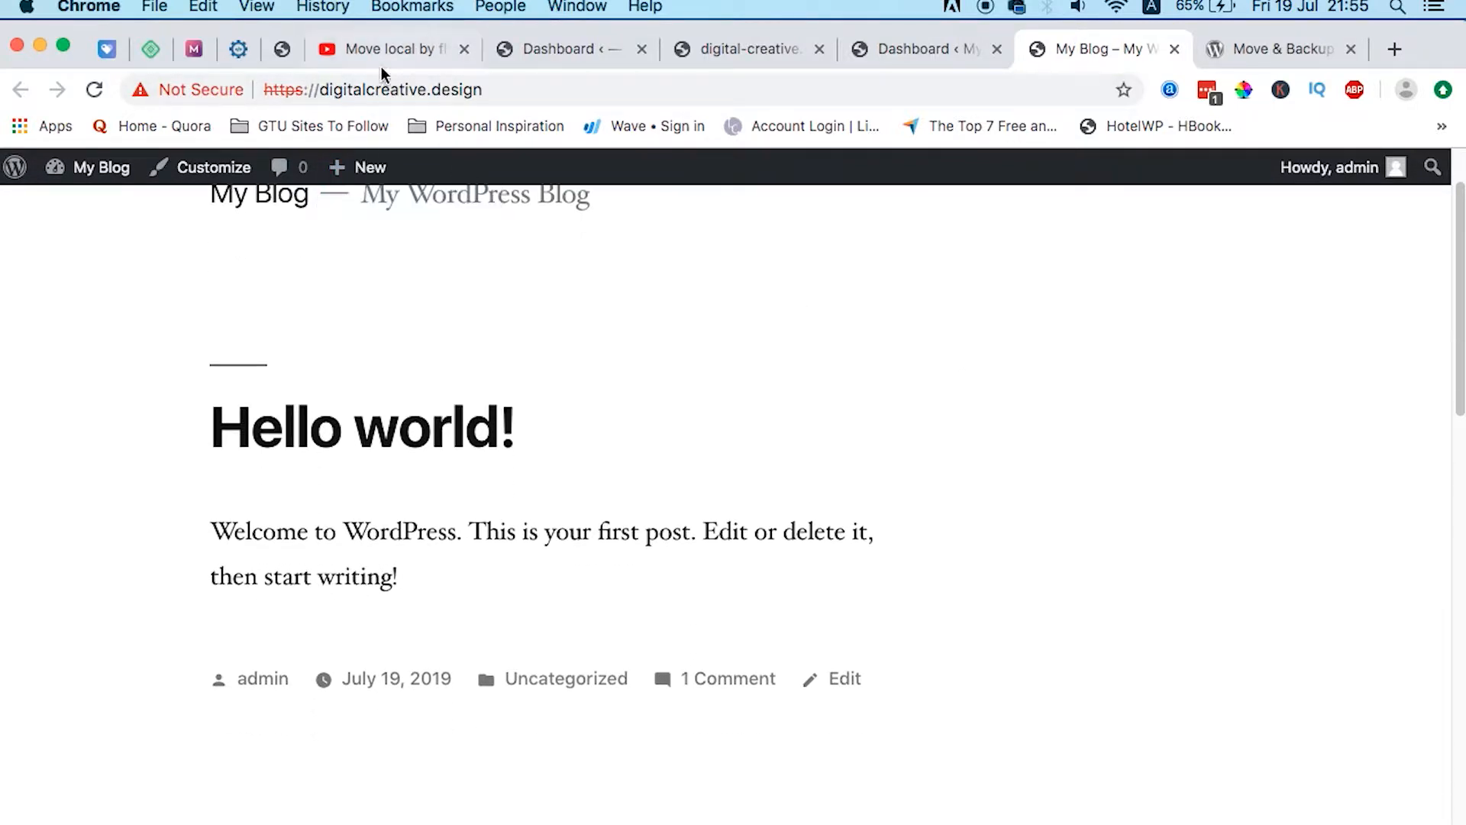
{"action": "scroll", "scroll_direction": "down", "scroll_amount": 3}
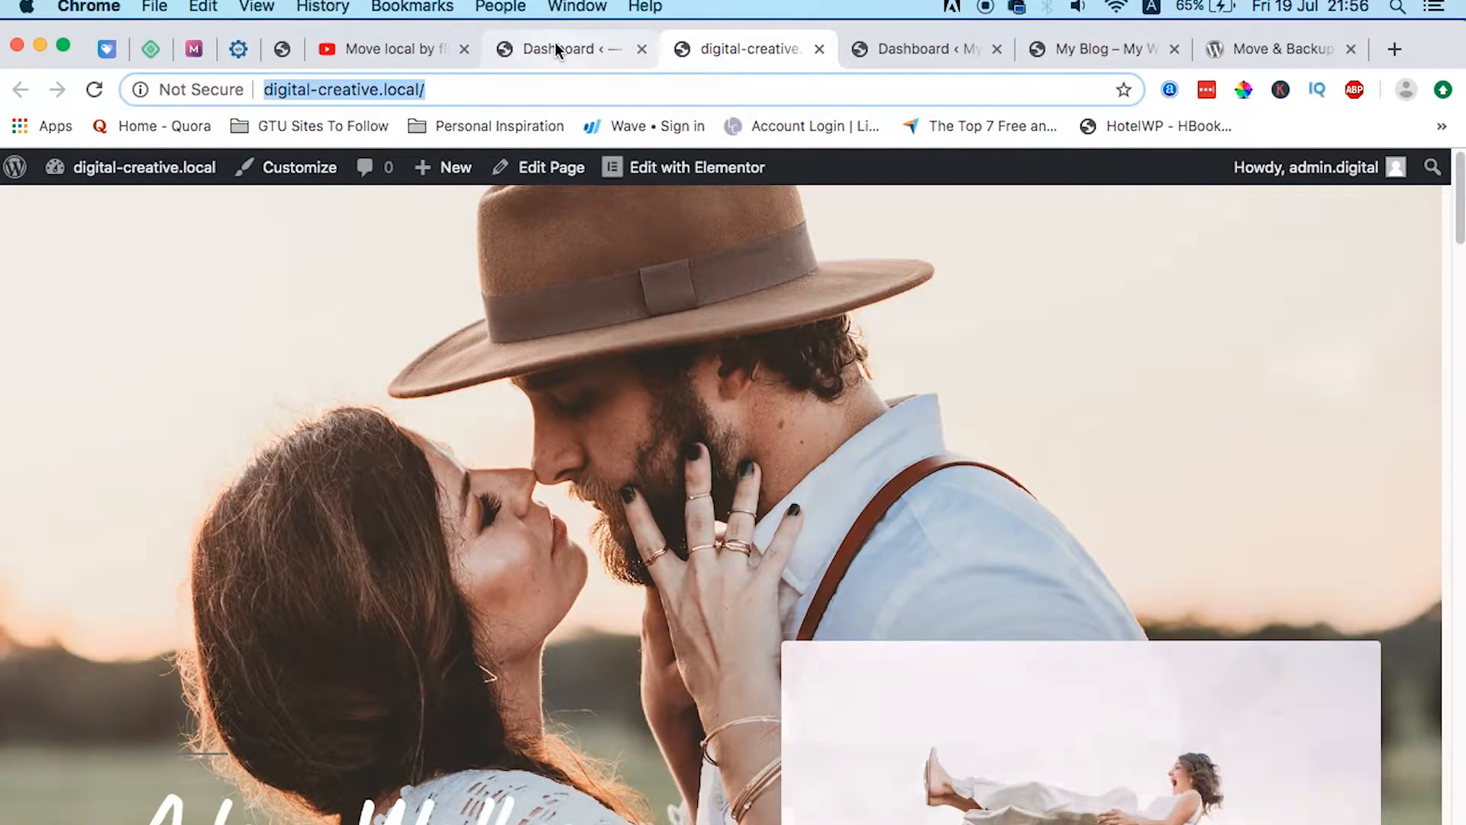
- Go to Plugins > Add New from the local site's Dashboard
{"action": "left_click", "coordinate": [570, 49]}
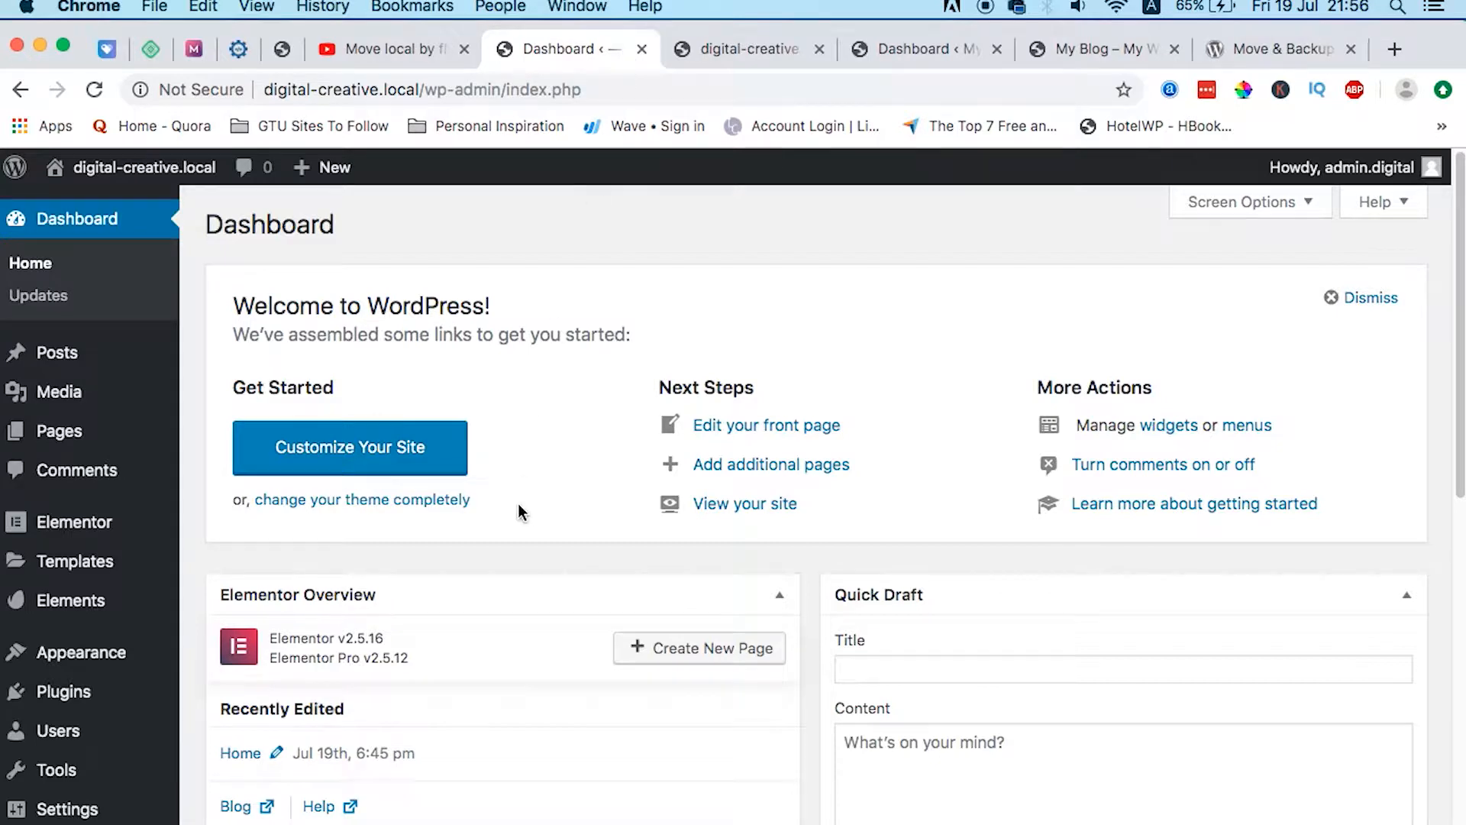
{"action": "mouse_move", "coordinate": [58, 391]}
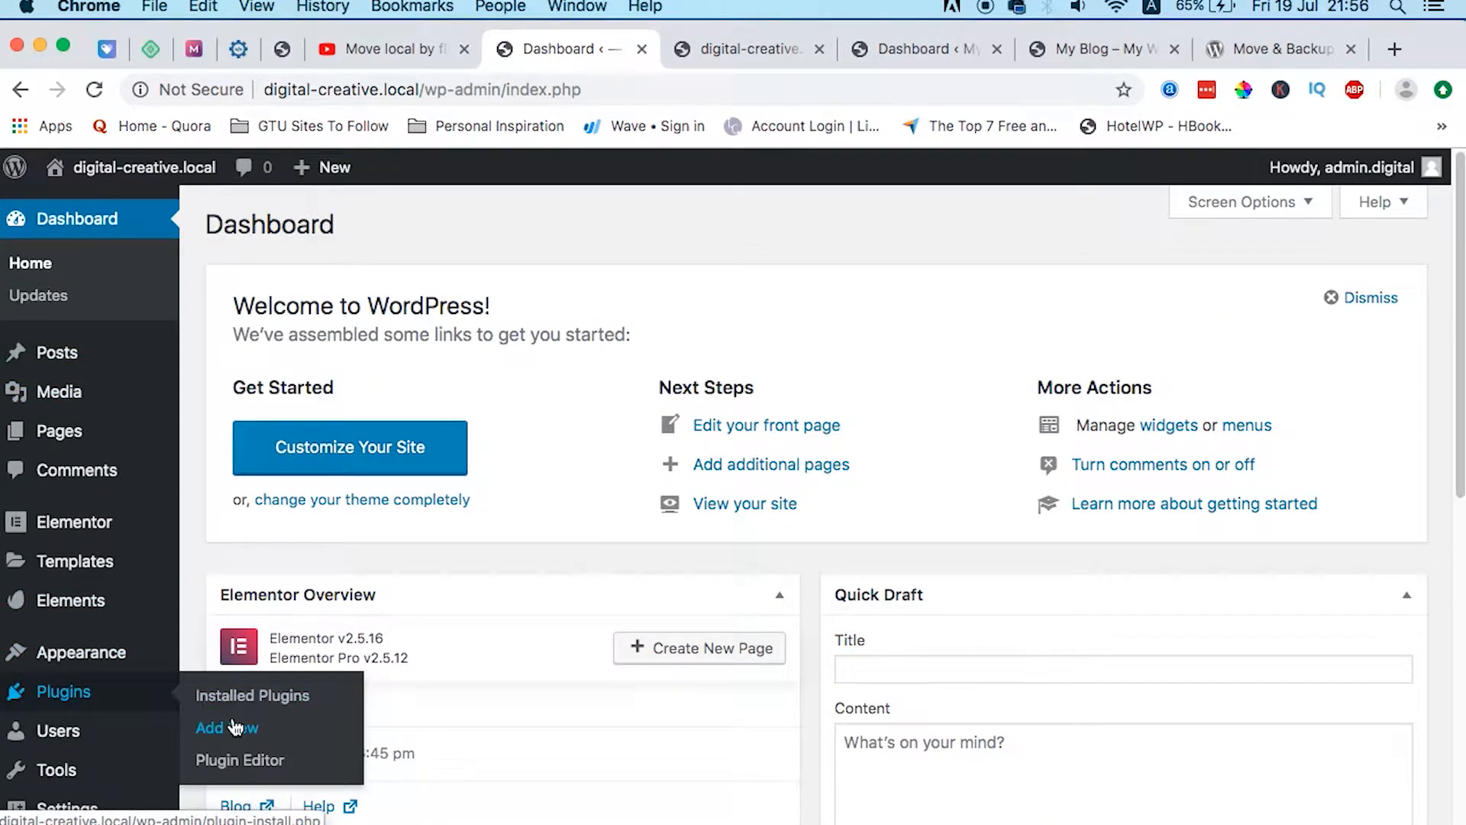
{"action": "left_click", "coordinate": [216, 728]}
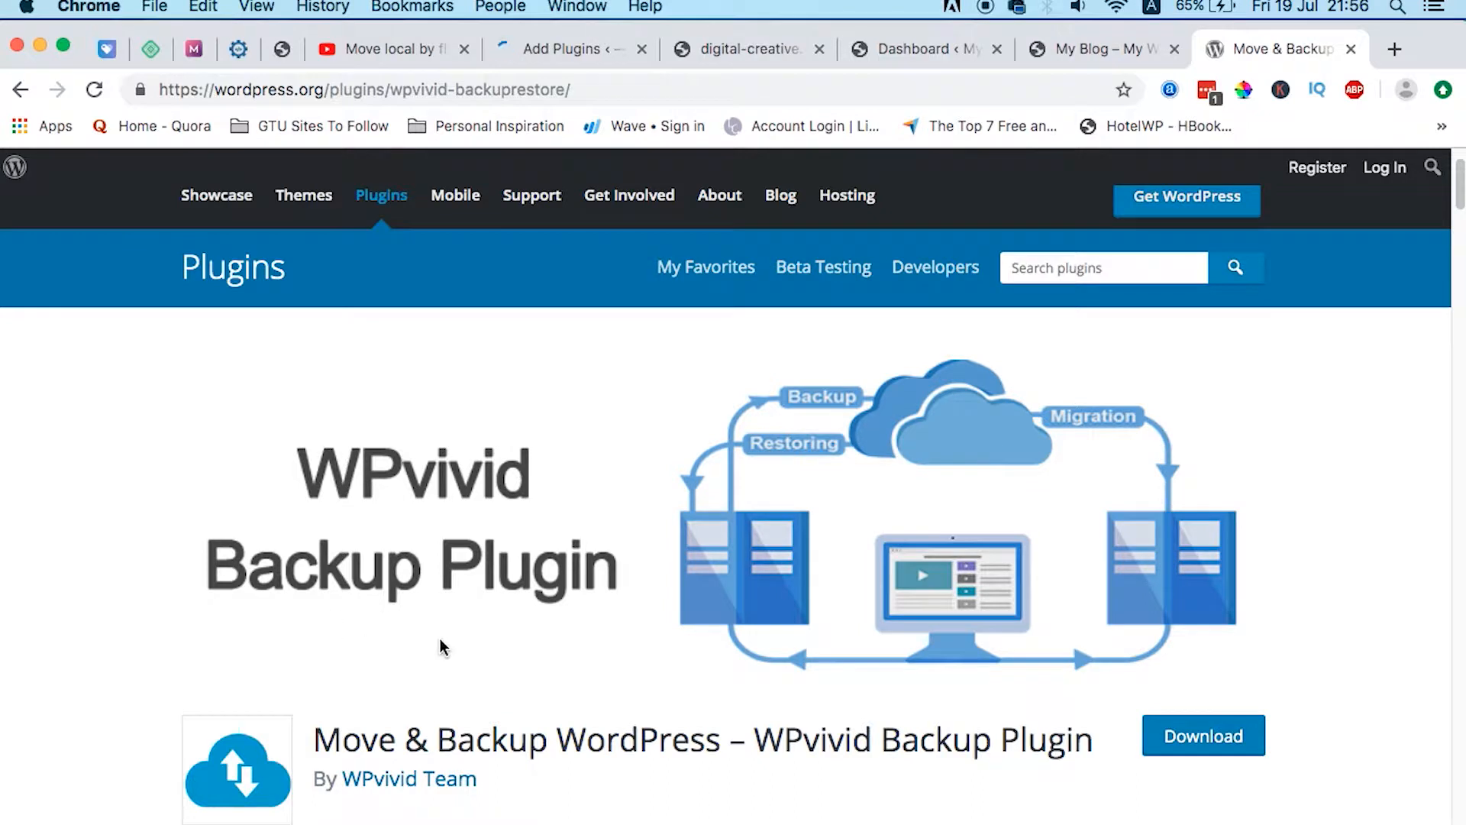
- Read the WPvivid feature list, highlighting Large Database Support and No Limit of Backup Size
{"action": "scroll", "scroll_direction": "down", "scroll_amount": 3}
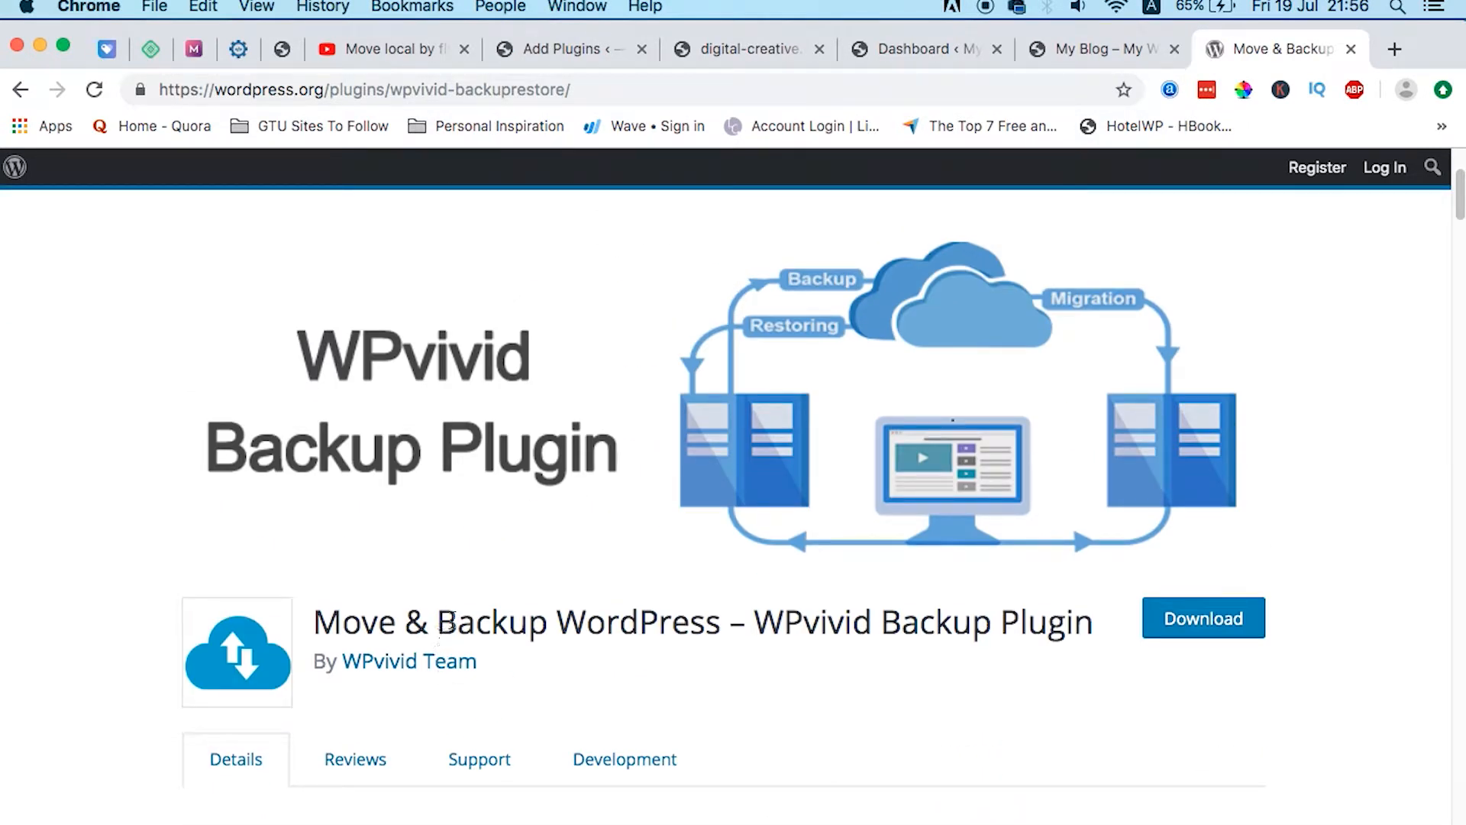
{"action": "scroll", "scroll_direction": "down", "scroll_amount": 3}
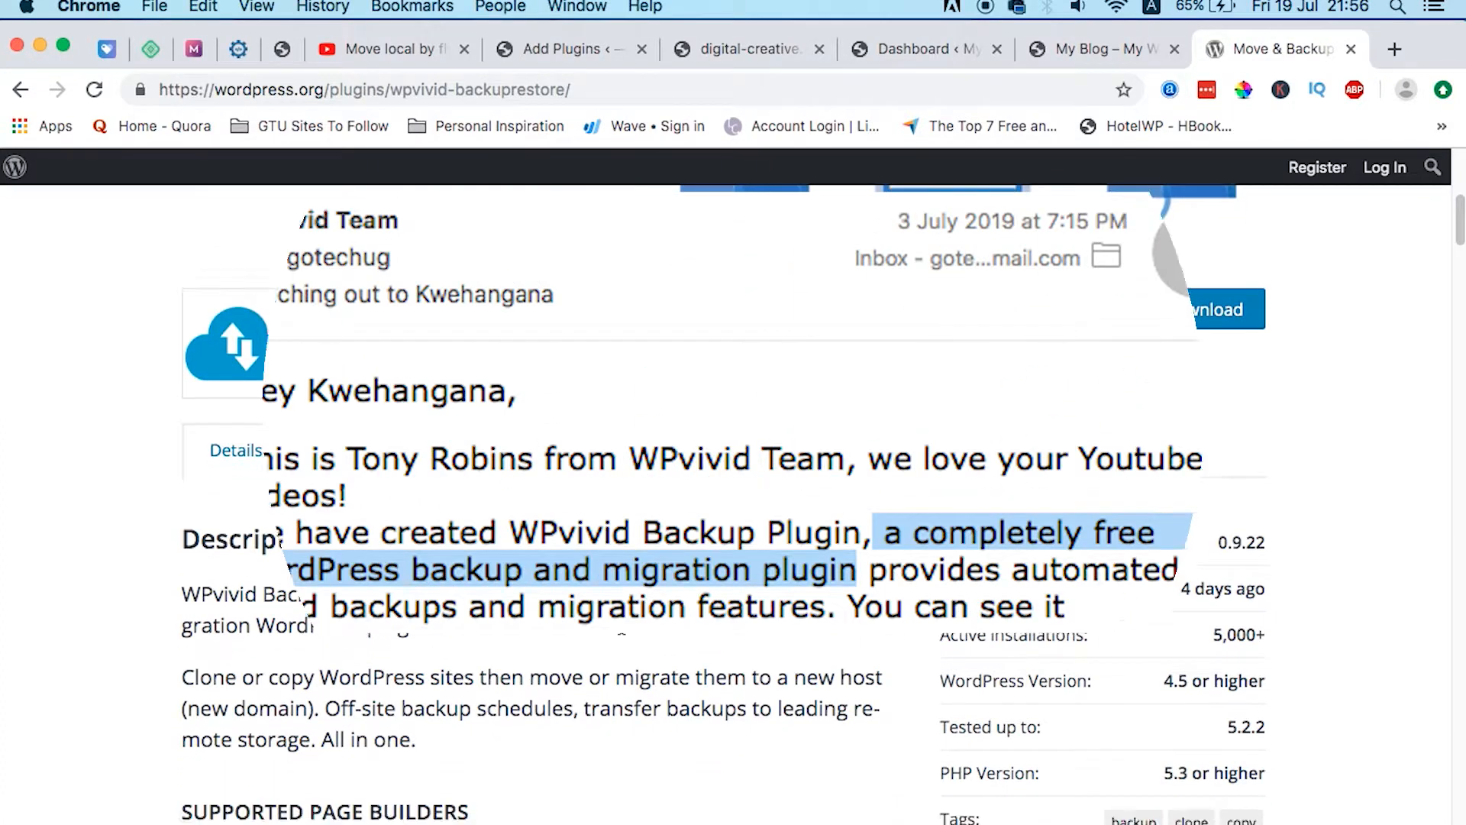
{"action": "scroll", "scroll_direction": "up", "scroll_amount": 3}
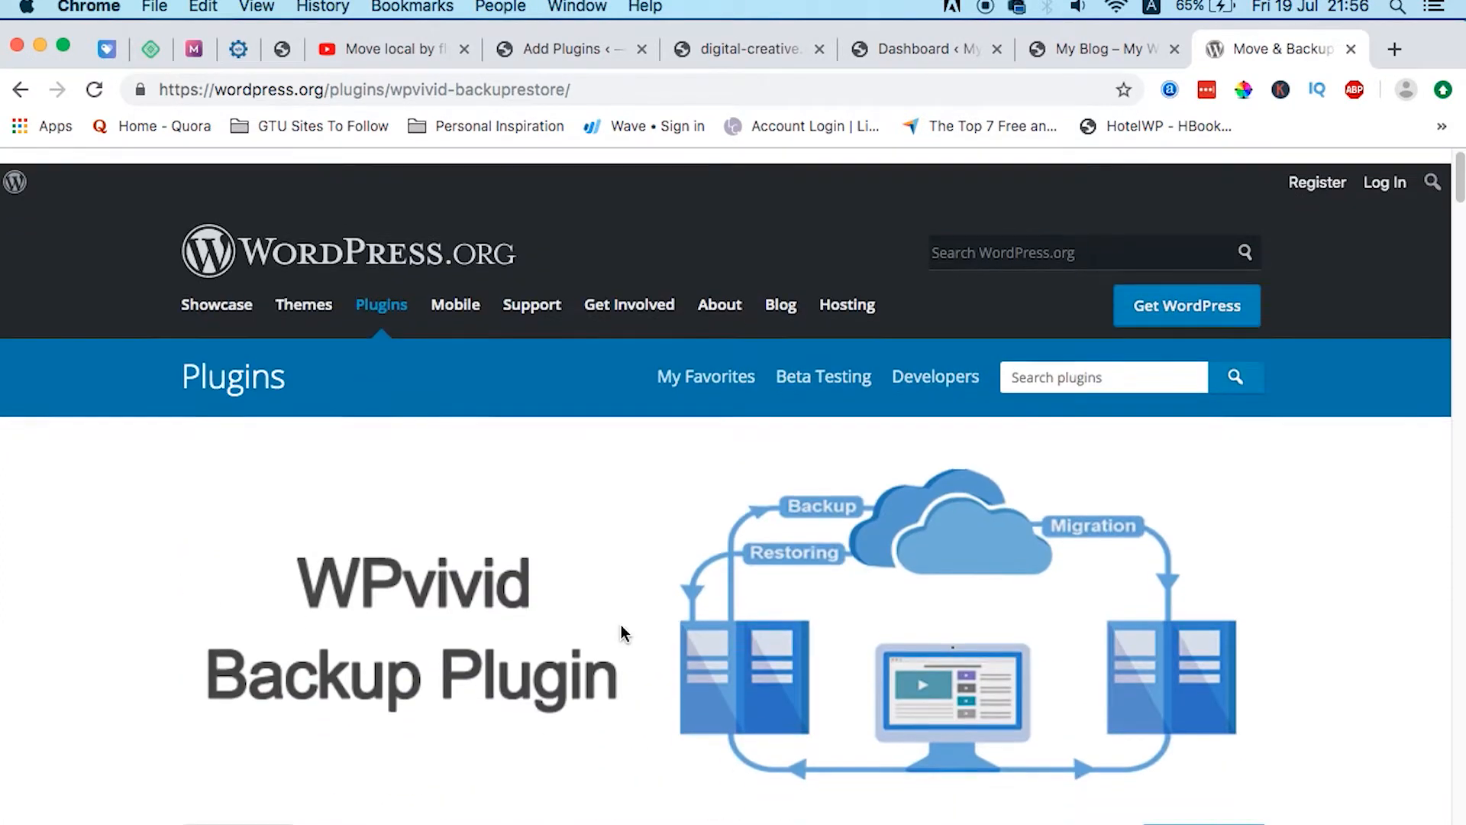
{"action": "scroll", "scroll_direction": "down", "scroll_amount": 3}
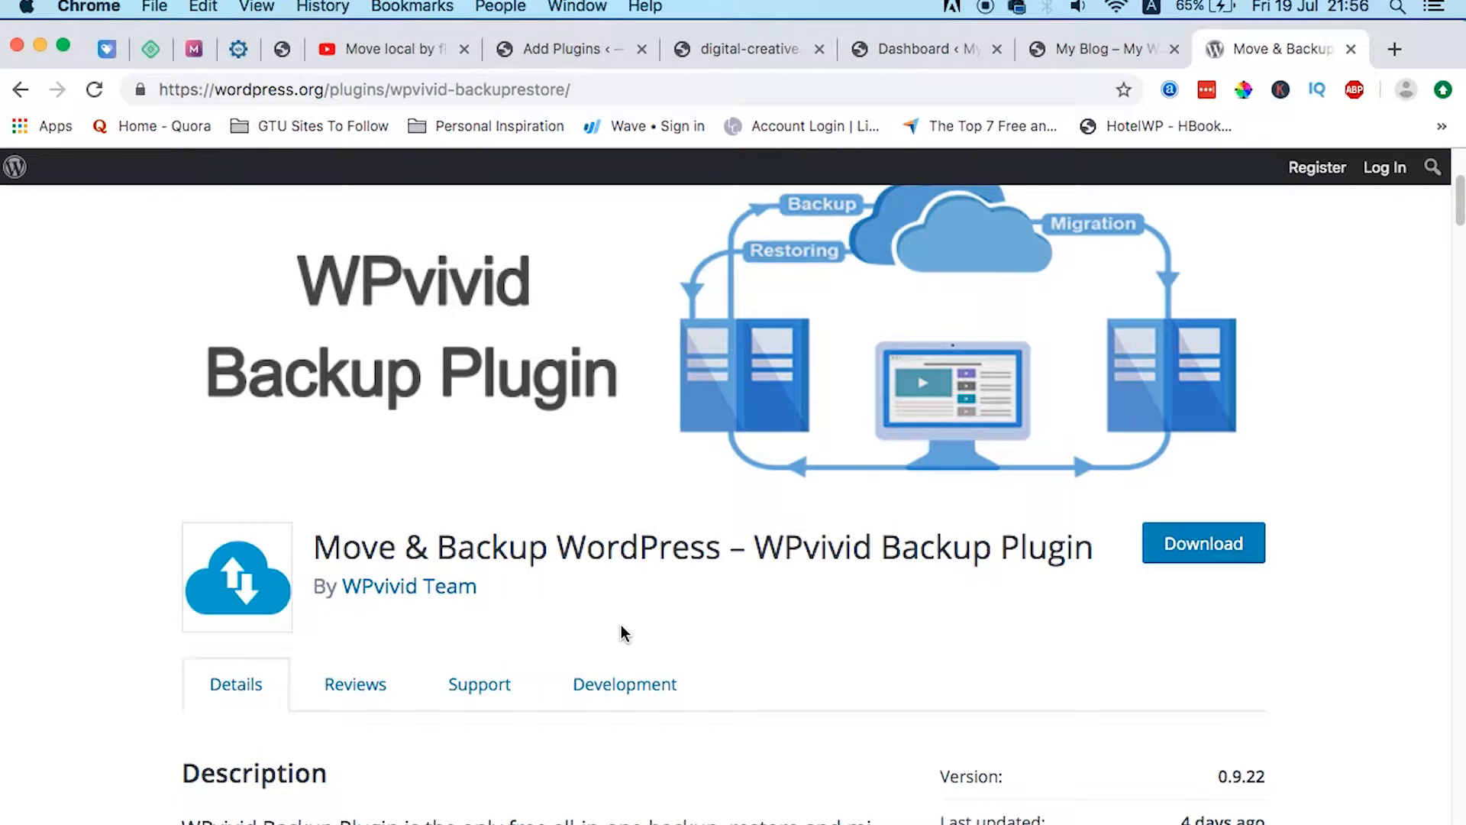
{"action": "scroll", "scroll_direction": "down", "scroll_amount": 3}
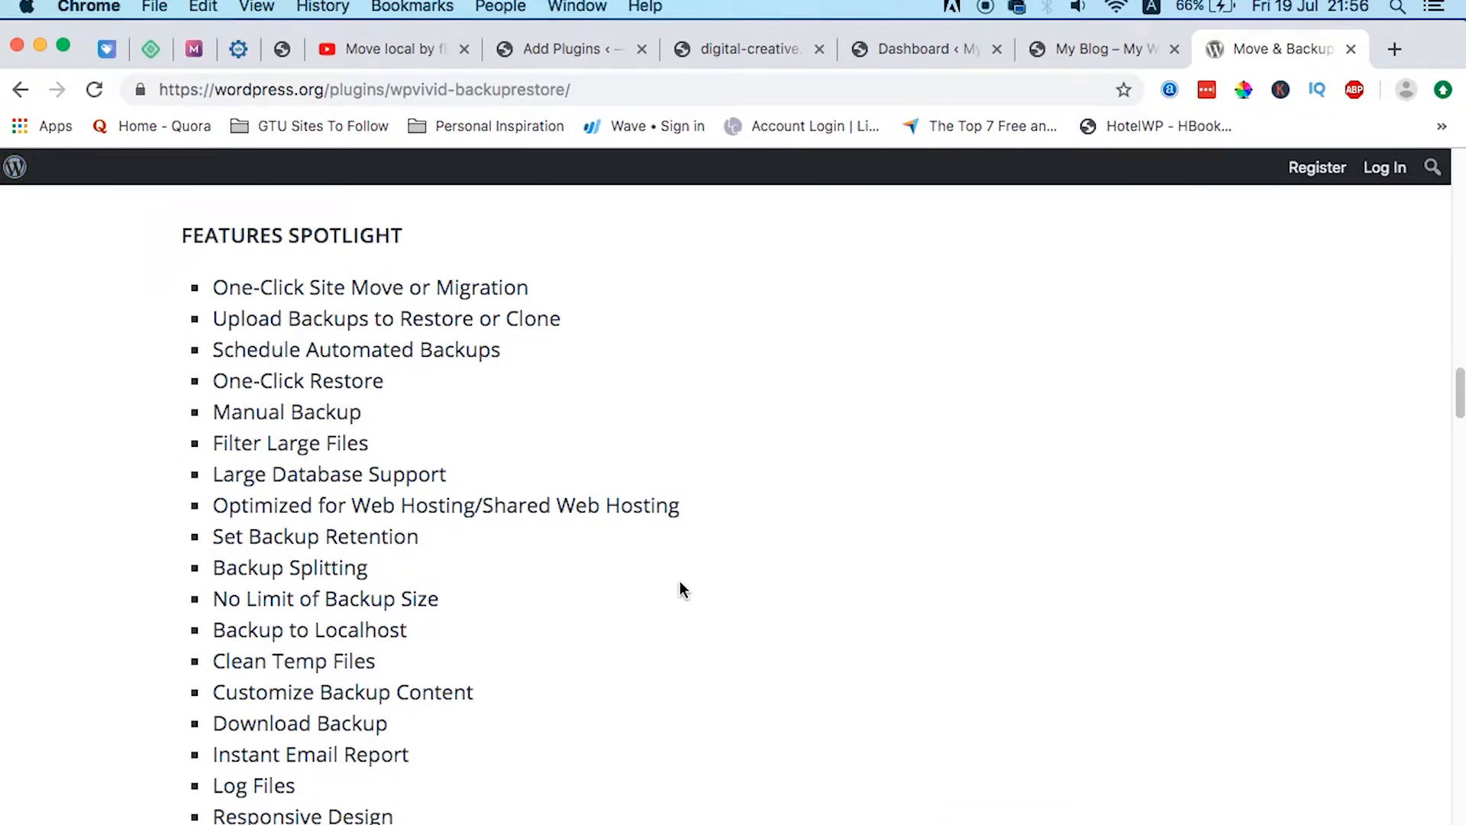
{"action": "double_click", "coordinate": [328, 474]}
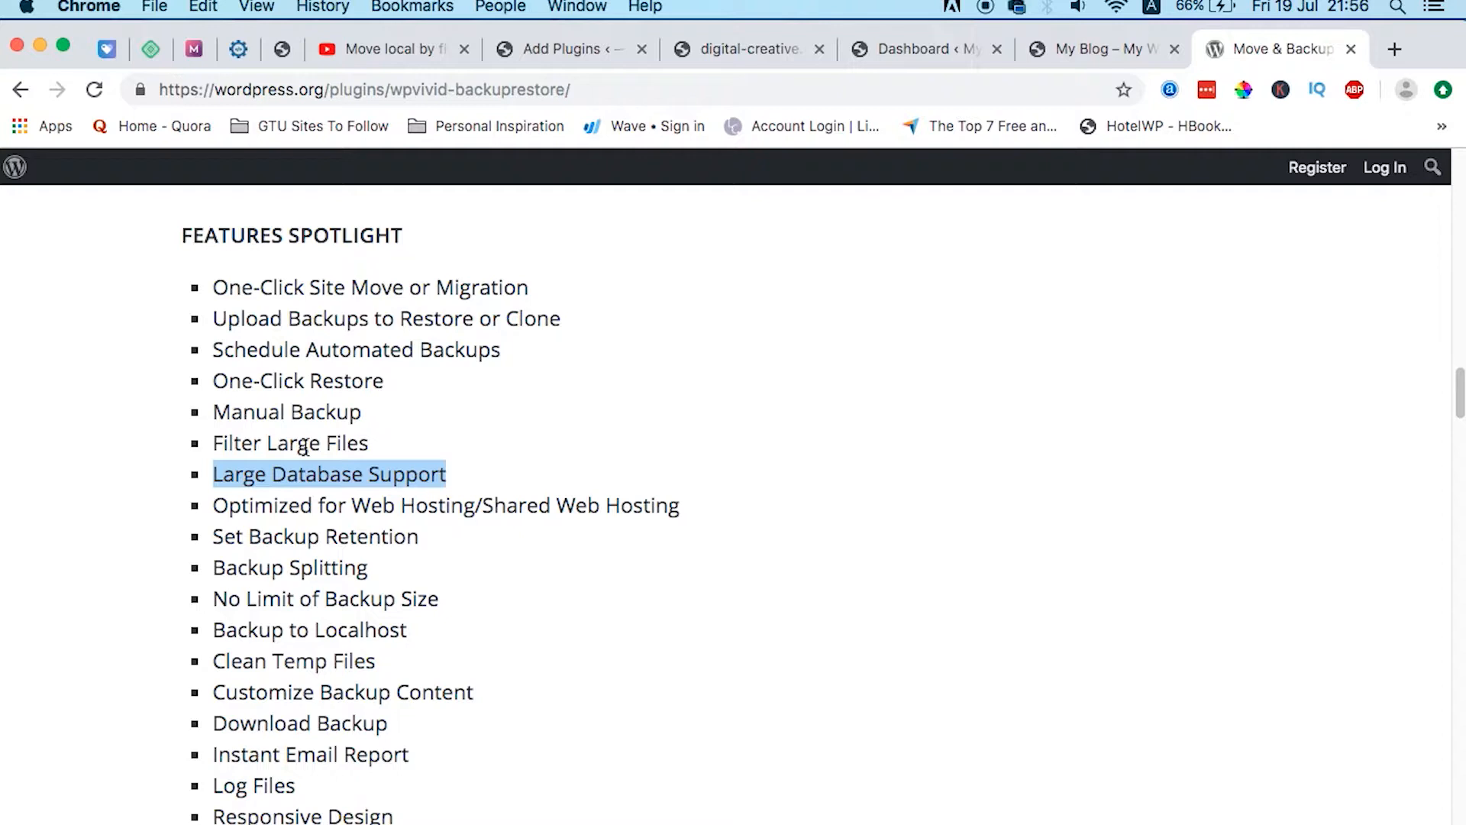
{"action": "double_click", "coordinate": [360, 599]}
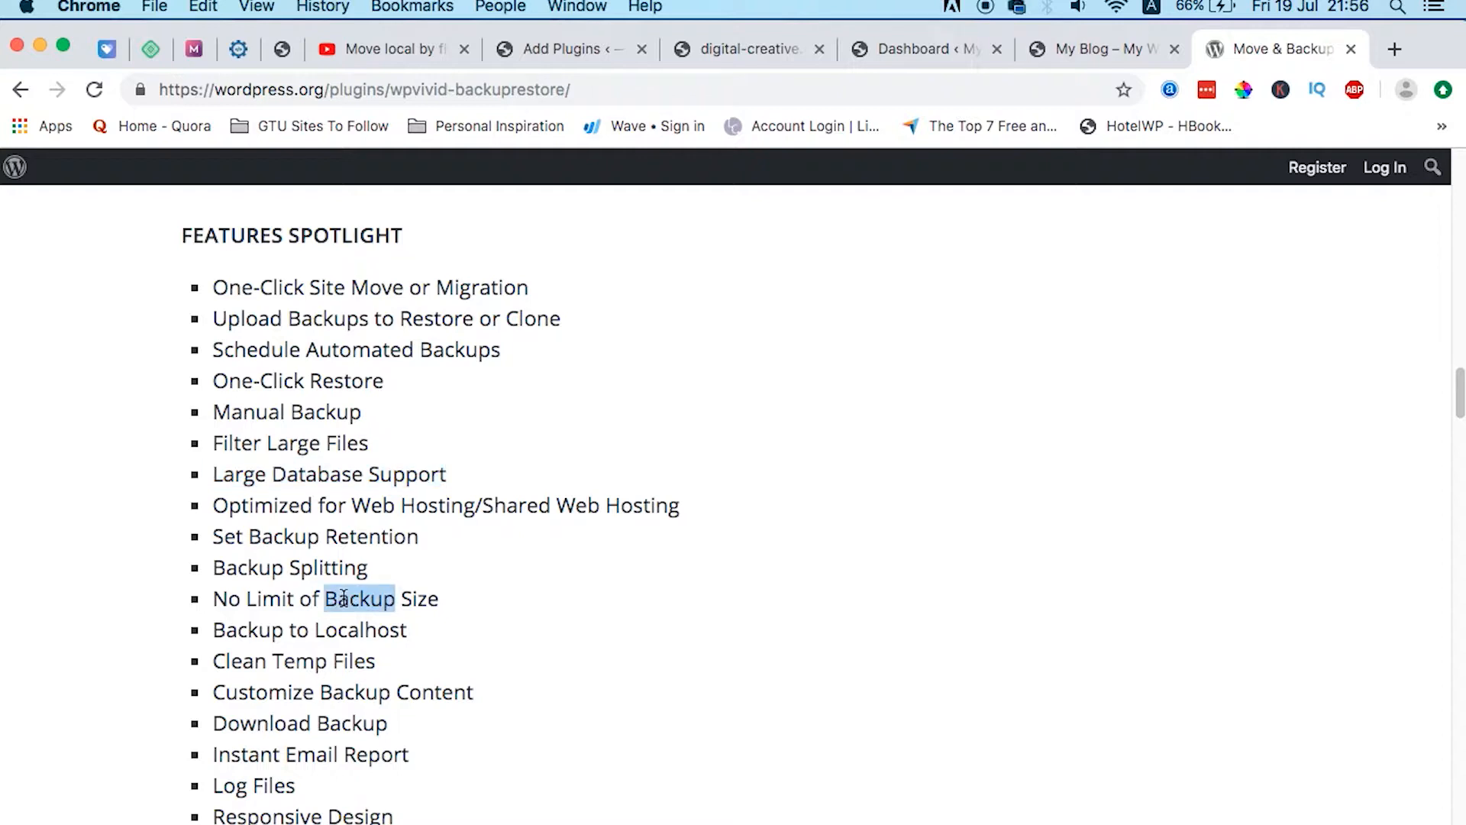
{"action": "triple_click", "coordinate": [325, 599]}
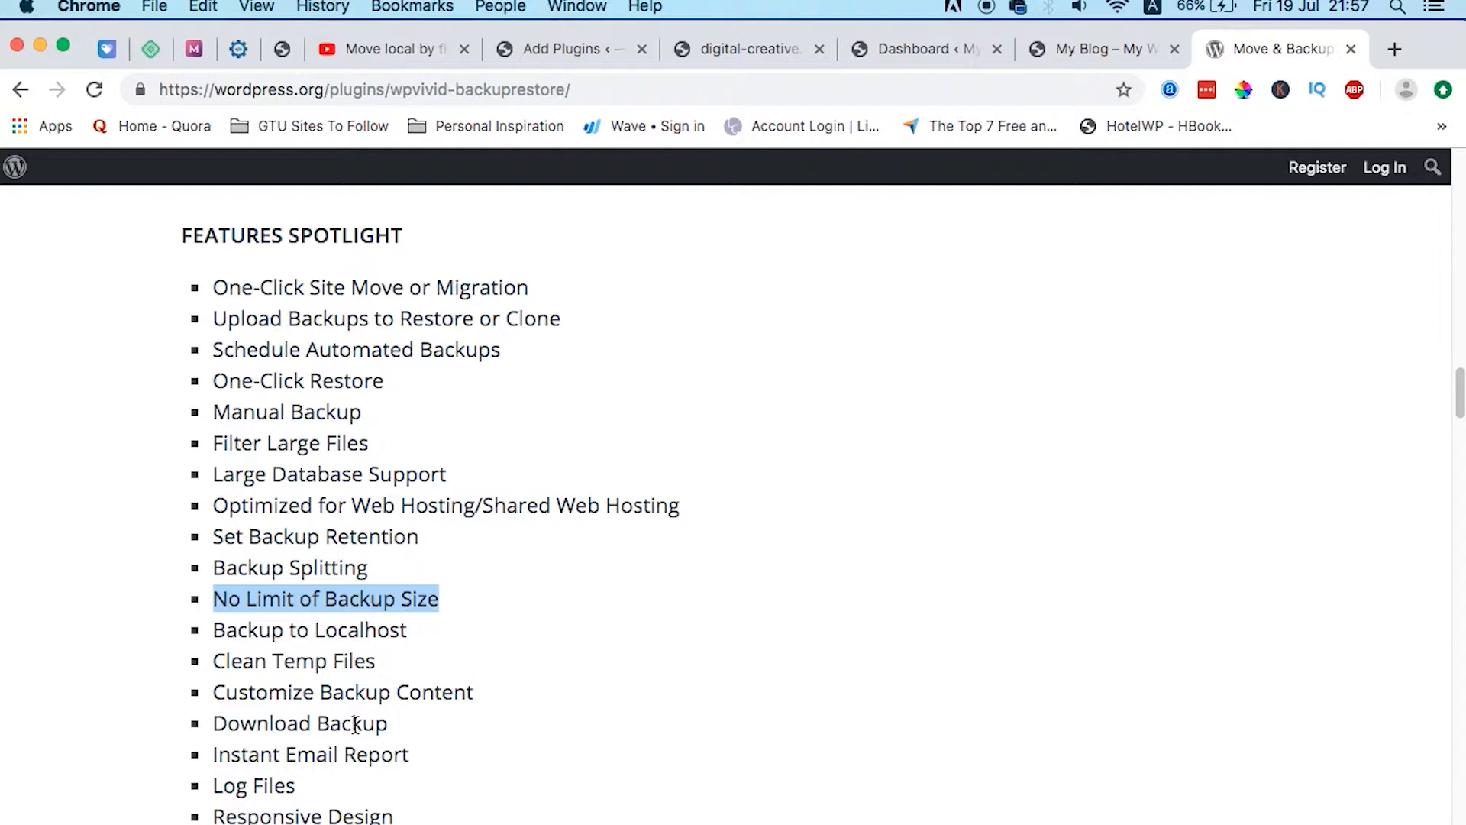
- Review the remaining WPvivid page details, then return to the local Add Plugins tab
{"action": "scroll", "scroll_direction": "down", "scroll_amount": 3}
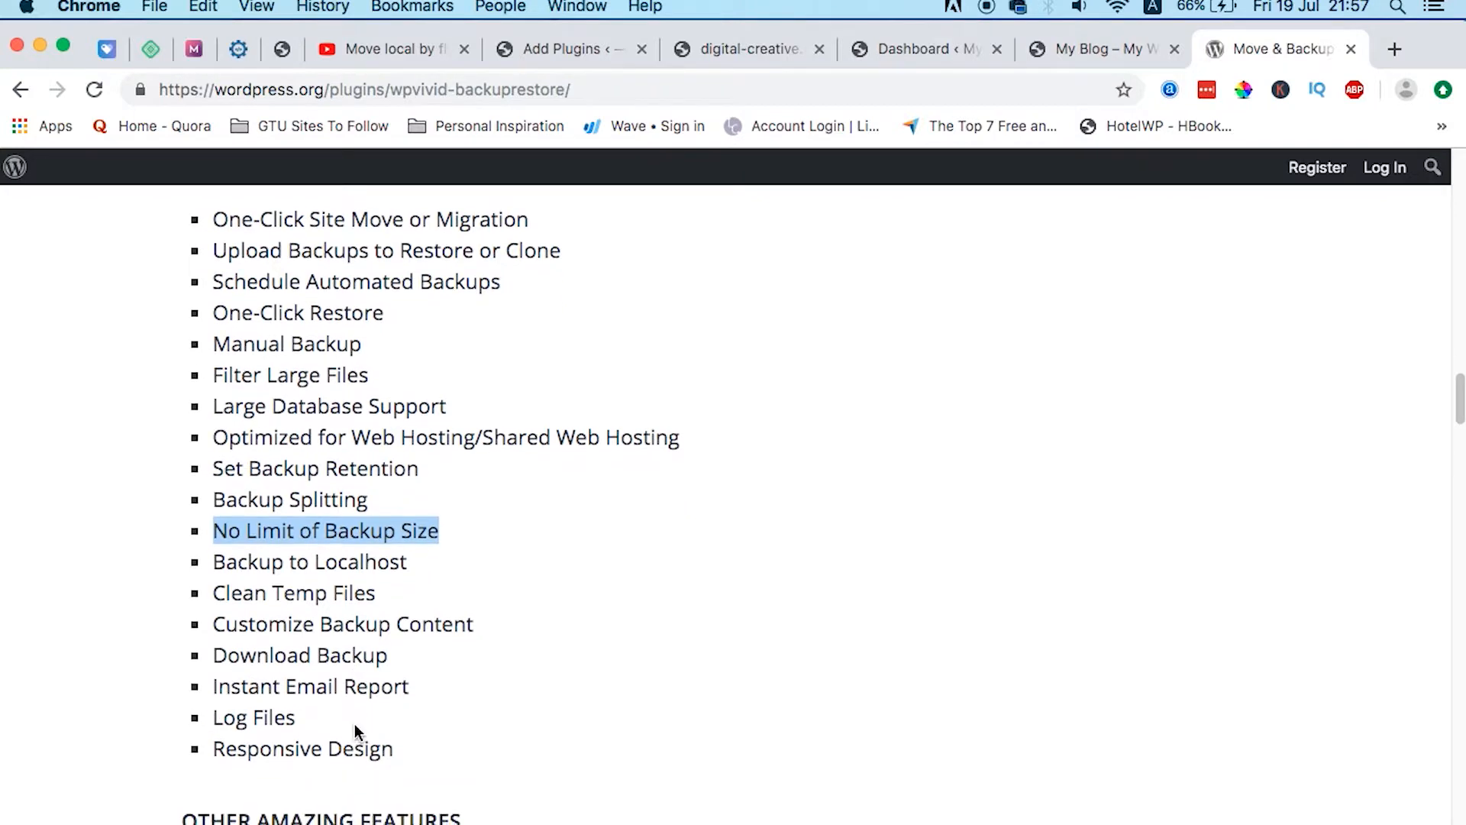
{"action": "scroll", "scroll_direction": "down", "scroll_amount": 3}
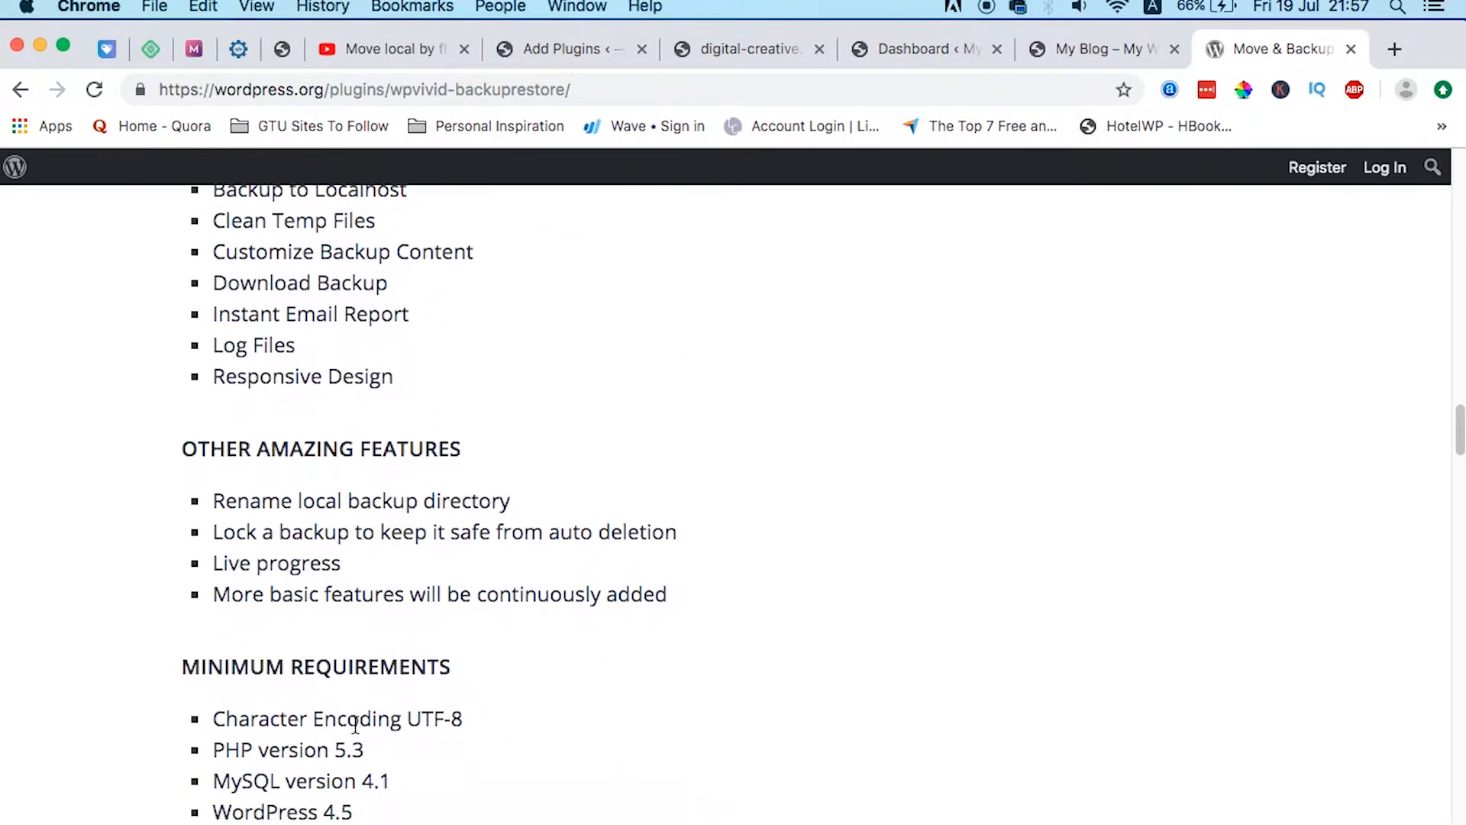
{"action": "scroll", "scroll_direction": "up", "scroll_amount": 3}
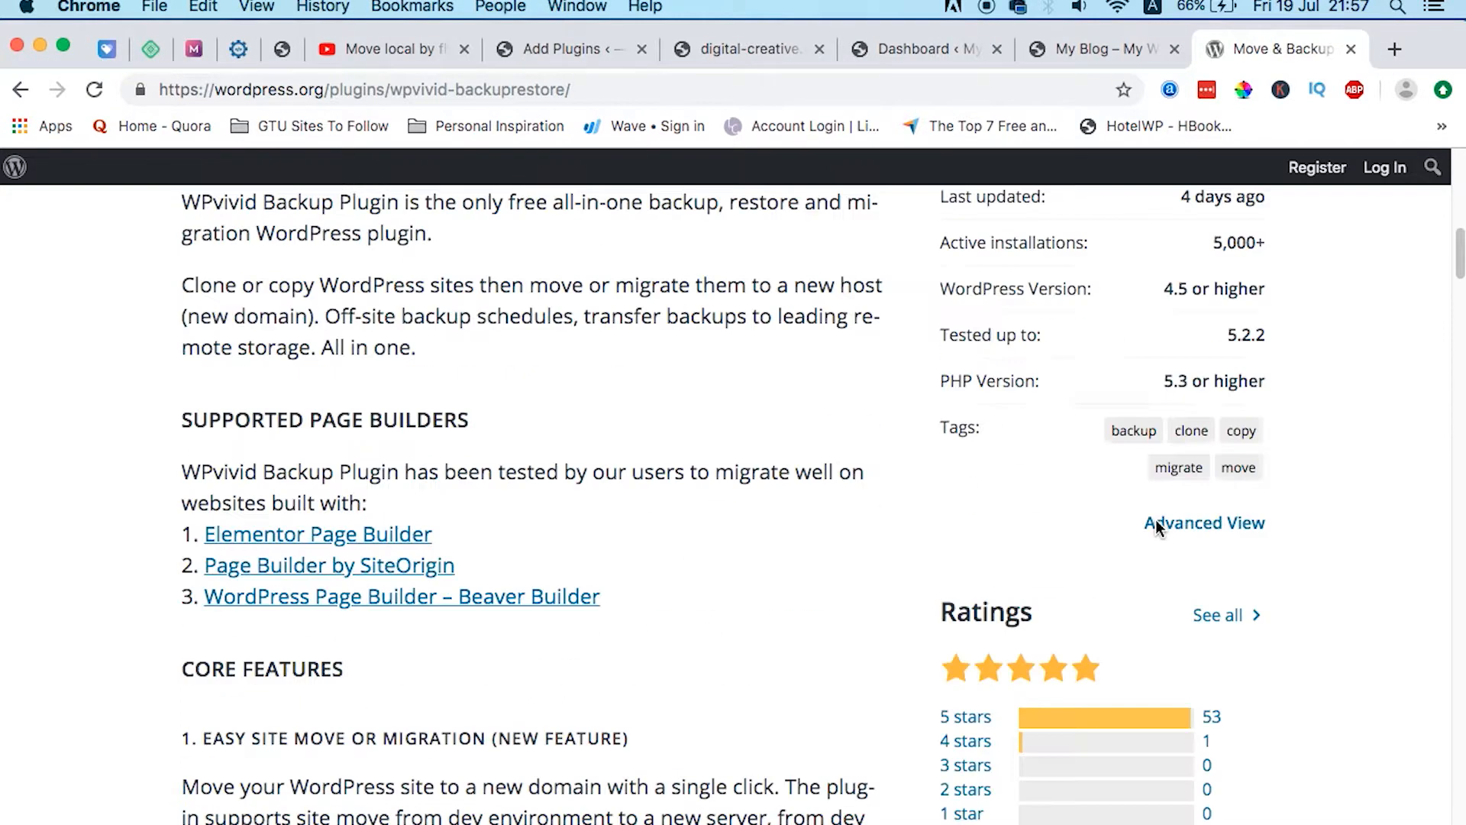
{"action": "scroll", "scroll_direction": "up", "scroll_amount": 3}
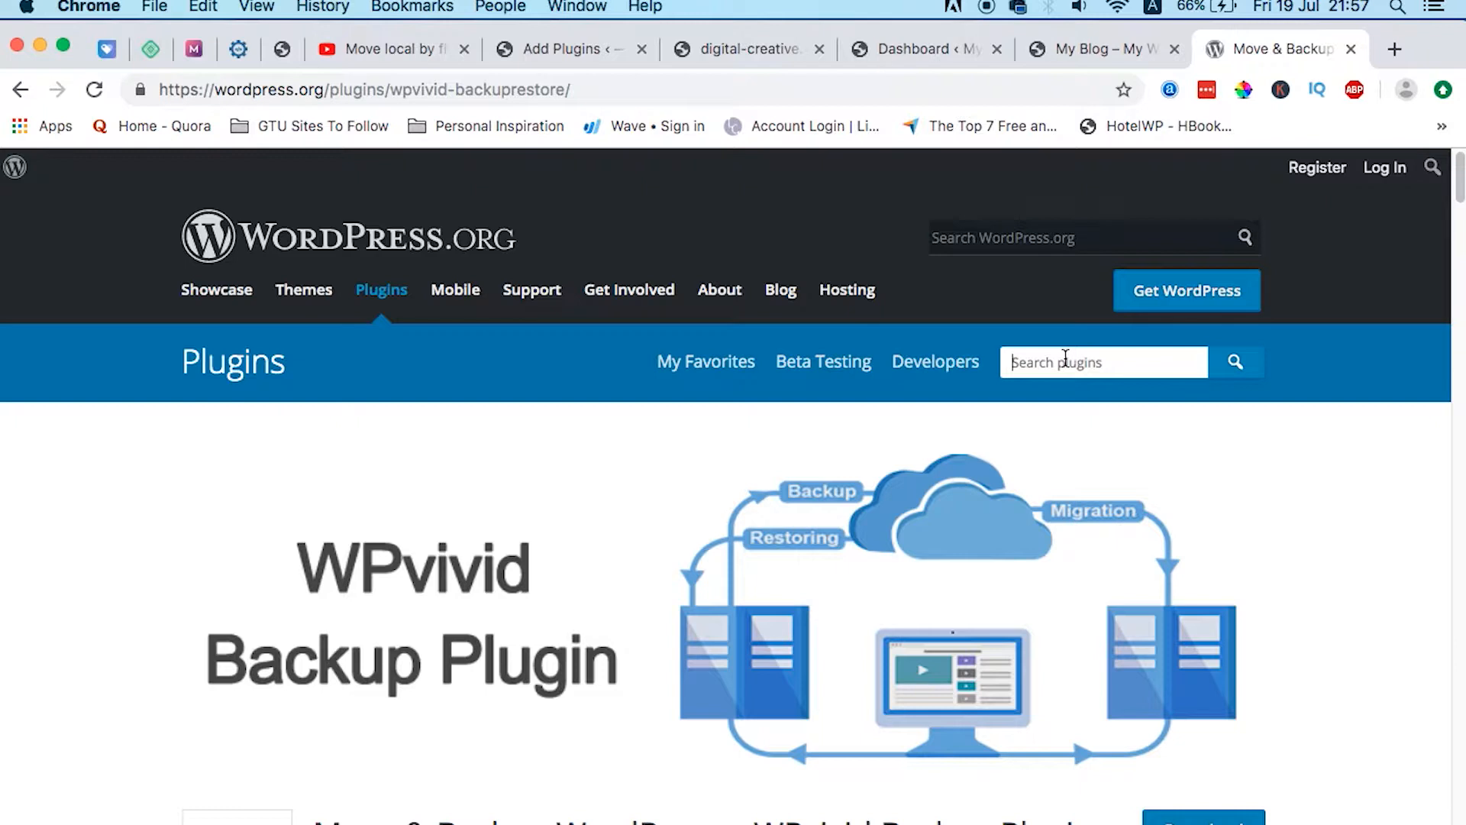
{"action": "left_click", "coordinate": [562, 49]}
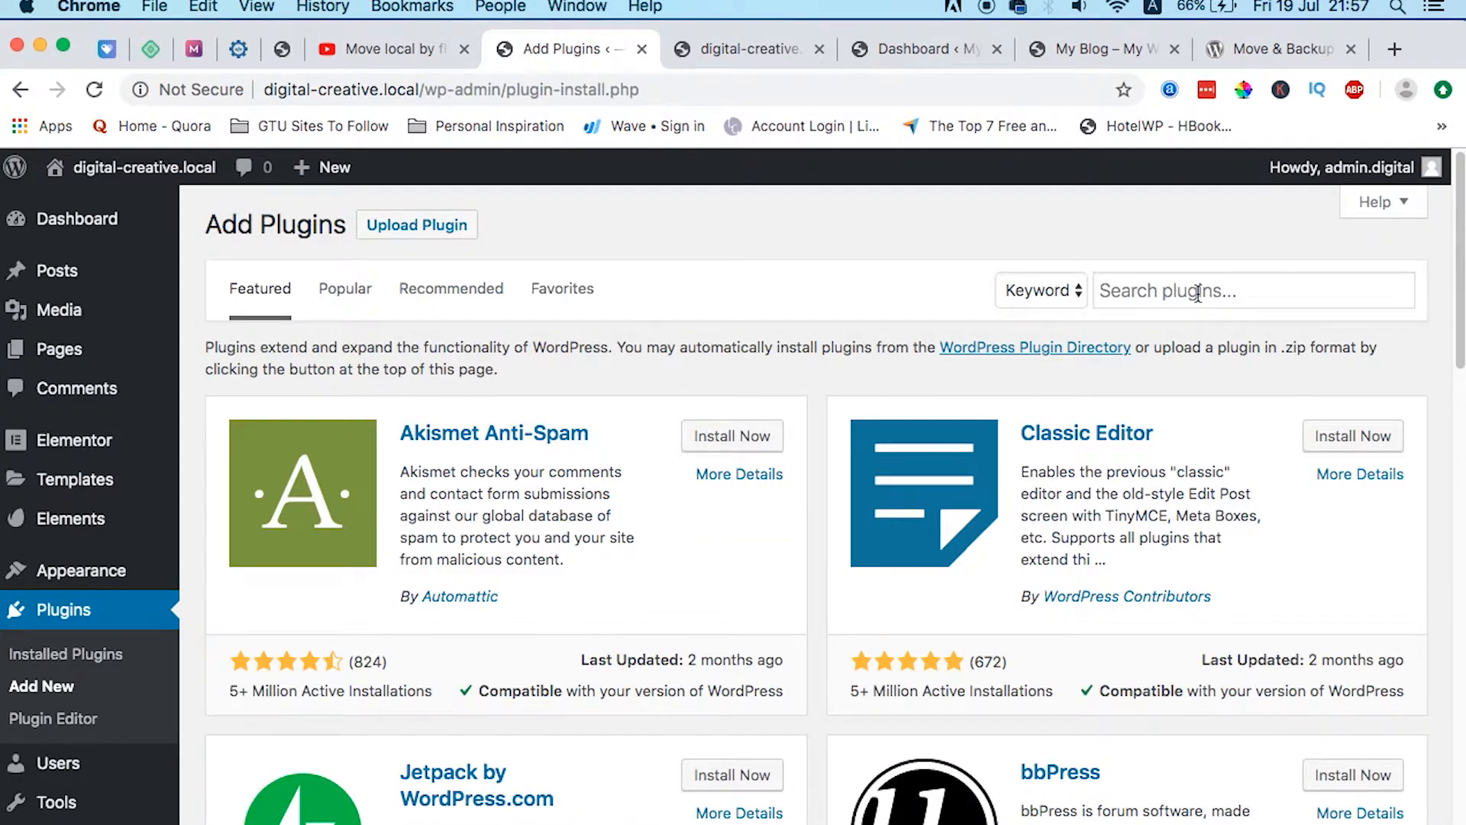
- Upload and install wpvivid-backuprestore.0.9.22.zip, then choose Activate Plugin
{"action": "left_click", "coordinate": [1253, 290]}
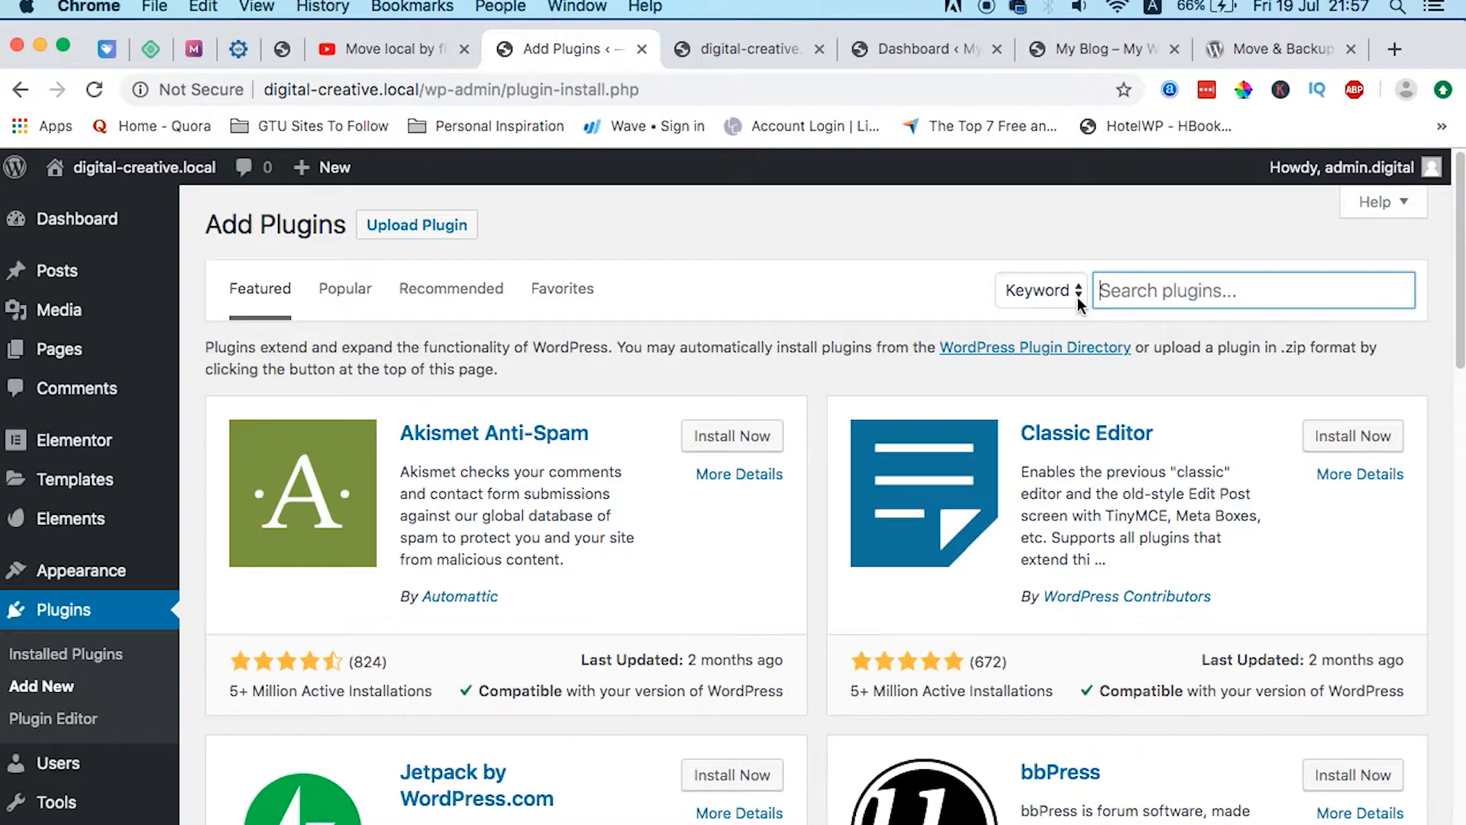
{"action": "mouse_move", "coordinate": [745, 319]}
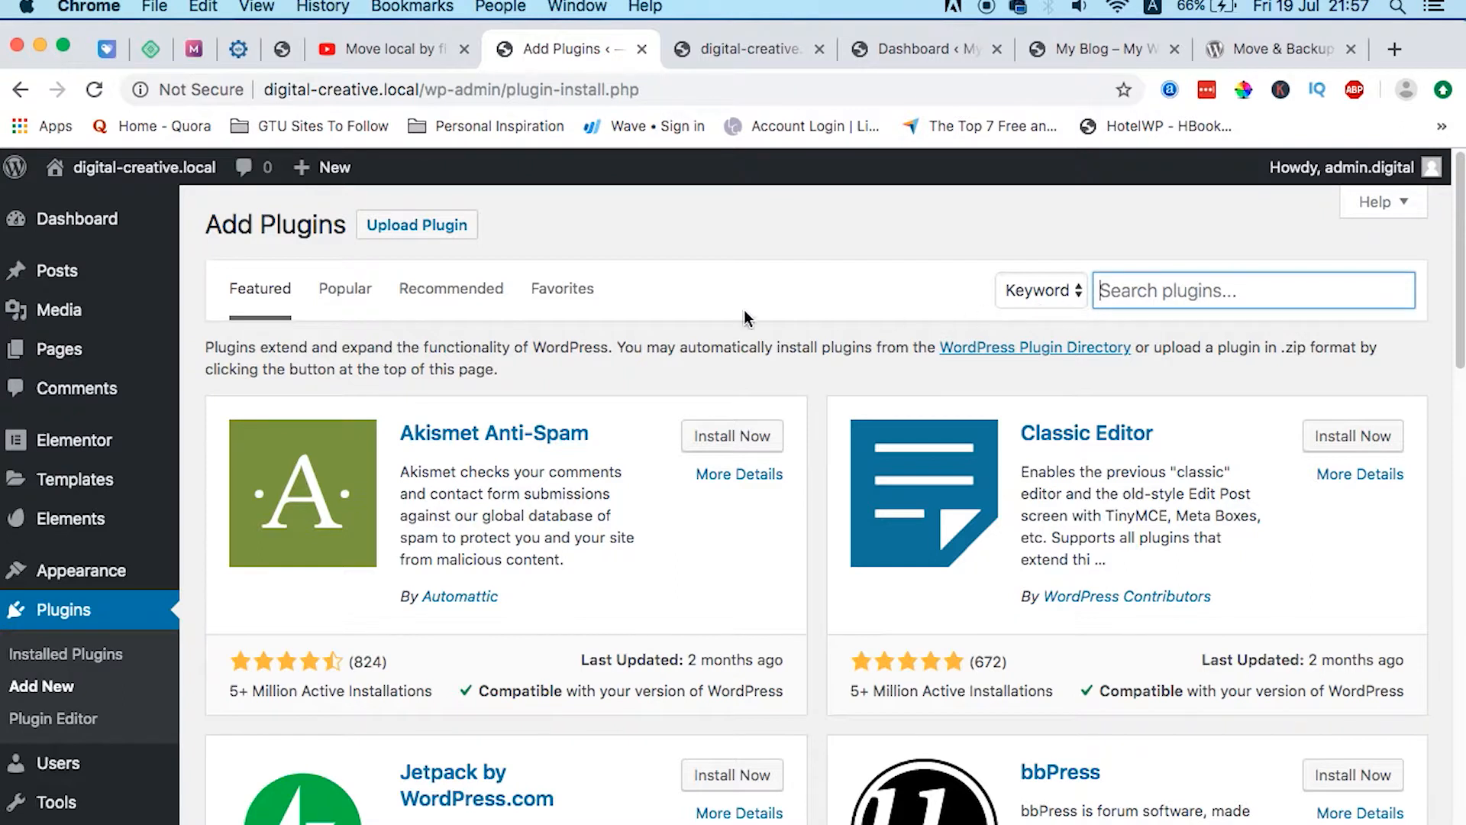
{"action": "left_click", "coordinate": [416, 224]}
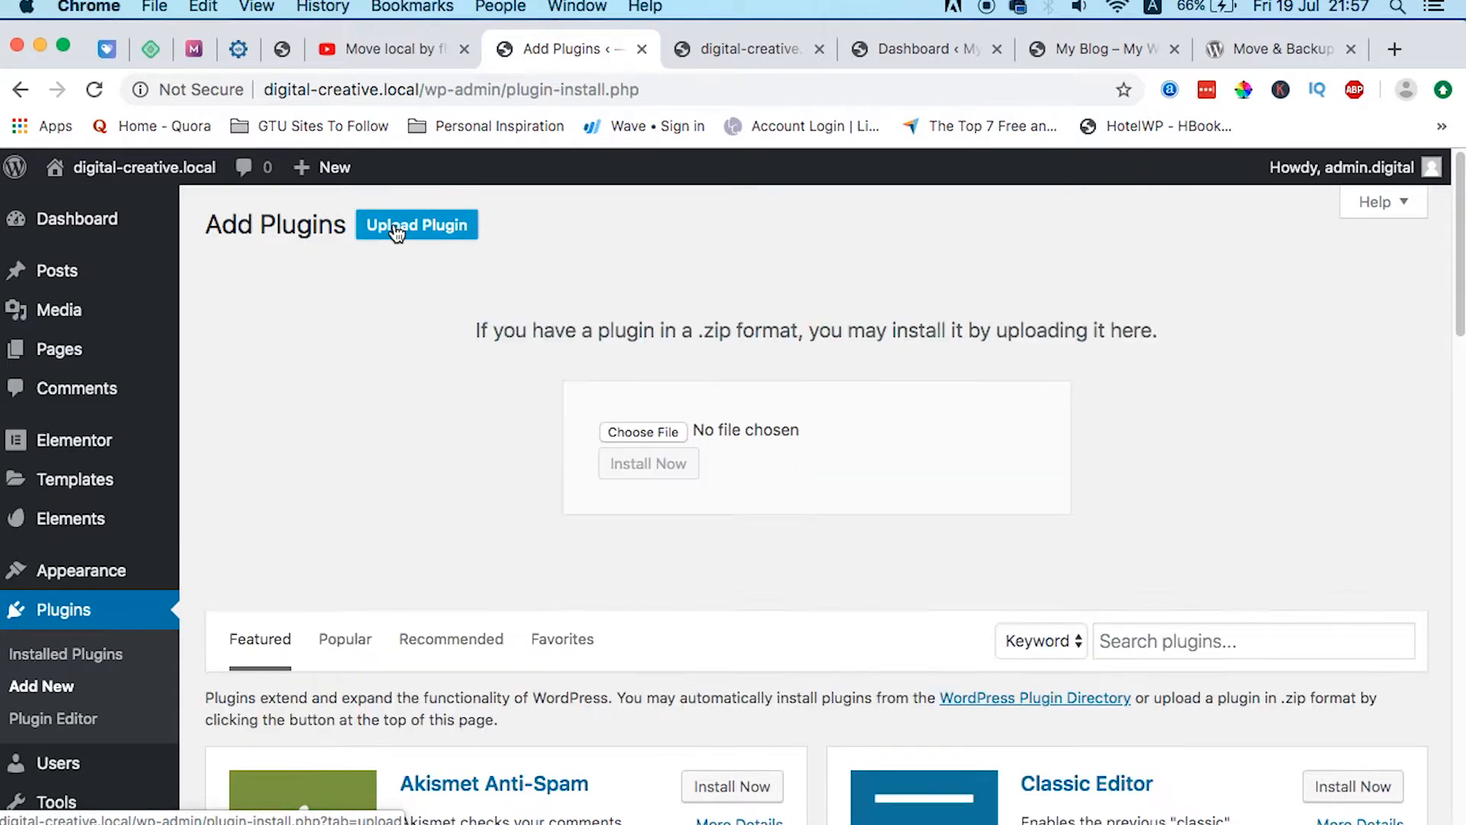
{"action": "left_click", "coordinate": [642, 431]}
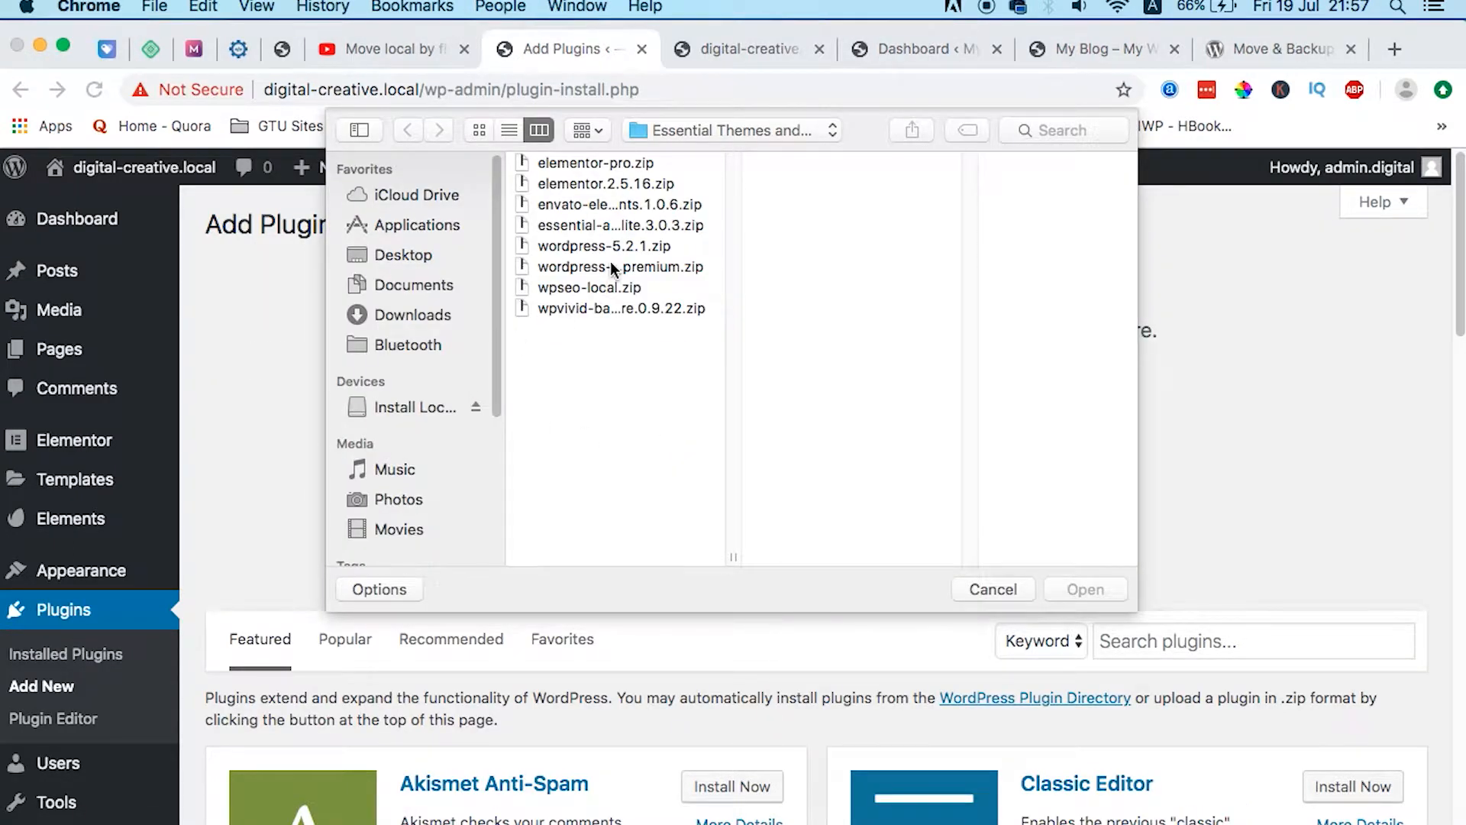
{"action": "left_click", "coordinate": [613, 308]}
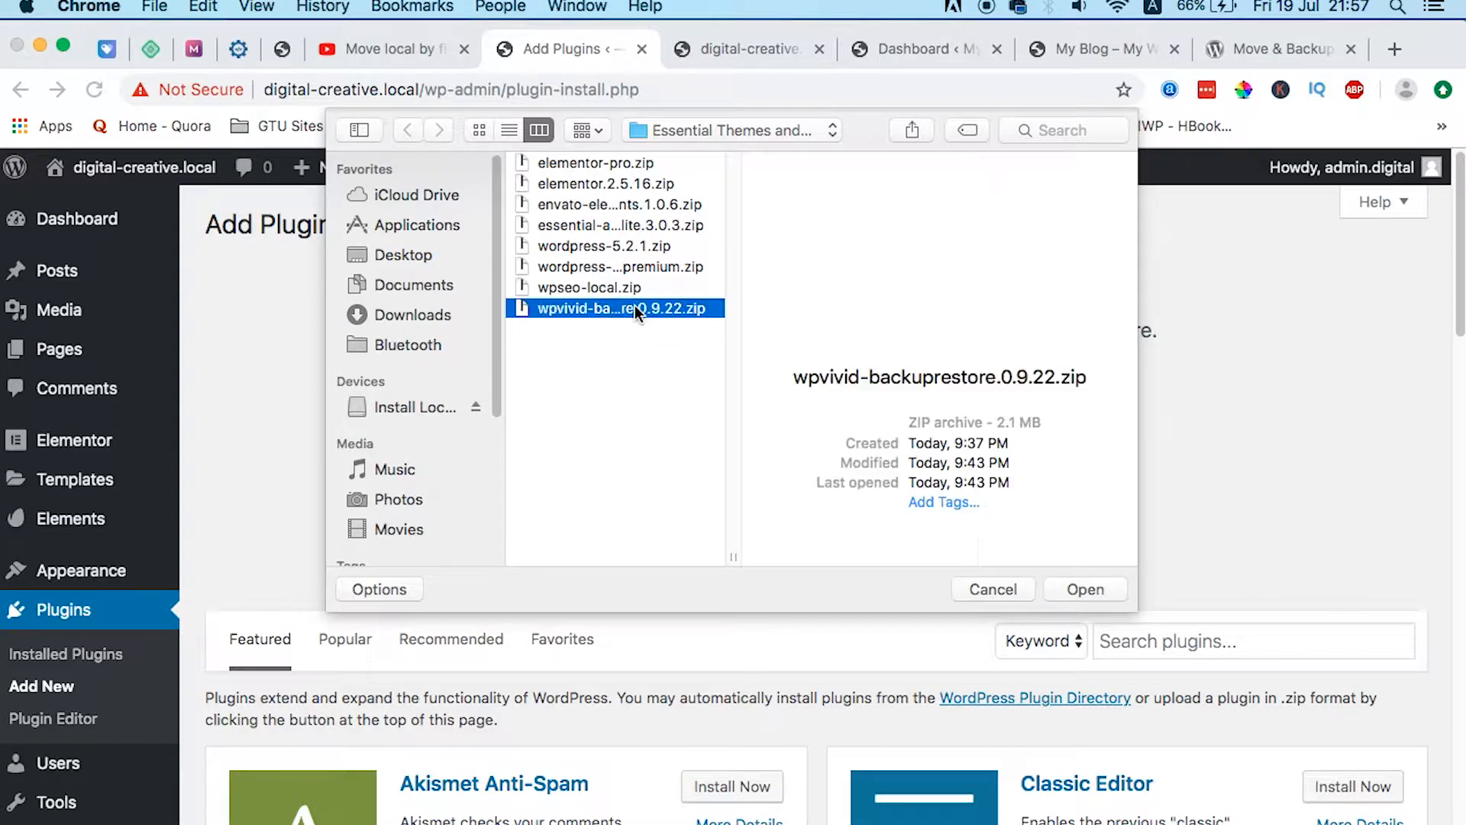
{"action": "left_click", "coordinate": [1083, 589]}
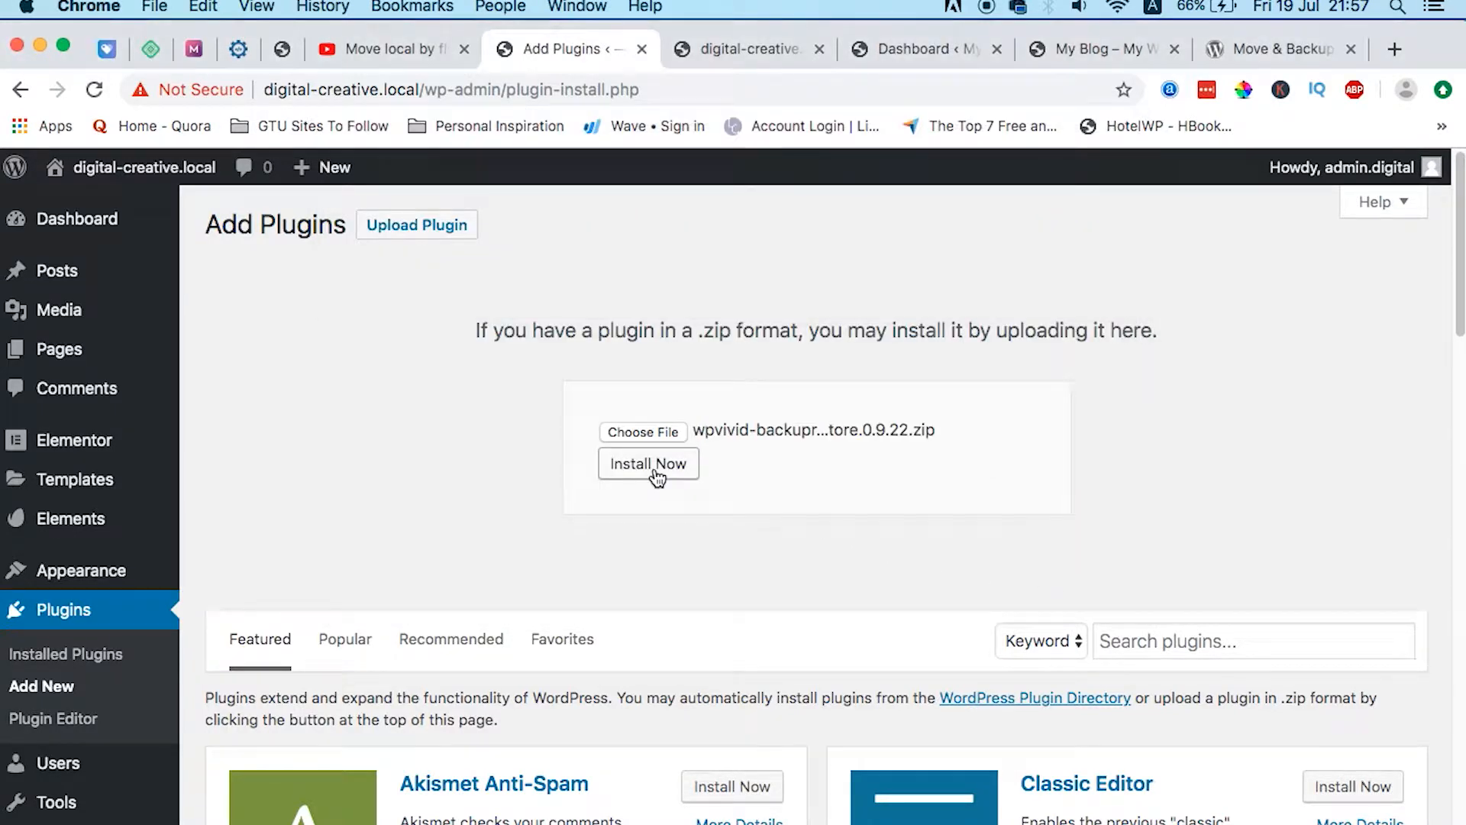
{"action": "left_click", "coordinate": [648, 463]}
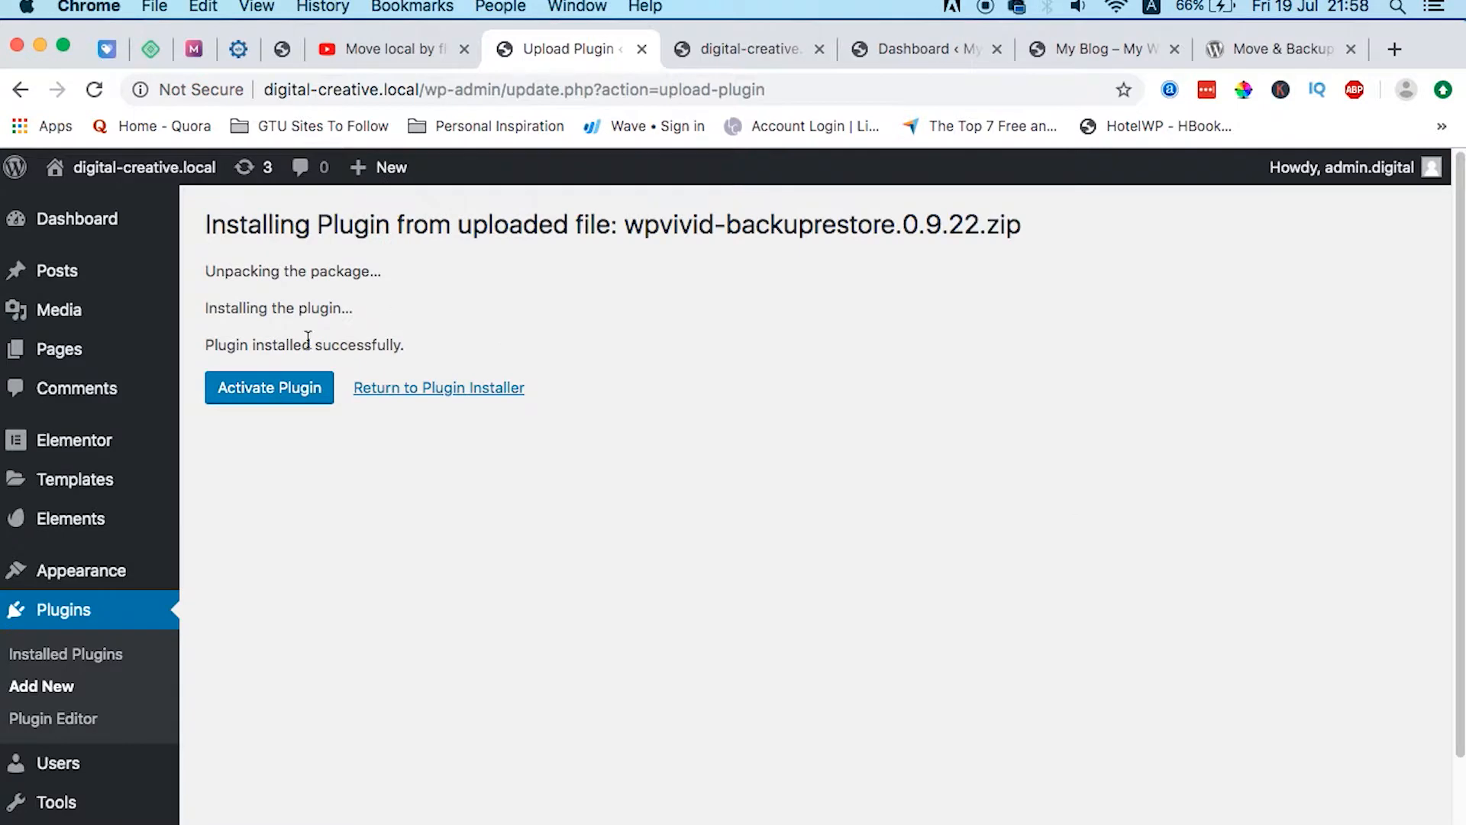
{"action": "left_click", "coordinate": [268, 387]}
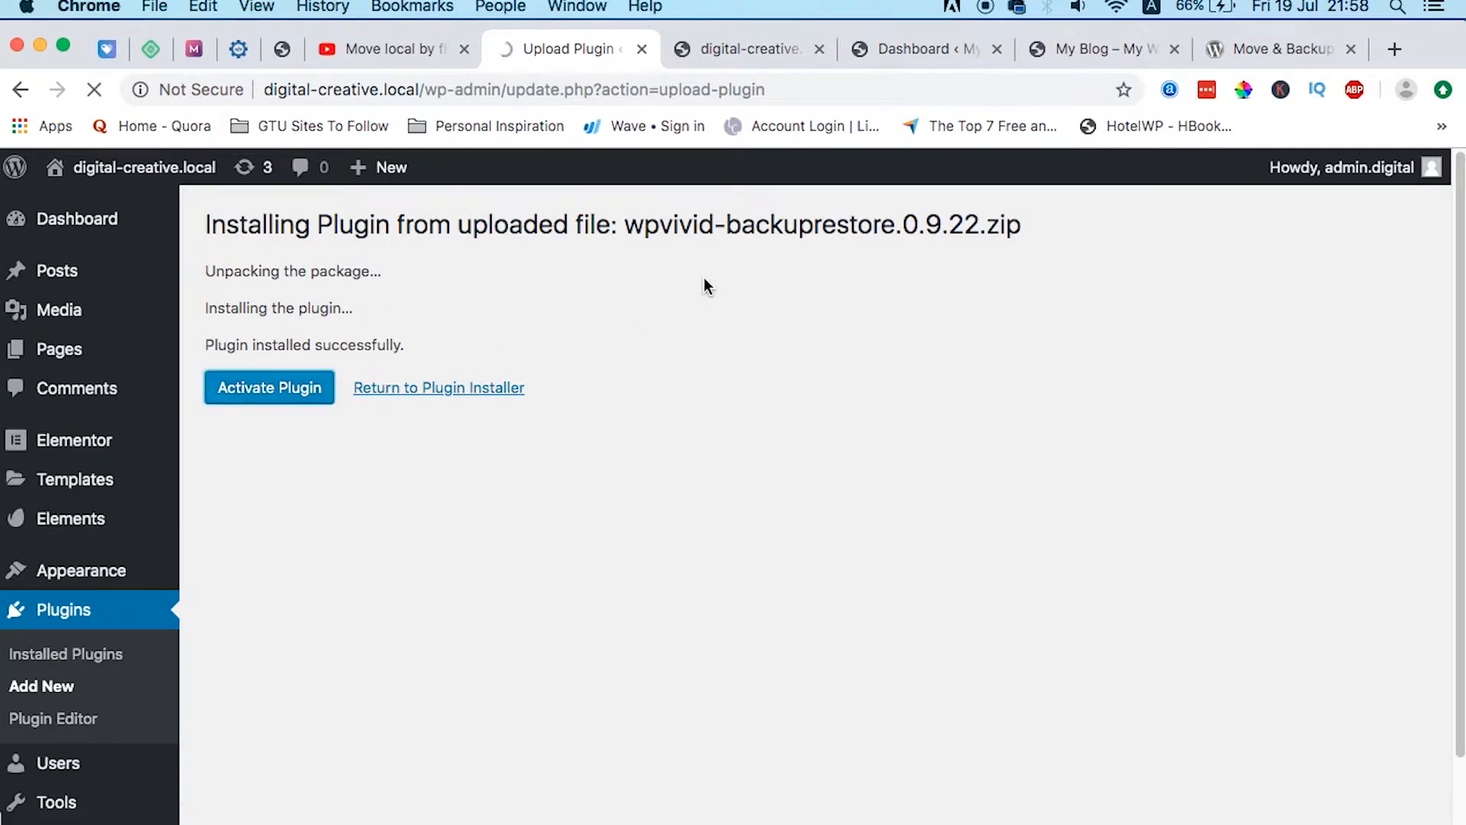
{"action": "mouse_move", "coordinate": [701, 300]}
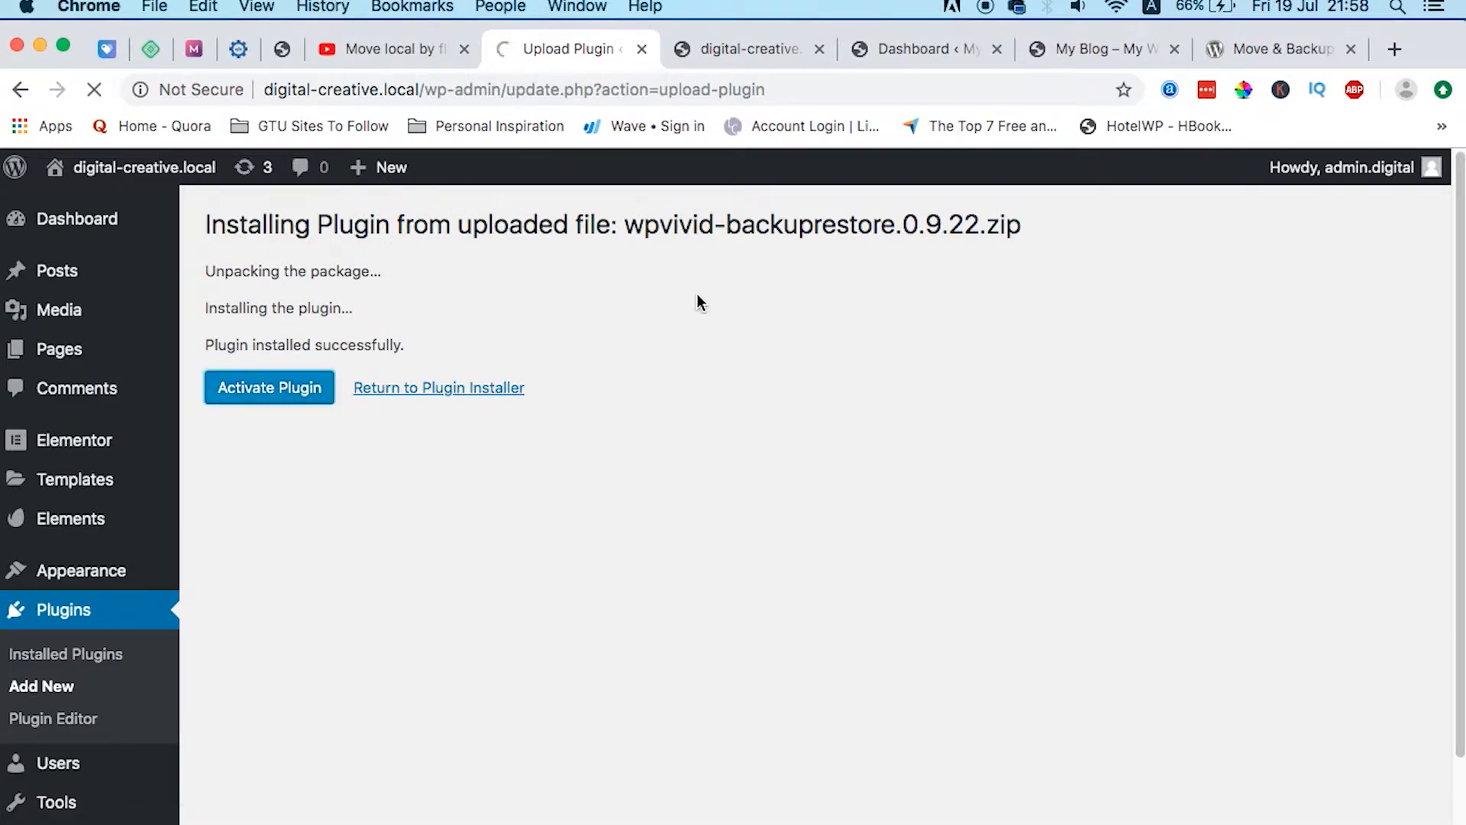
- Activate WPvivid and run Backup Now with Database + Files saved to local
{"action": "left_click", "coordinate": [268, 387]}
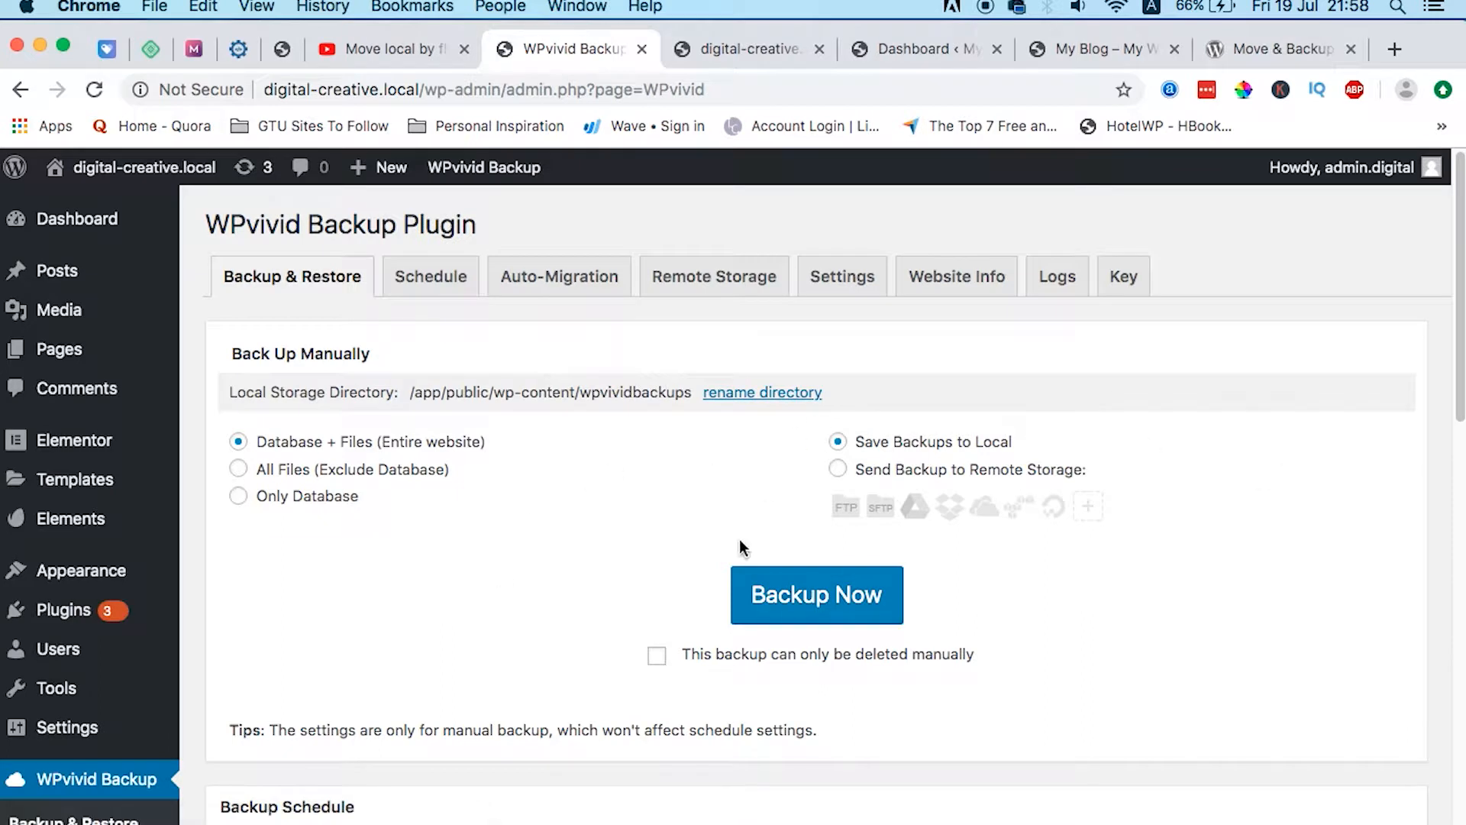
{"action": "mouse_move", "coordinate": [846, 653]}
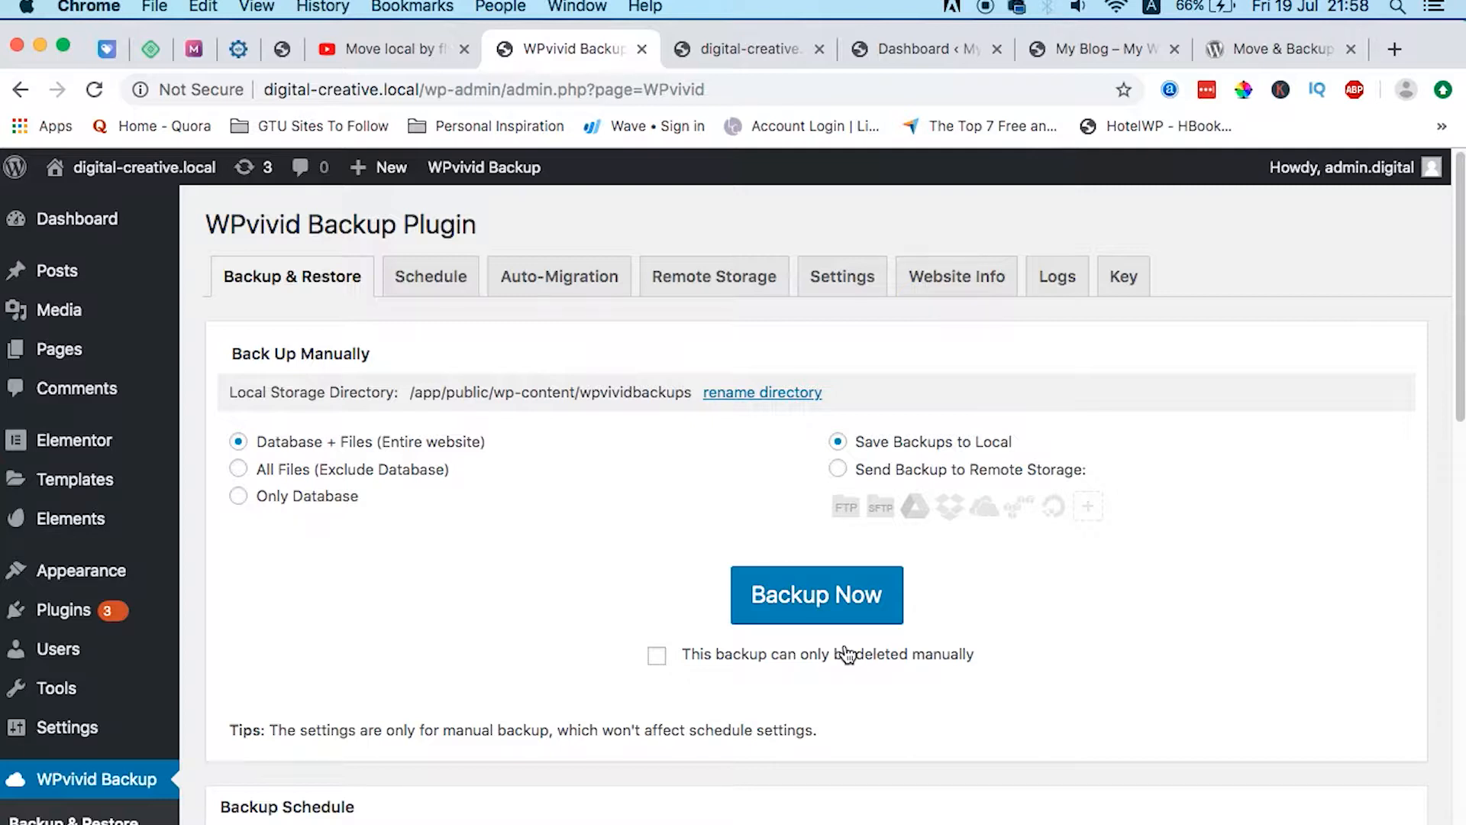
{"action": "mouse_move", "coordinate": [346, 483]}
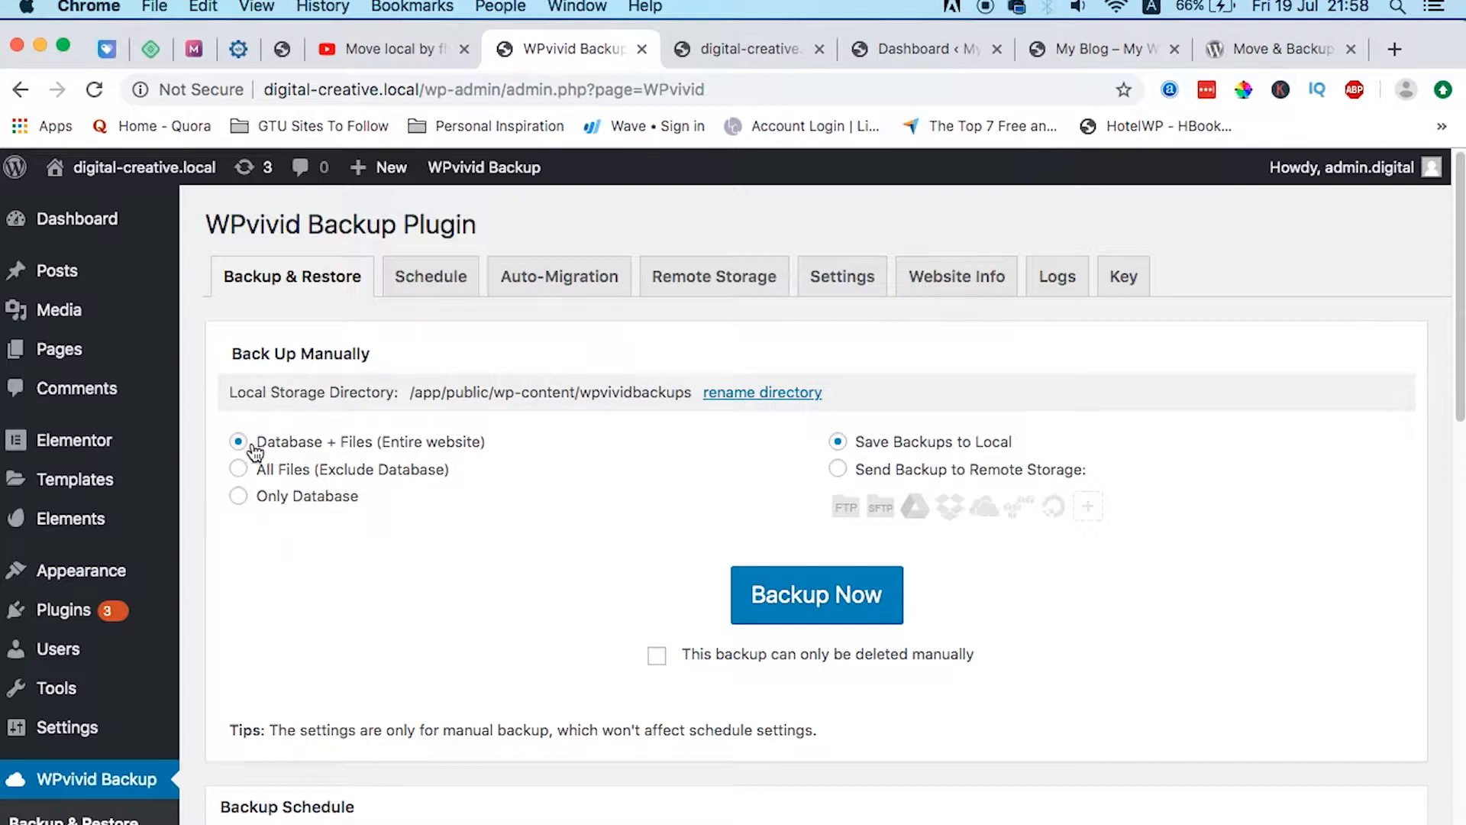
{"action": "mouse_move", "coordinate": [494, 422]}
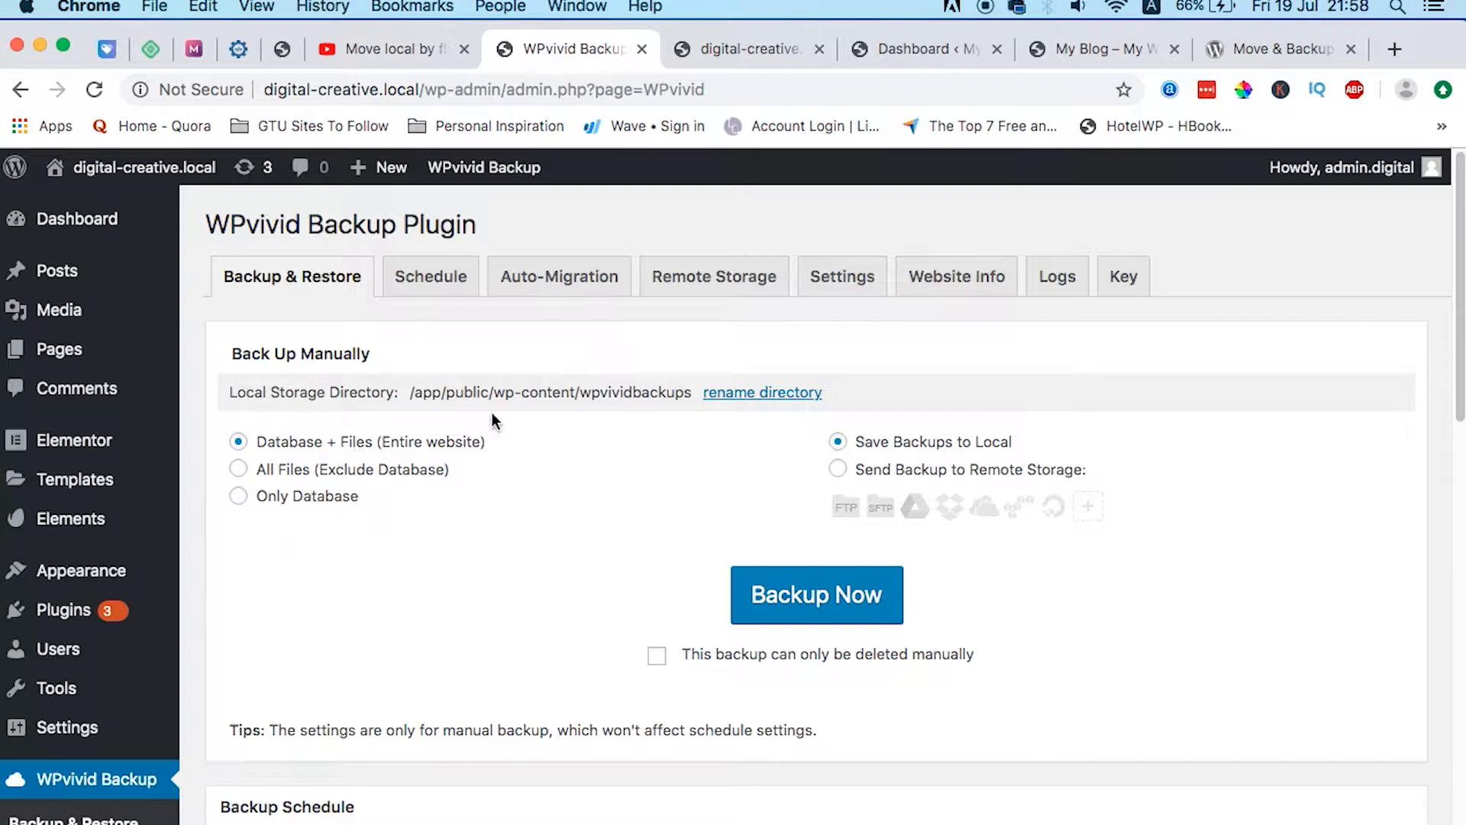
{"action": "mouse_move", "coordinate": [512, 534]}
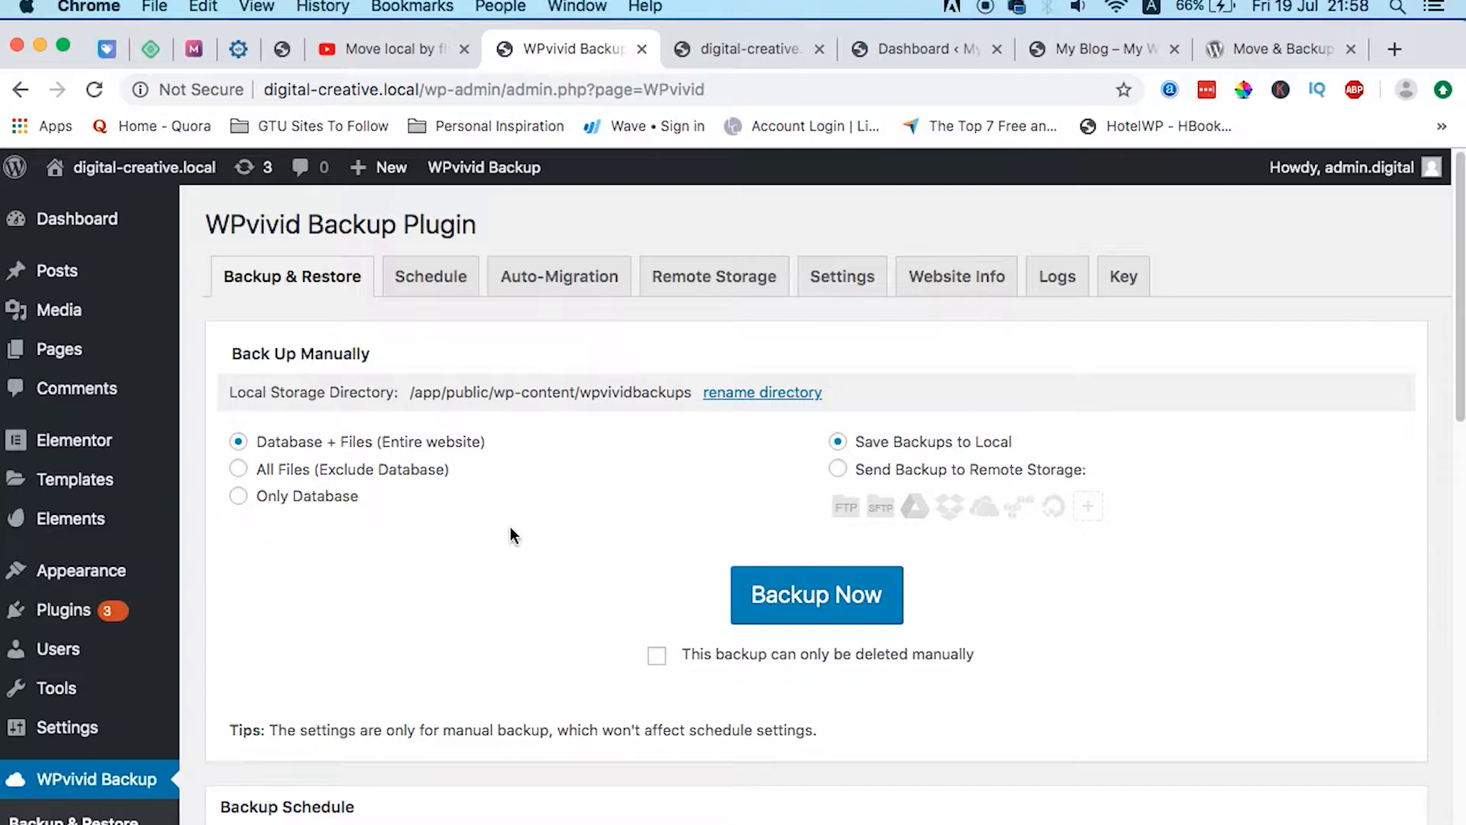
{"action": "mouse_move", "coordinate": [836, 441]}
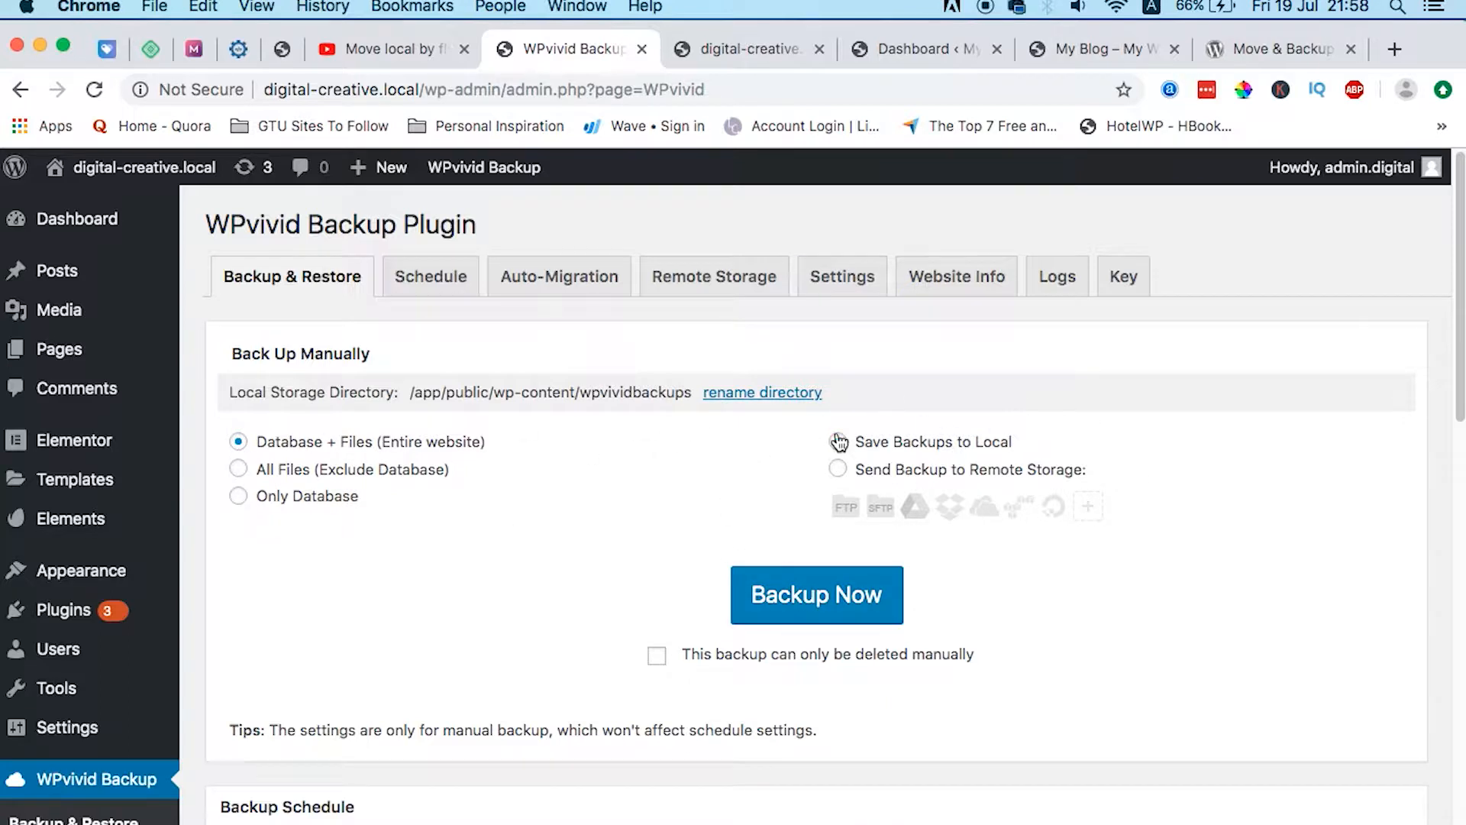
{"action": "left_click", "coordinate": [837, 442]}
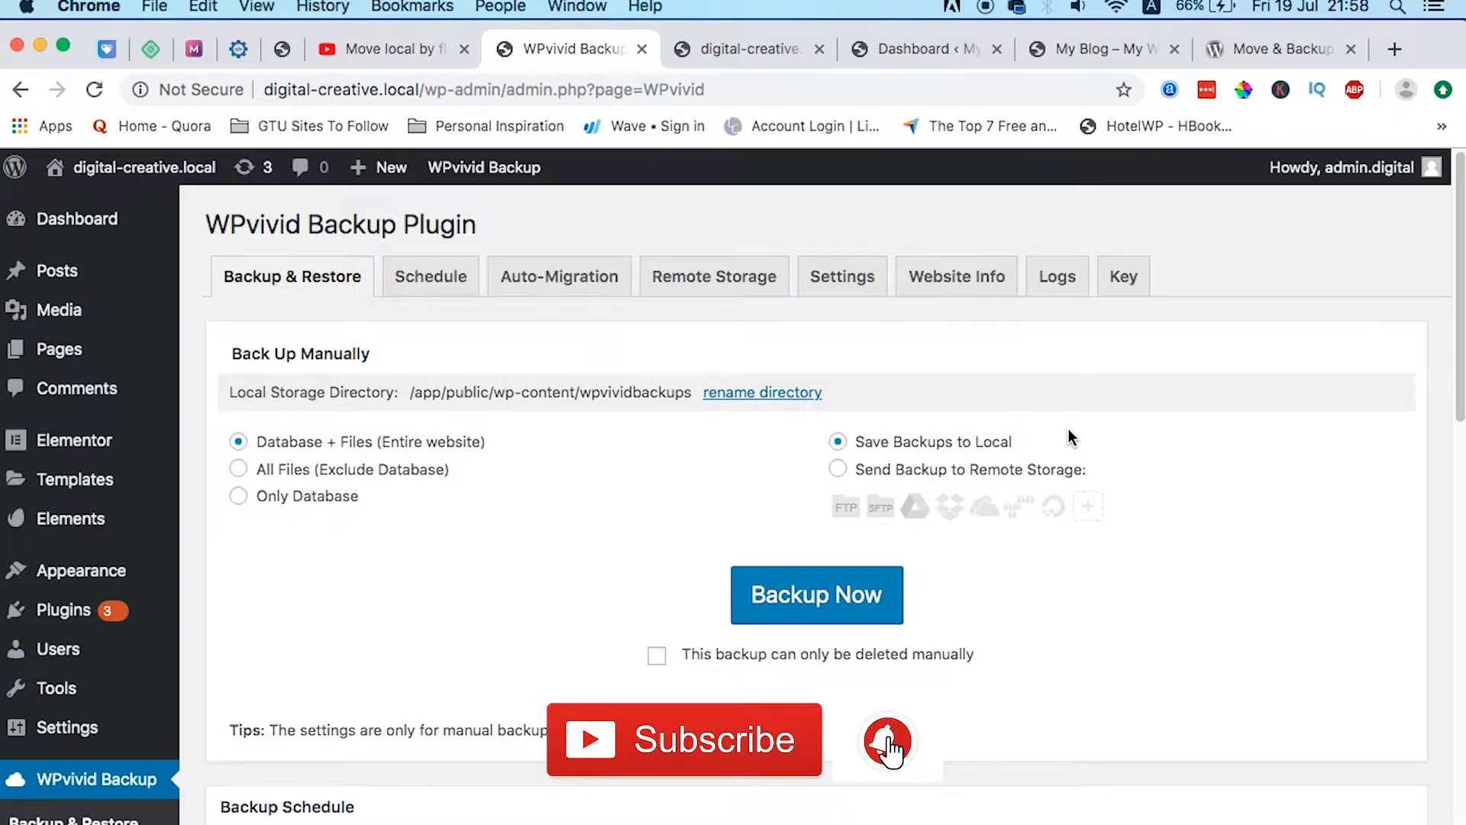
{"action": "mouse_move", "coordinate": [842, 482]}
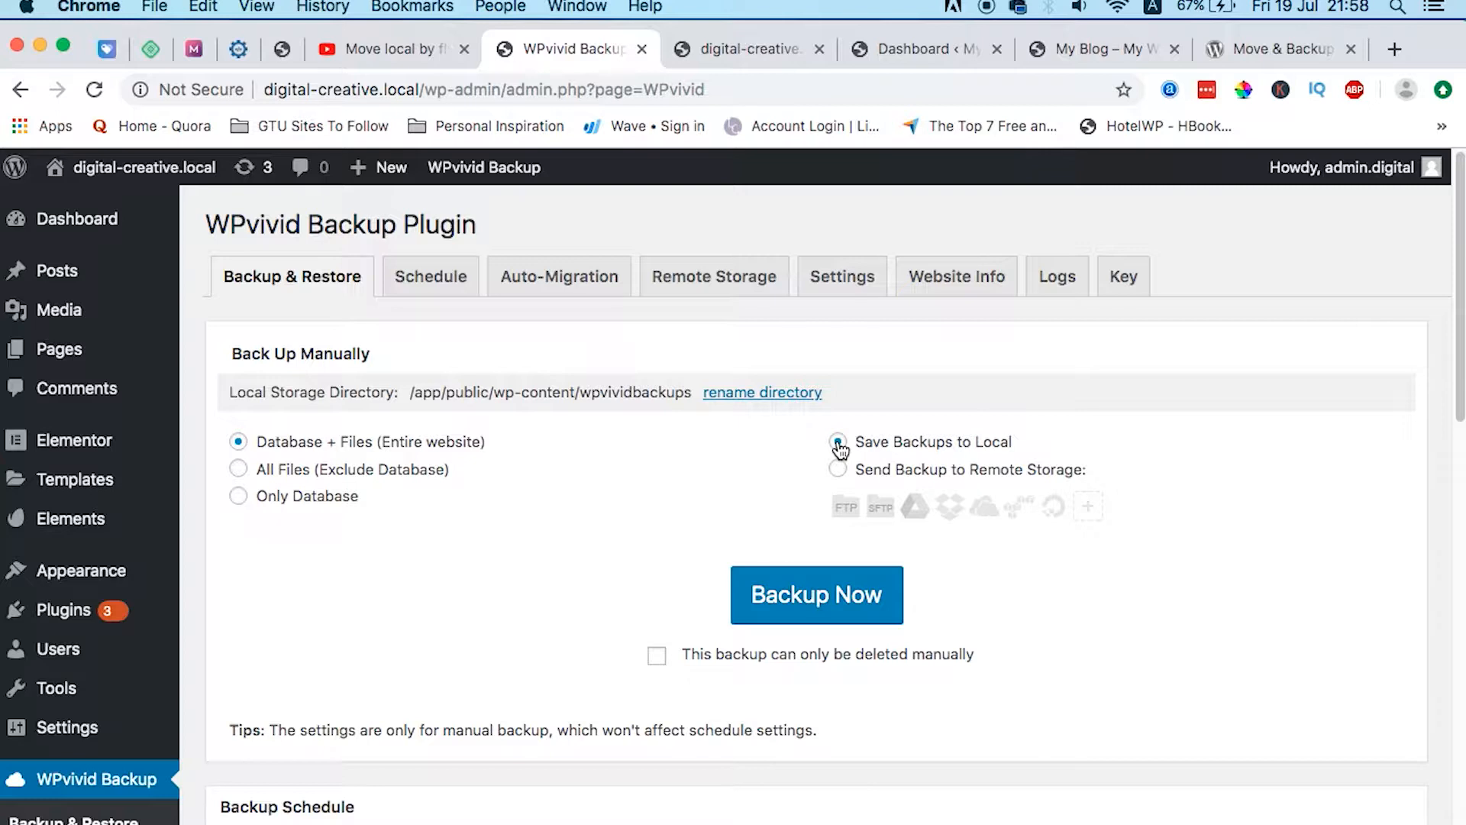
{"action": "left_click", "coordinate": [815, 594]}
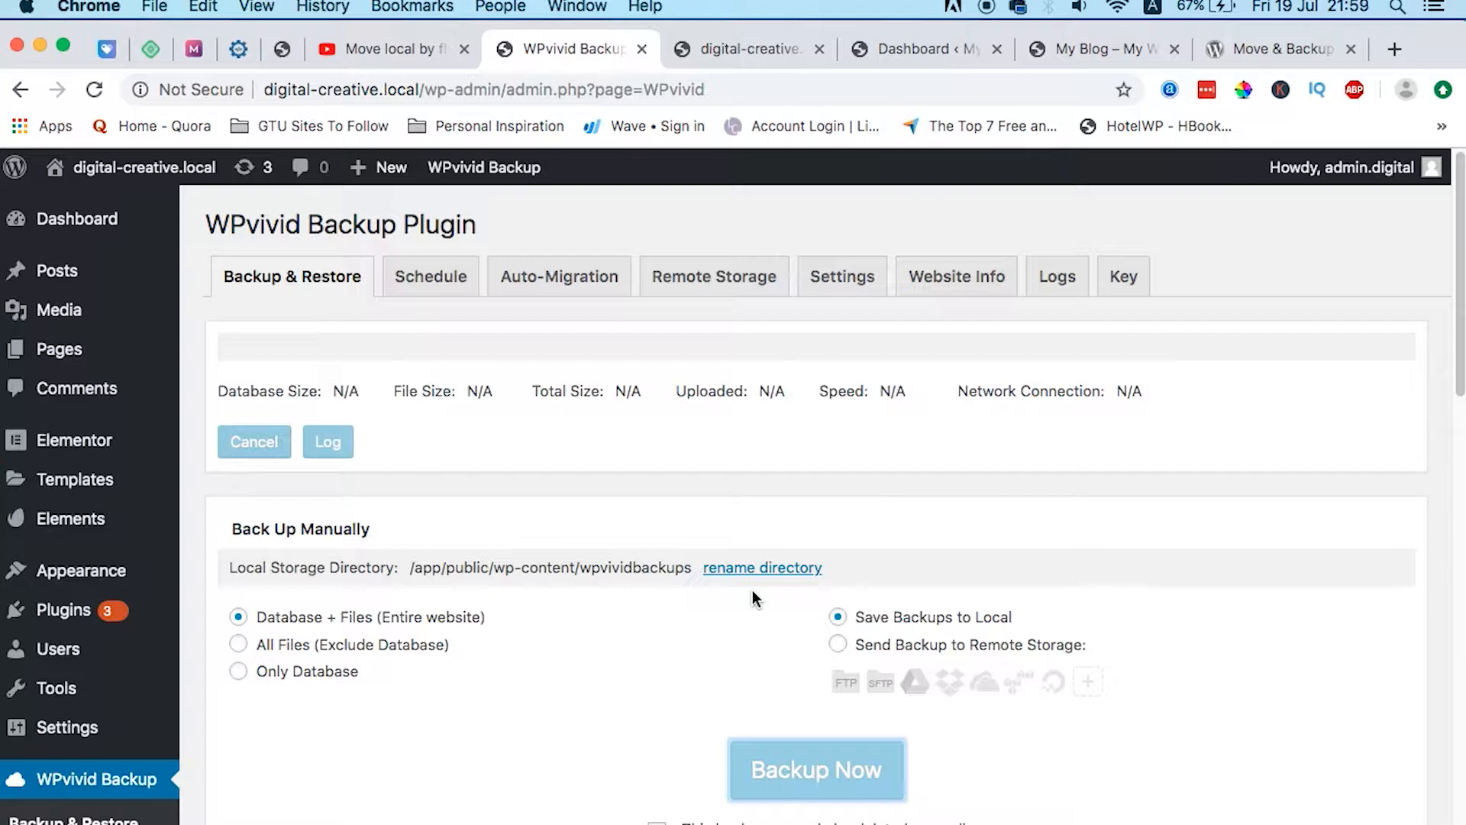
- Monitor the WPvivid backup progress as database and file sizes are reported
{"action": "left_click", "coordinate": [816, 769]}
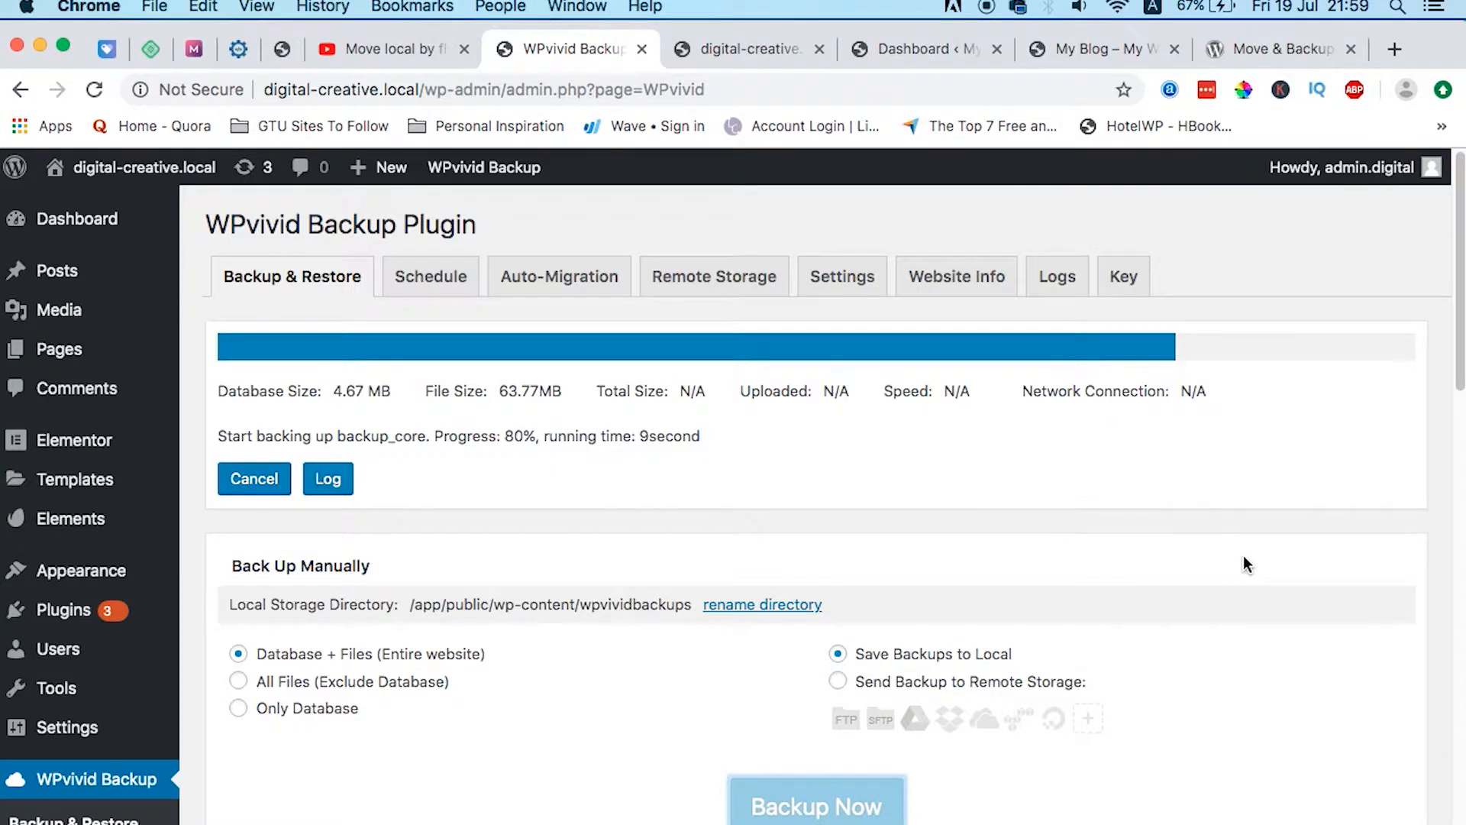
{"action": "mouse_move", "coordinate": [1204, 568]}
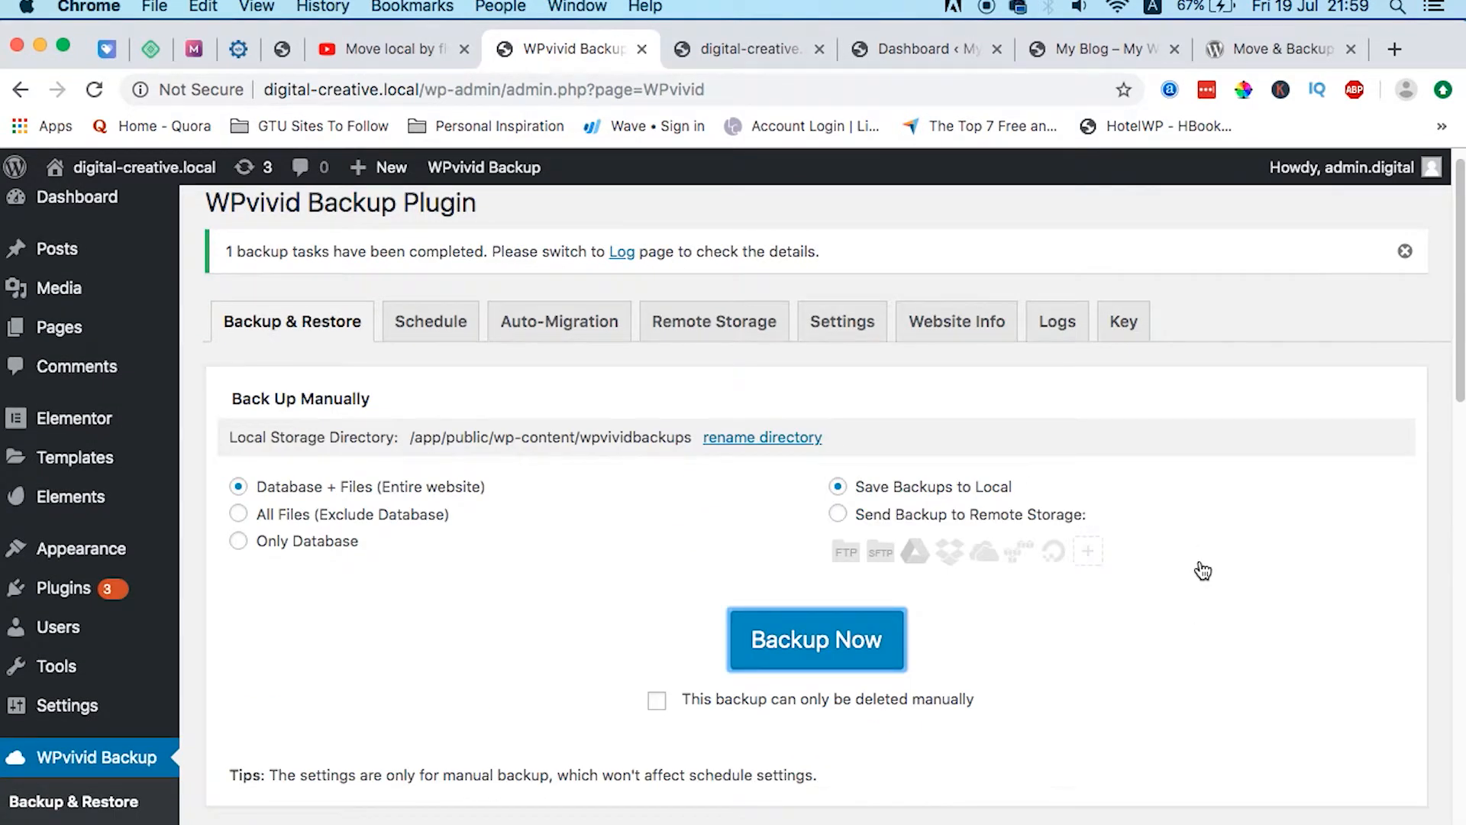
- Download the 37.66MB Part01 zip of the completed backup
{"action": "scroll", "scroll_direction": "down", "scroll_amount": 3}
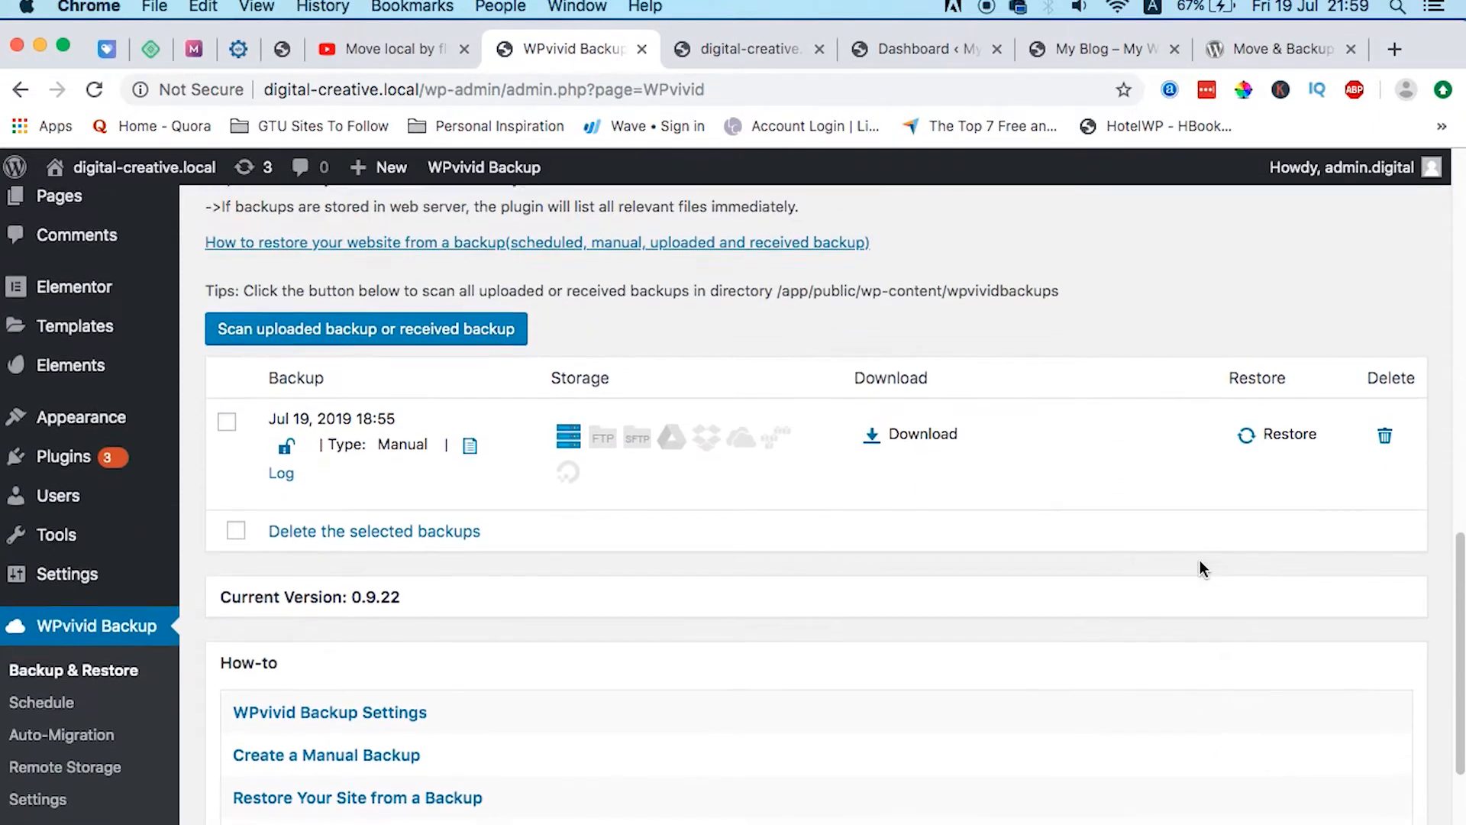
{"action": "scroll", "scroll_direction": "up", "scroll_amount": 3}
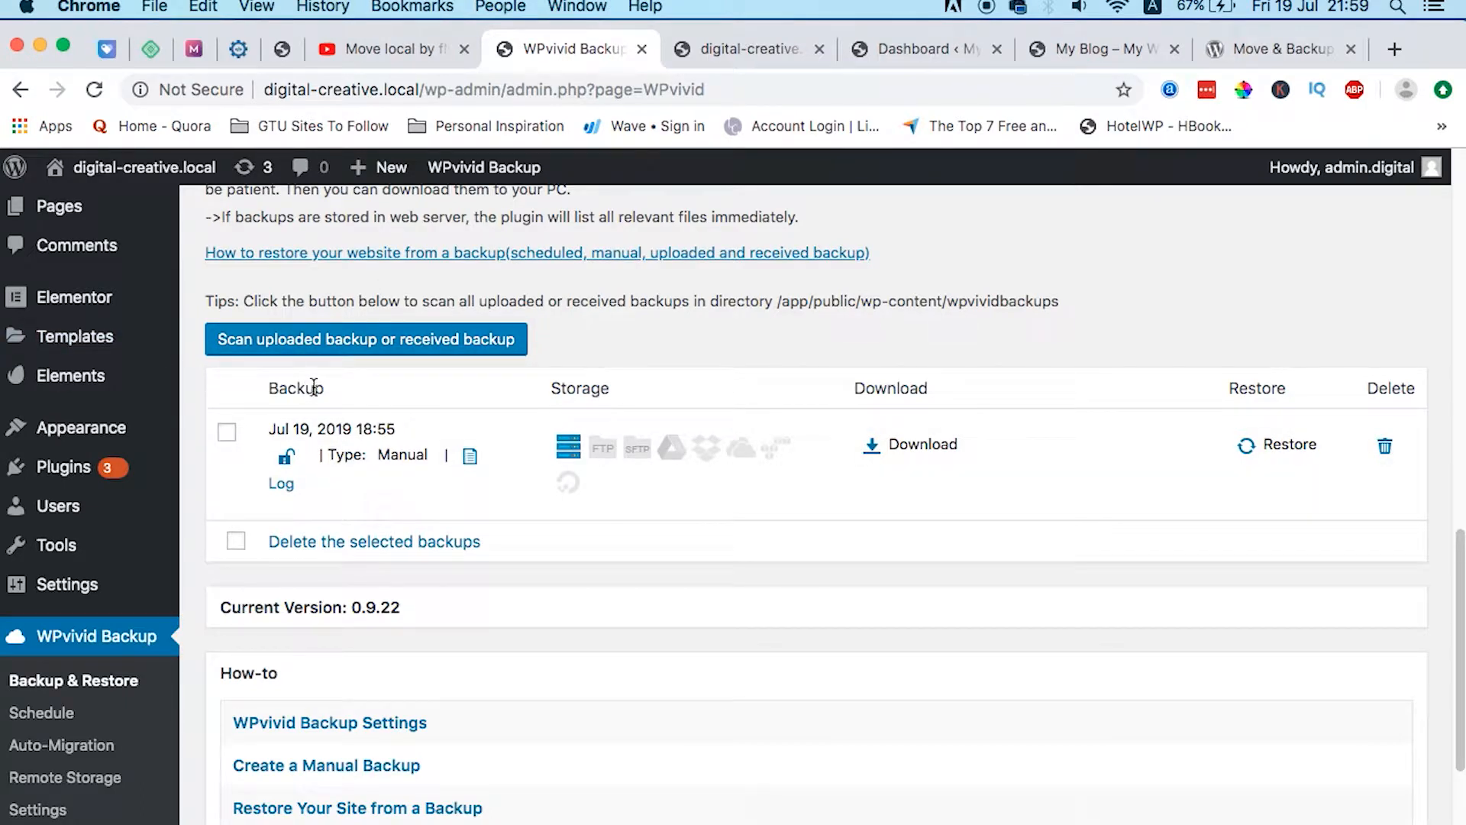
{"action": "mouse_move", "coordinate": [986, 551]}
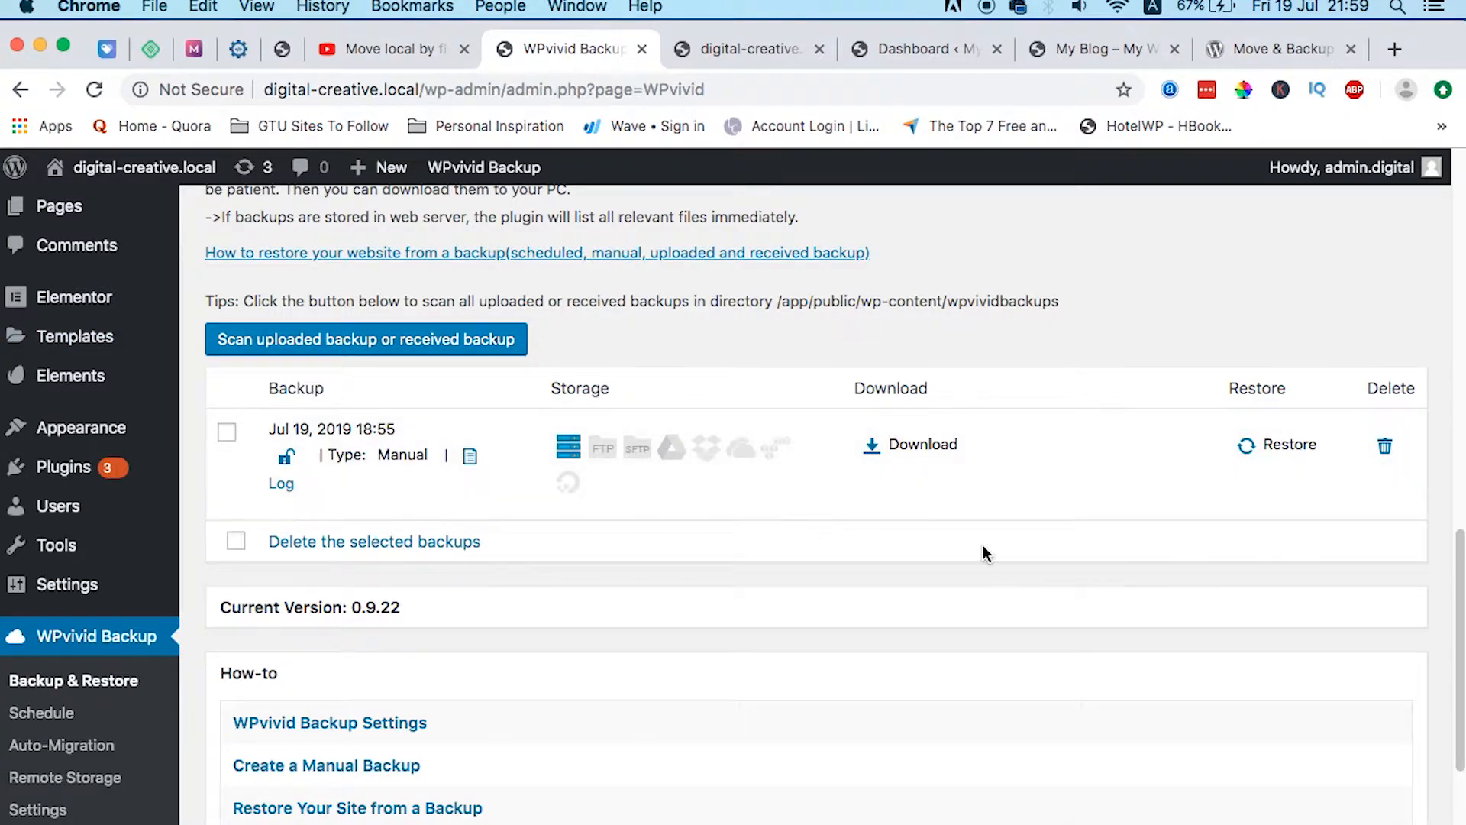
{"action": "mouse_move", "coordinate": [654, 612]}
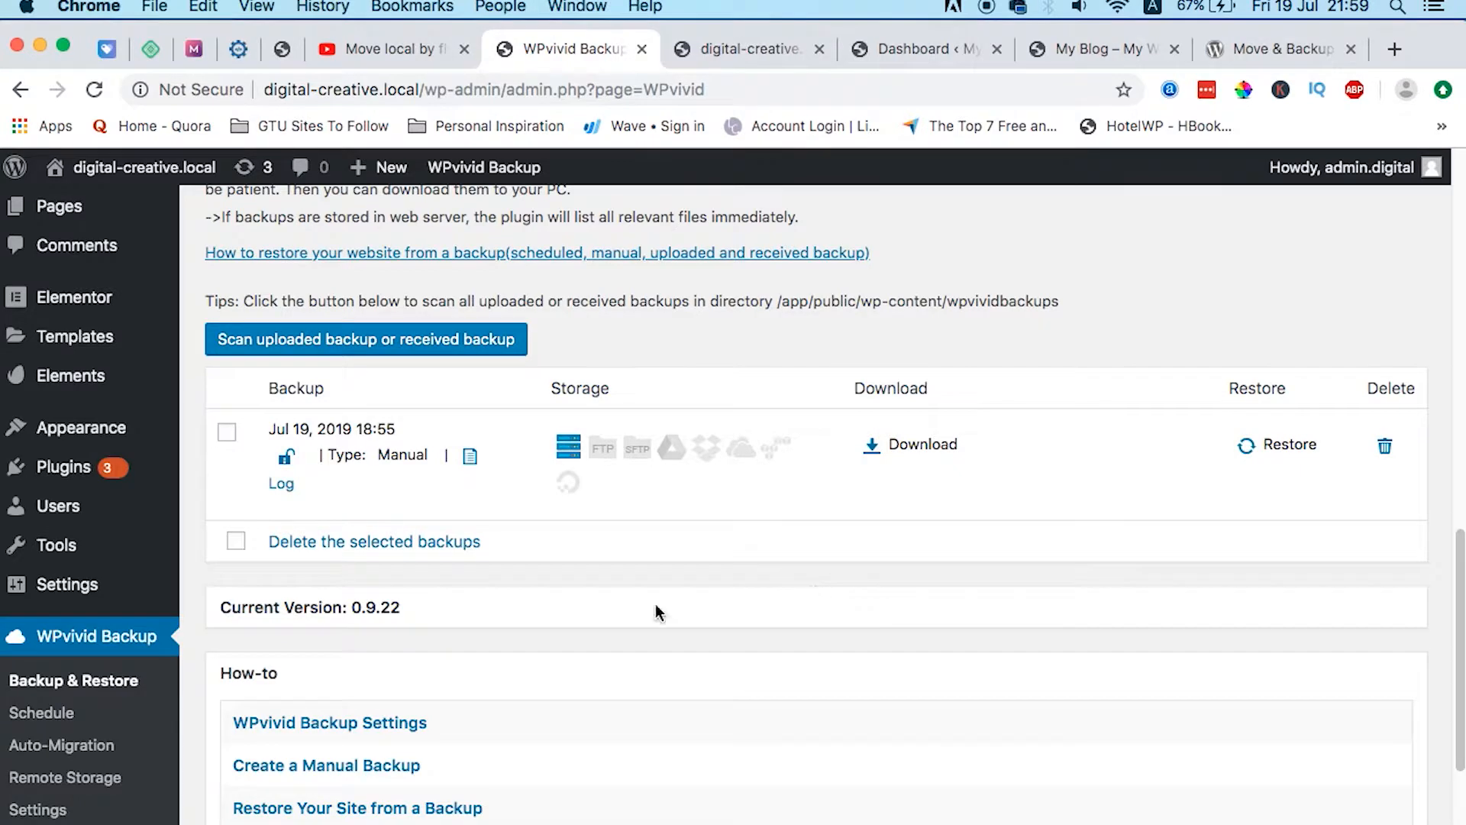
{"action": "mouse_move", "coordinate": [940, 449]}
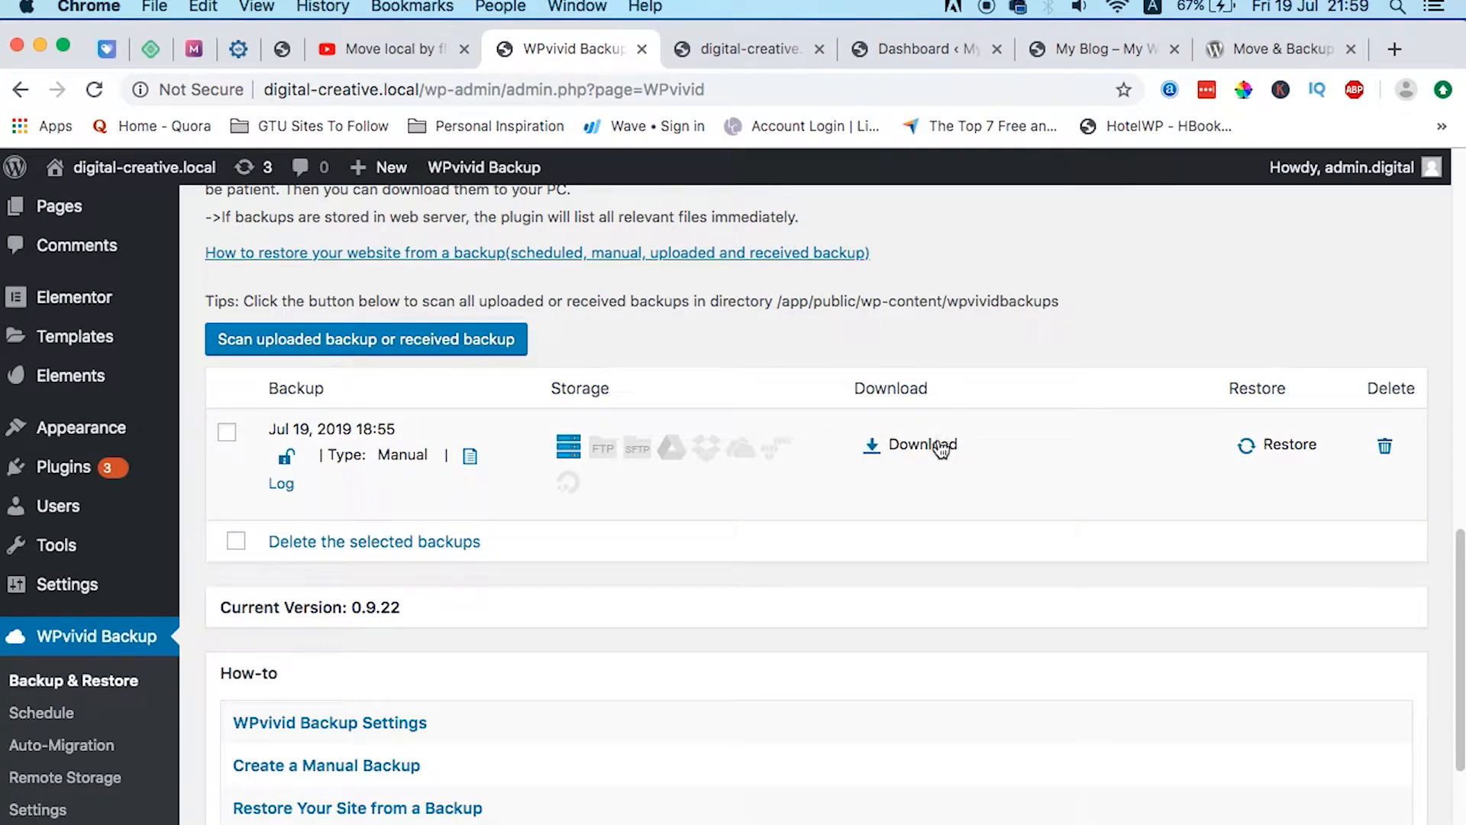
{"action": "left_click", "coordinate": [920, 444]}
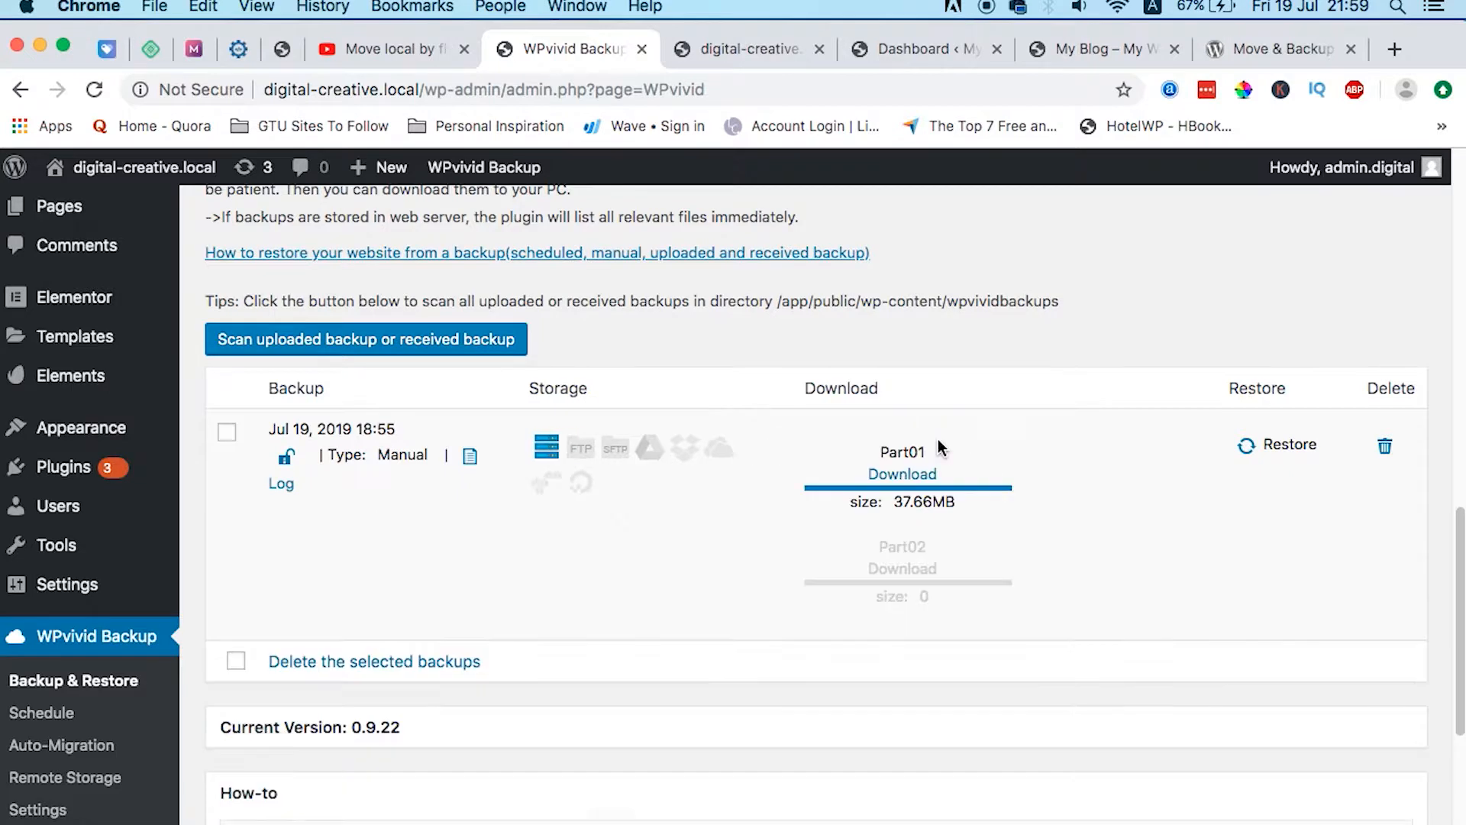
{"action": "mouse_move", "coordinate": [903, 474]}
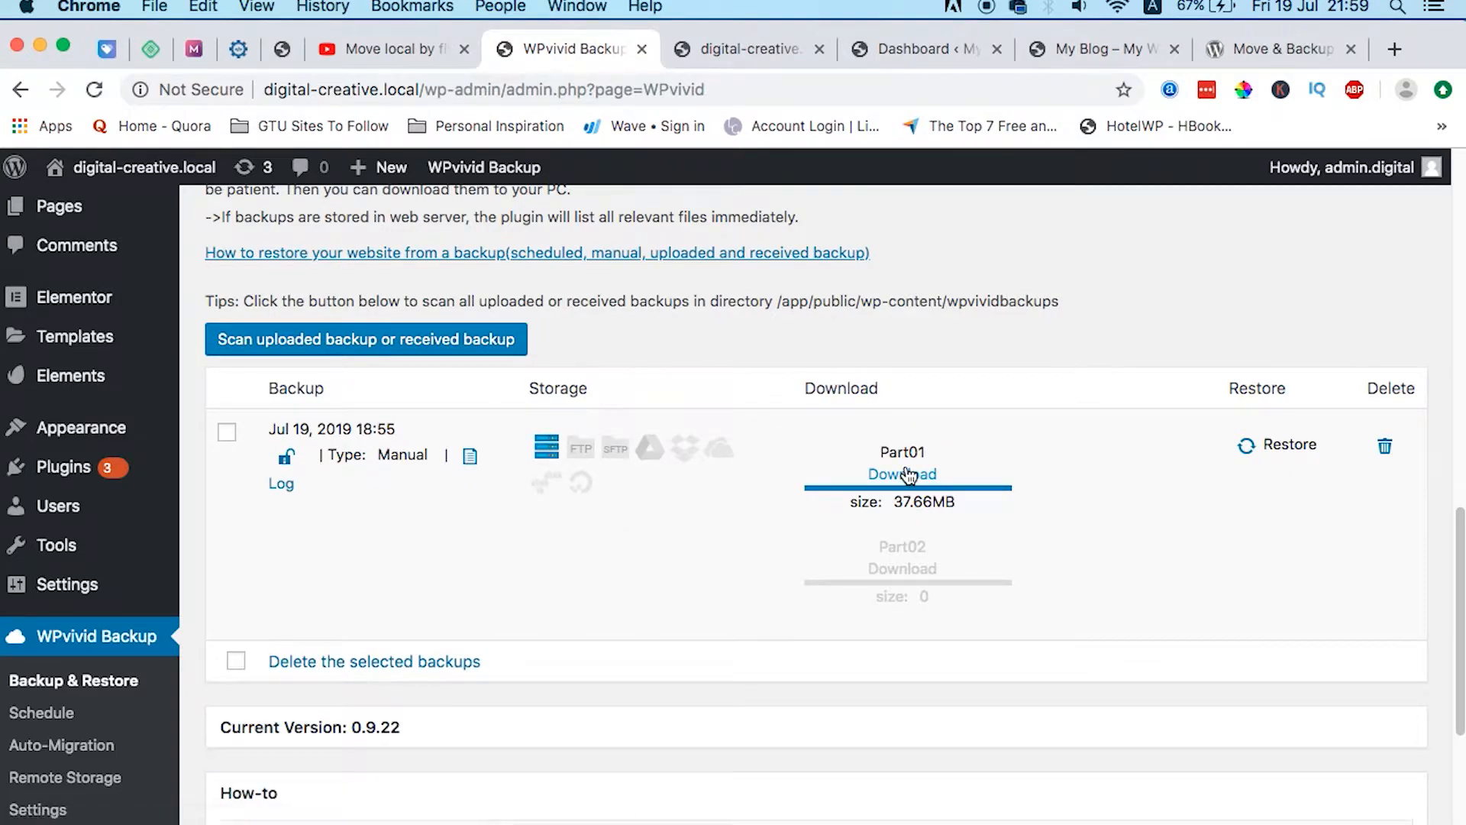
{"action": "left_click", "coordinate": [901, 474]}
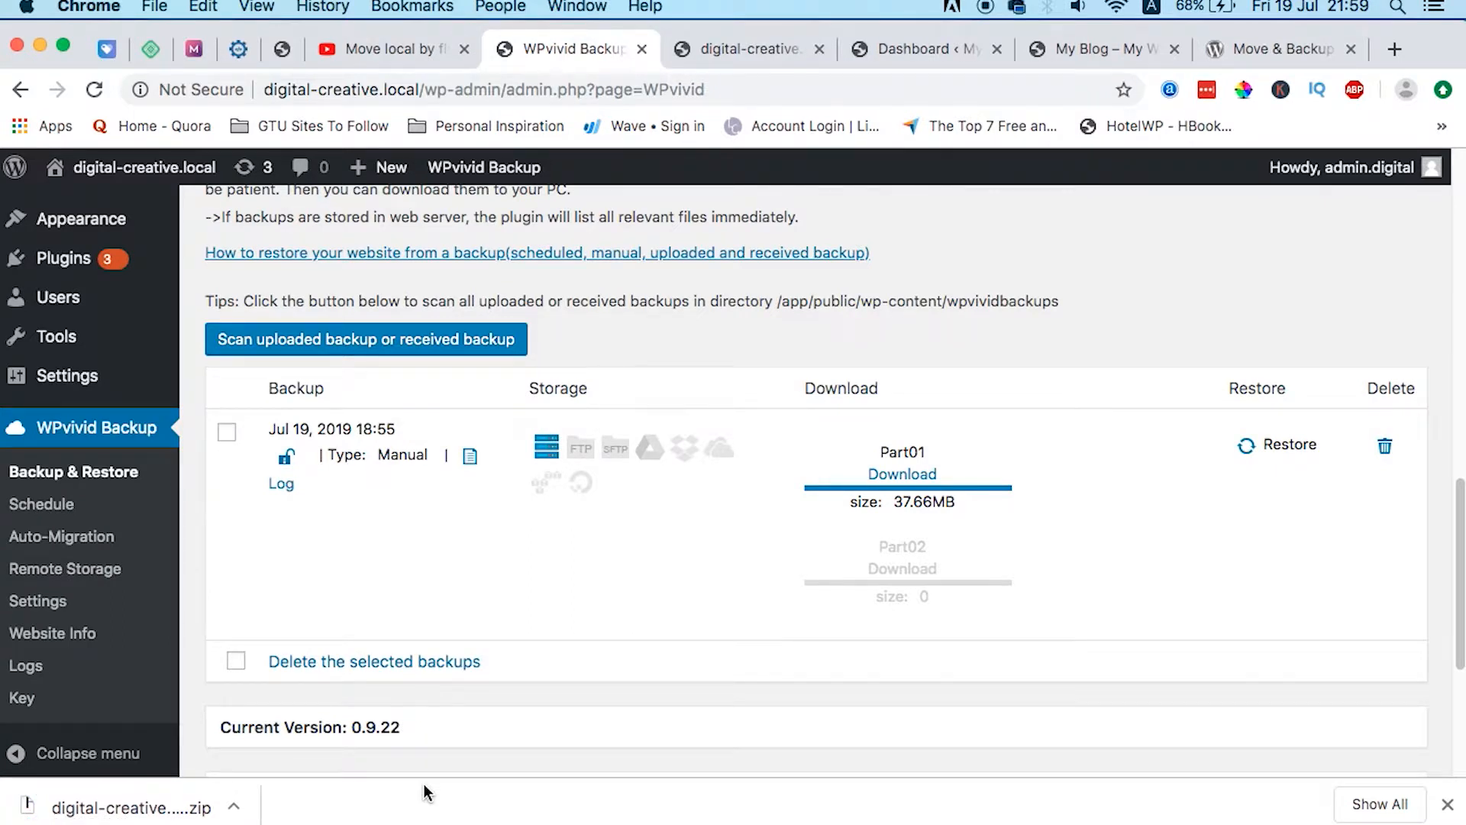
{"action": "mouse_move", "coordinate": [972, 79]}
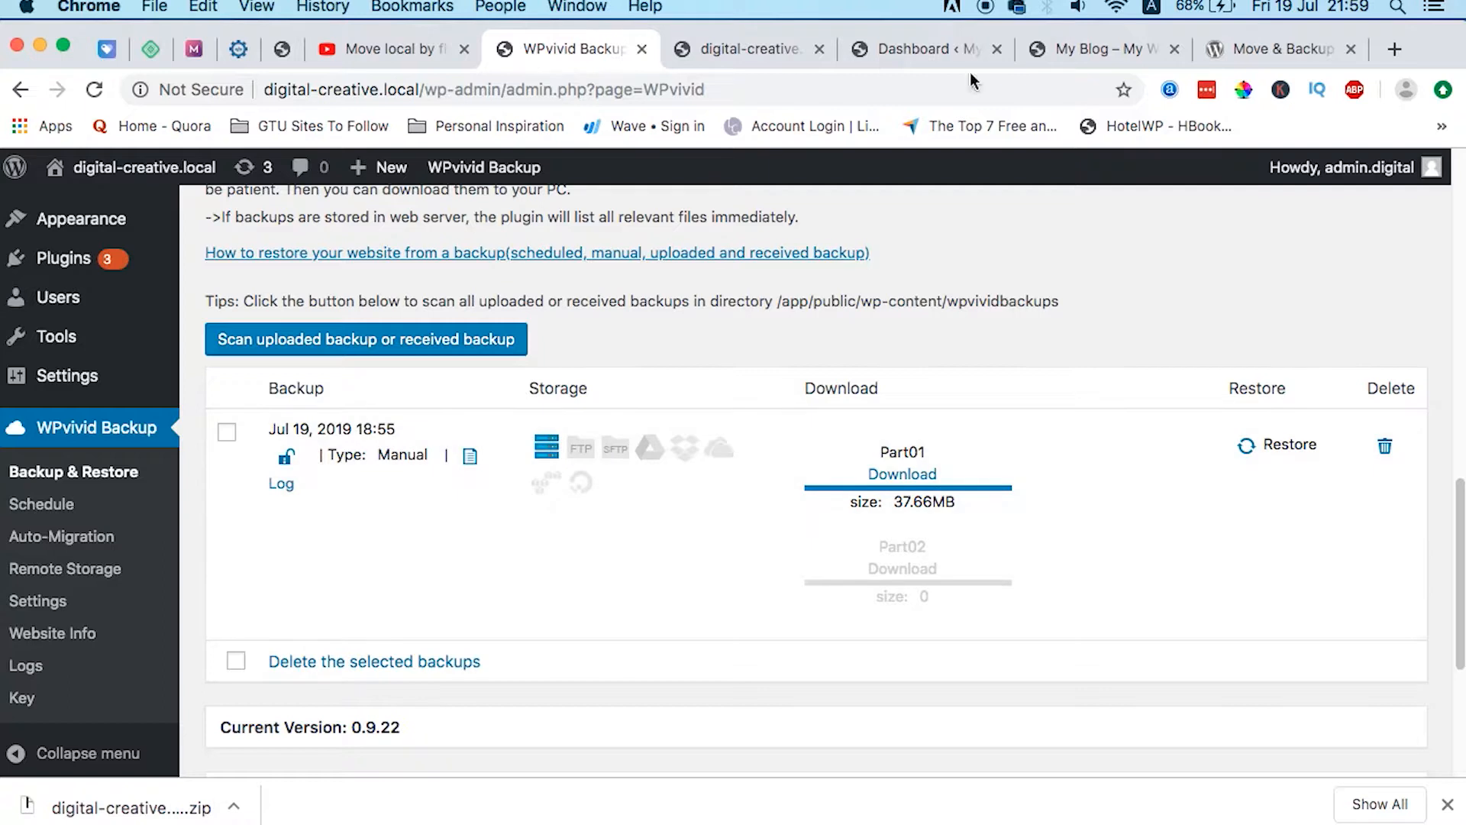
- Check the live digitalcreative.design Dashboard and front page, ending back in its admin
{"action": "left_click", "coordinate": [921, 49]}
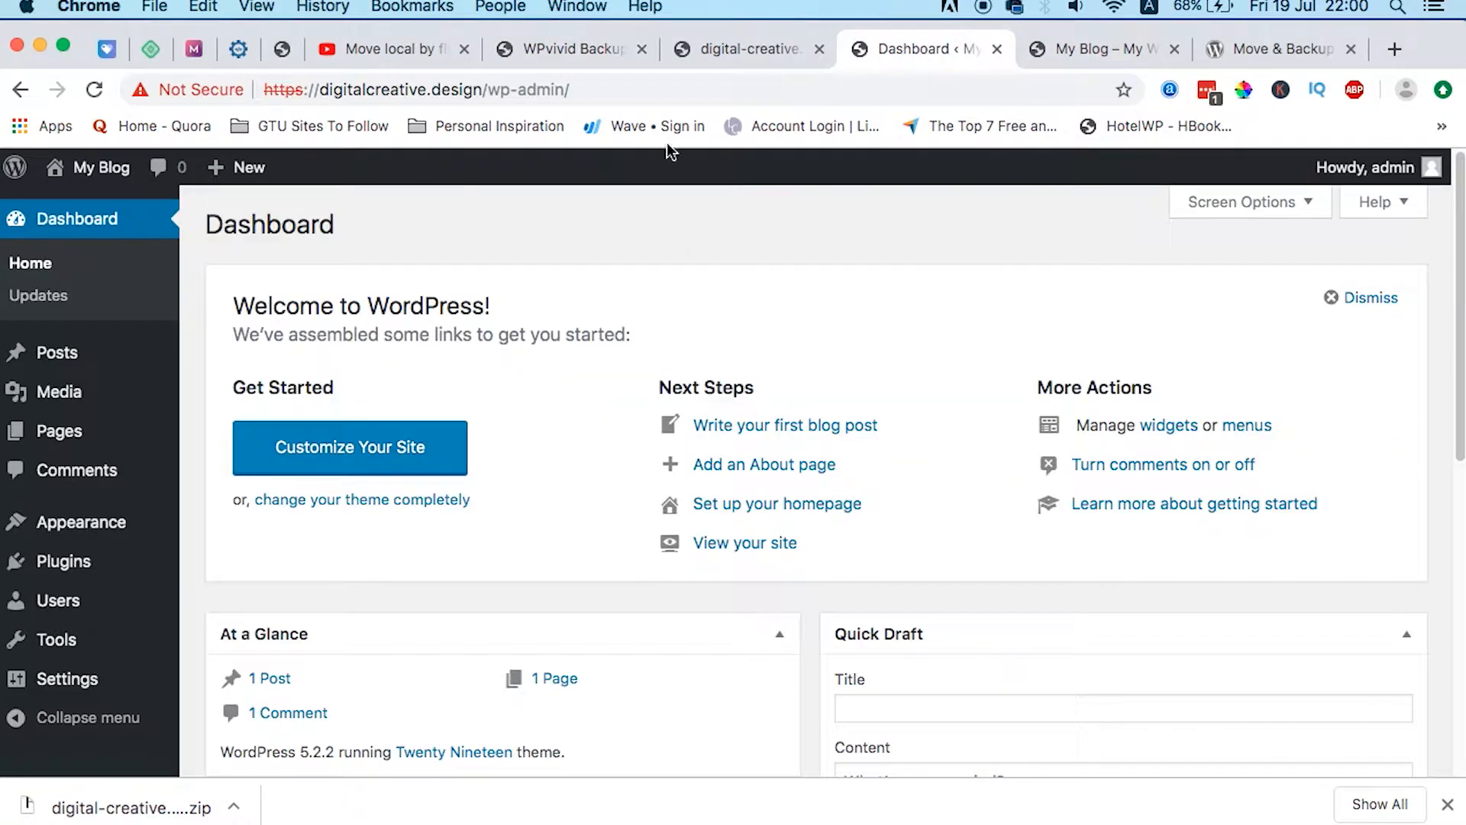
{"action": "mouse_move", "coordinate": [651, 301]}
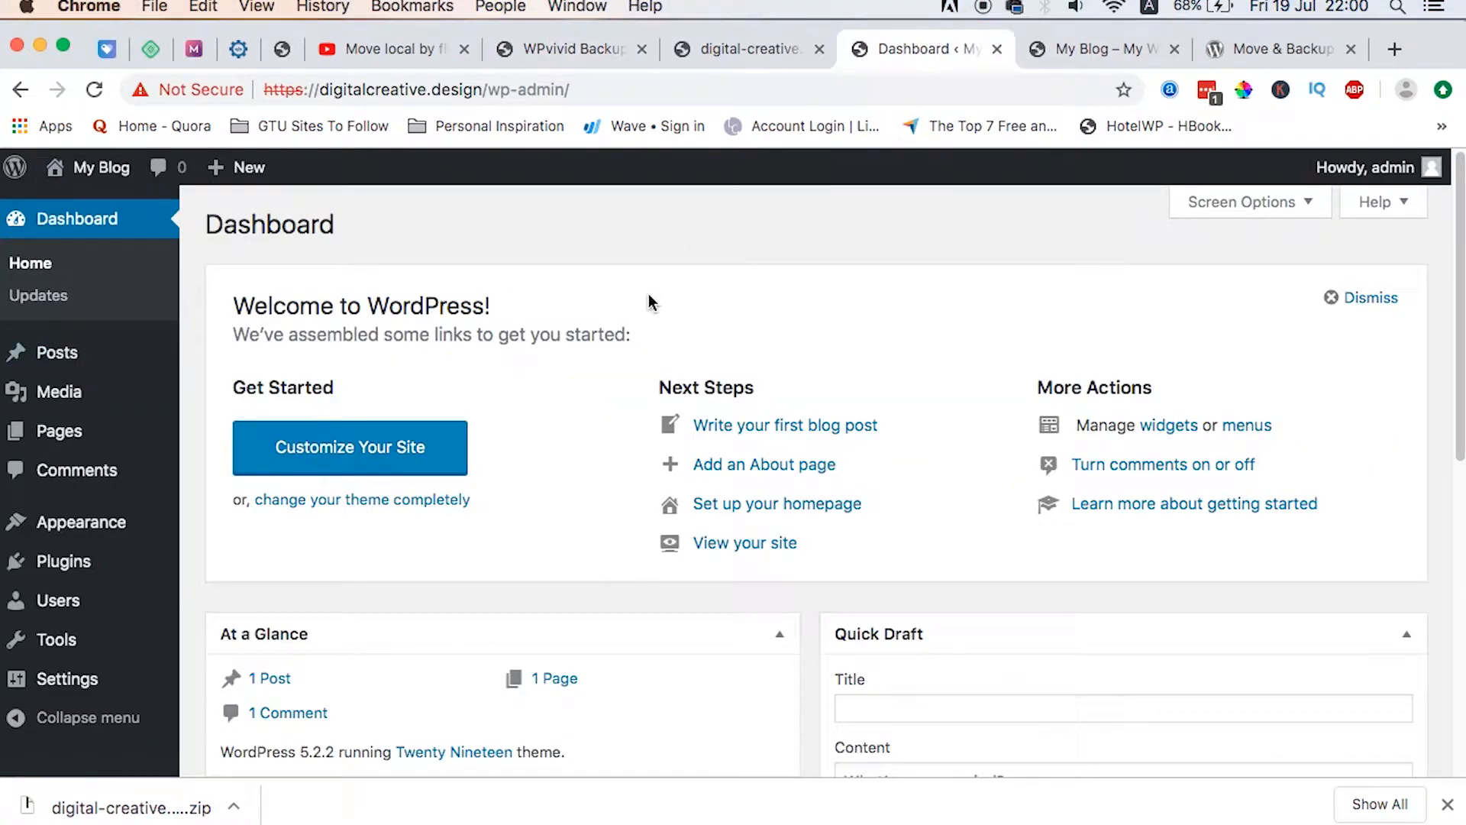
{"action": "mouse_move", "coordinate": [390, 230]}
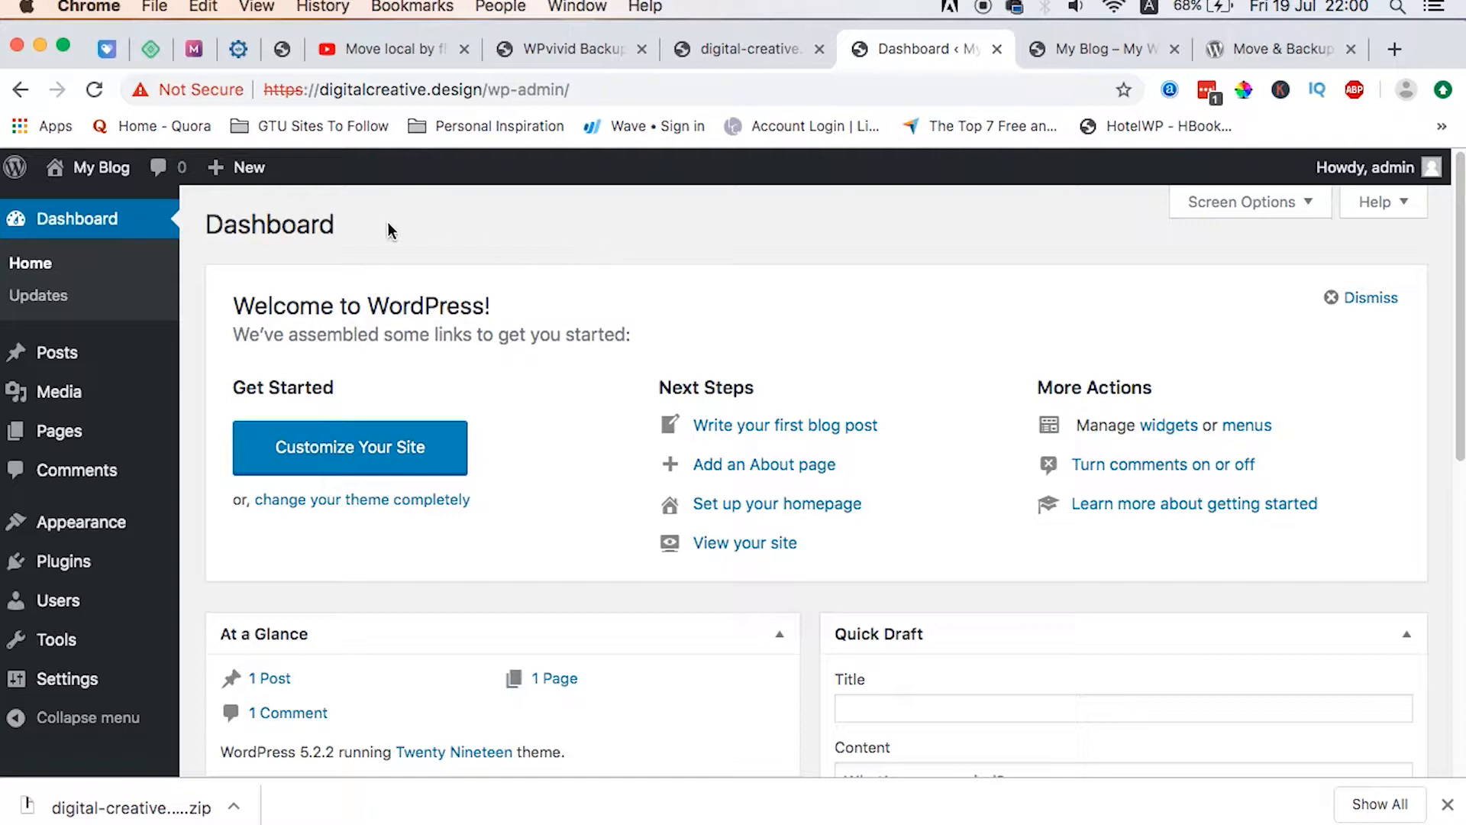
{"action": "mouse_move", "coordinate": [99, 167]}
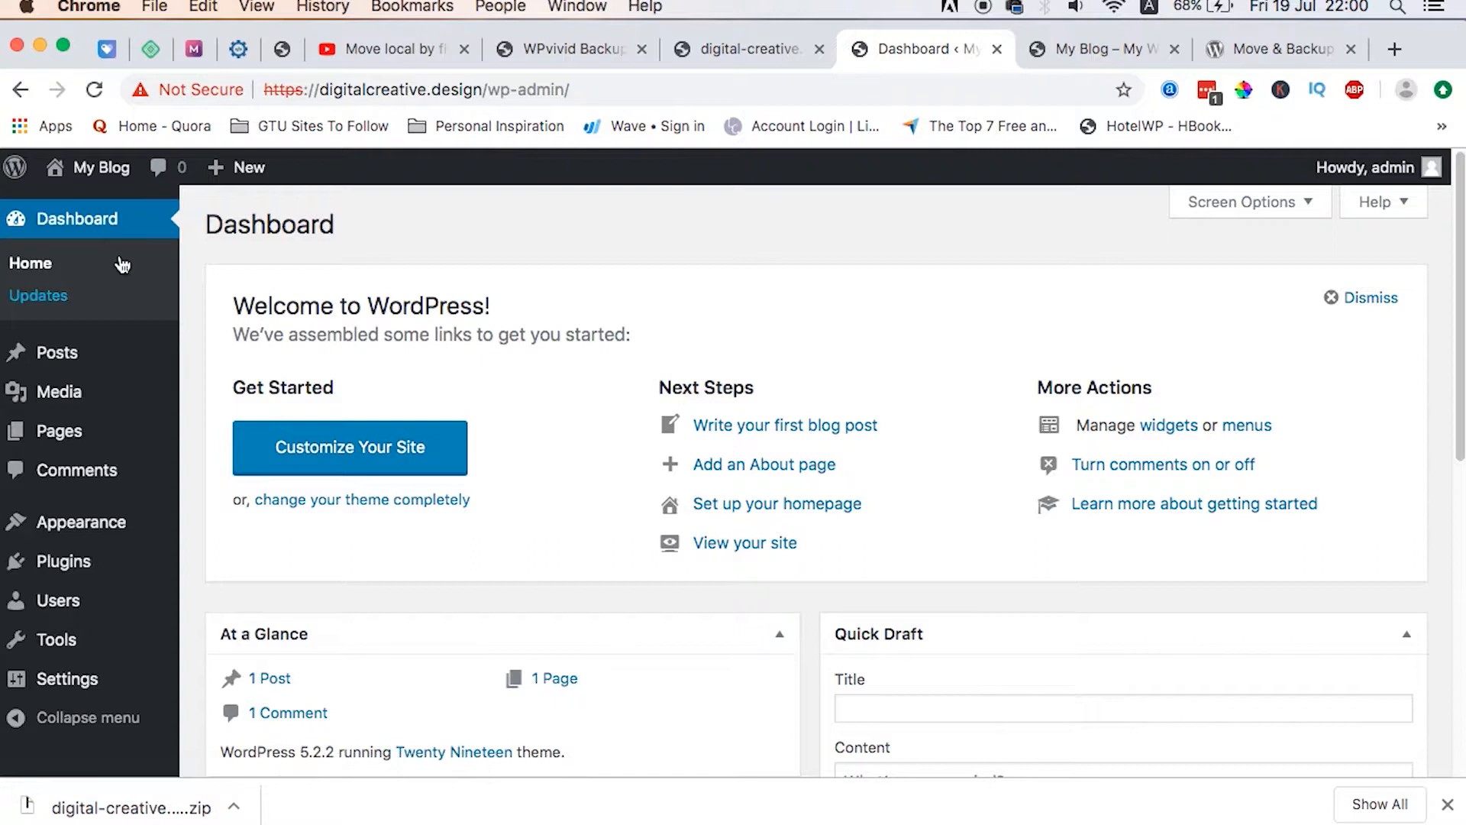
{"action": "mouse_move", "coordinate": [100, 168]}
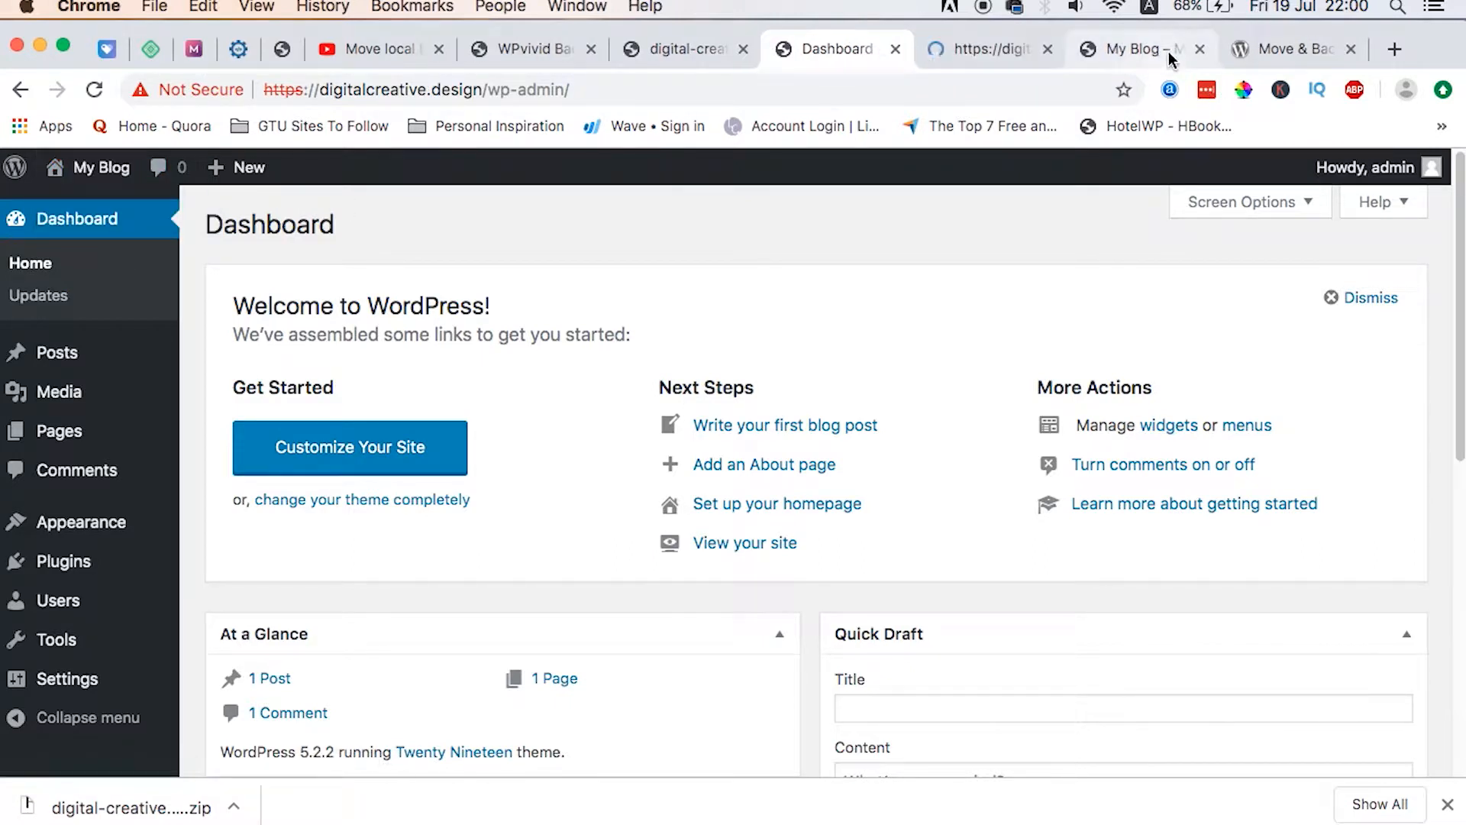
{"action": "left_click", "coordinate": [1131, 48]}
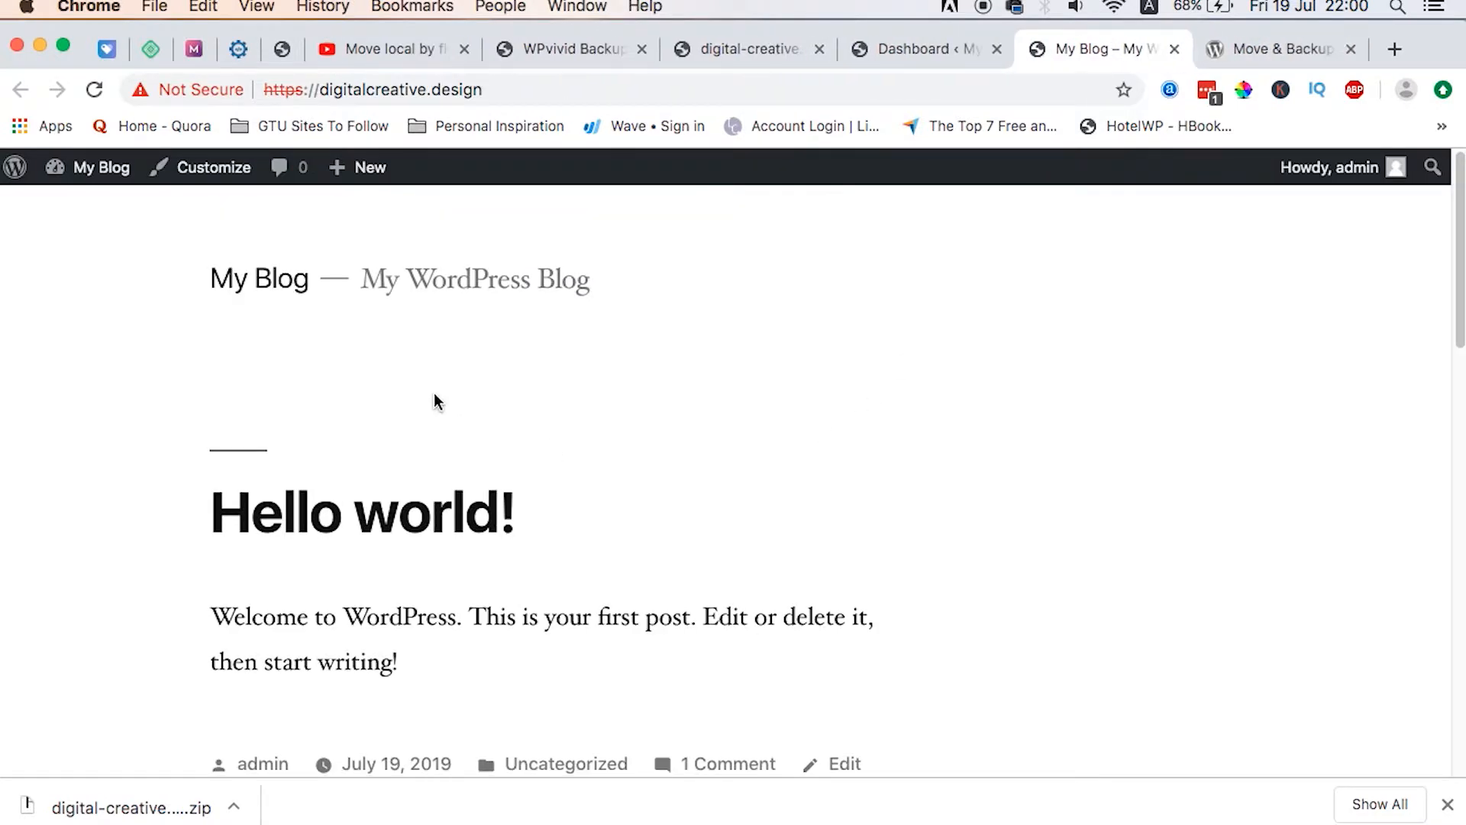
{"action": "left_click", "coordinate": [921, 49]}
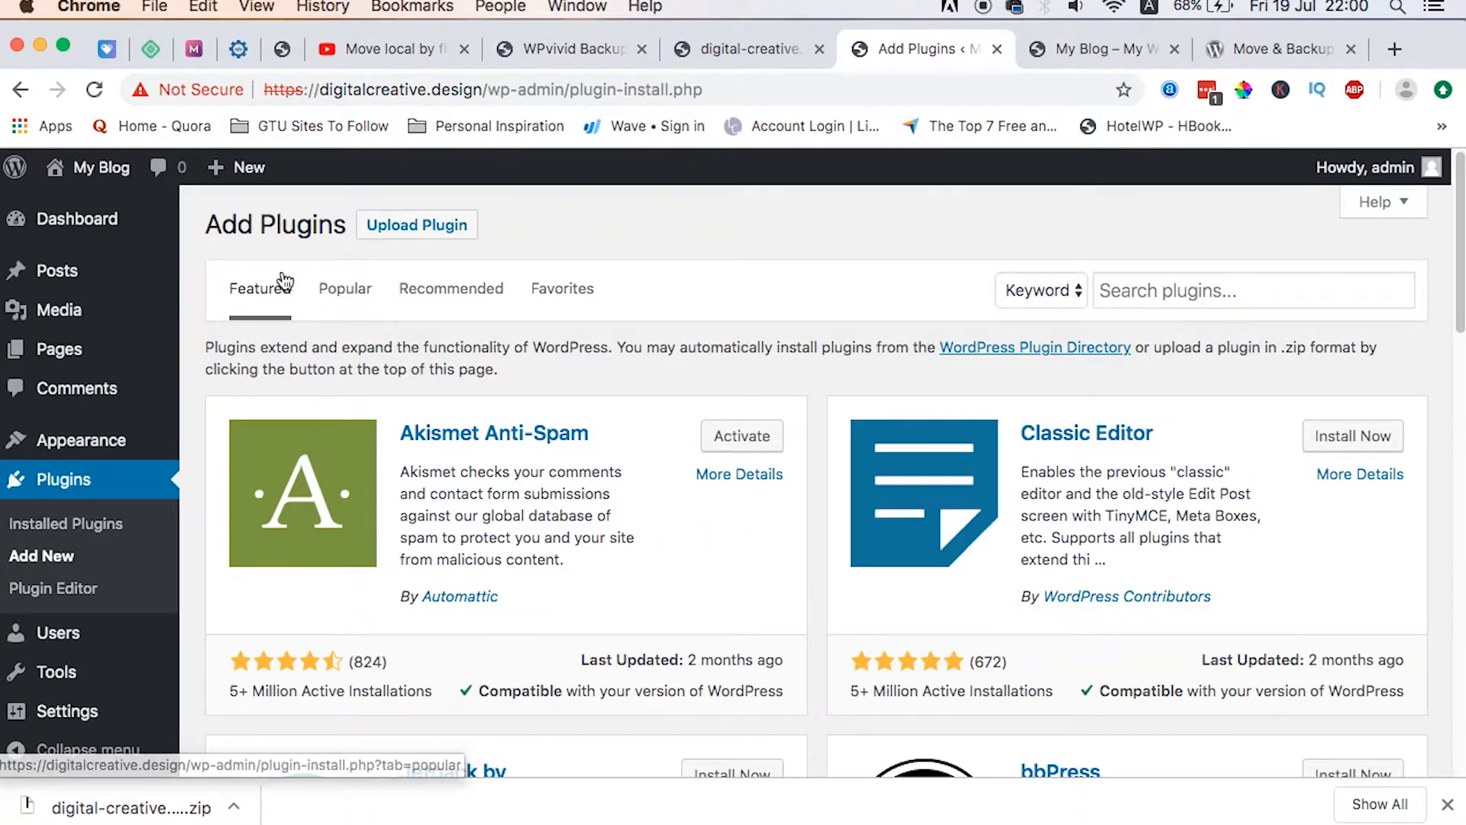
- Search 'wpvivid', then install and activate Move & Backup WordPress – WPvivid
{"action": "type", "text": "w"}
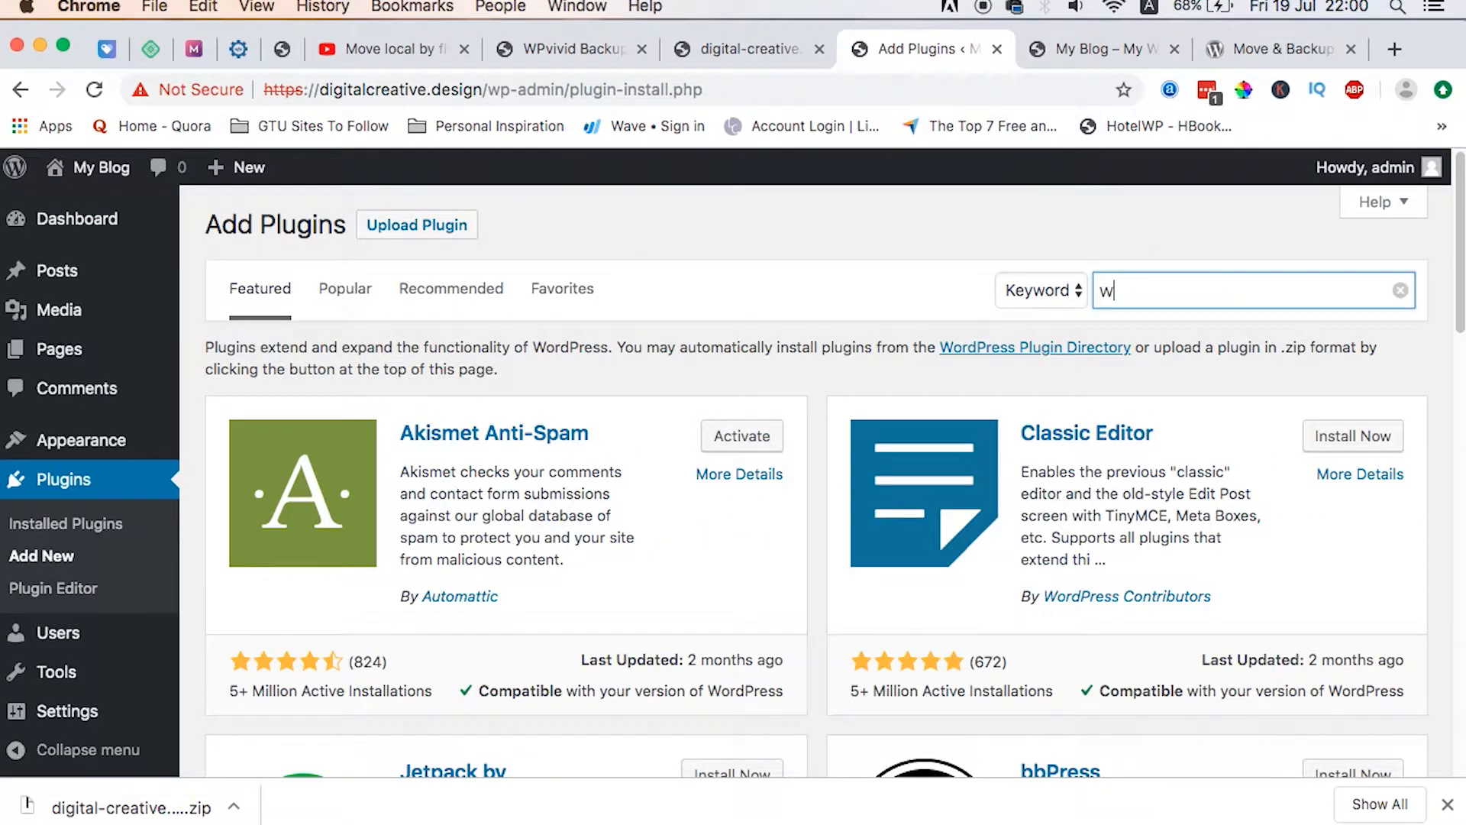
{"action": "type", "text": "pvivid"}
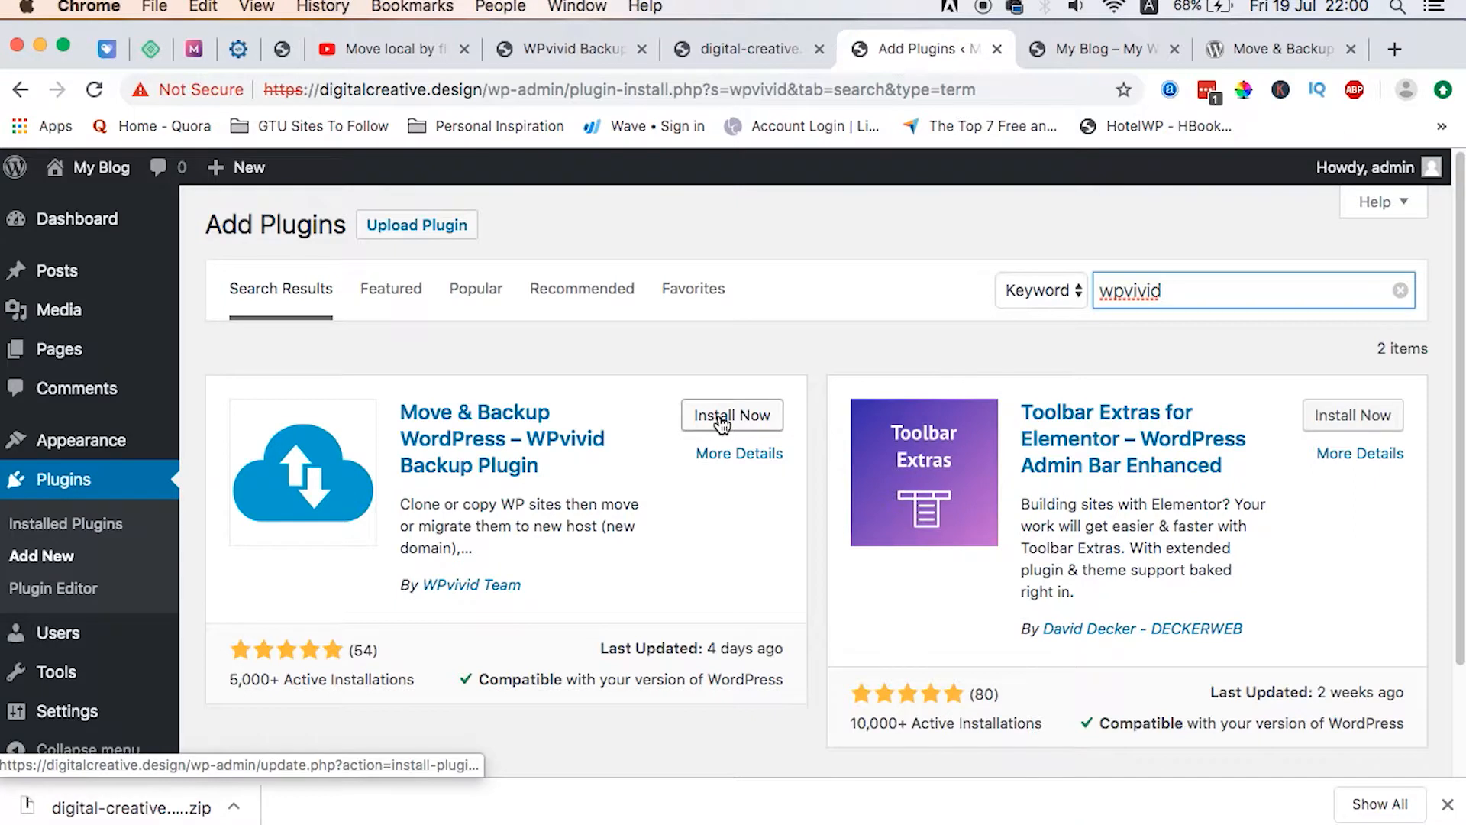
{"action": "left_click", "coordinate": [731, 415]}
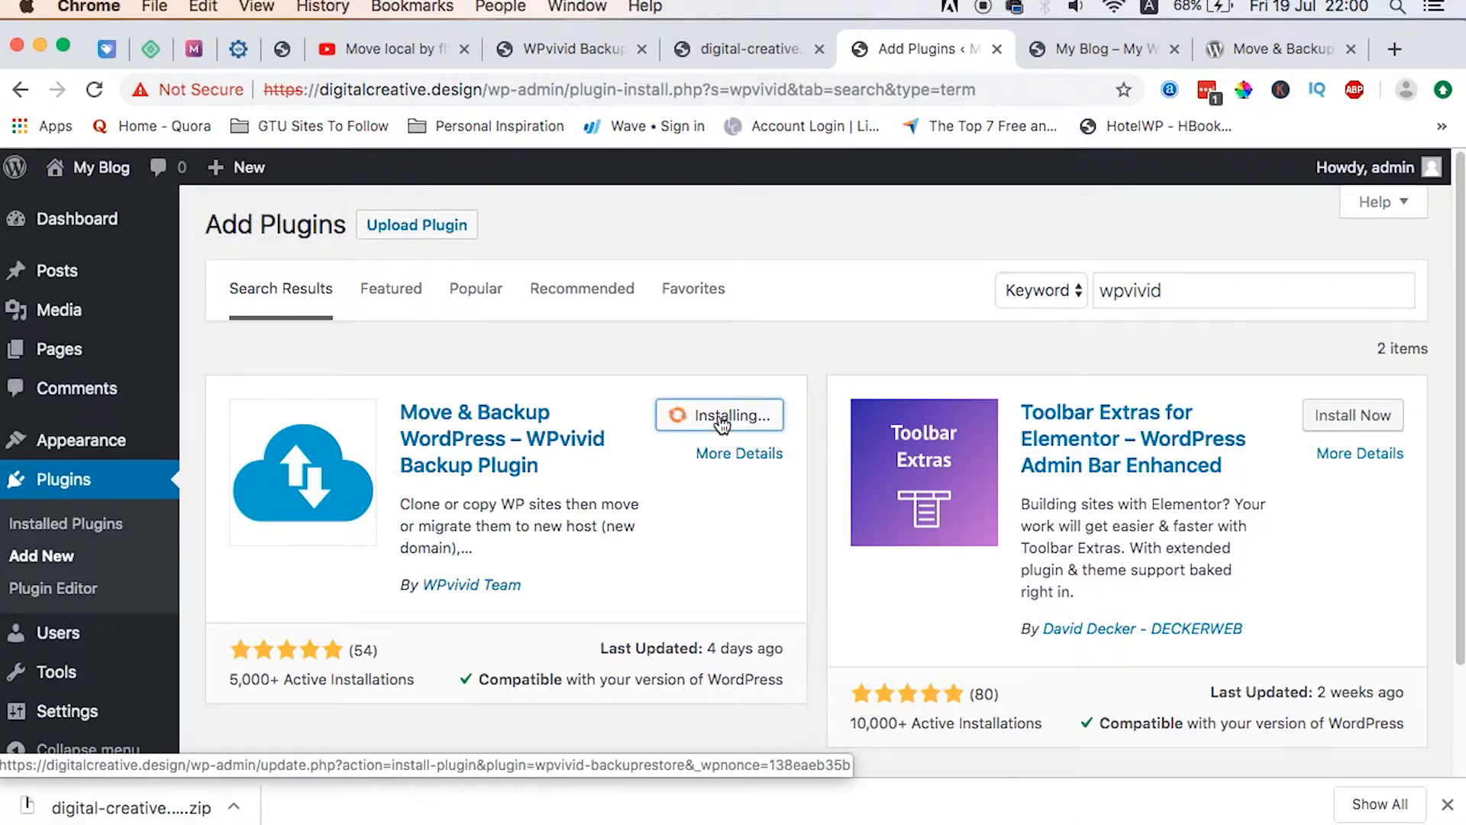
{"action": "mouse_move", "coordinate": [739, 475]}
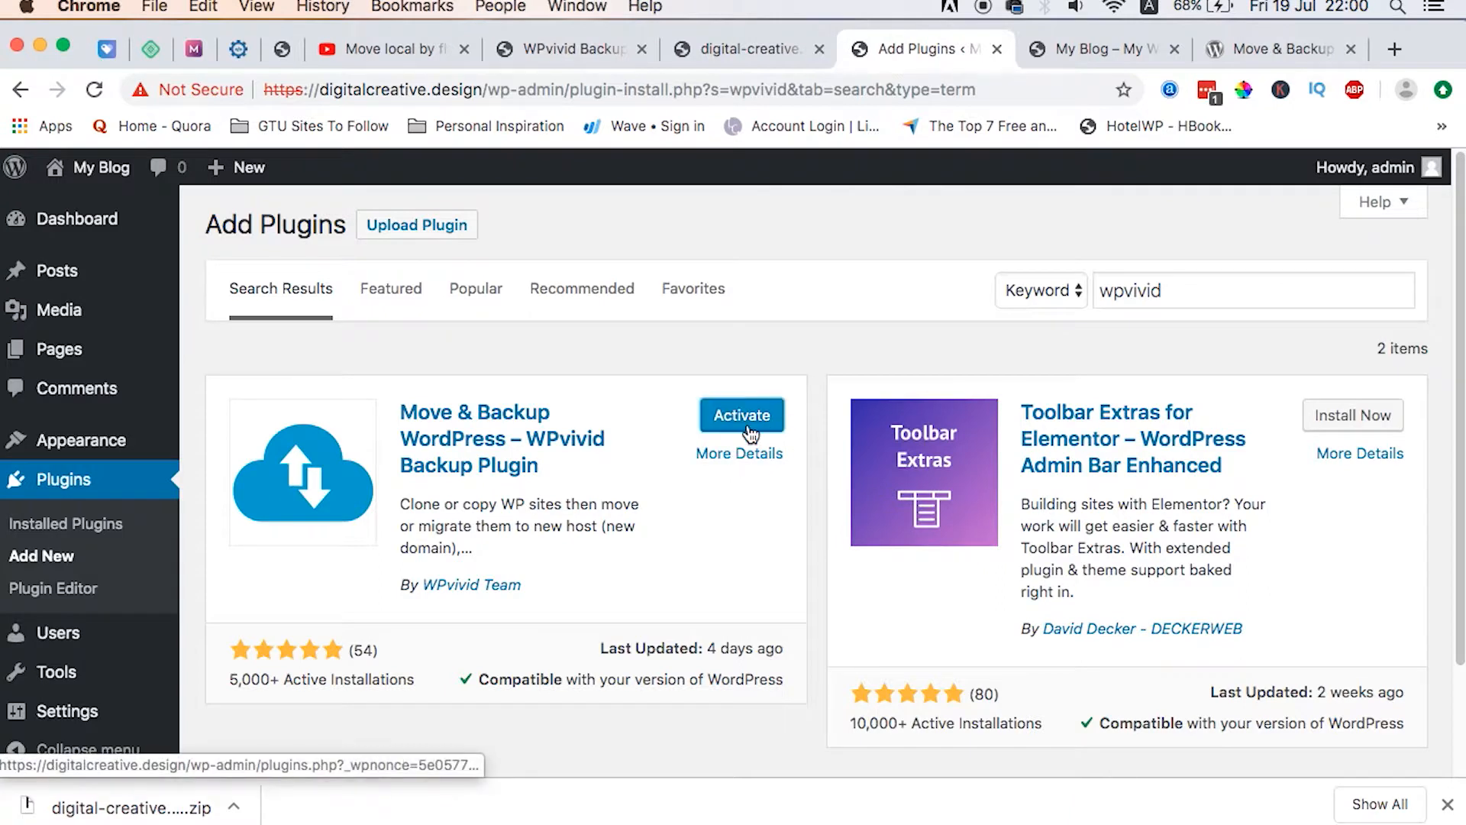
{"action": "left_click", "coordinate": [740, 415]}
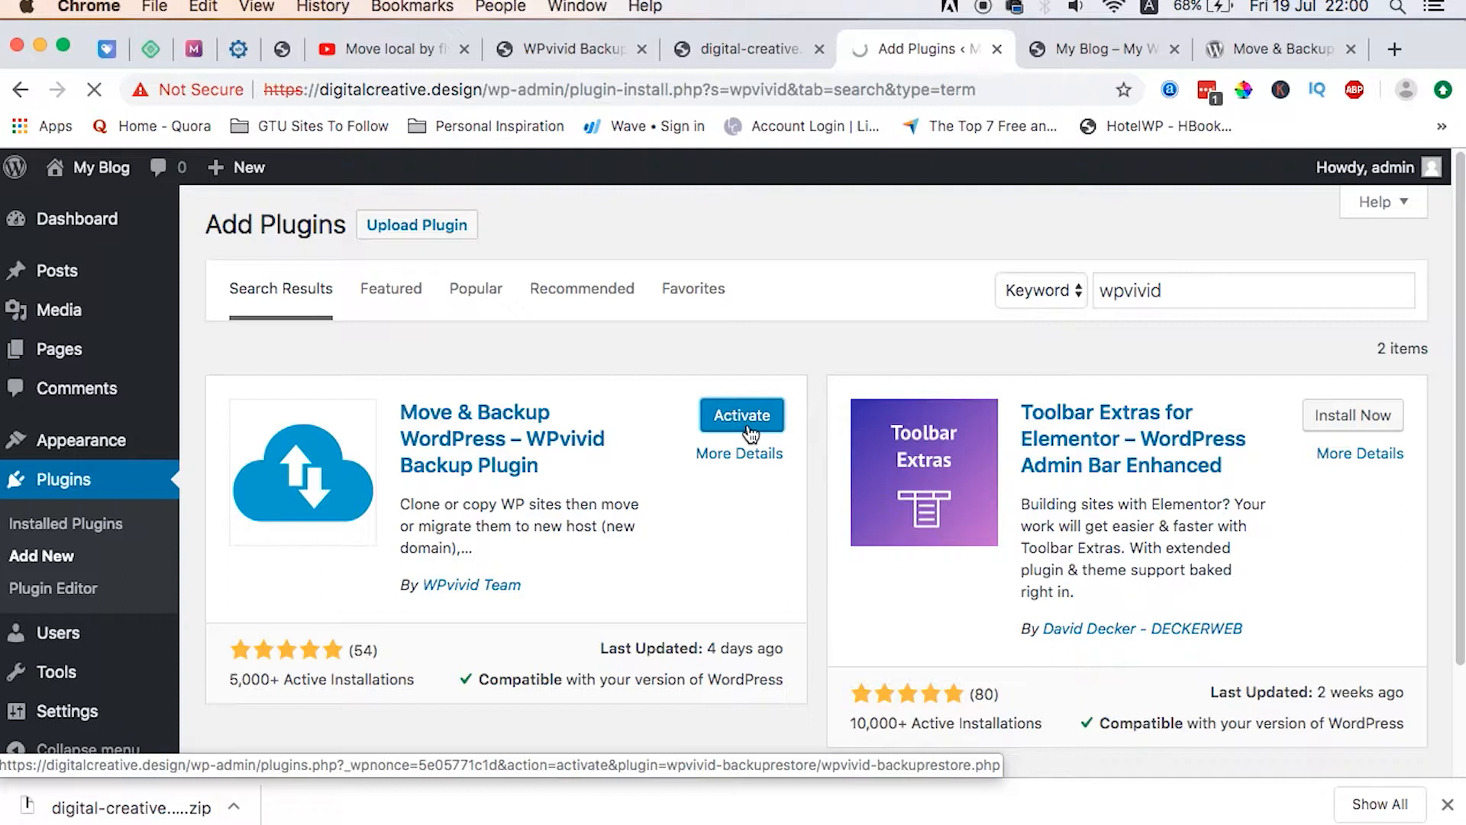
{"action": "left_click", "coordinate": [740, 415]}
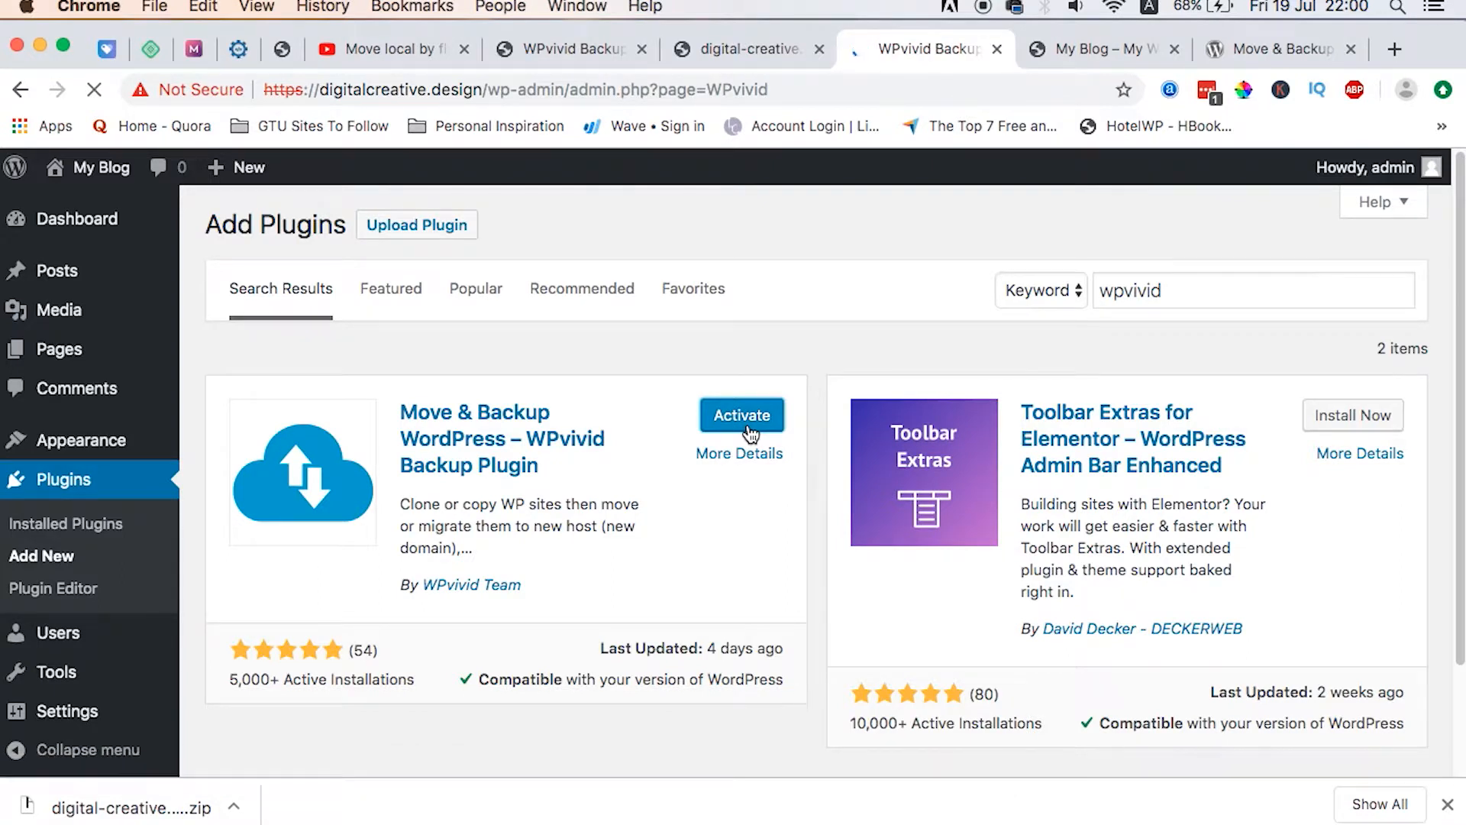
- Choose the local site's backup zip from Downloads in WPvivid's Upload tab
{"action": "left_click", "coordinate": [741, 415]}
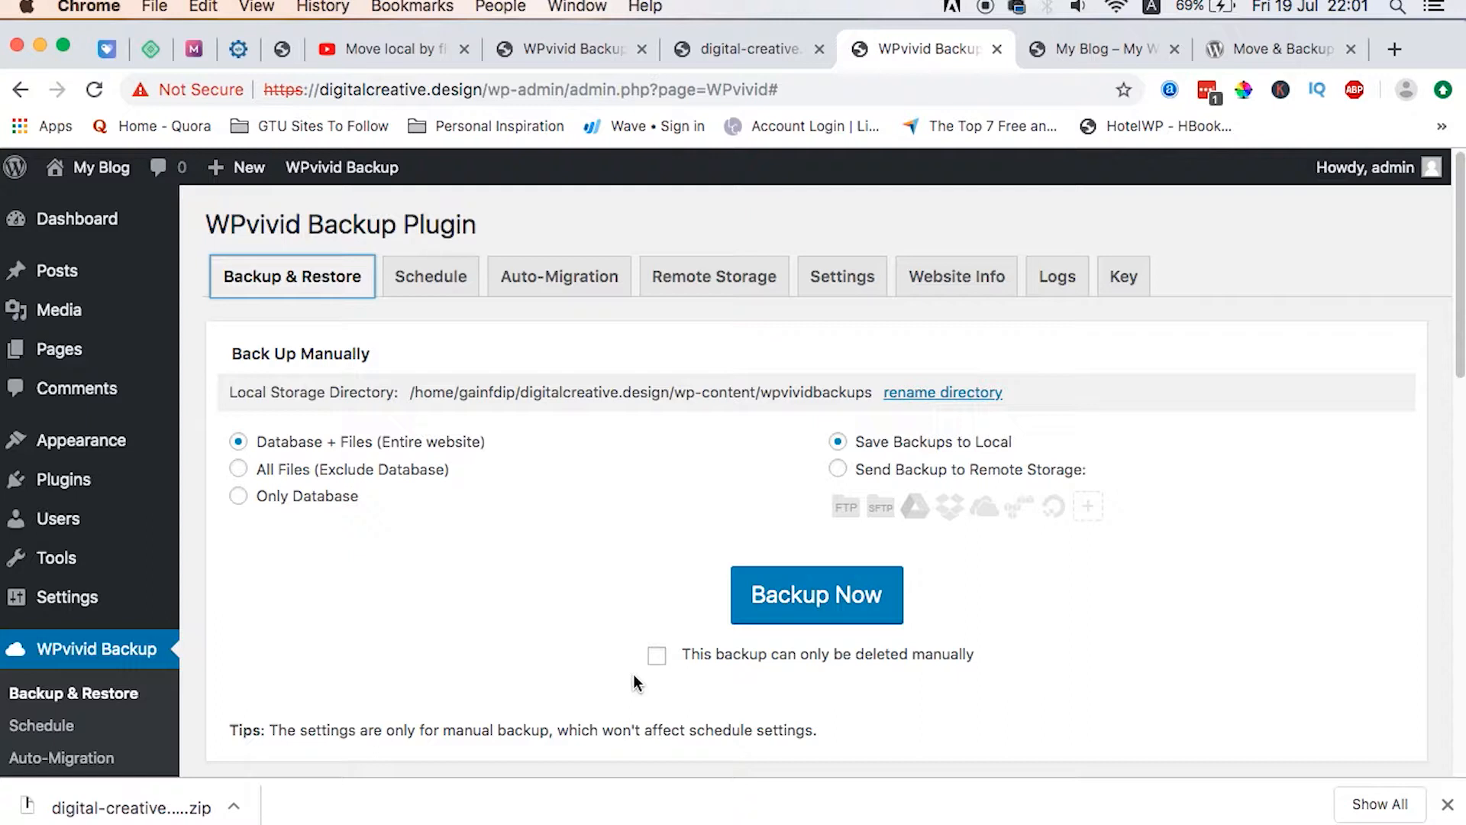
{"action": "scroll", "scroll_direction": "down", "scroll_amount": 3}
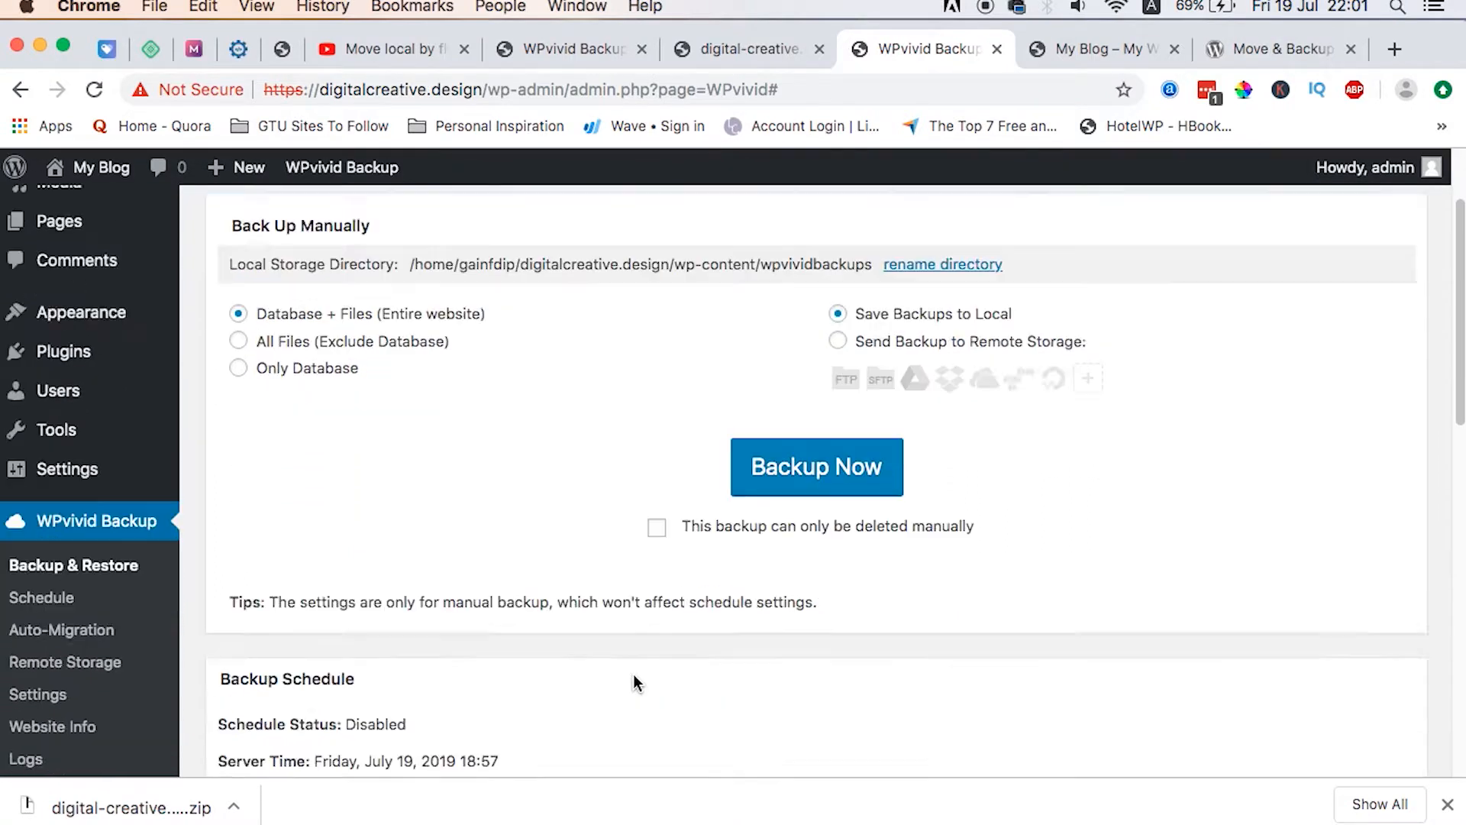
{"action": "scroll", "scroll_direction": "down", "scroll_amount": 3}
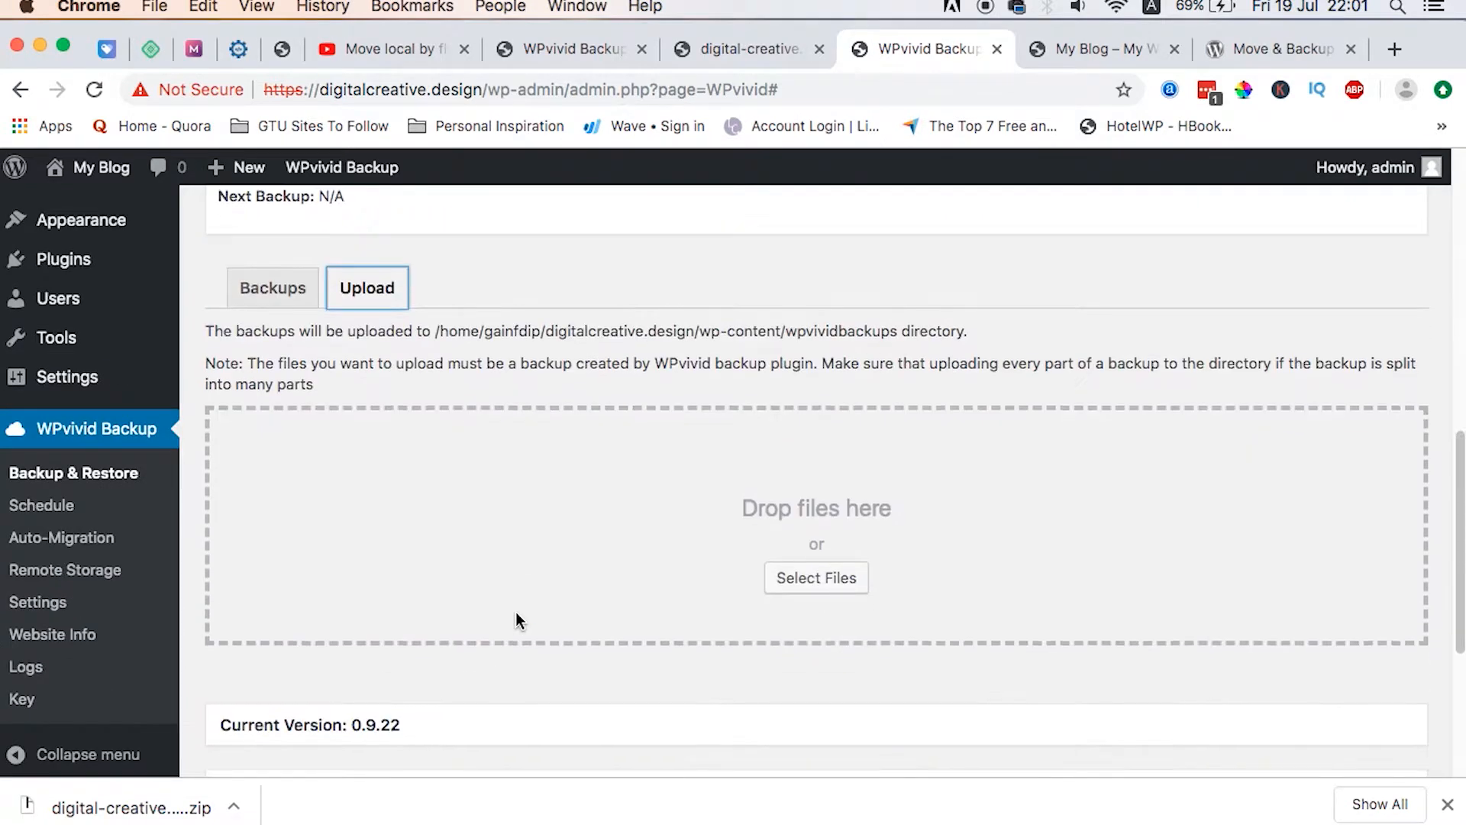
{"action": "mouse_move", "coordinate": [695, 625]}
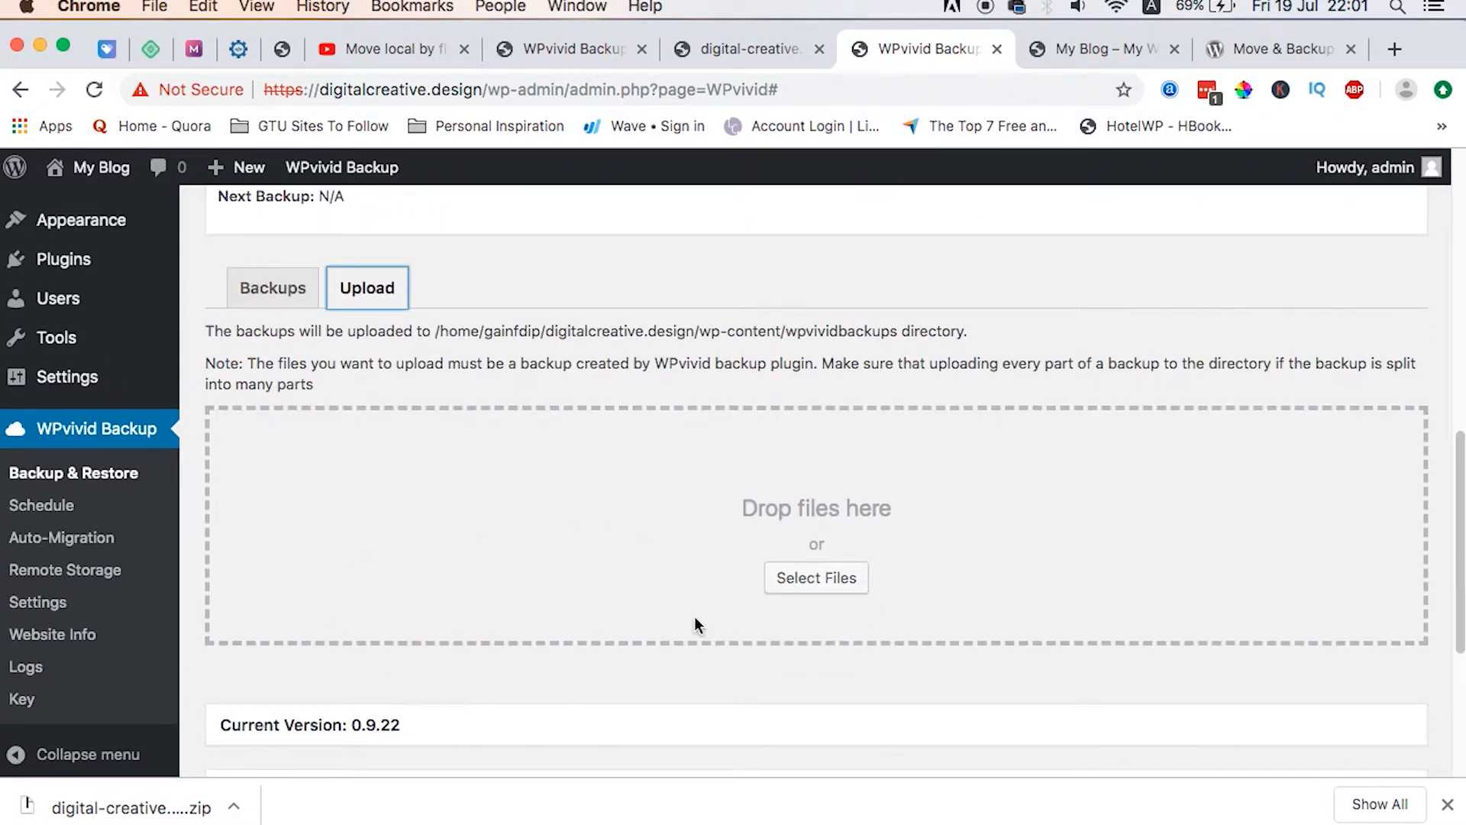
{"action": "left_click", "coordinate": [815, 577]}
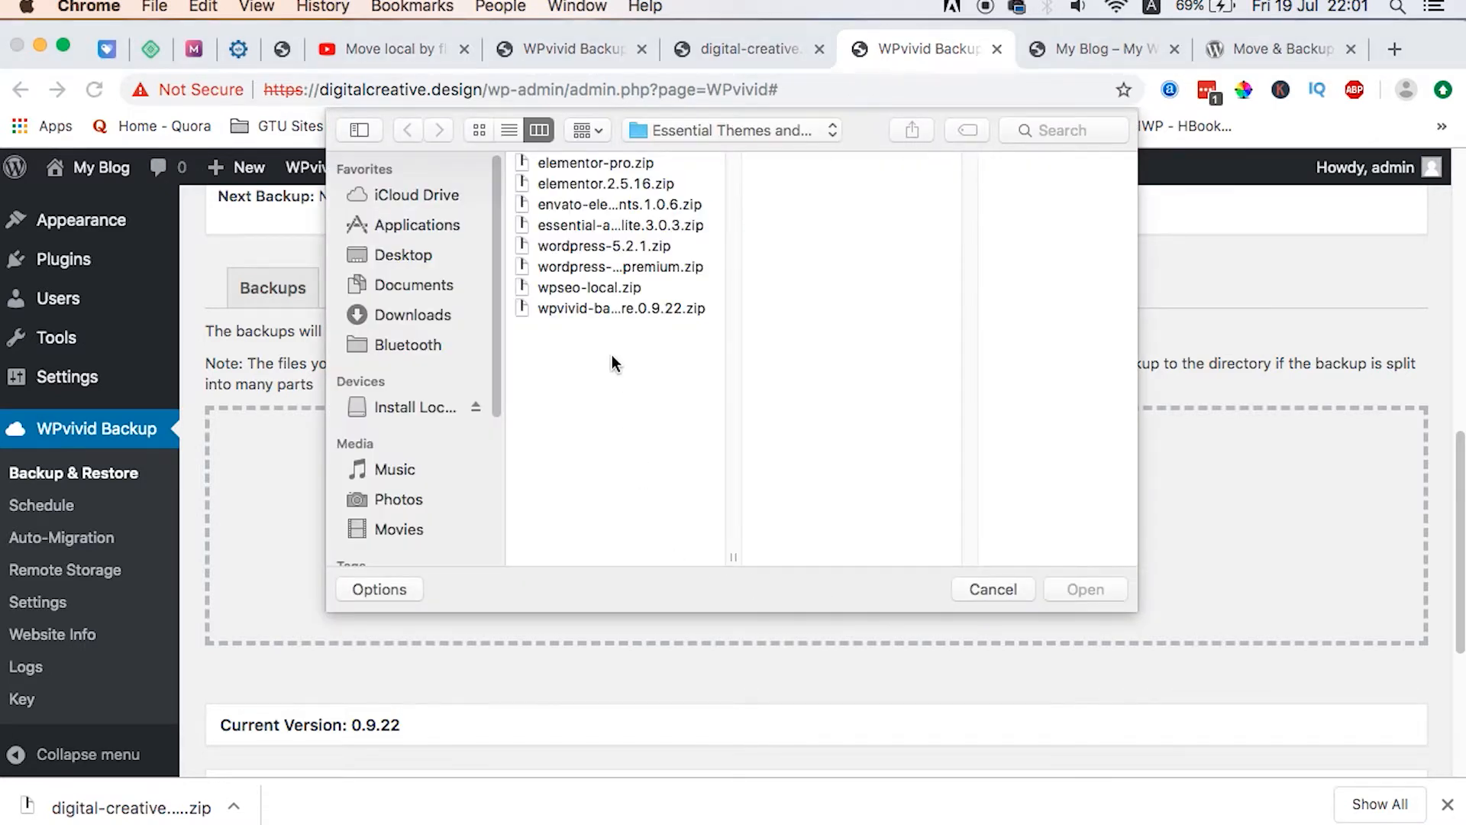
{"action": "left_click", "coordinate": [413, 316]}
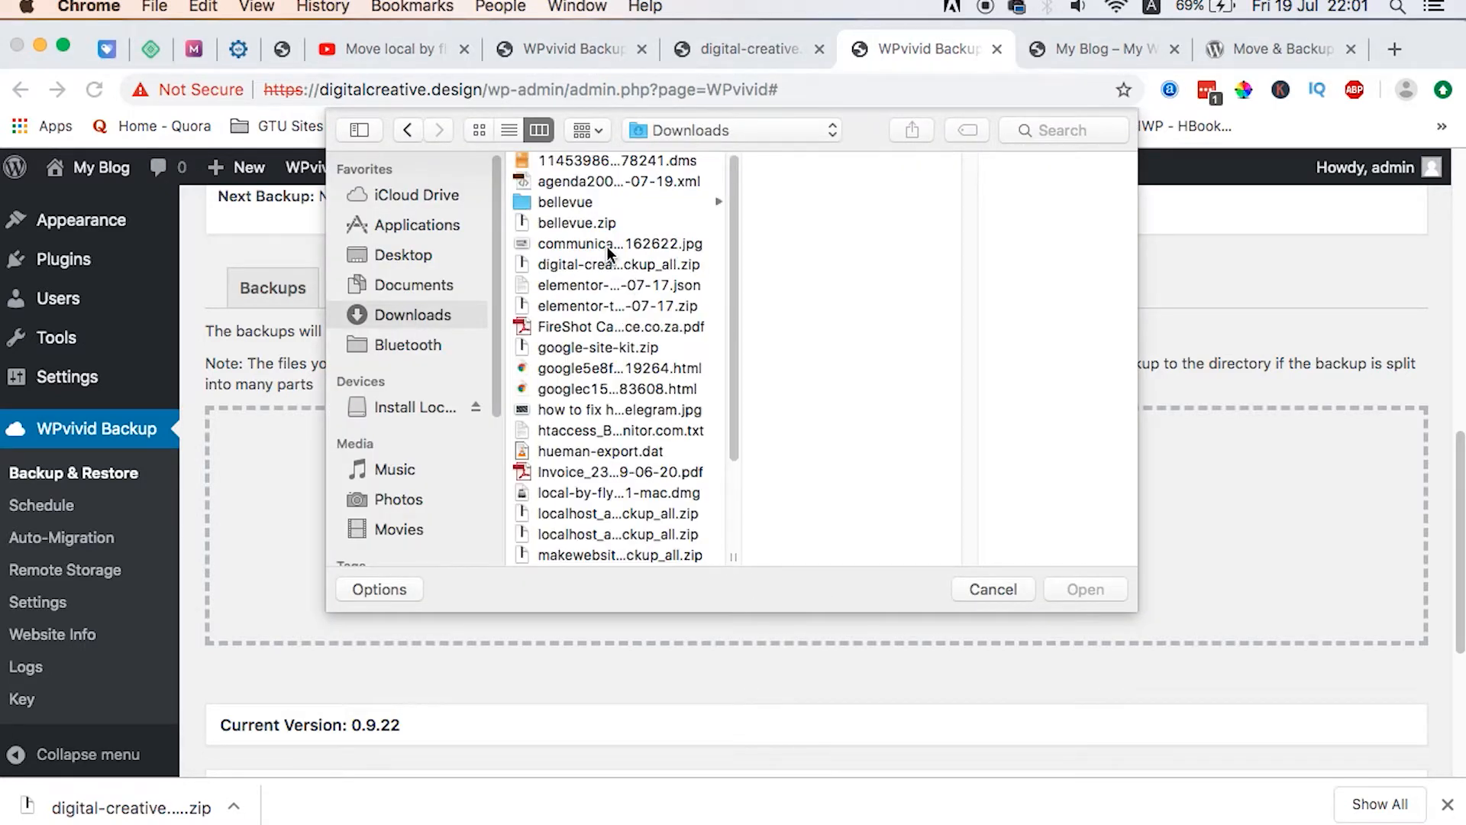
{"action": "mouse_move", "coordinate": [621, 474]}
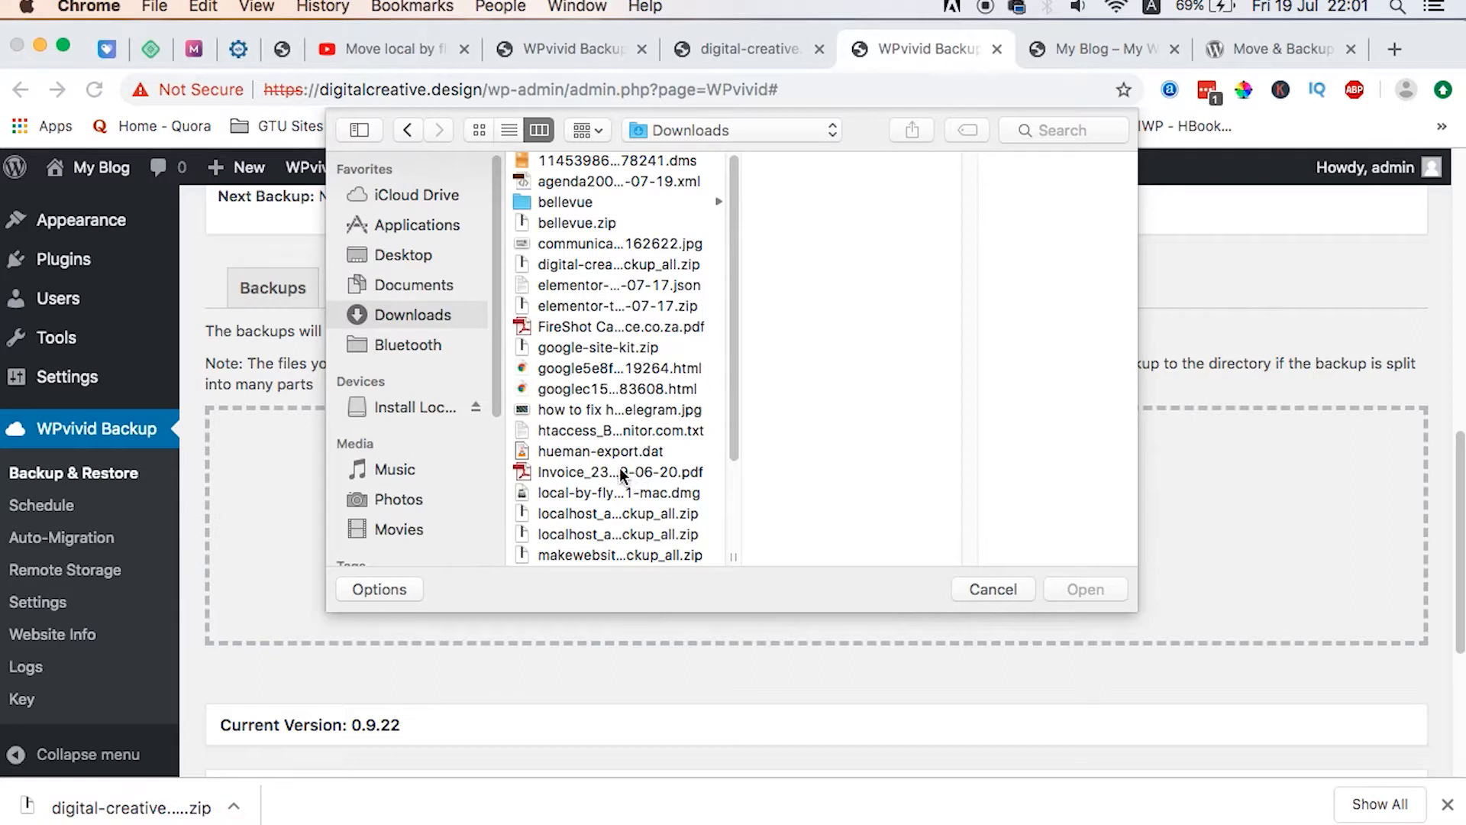
{"action": "left_click", "coordinate": [619, 409]}
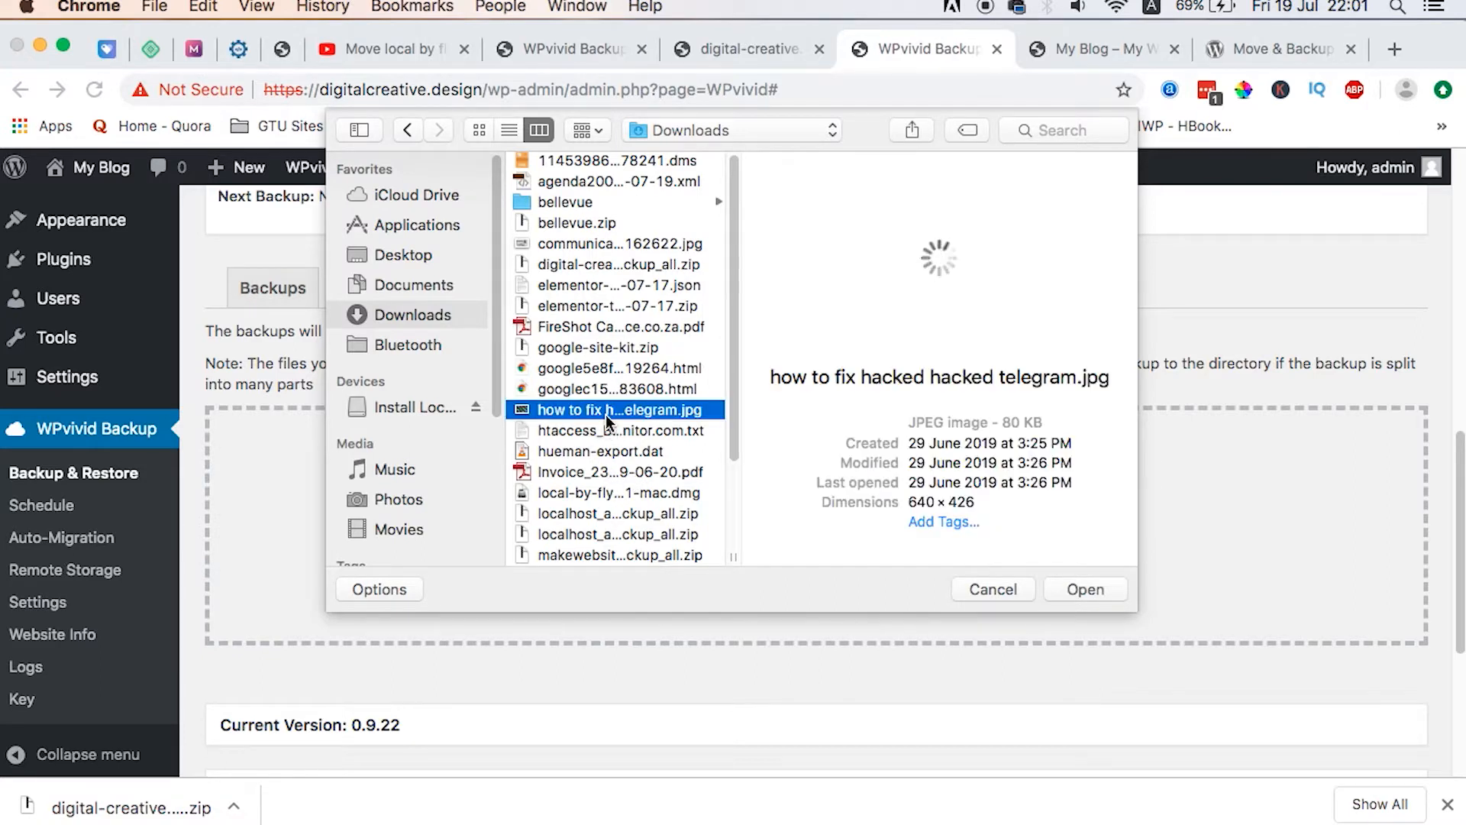
{"action": "left_click", "coordinate": [616, 264]}
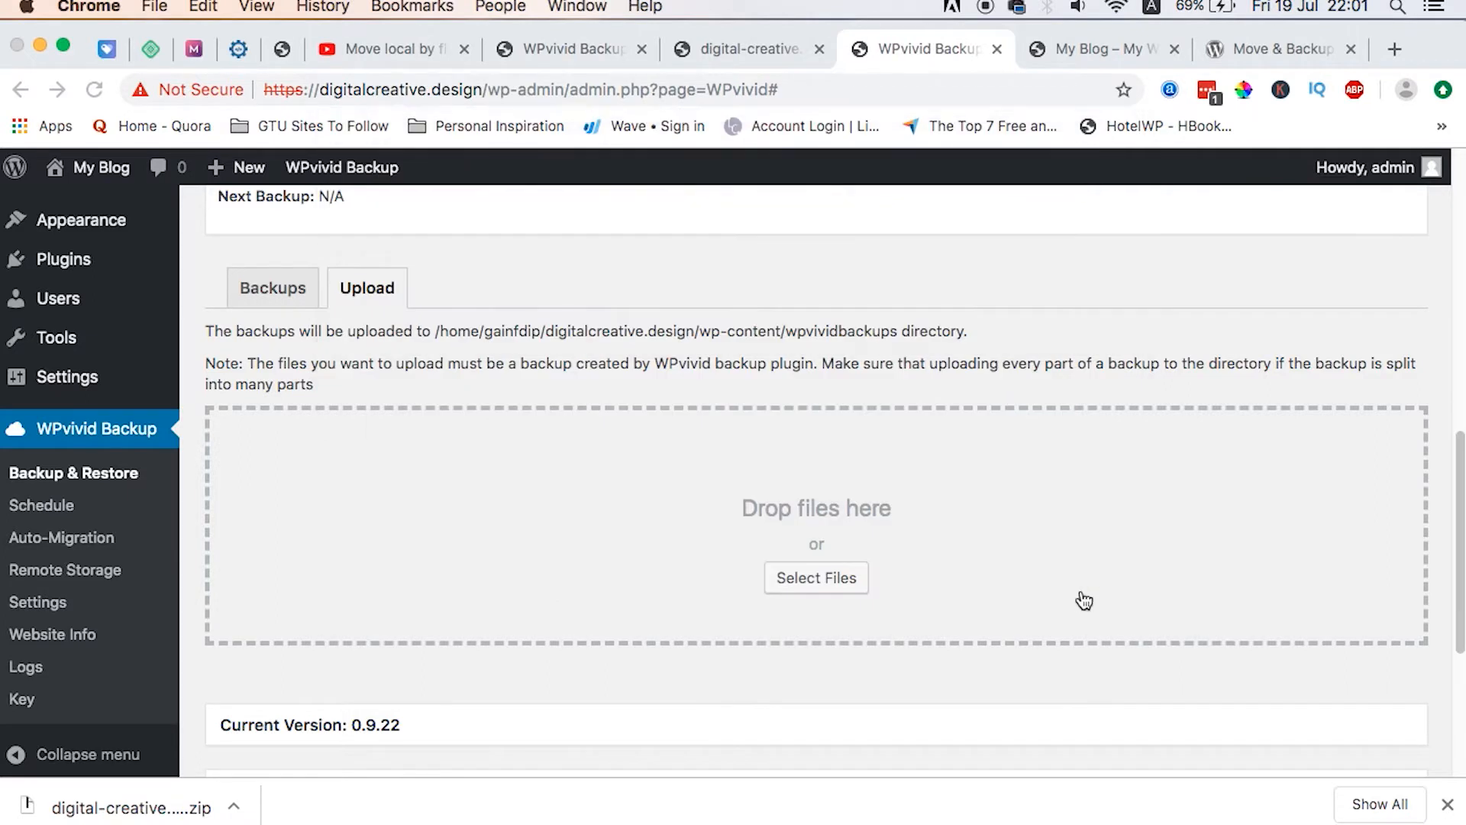
- Upload the selected backup archive to the live site
{"action": "left_click", "coordinate": [816, 577]}
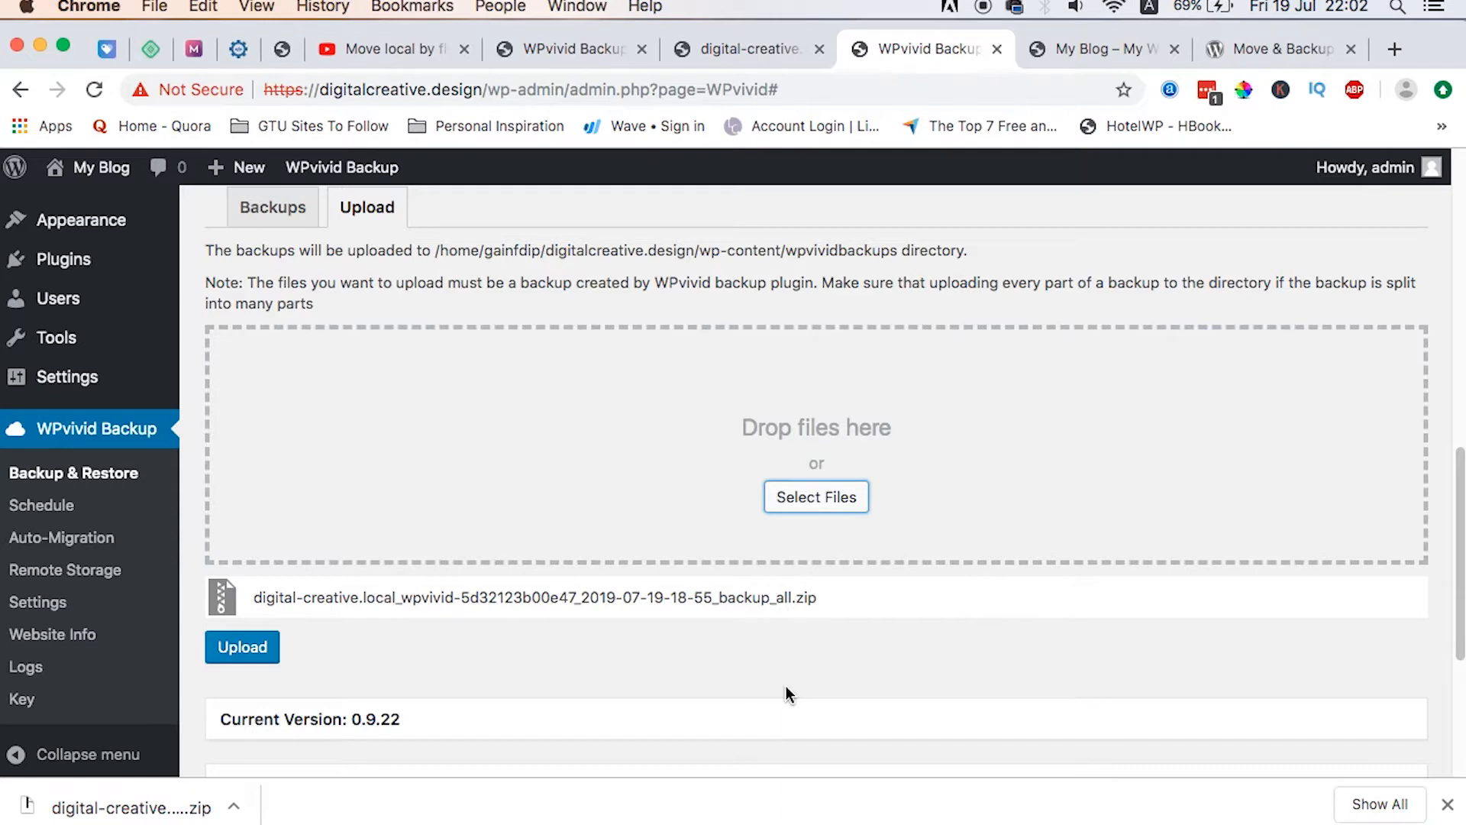
{"action": "left_click", "coordinate": [241, 646]}
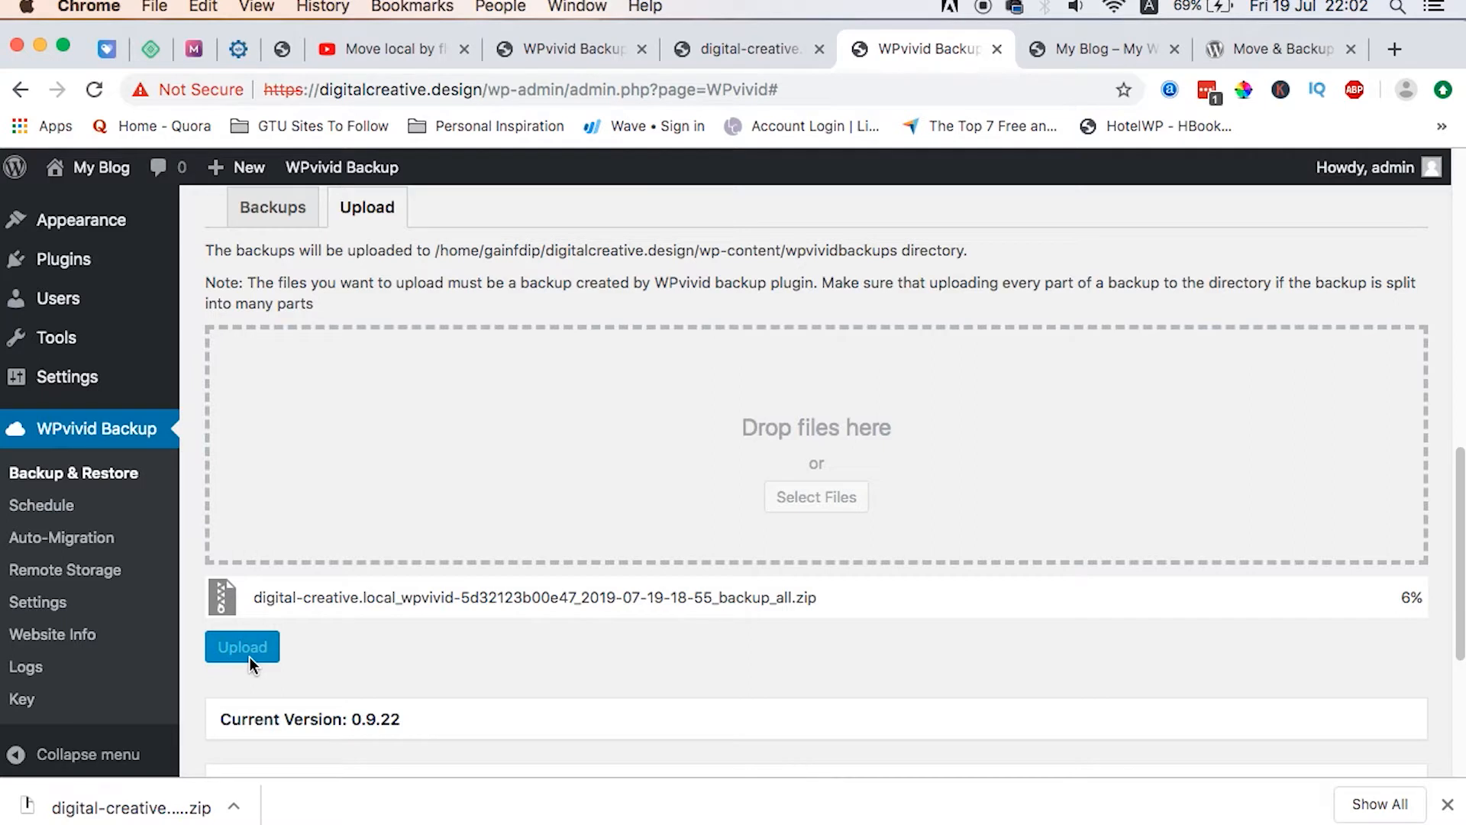
{"action": "left_click", "coordinate": [242, 646]}
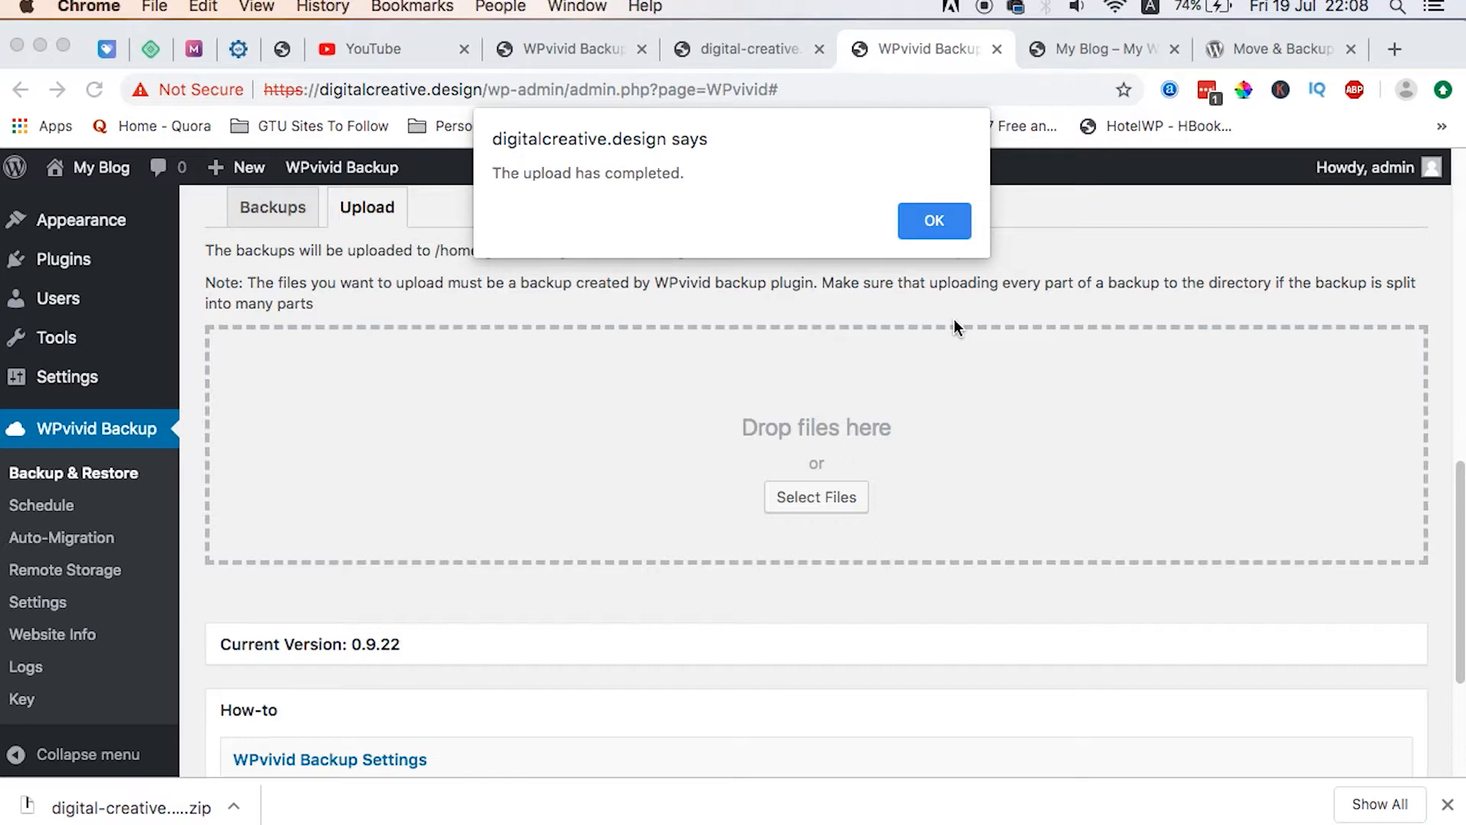
- Dismiss the upload notice and open Restore for the Jul 19, 2019 19:05 backup
{"action": "left_click", "coordinate": [933, 221]}
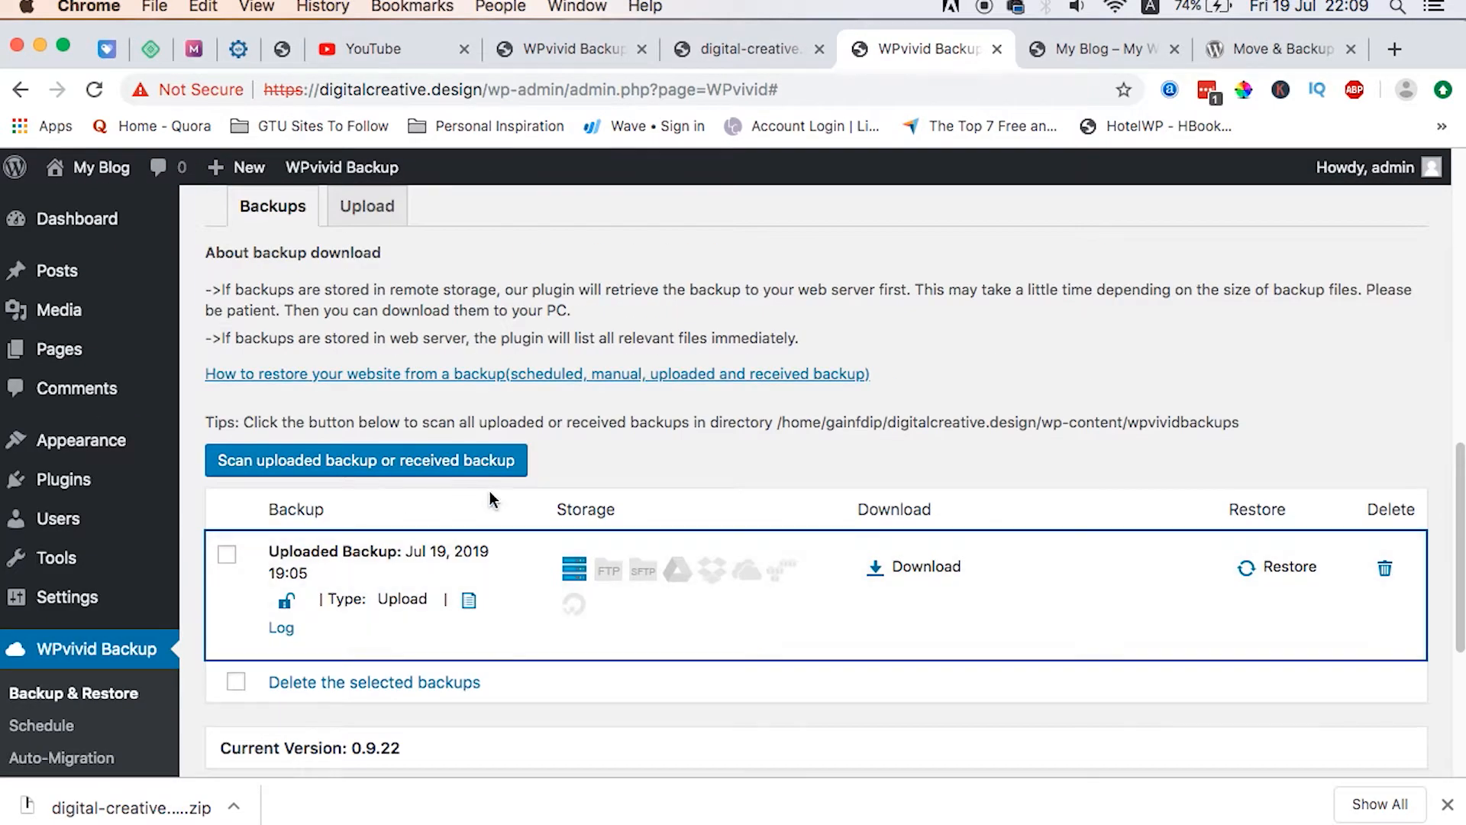
{"action": "mouse_move", "coordinate": [730, 645]}
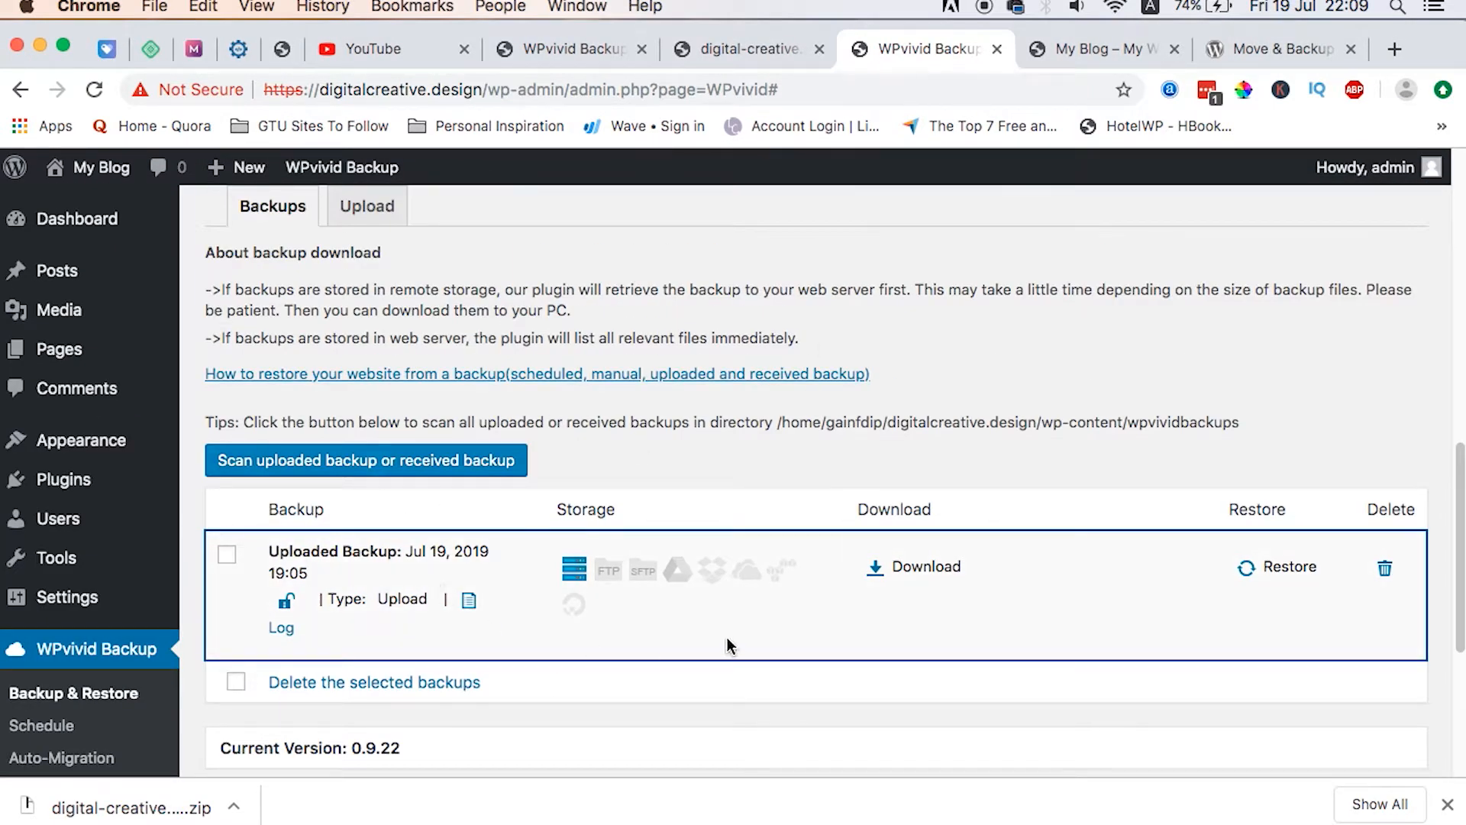
{"action": "mouse_move", "coordinate": [1384, 647]}
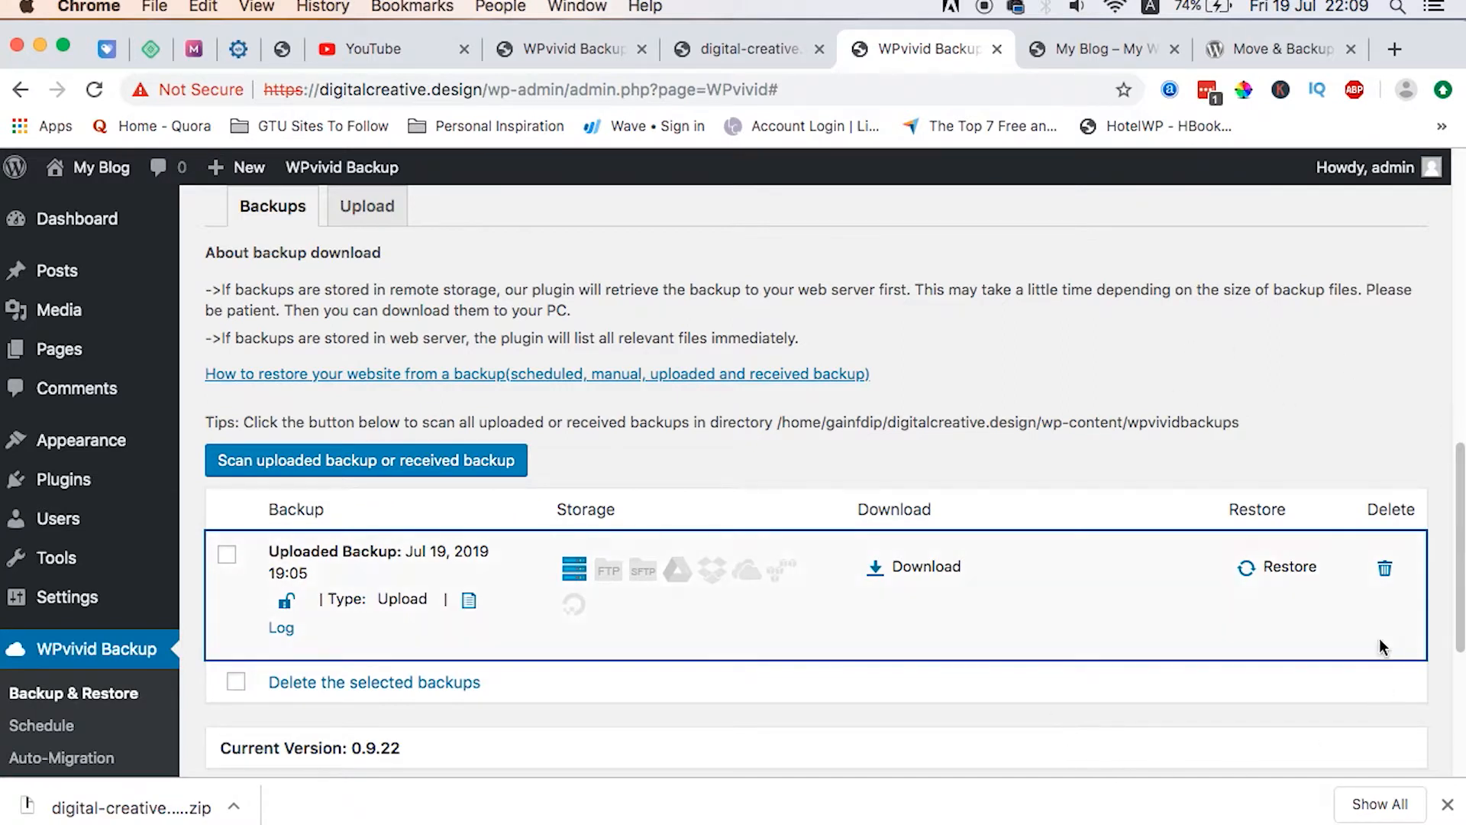
{"action": "mouse_move", "coordinate": [1209, 558]}
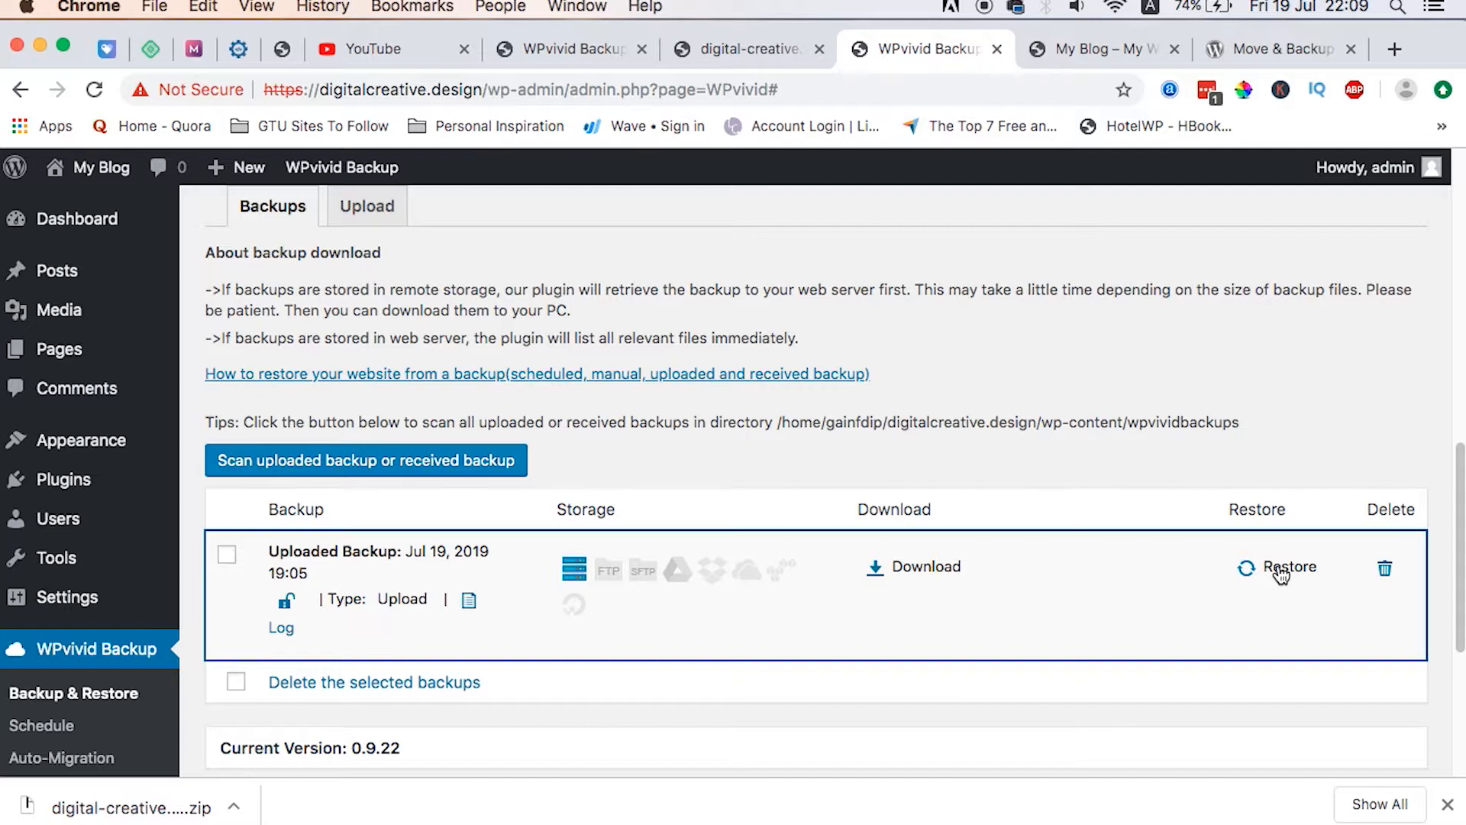
{"action": "mouse_move", "coordinate": [1078, 66]}
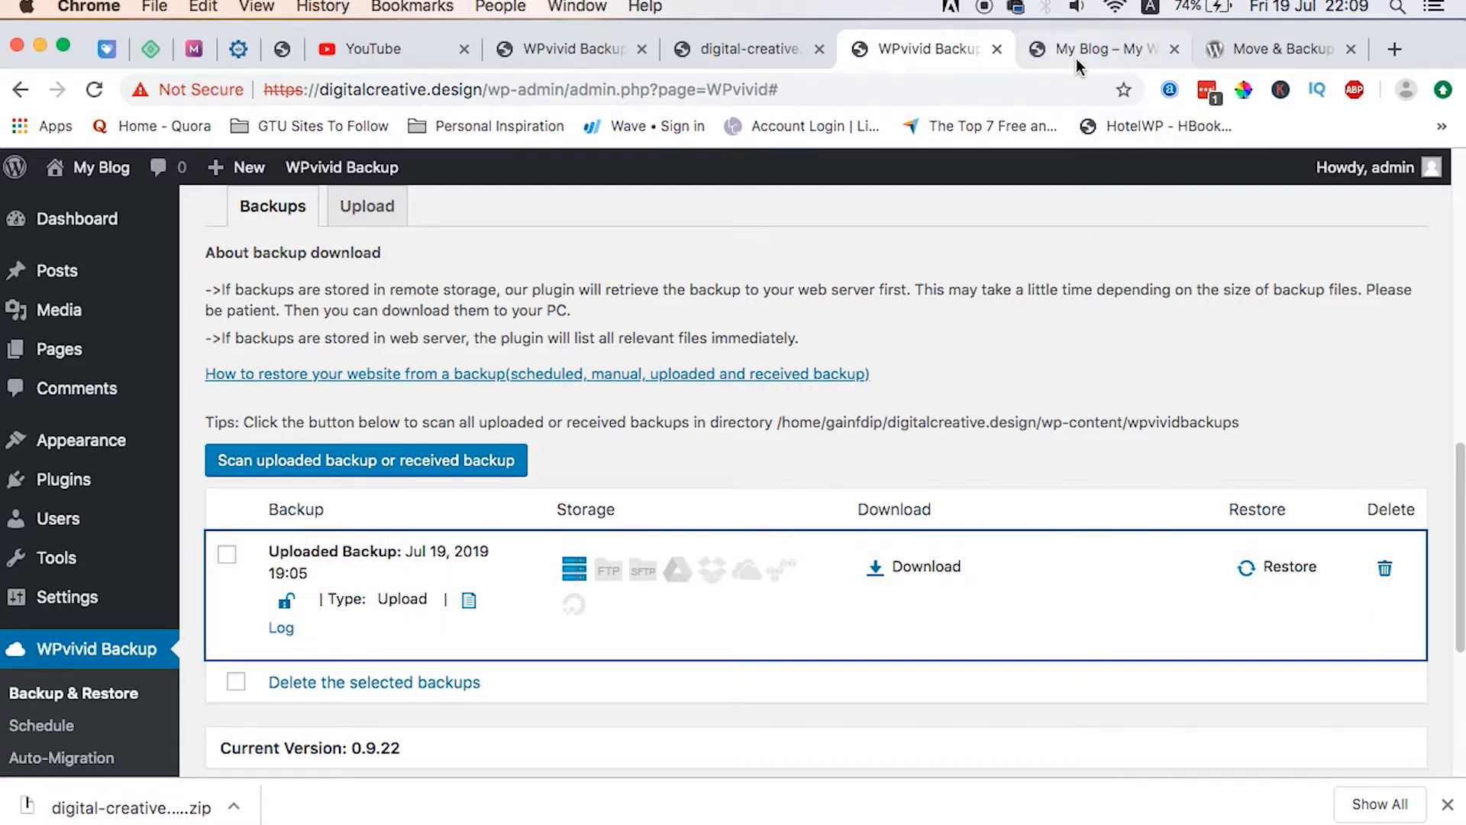
{"action": "left_click", "coordinate": [1103, 49]}
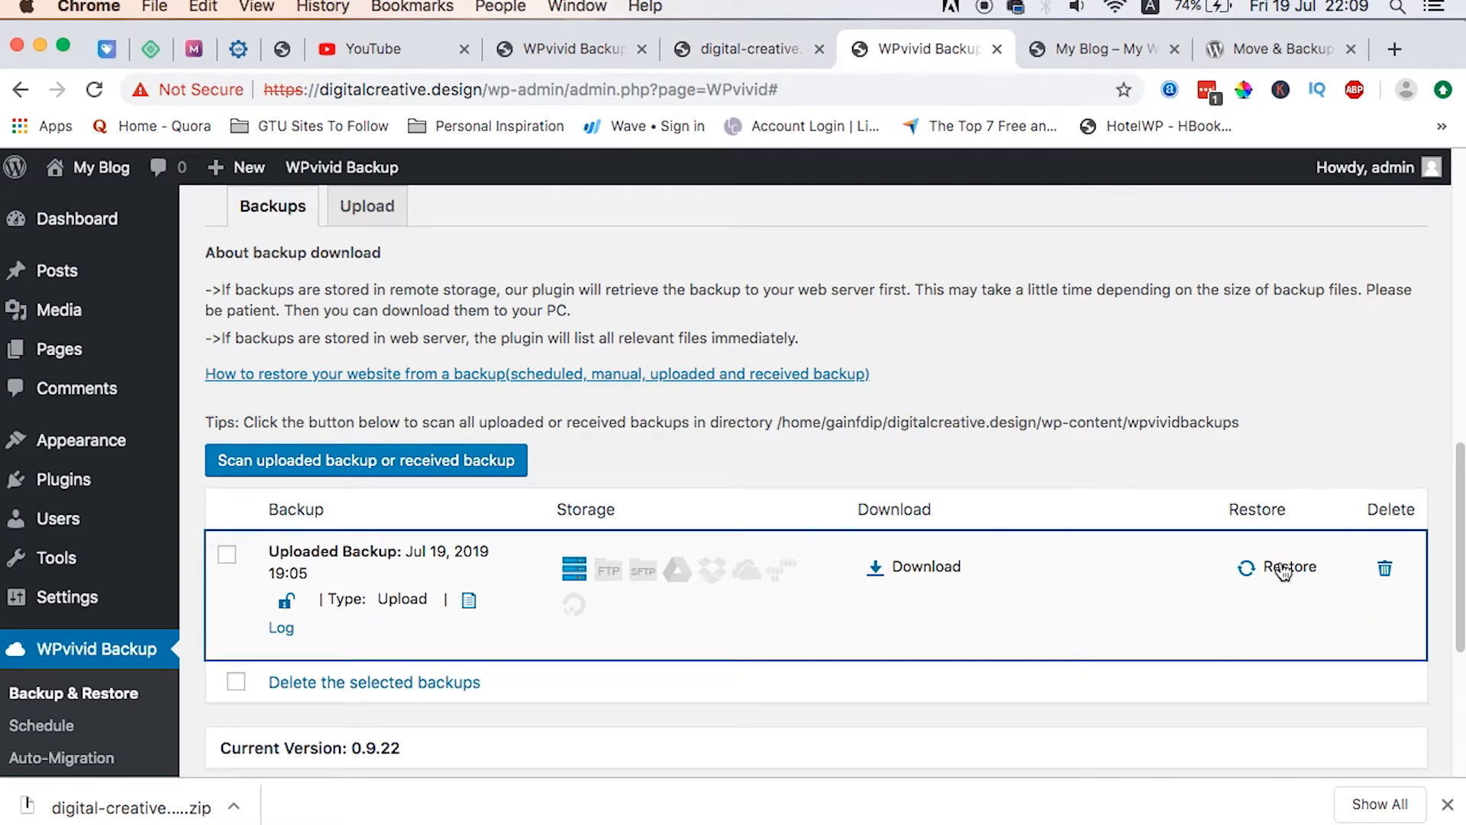
{"action": "left_click", "coordinate": [1291, 566]}
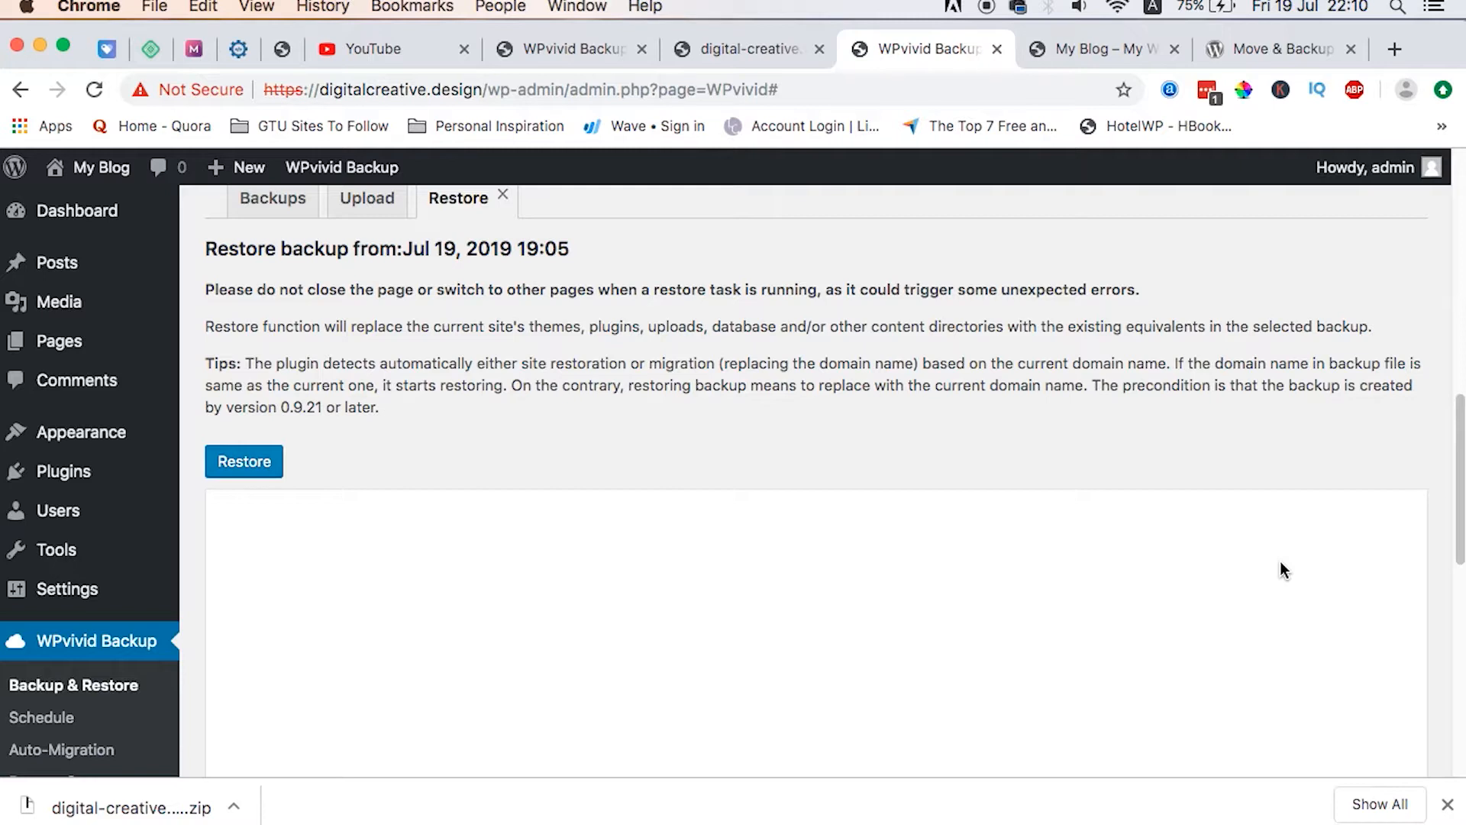
- Start the WPvivid restore, confirm it, and follow the log until it succeeds
{"action": "scroll", "scroll_direction": "down", "scroll_amount": 3}
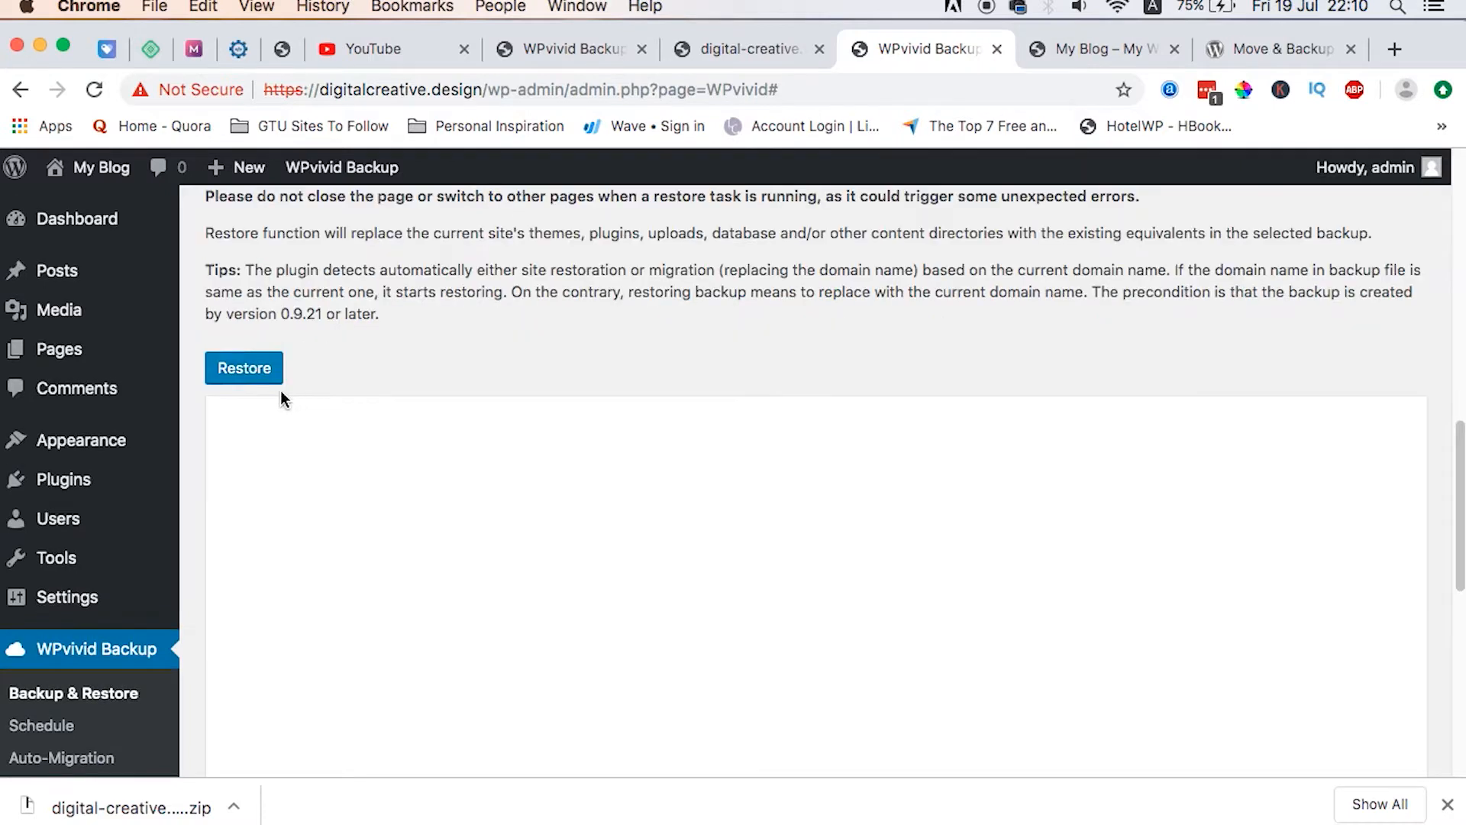
{"action": "left_click", "coordinate": [243, 367]}
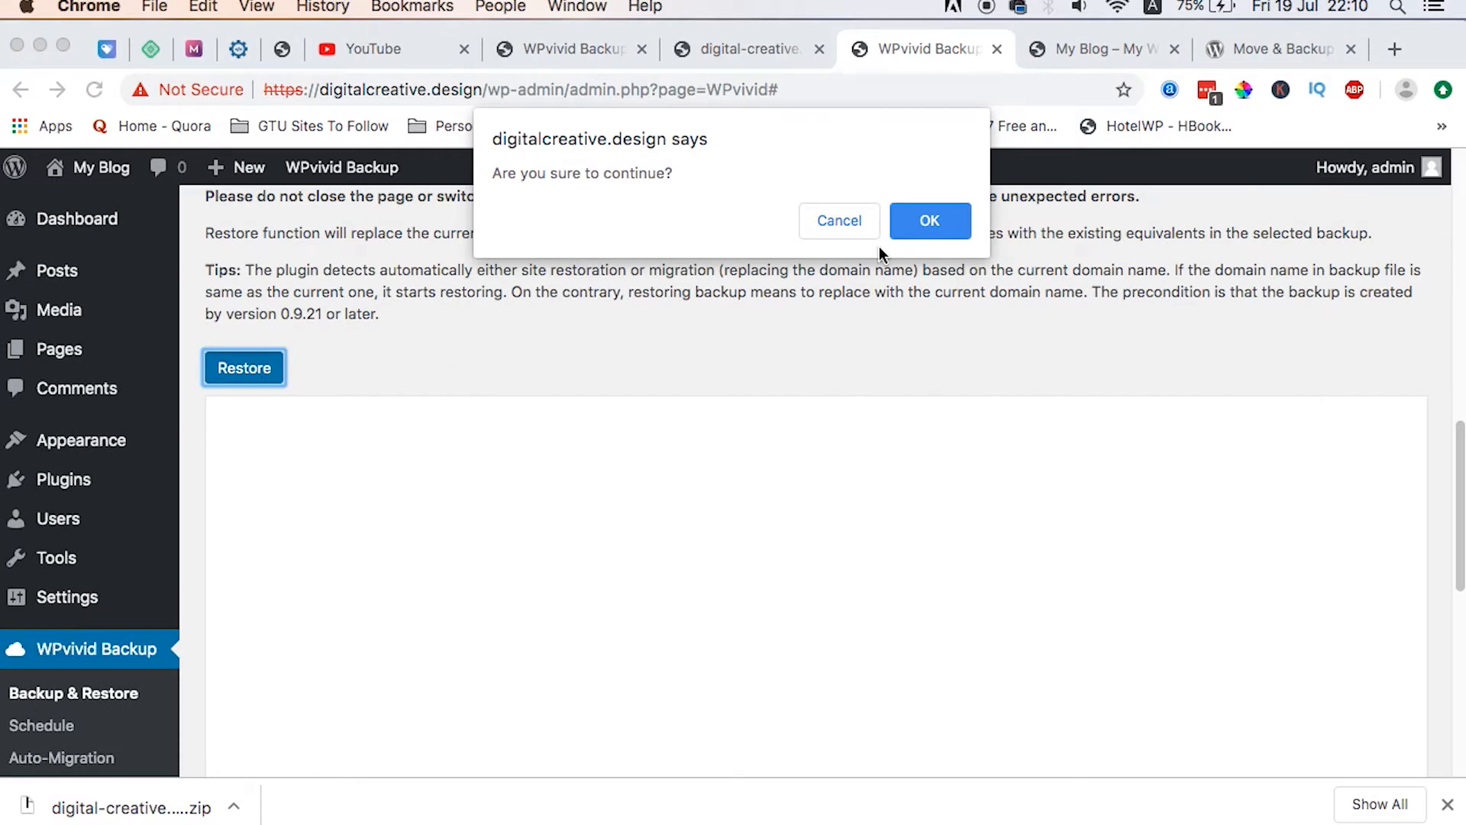
{"action": "left_click", "coordinate": [929, 221]}
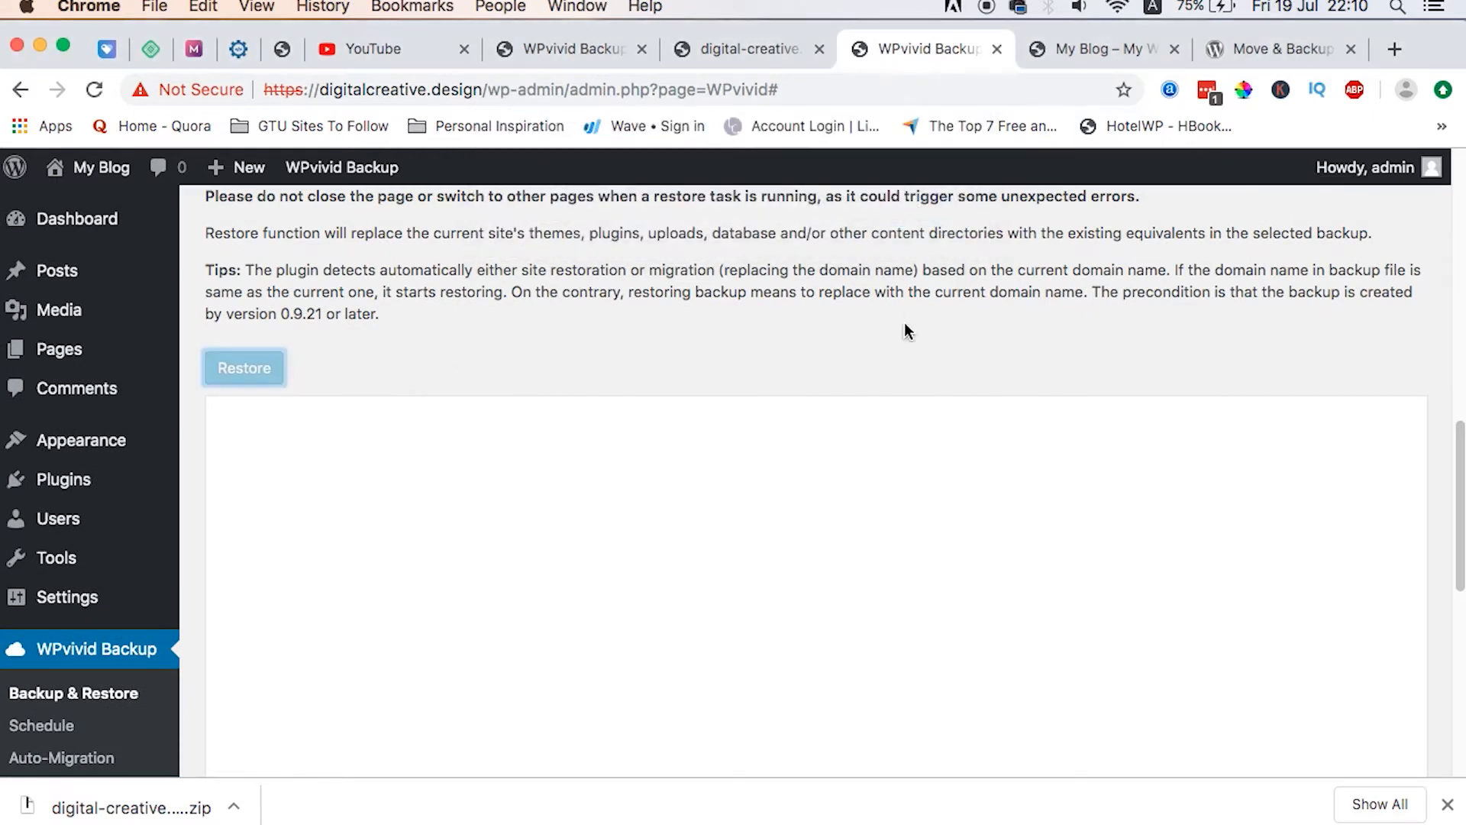
{"action": "mouse_move", "coordinate": [888, 391]}
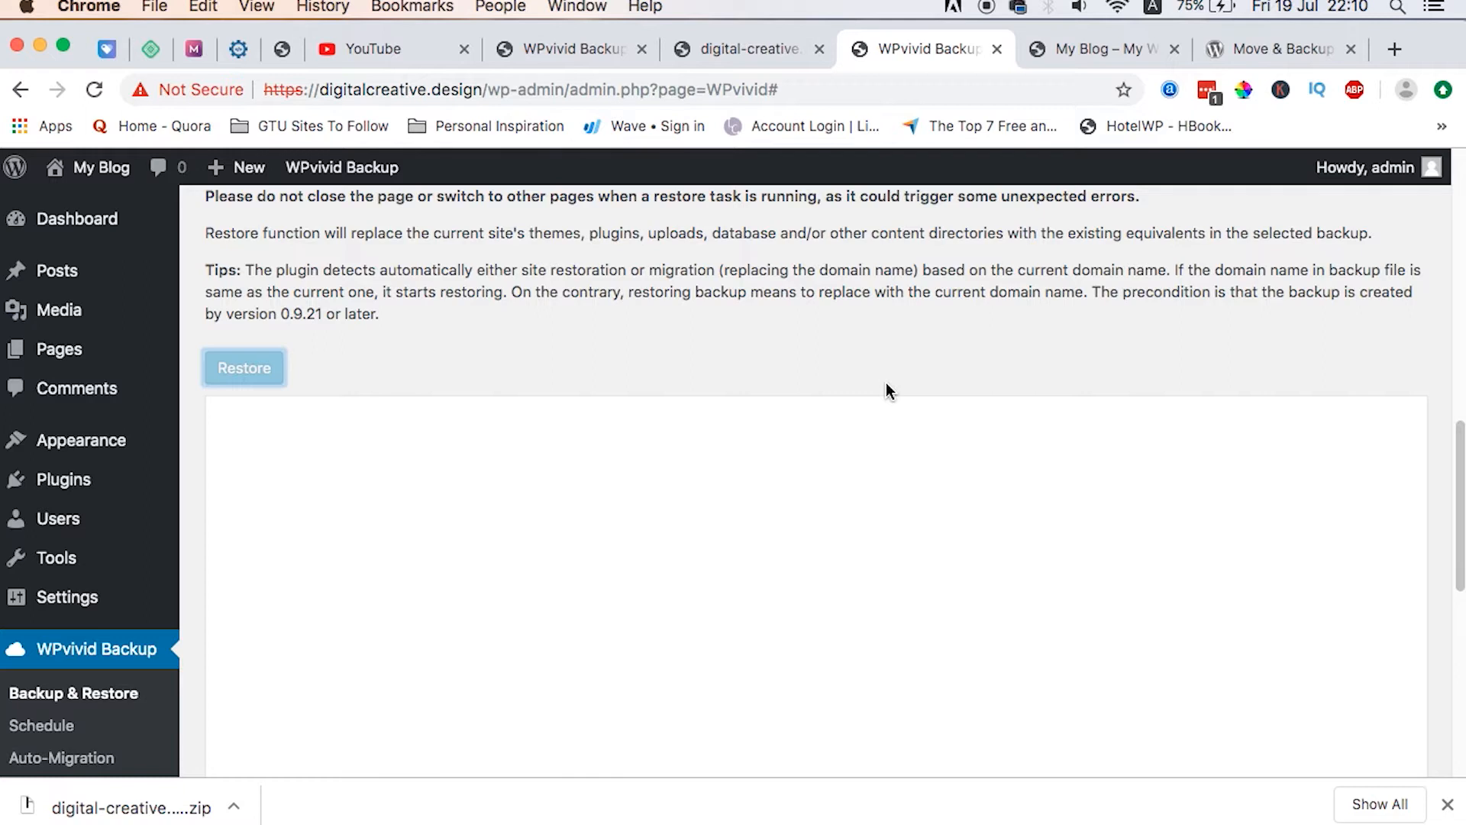
{"action": "left_click", "coordinate": [242, 367]}
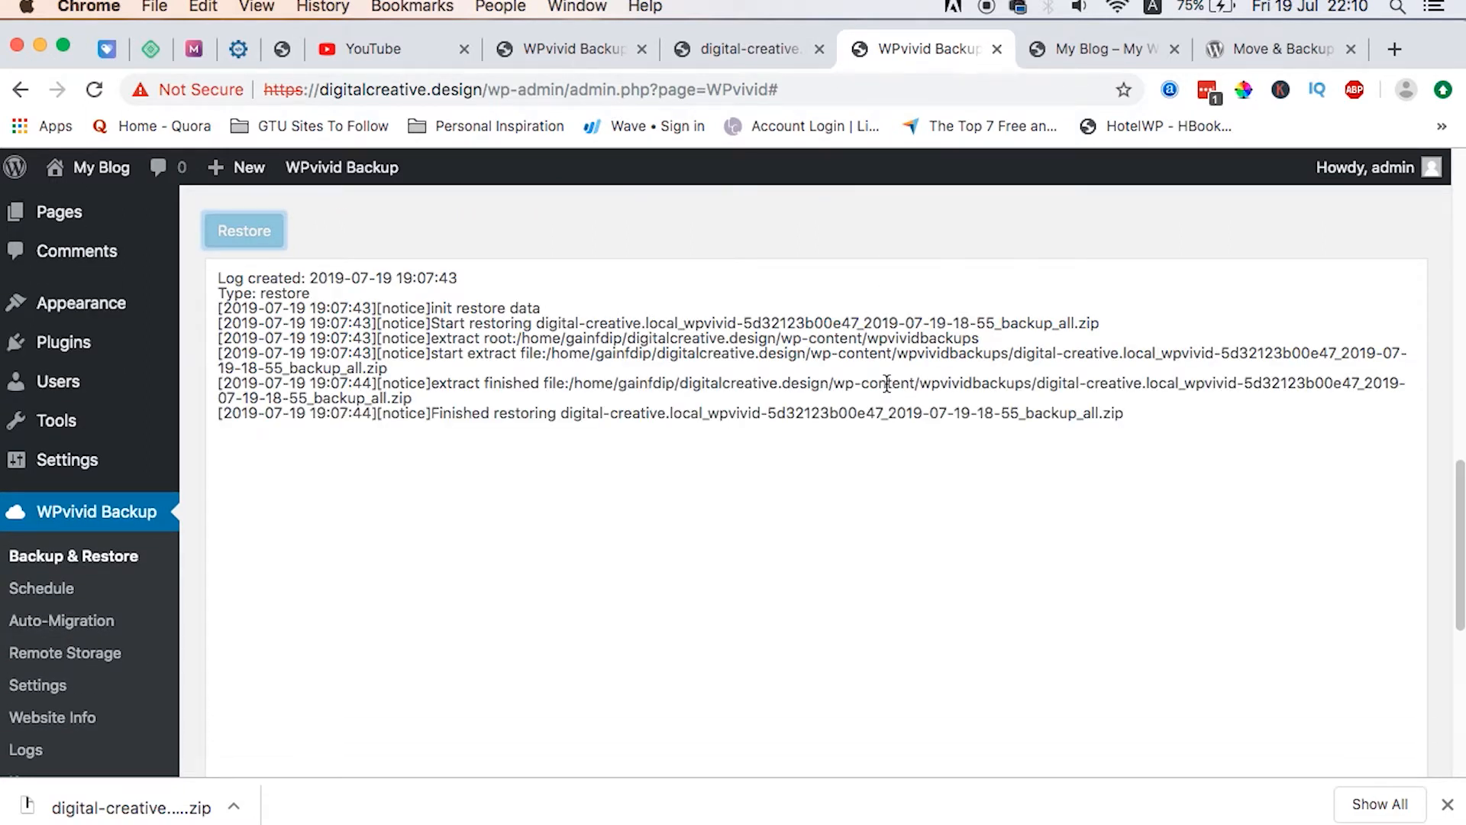
{"action": "scroll", "scroll_direction": "down", "scroll_amount": 3}
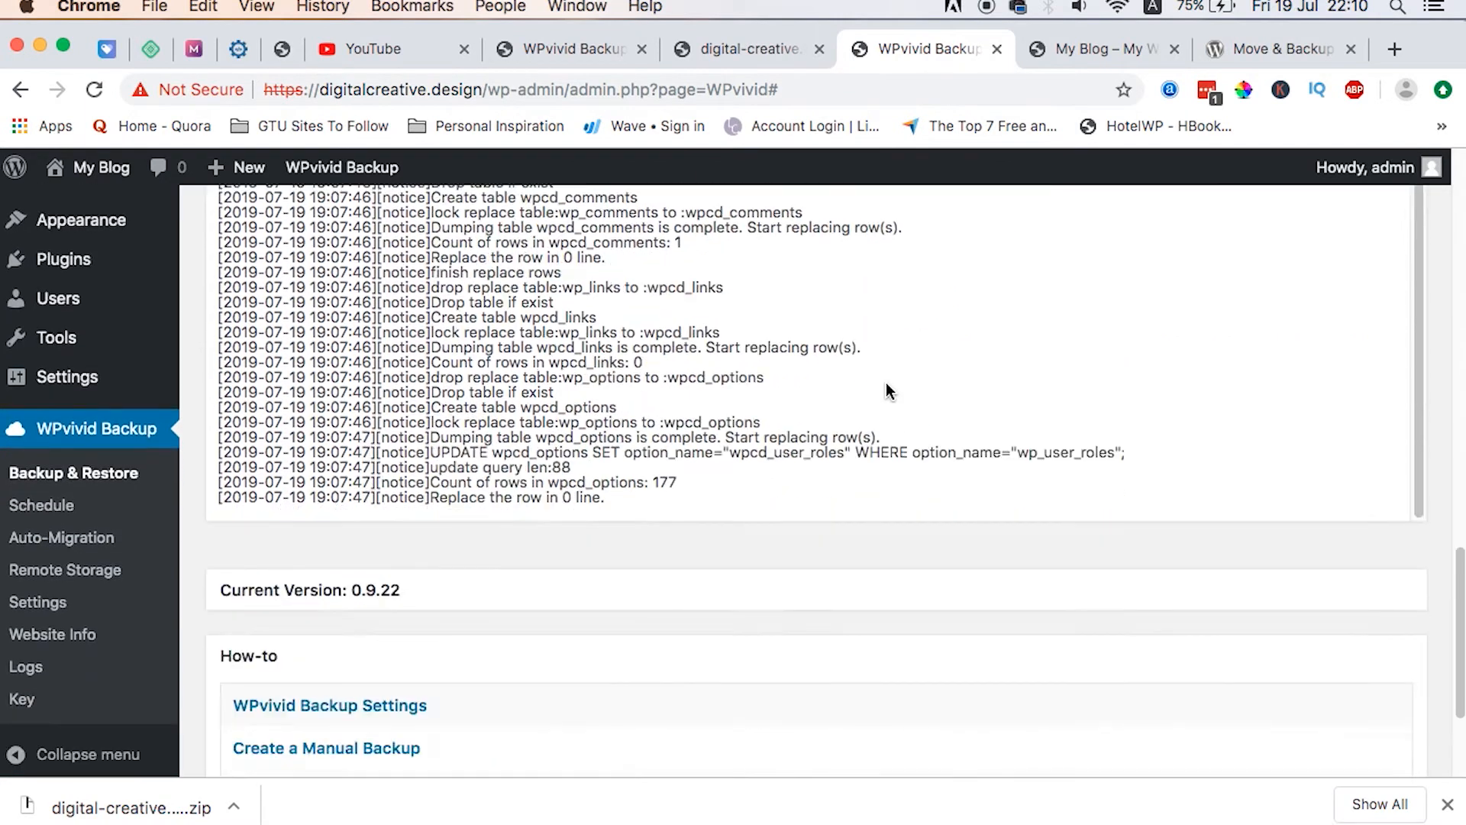
{"action": "scroll", "scroll_direction": "down", "scroll_amount": 3}
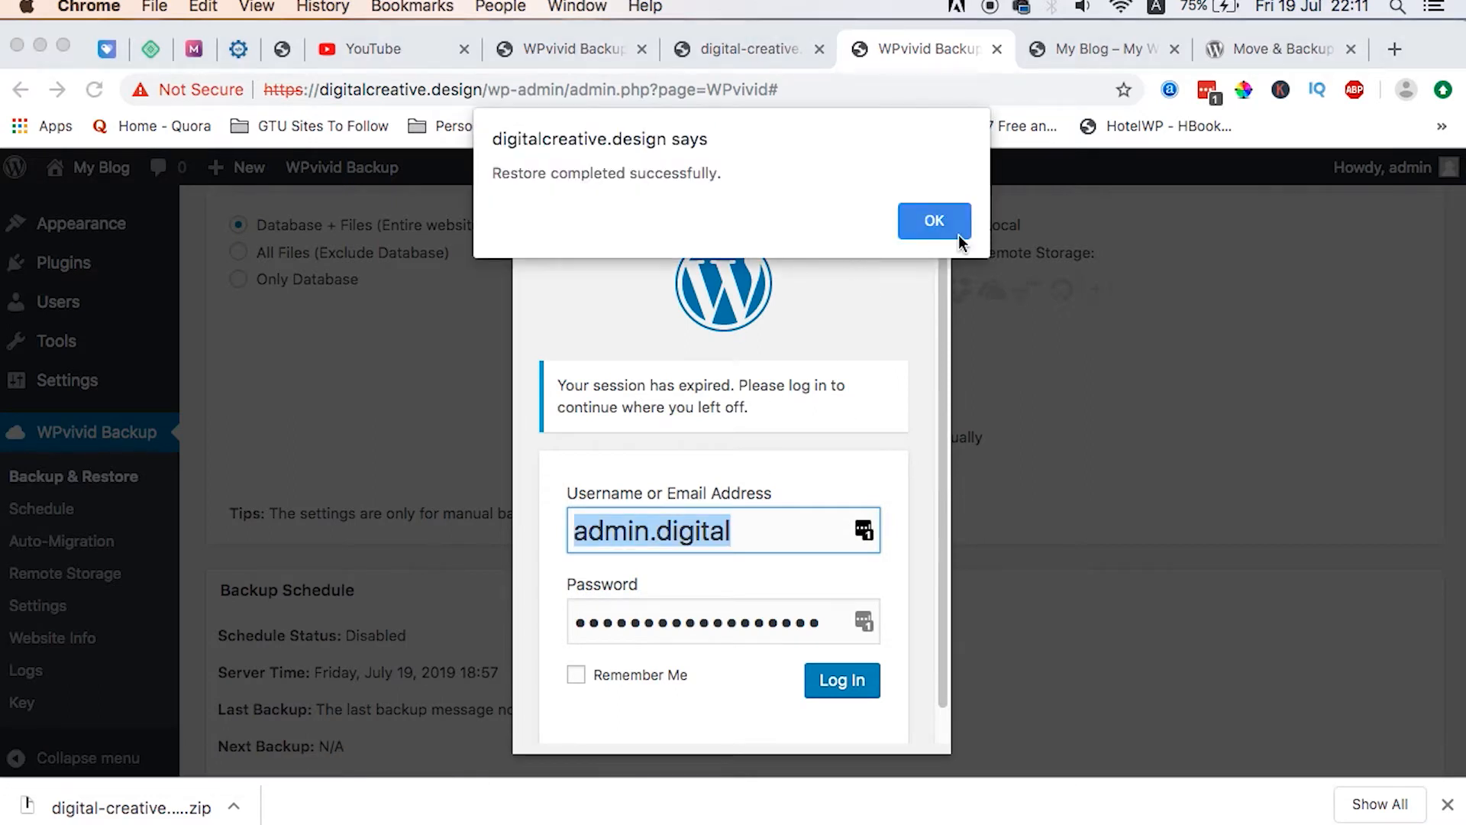
- Dismiss the 'Restore completed successfully' alert and reload the admin page
{"action": "left_click", "coordinate": [933, 221]}
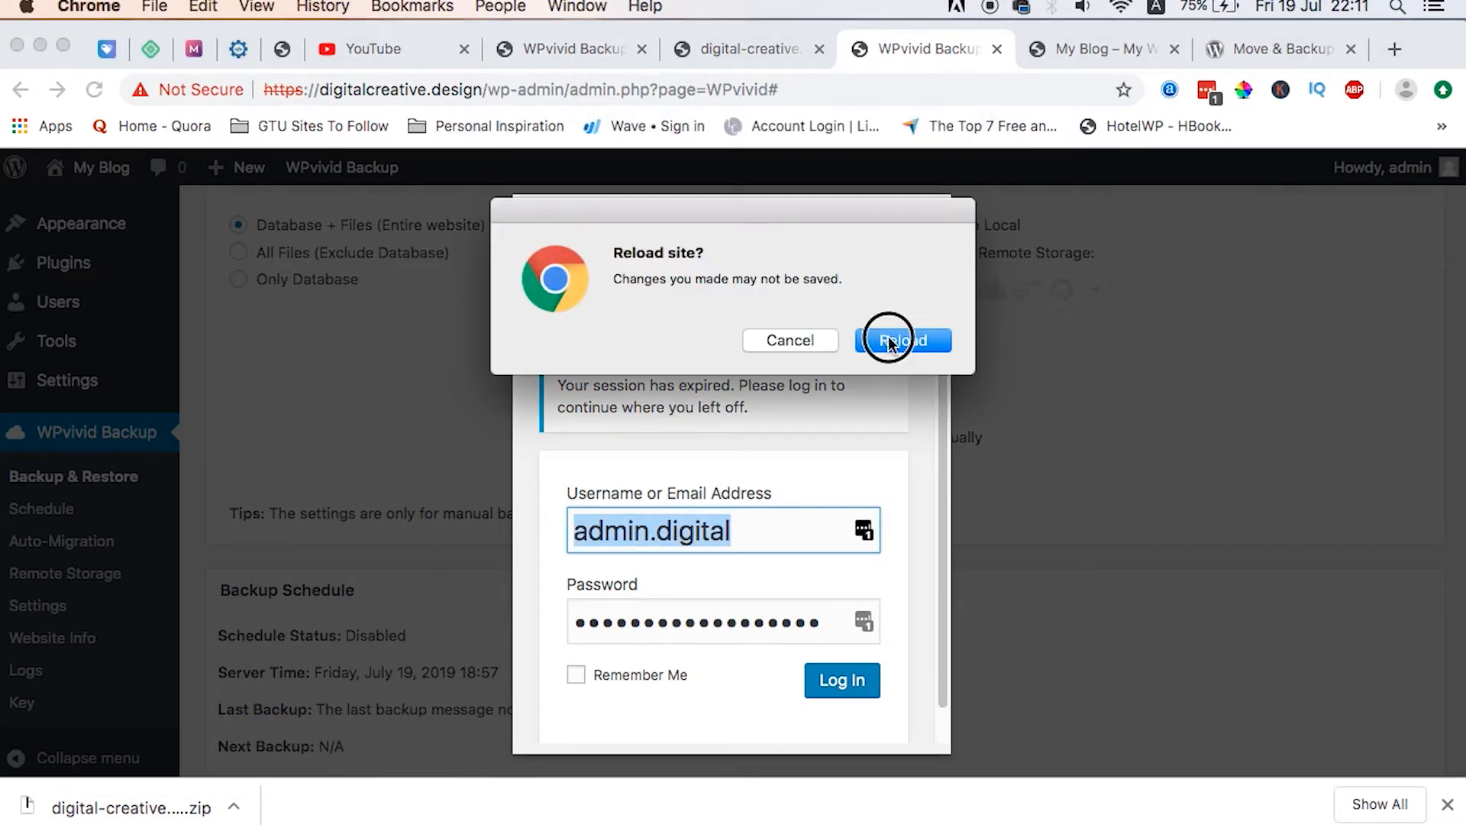
{"action": "left_click", "coordinate": [900, 339]}
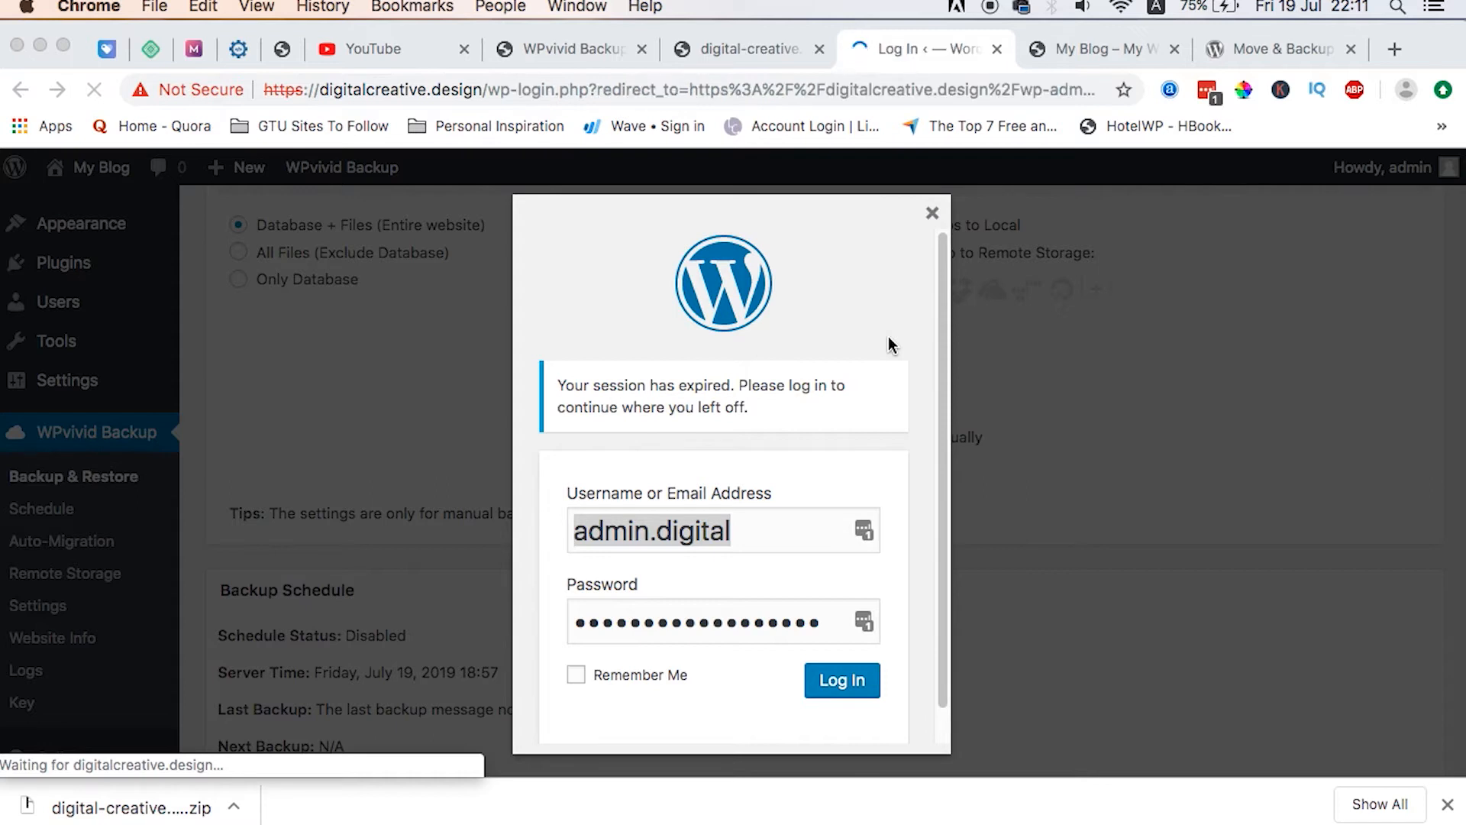
{"action": "left_click", "coordinate": [839, 679]}
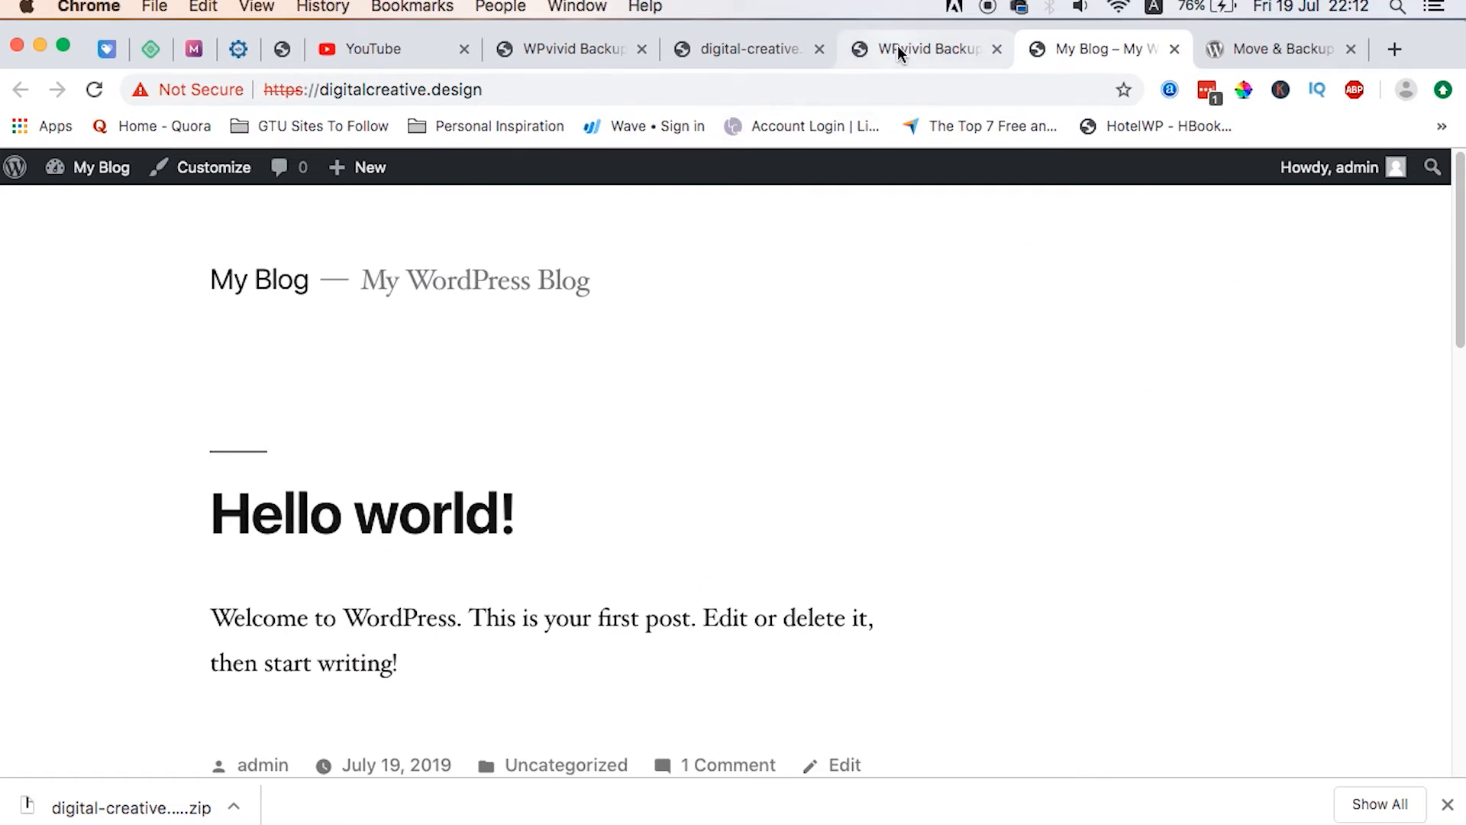
- Open digitalcreative.design and browse the wedding homepage's awards, journal and booking sections
{"action": "left_click", "coordinate": [921, 49]}
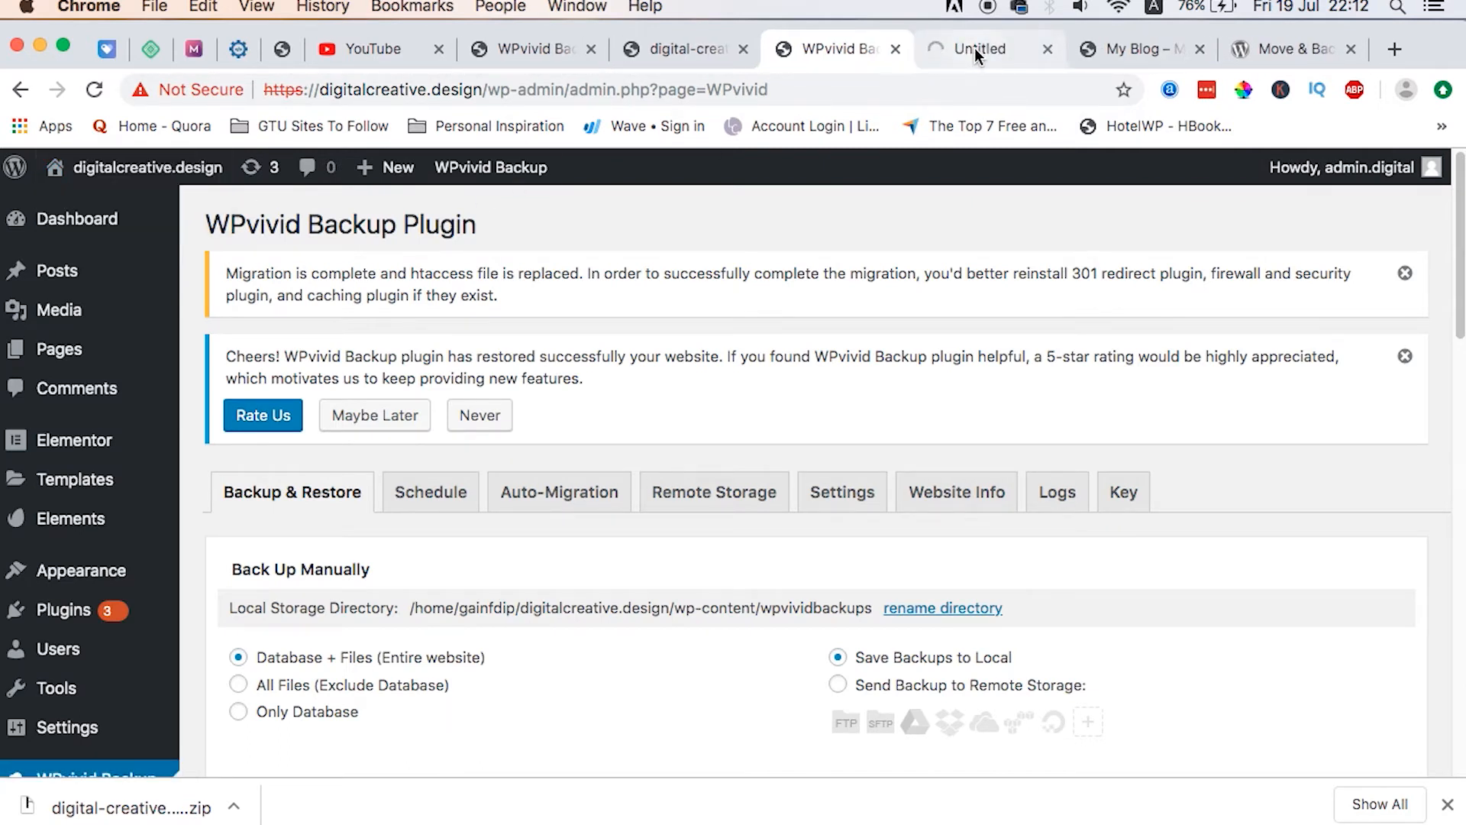
{"action": "left_click", "coordinate": [982, 49]}
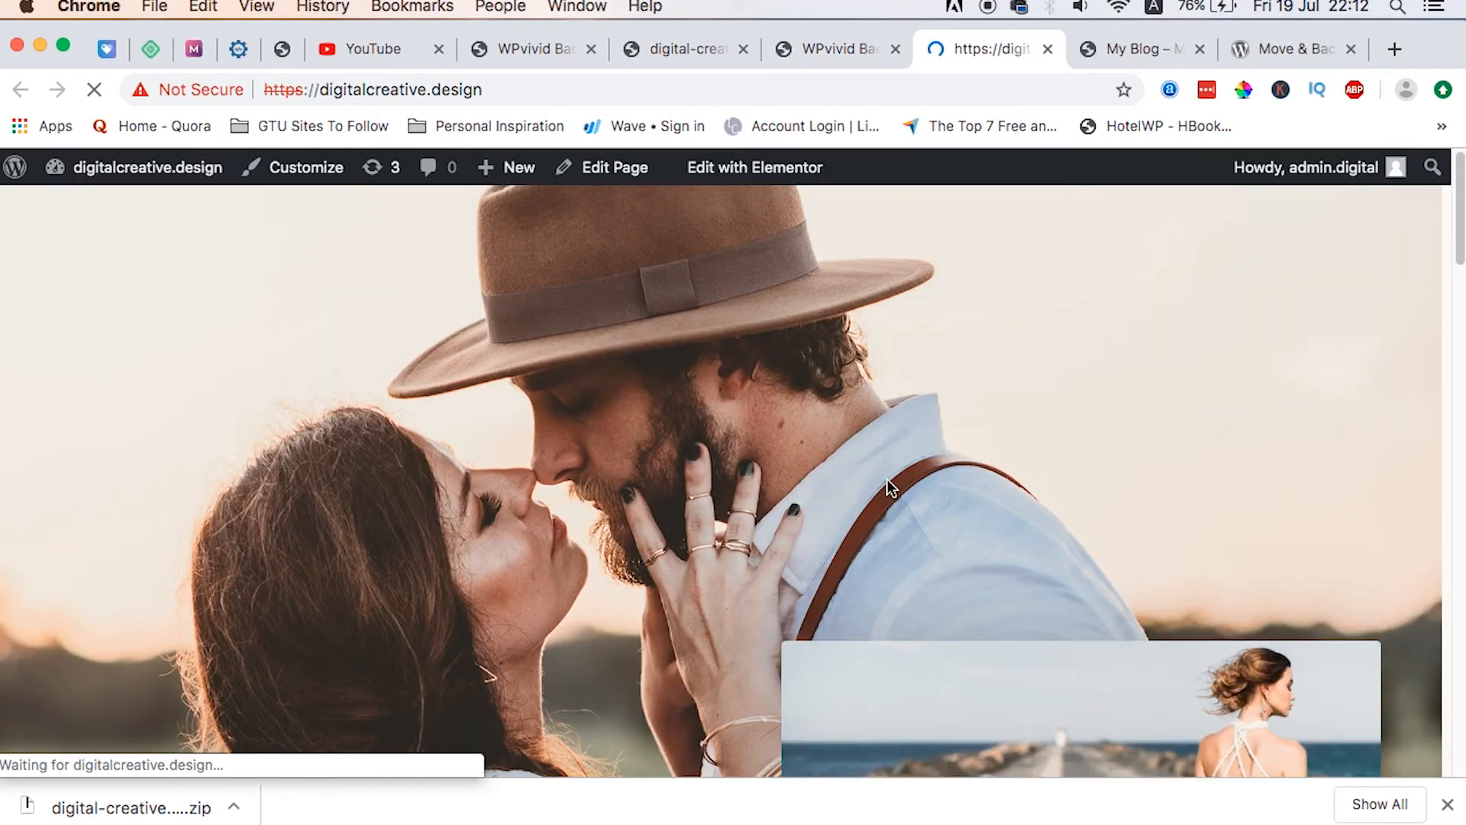
{"action": "scroll", "scroll_direction": "down", "scroll_amount": 3}
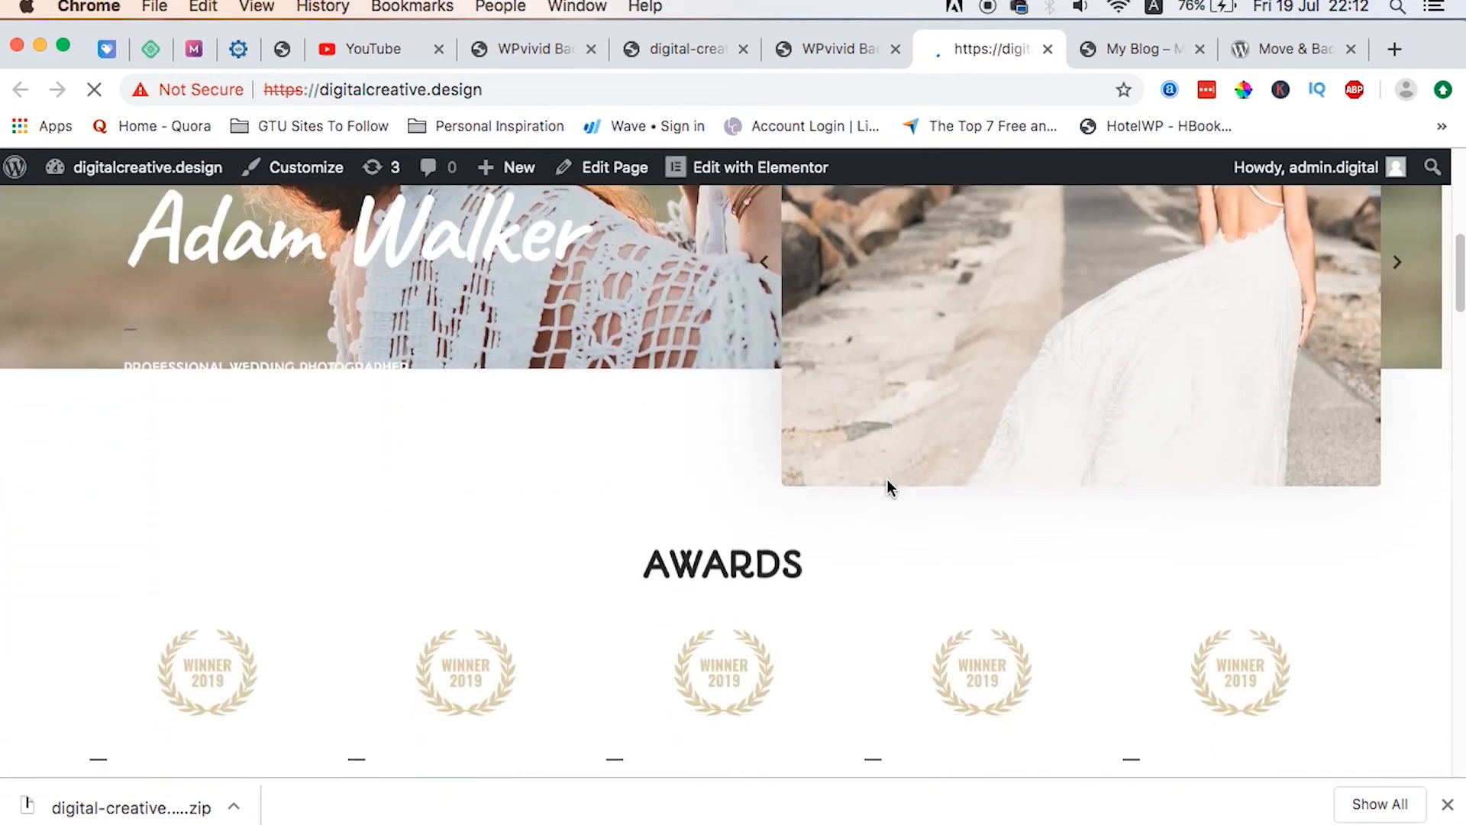
{"action": "scroll", "scroll_direction": "down", "scroll_amount": 3}
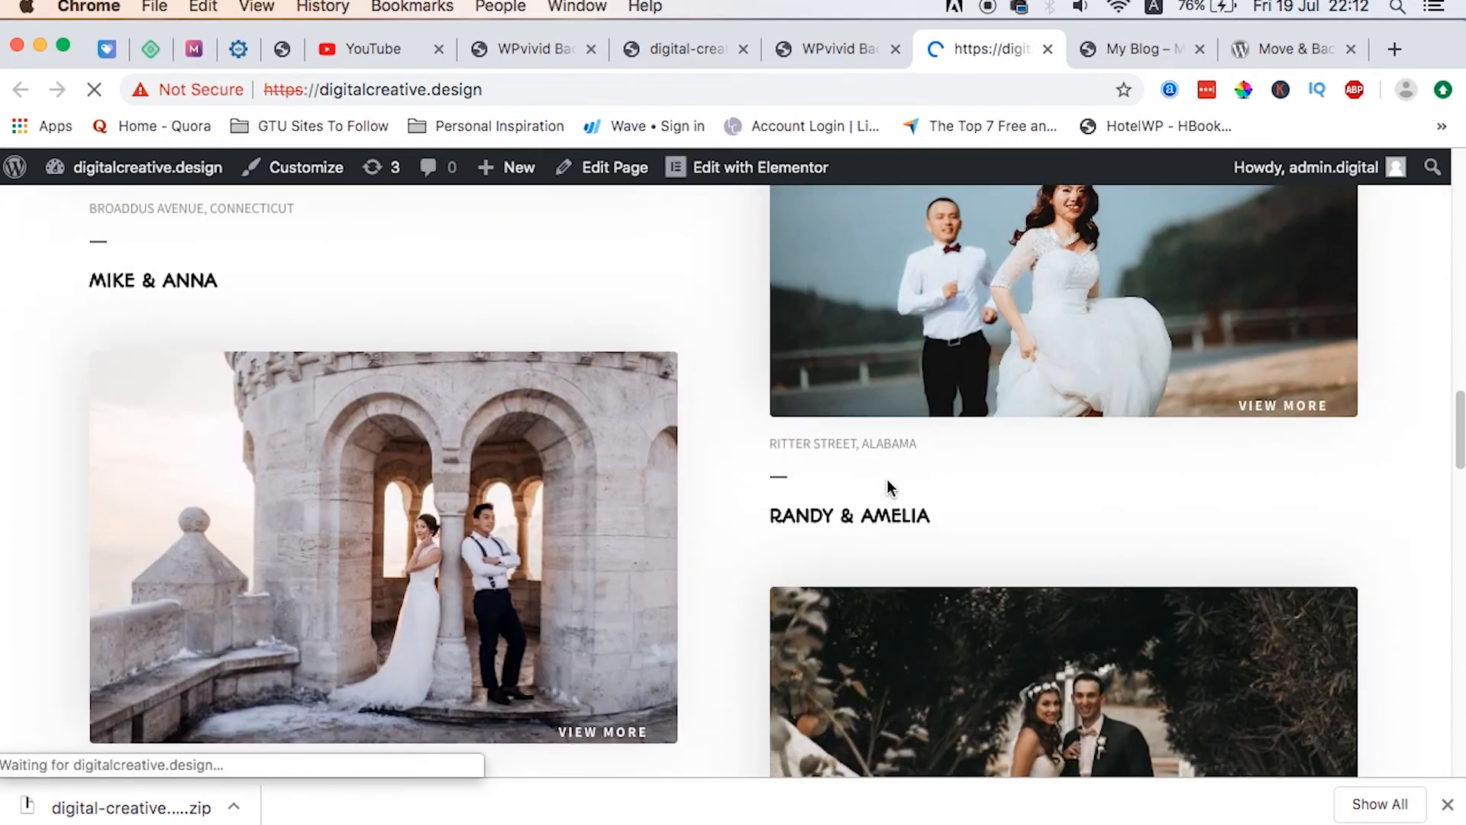
{"action": "scroll", "scroll_direction": "down", "scroll_amount": 3}
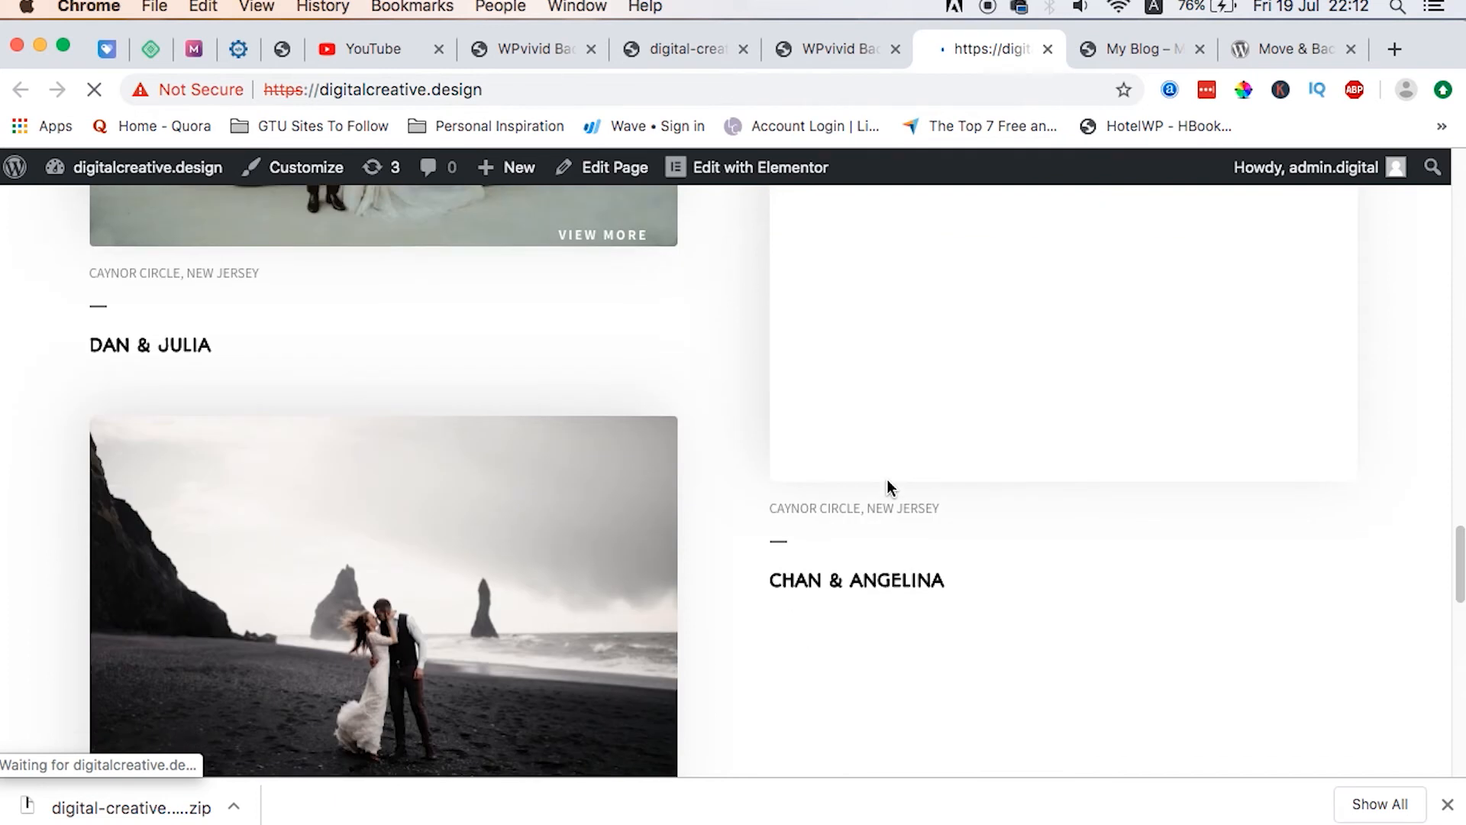
{"action": "scroll", "scroll_direction": "down", "scroll_amount": 3}
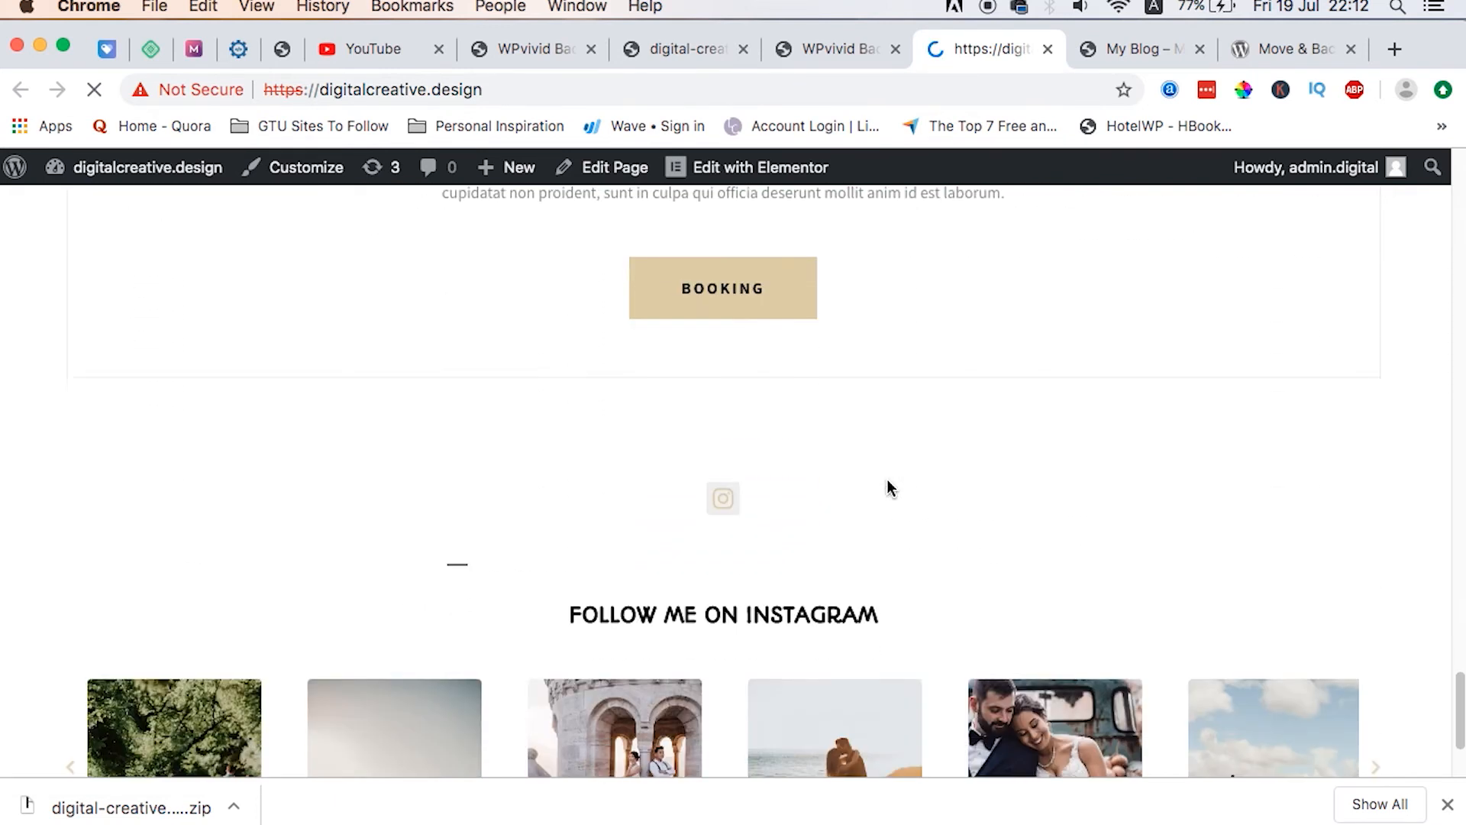
{"action": "scroll", "scroll_direction": "down", "scroll_amount": 3}
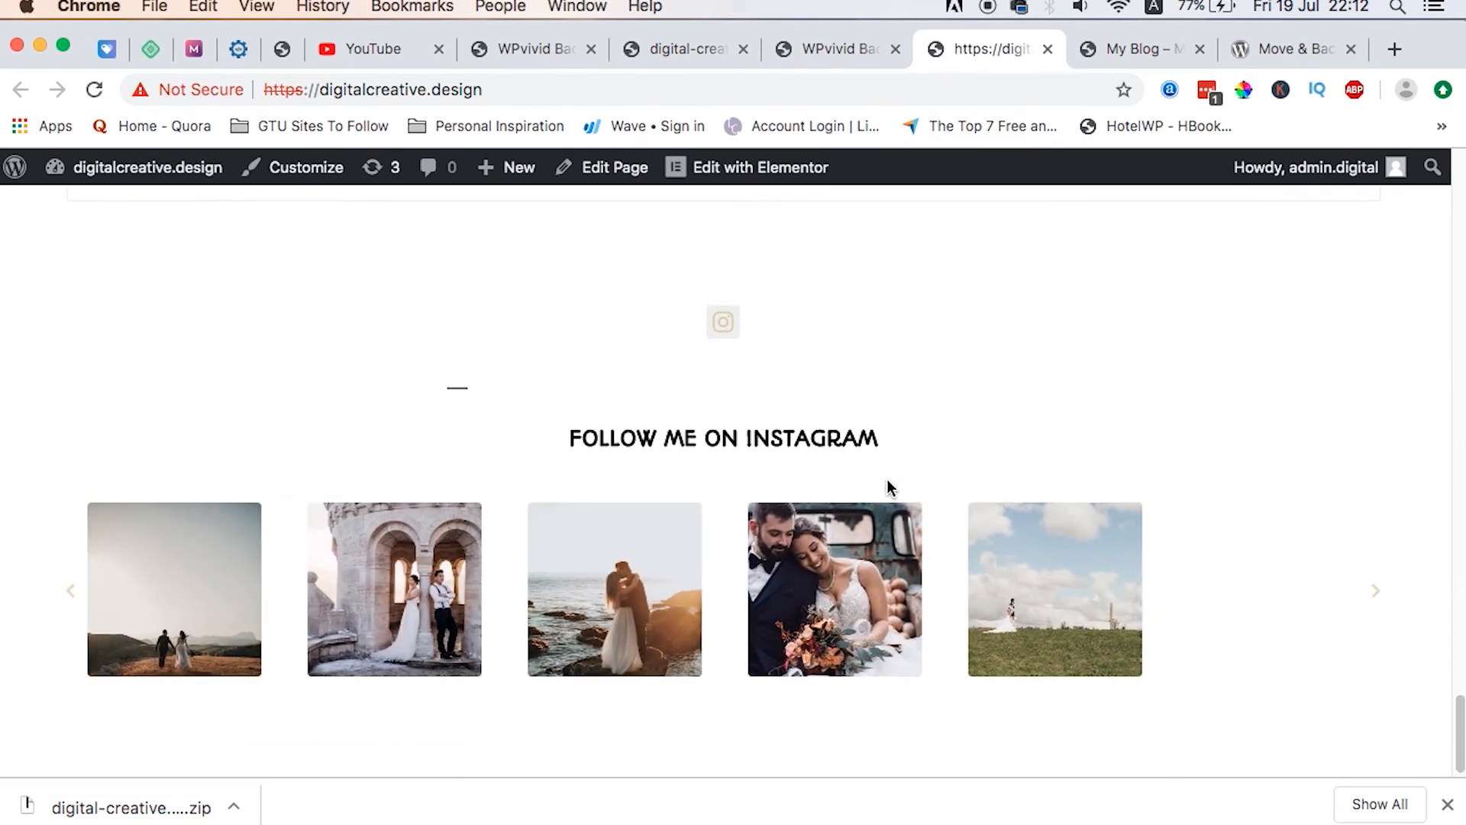
{"action": "scroll", "scroll_direction": "up", "scroll_amount": 3}
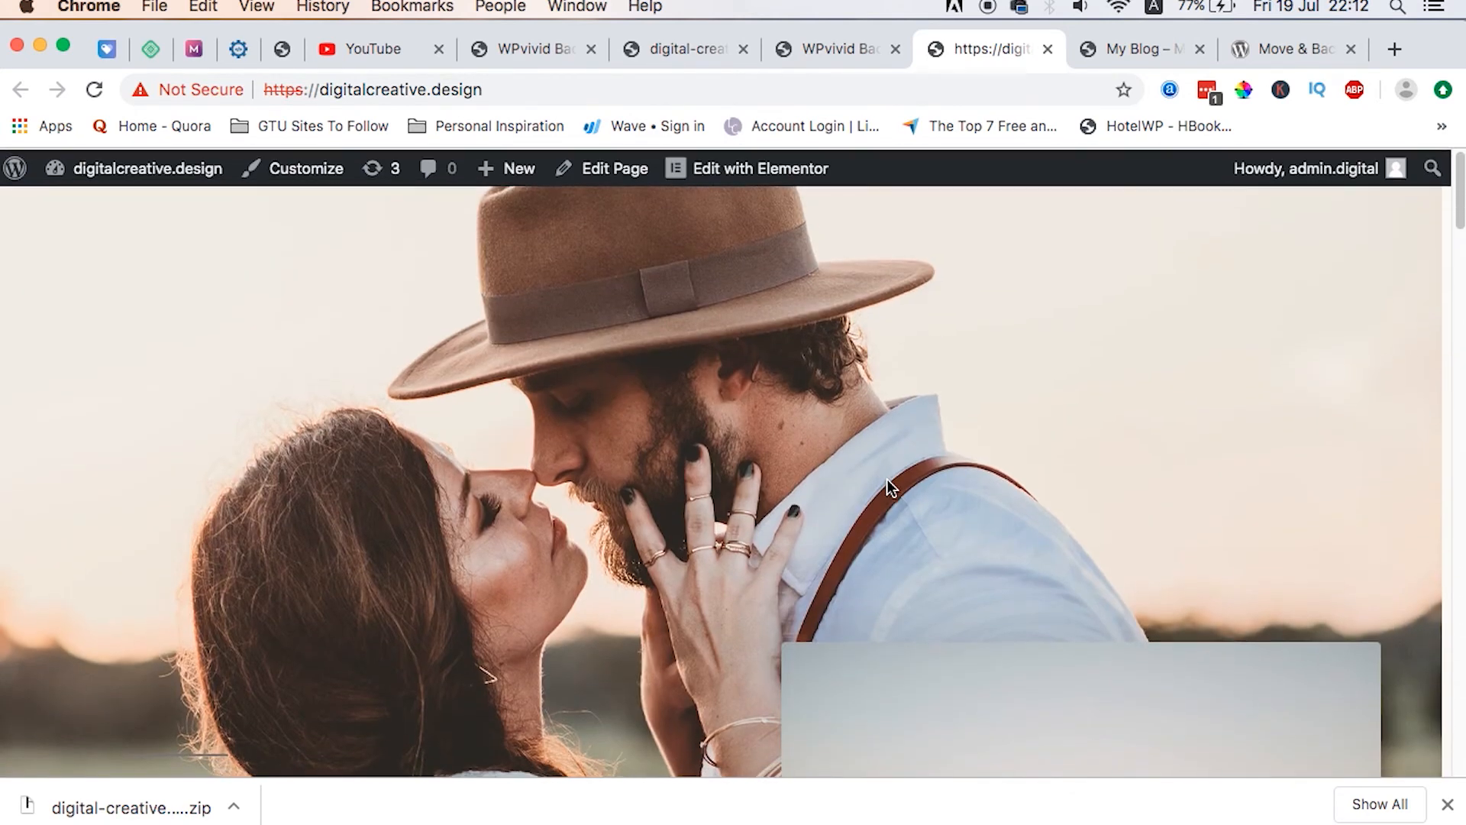
{"action": "scroll", "scroll_direction": "down", "scroll_amount": 3}
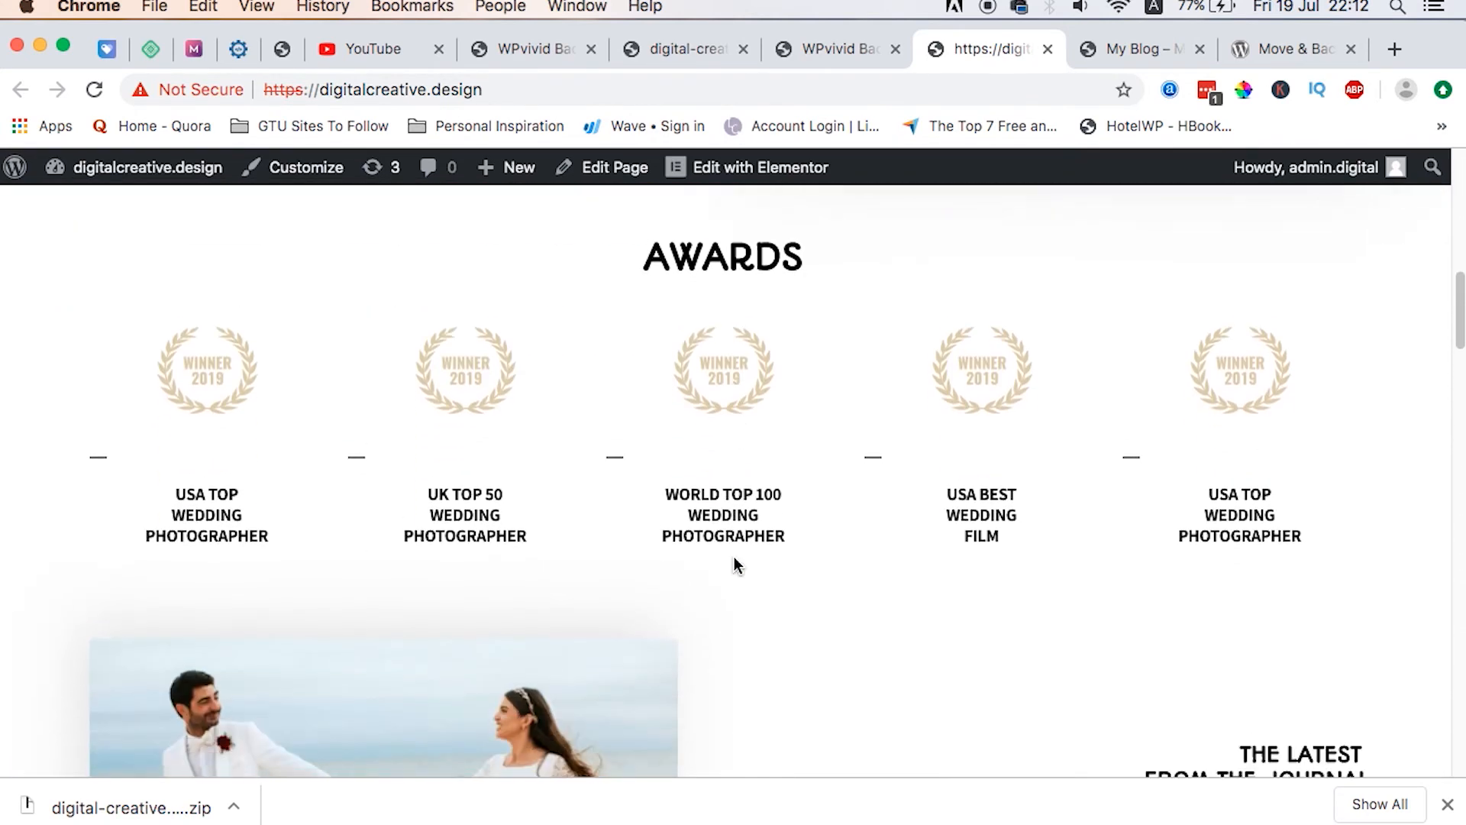
{"action": "scroll", "scroll_direction": "up", "scroll_amount": 3}
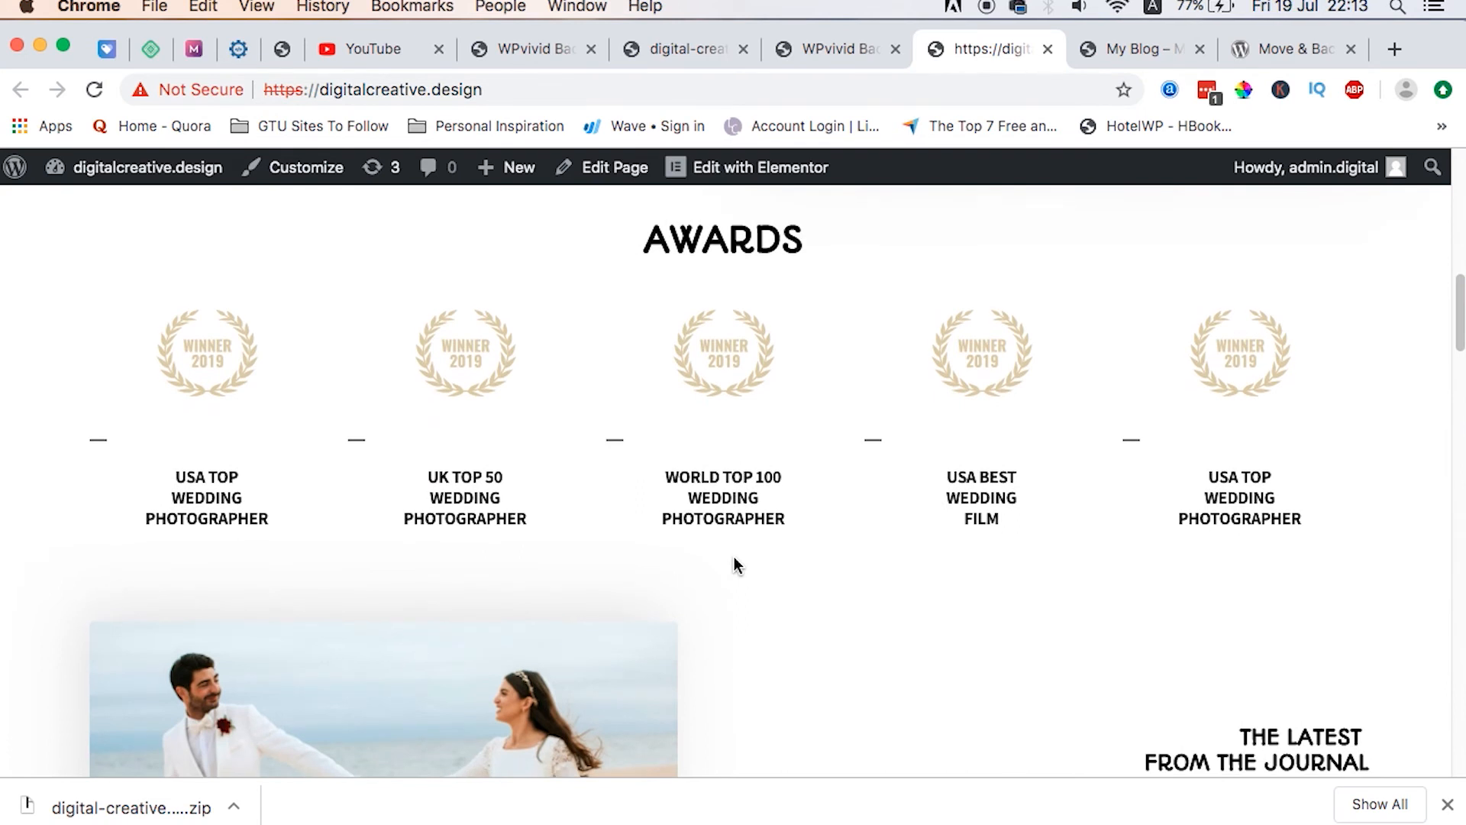
{"action": "scroll", "scroll_direction": "down", "scroll_amount": 3}
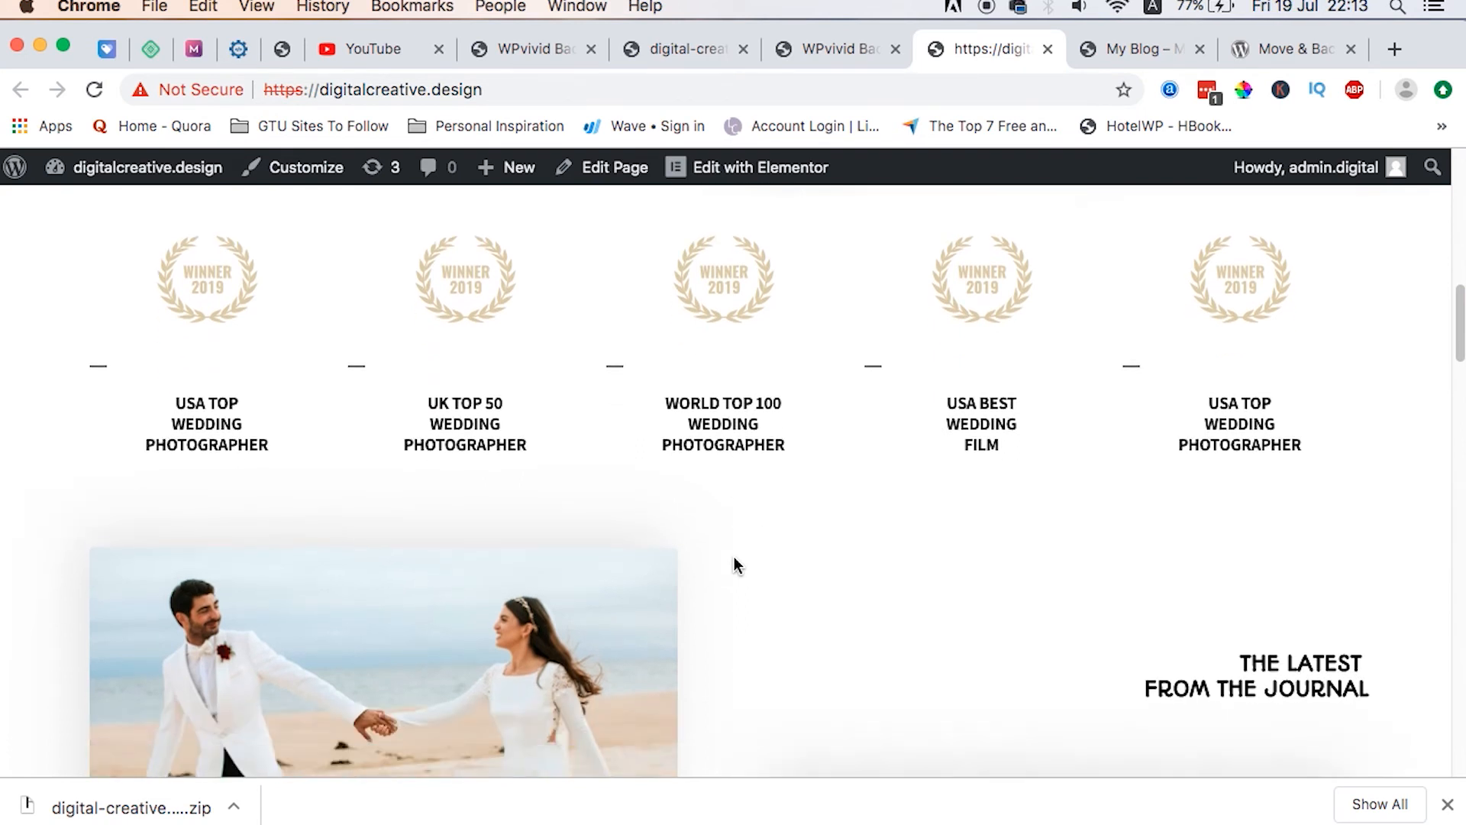
{"action": "scroll", "scroll_direction": "down", "scroll_amount": 3}
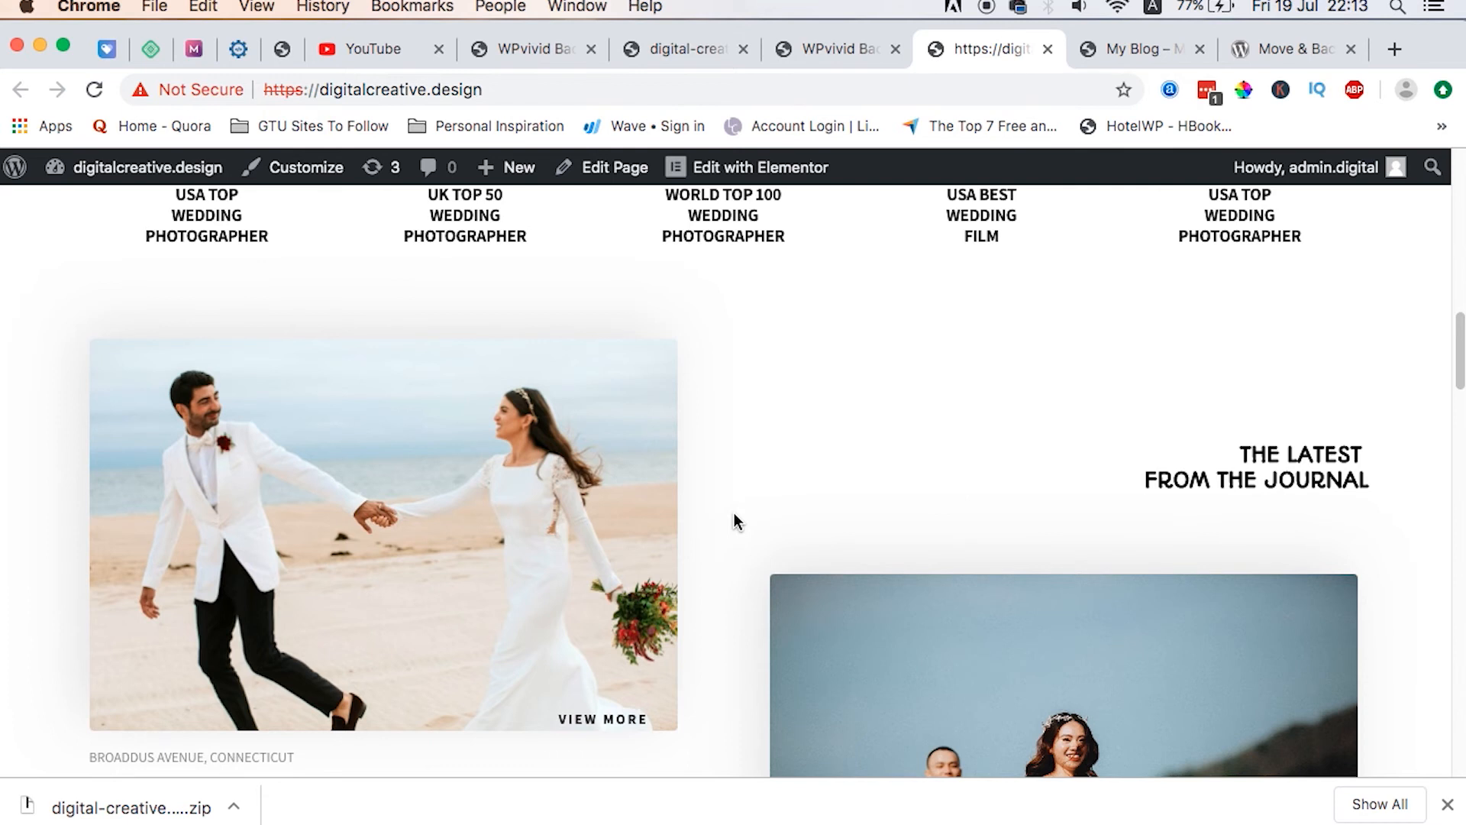
{"action": "scroll", "scroll_direction": "down", "scroll_amount": 3}
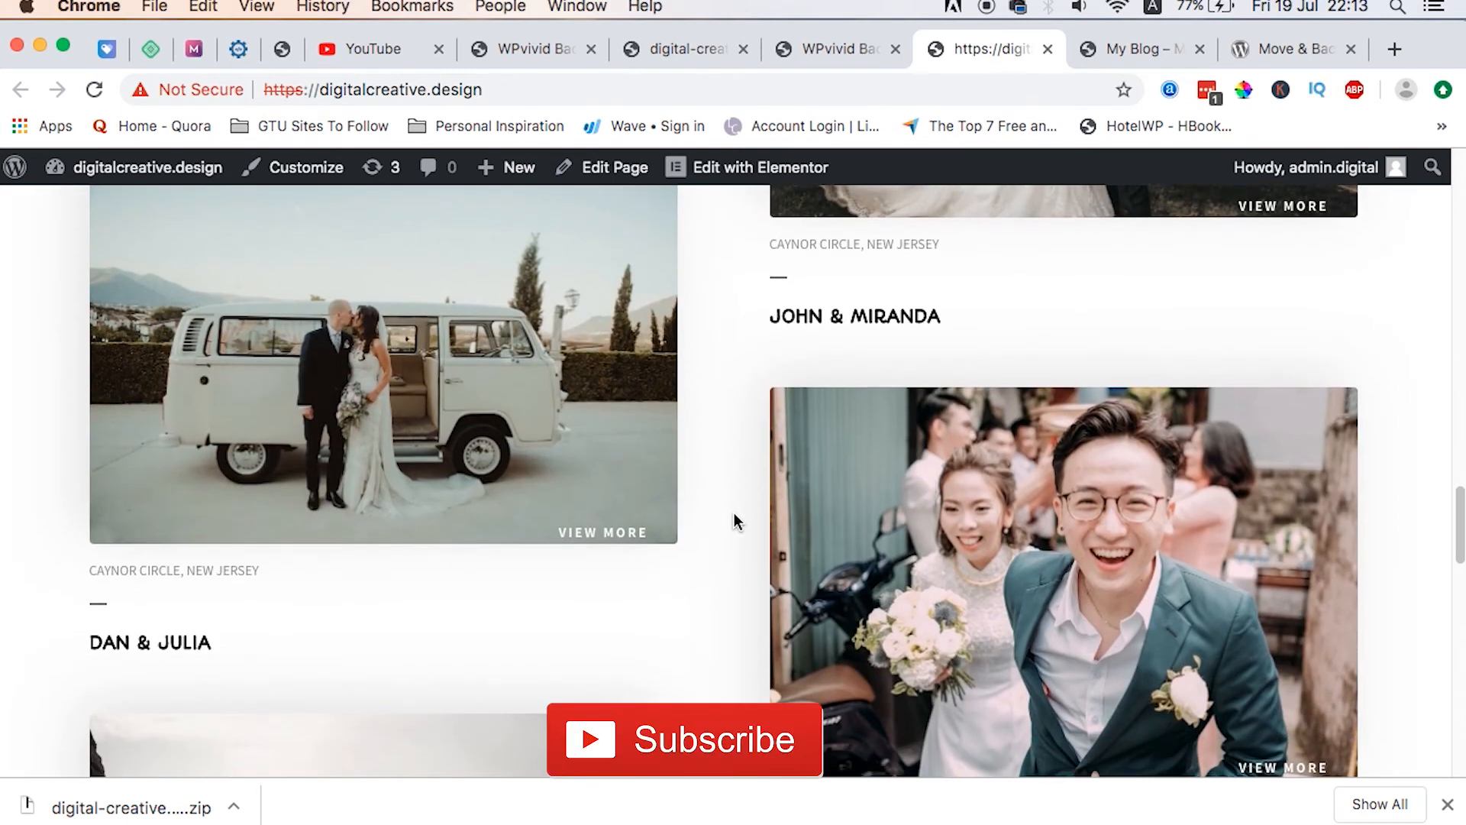
{"action": "scroll", "scroll_direction": "down", "scroll_amount": 3}
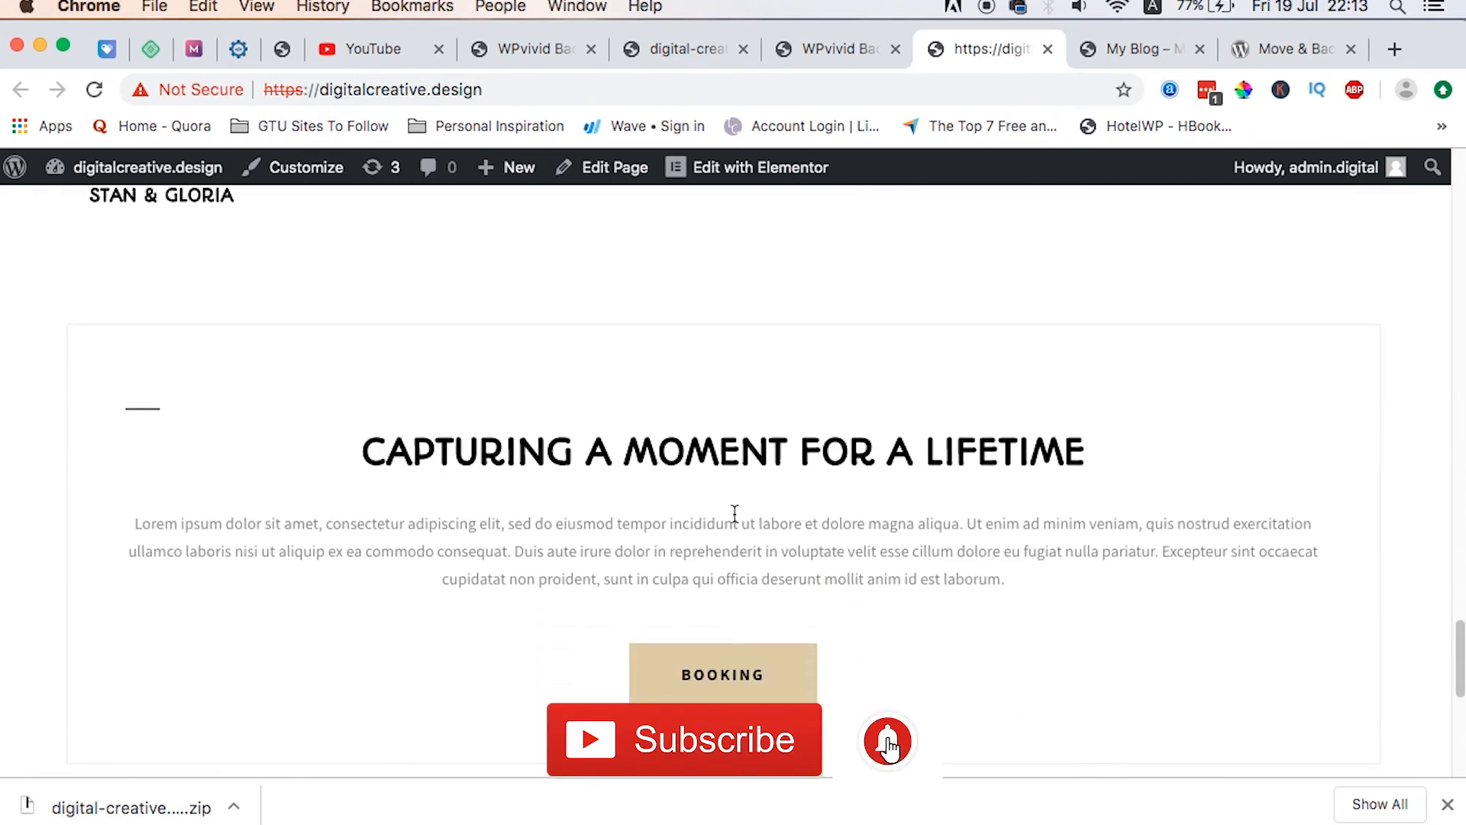